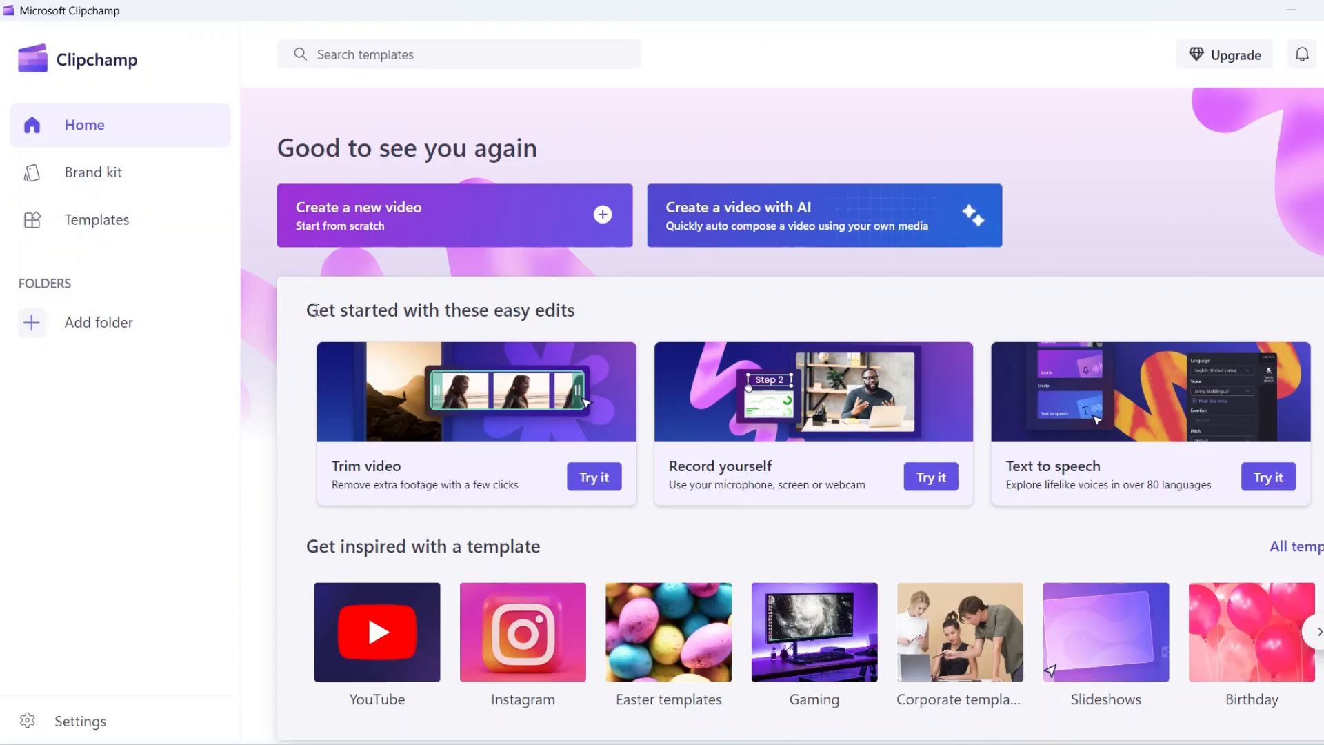
{"action": "mouse_move", "coordinate": [616, 325]}
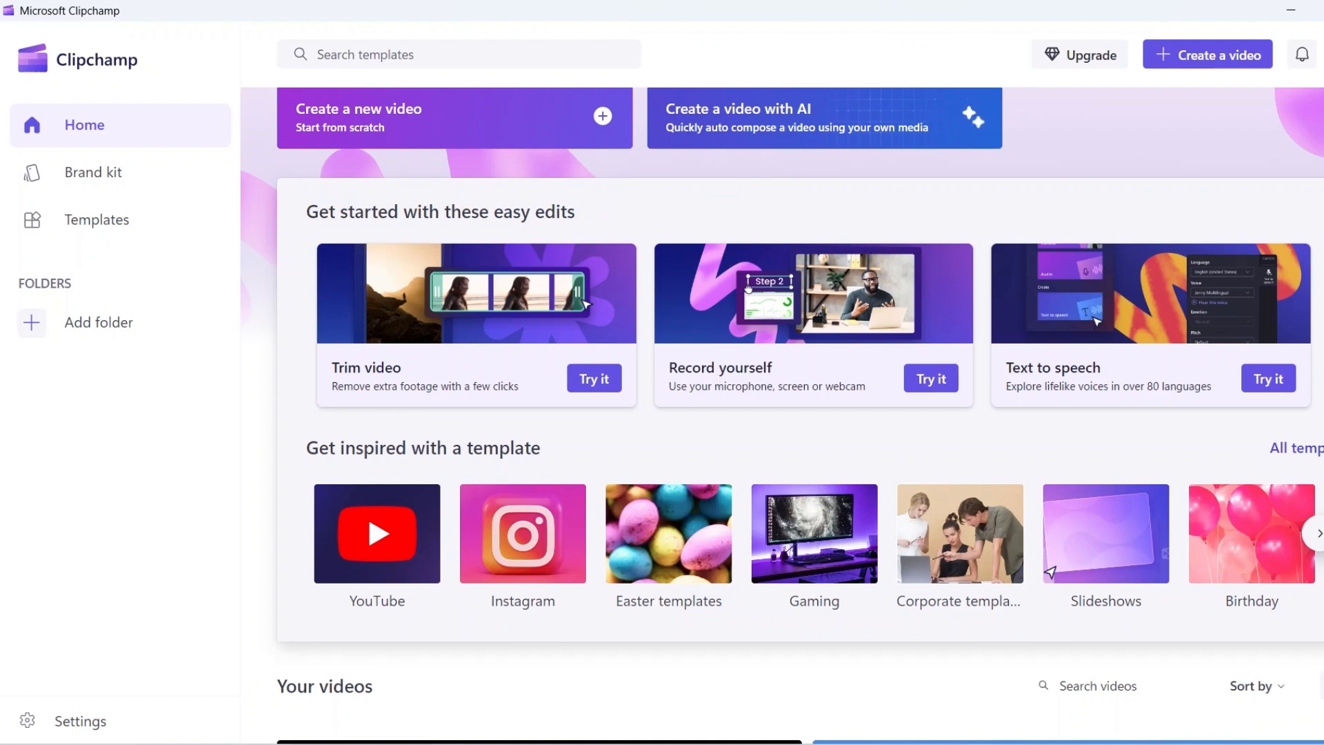
{"action": "mouse_move", "coordinate": [985, 379]}
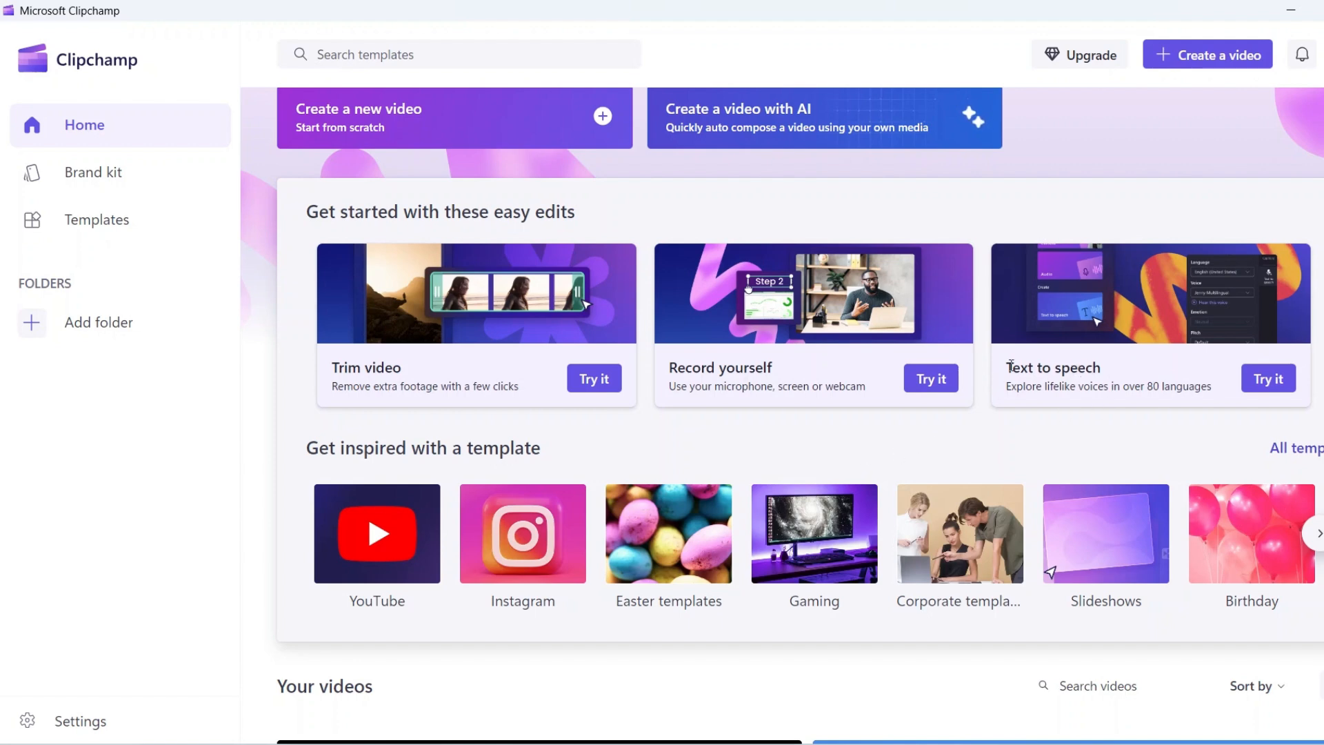
{"action": "mouse_move", "coordinate": [1010, 389]}
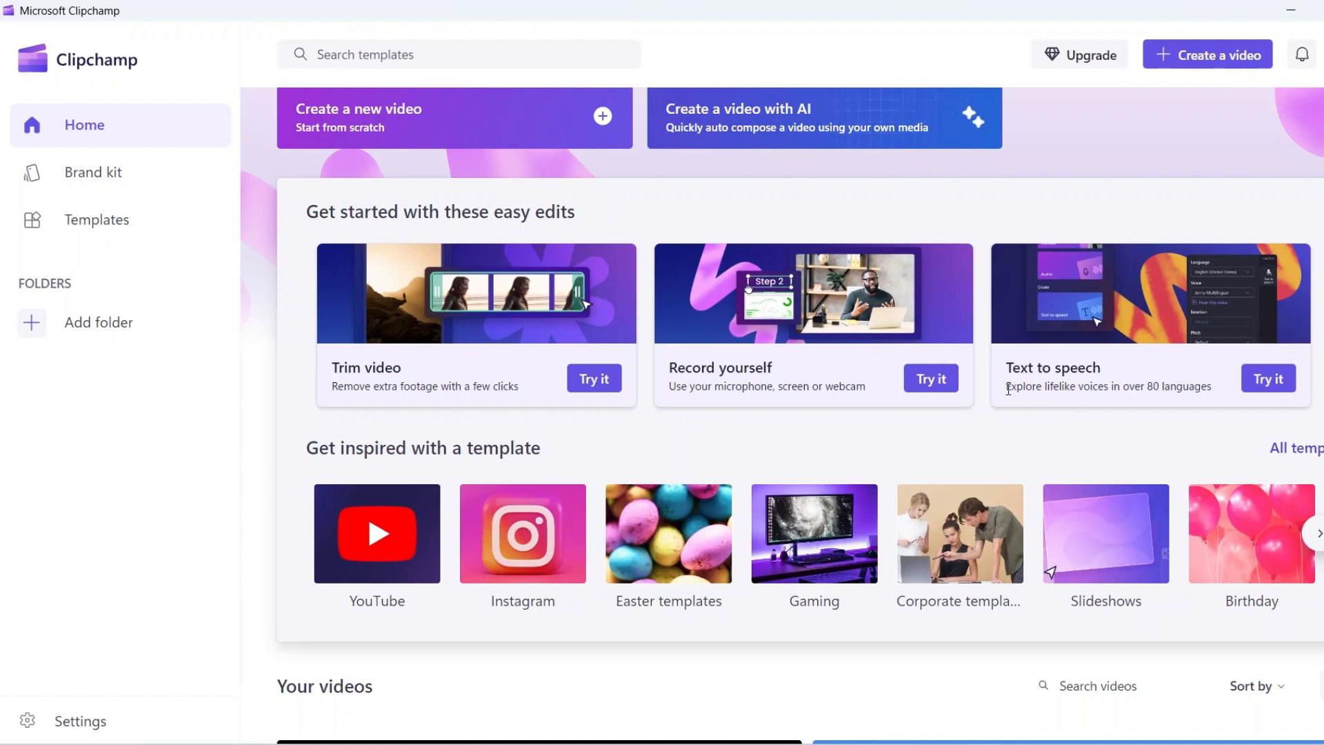
{"action": "mouse_move", "coordinate": [1020, 417]}
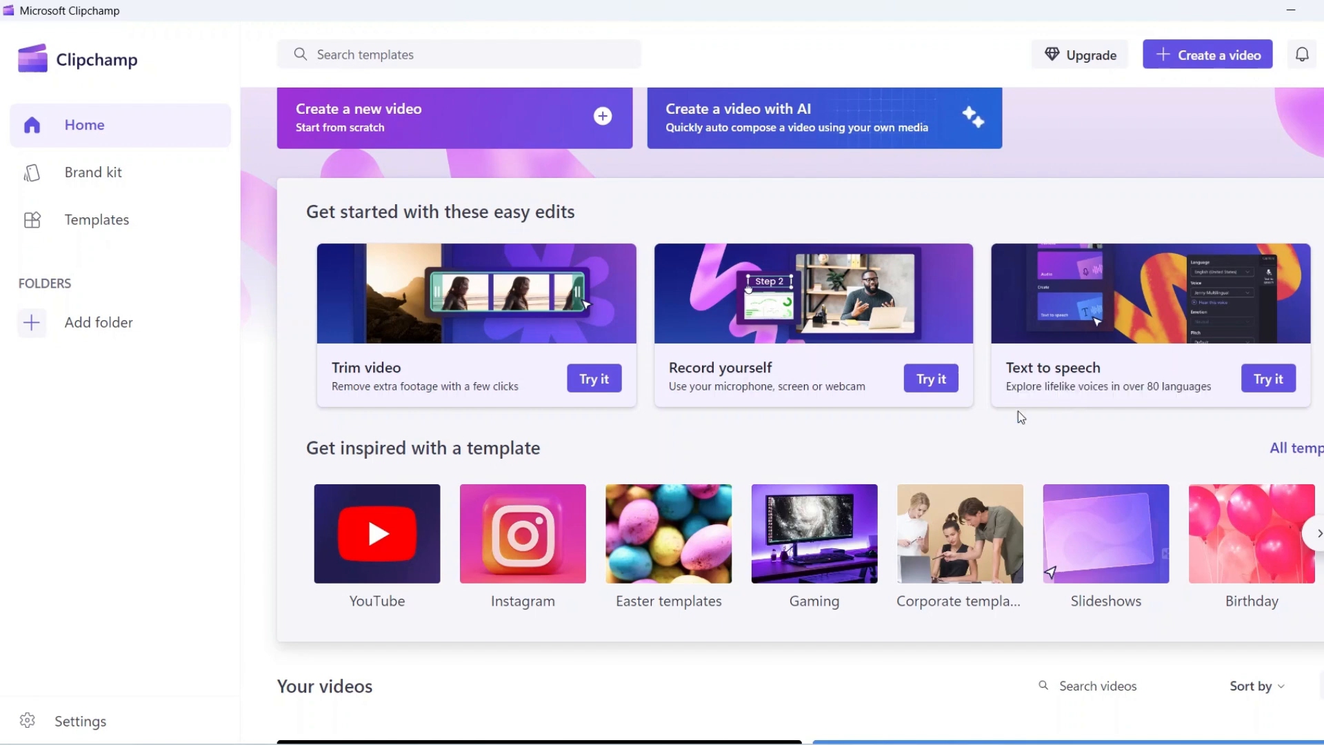
Browse the Clipchamp home page and create a new blank video project
{"action": "scroll", "scroll_direction": "down", "scroll_amount": 3}
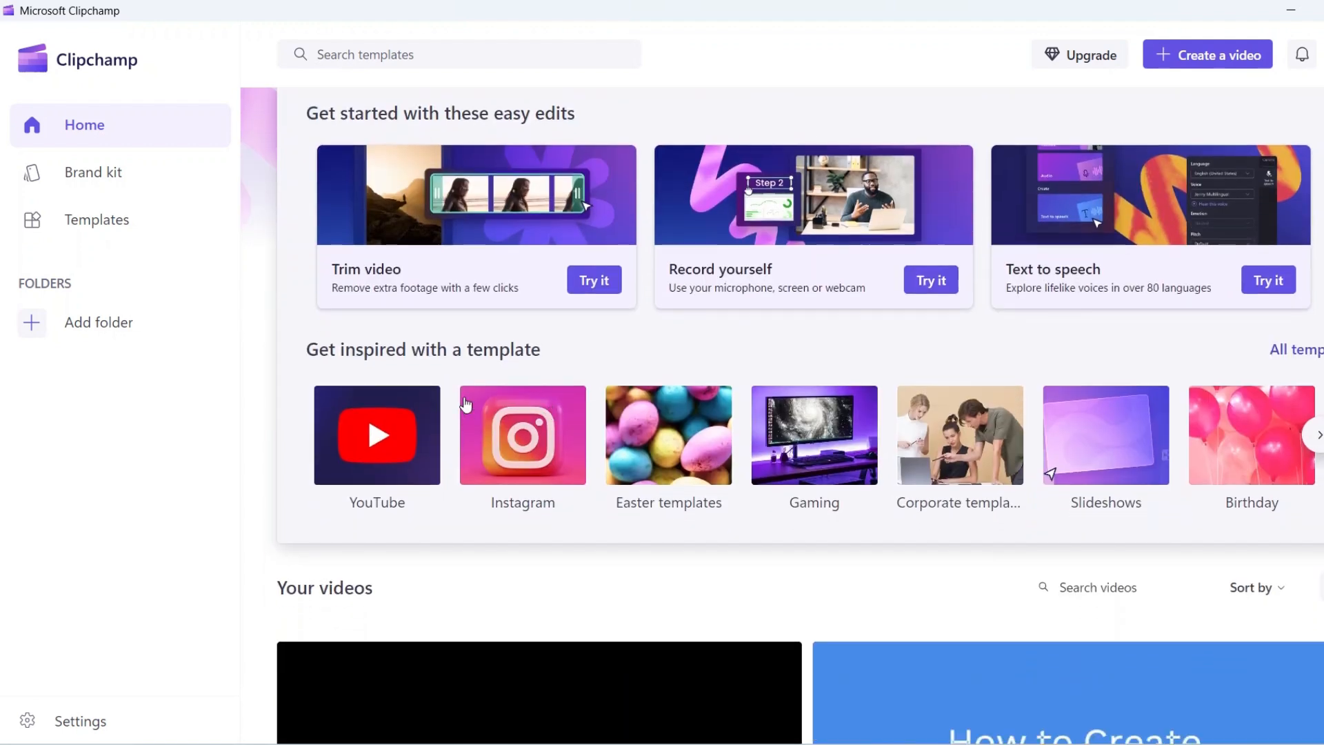
{"action": "triple_click", "coordinate": [422, 351]}
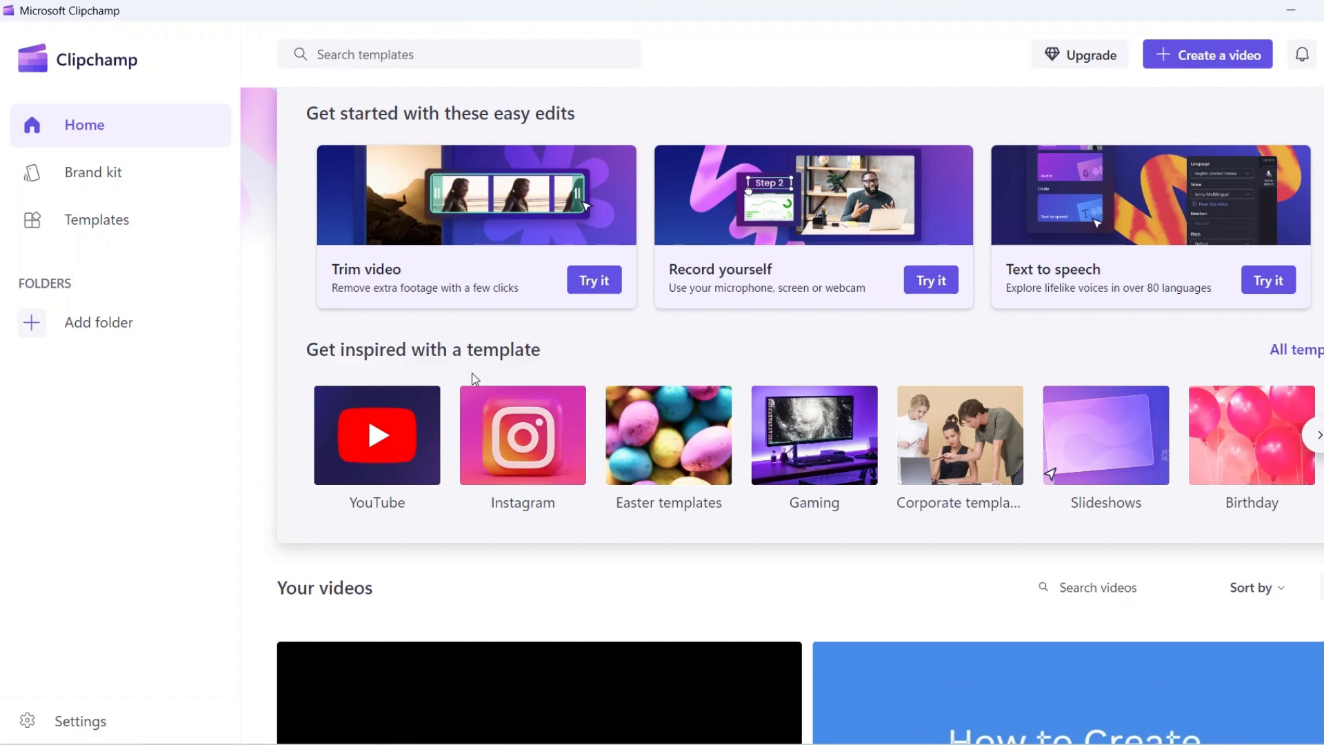
{"action": "scroll", "scroll_direction": "down", "scroll_amount": 3}
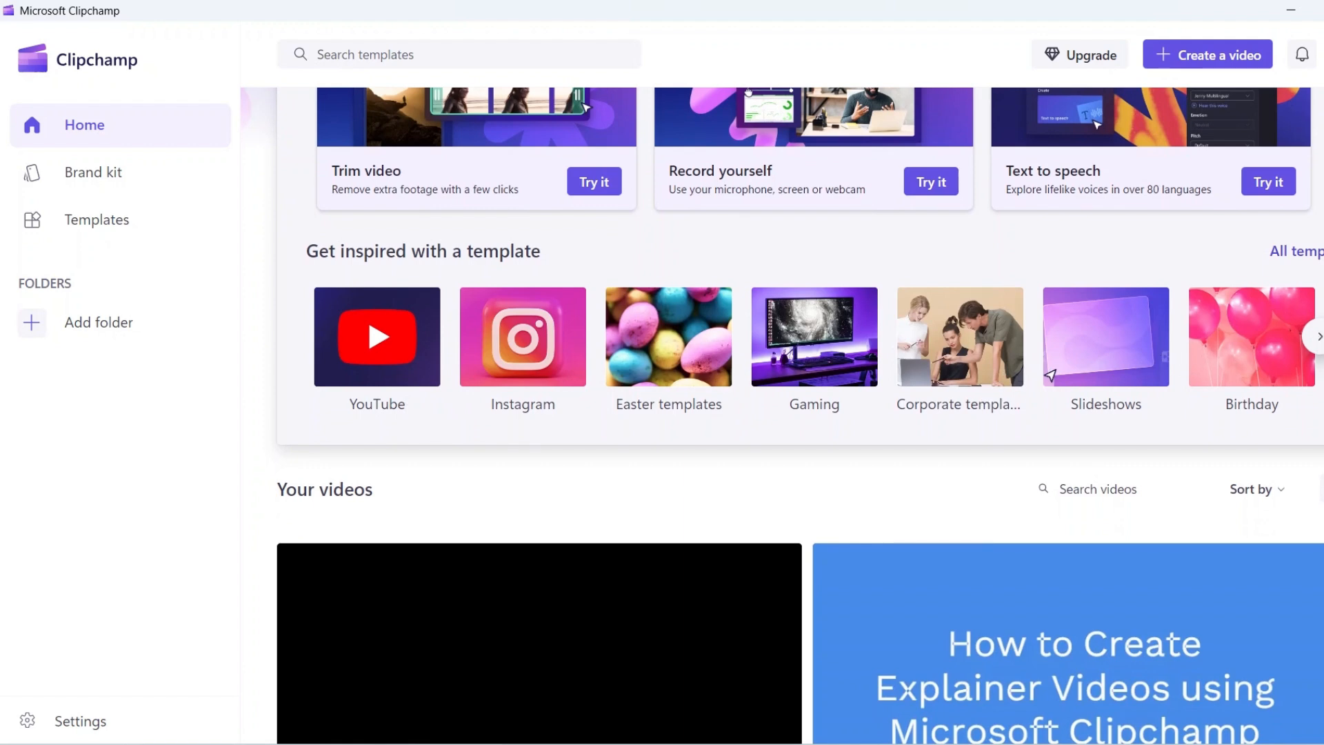
{"action": "left_click", "coordinate": [1318, 335]}
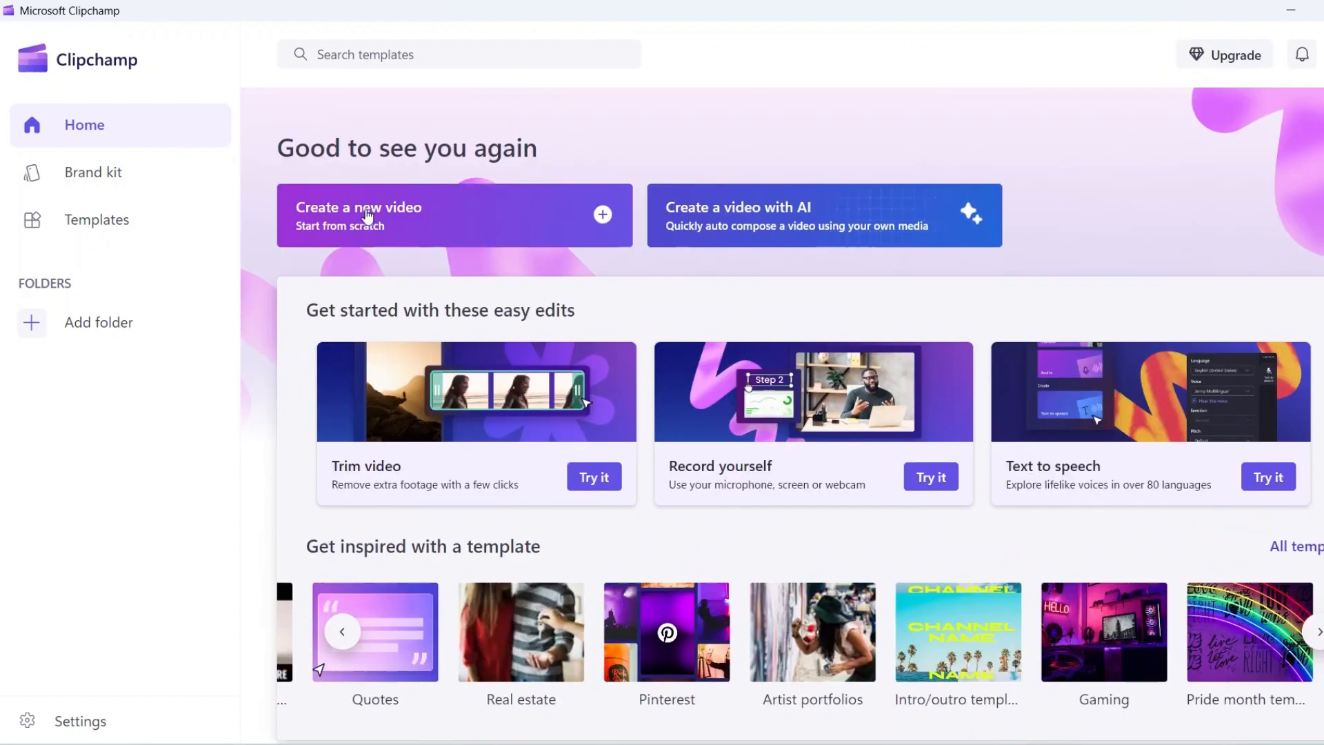
{"action": "left_click", "coordinate": [358, 215]}
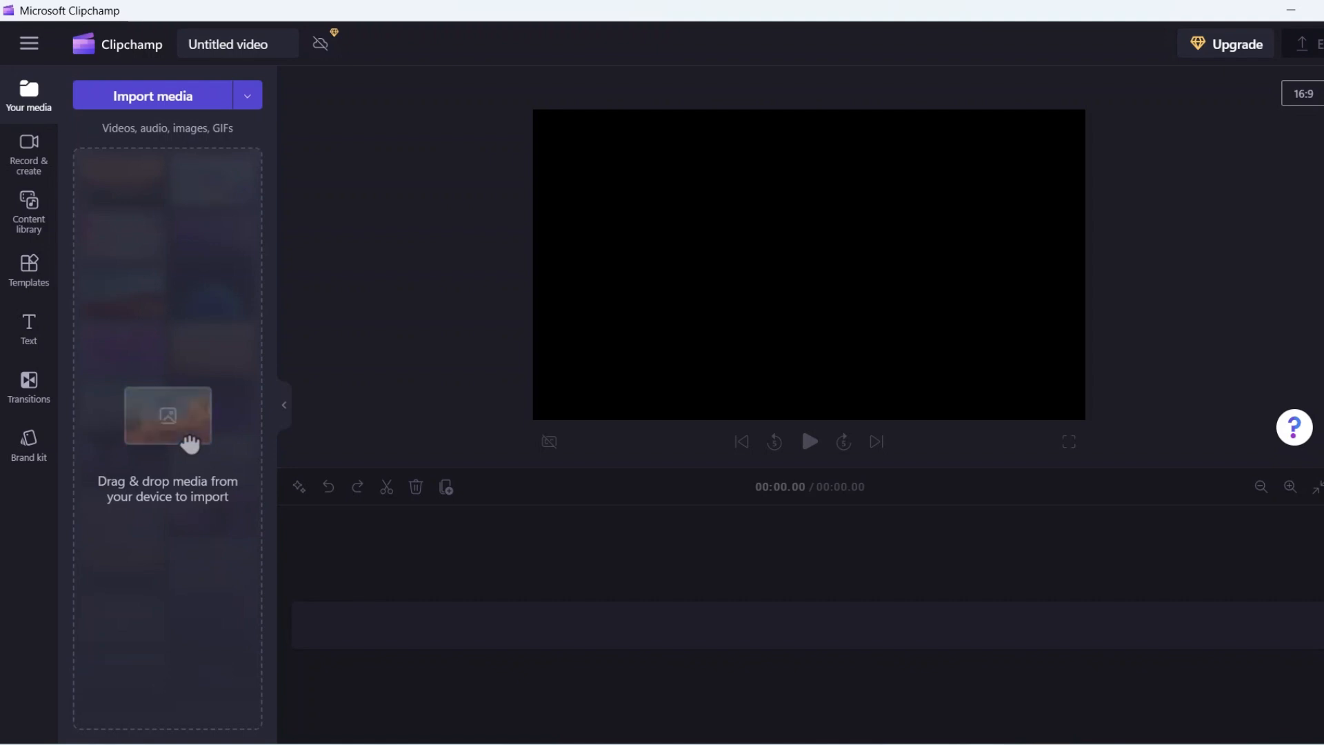
{"action": "mouse_move", "coordinate": [568, 287]}
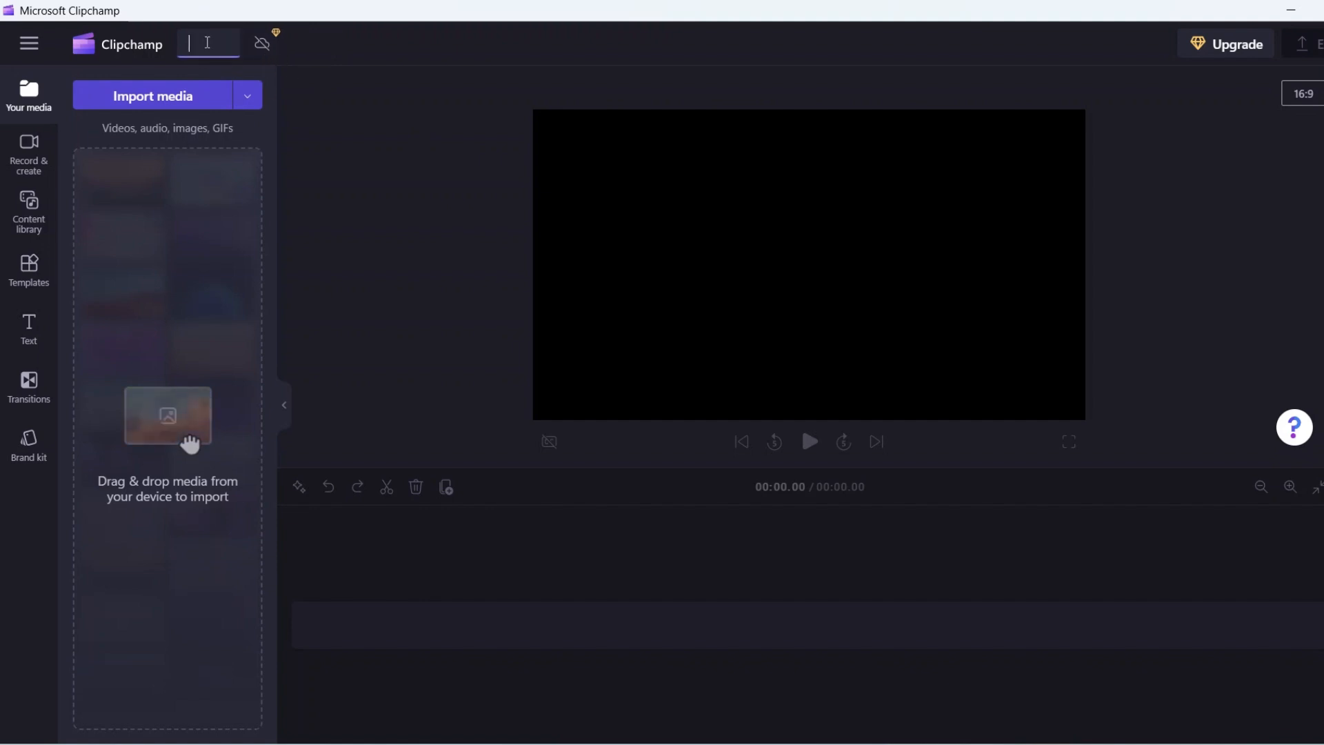
Rename the untitled project to 'How To create a Walkthrough'
{"action": "type", "text": "How To create a Wal"}
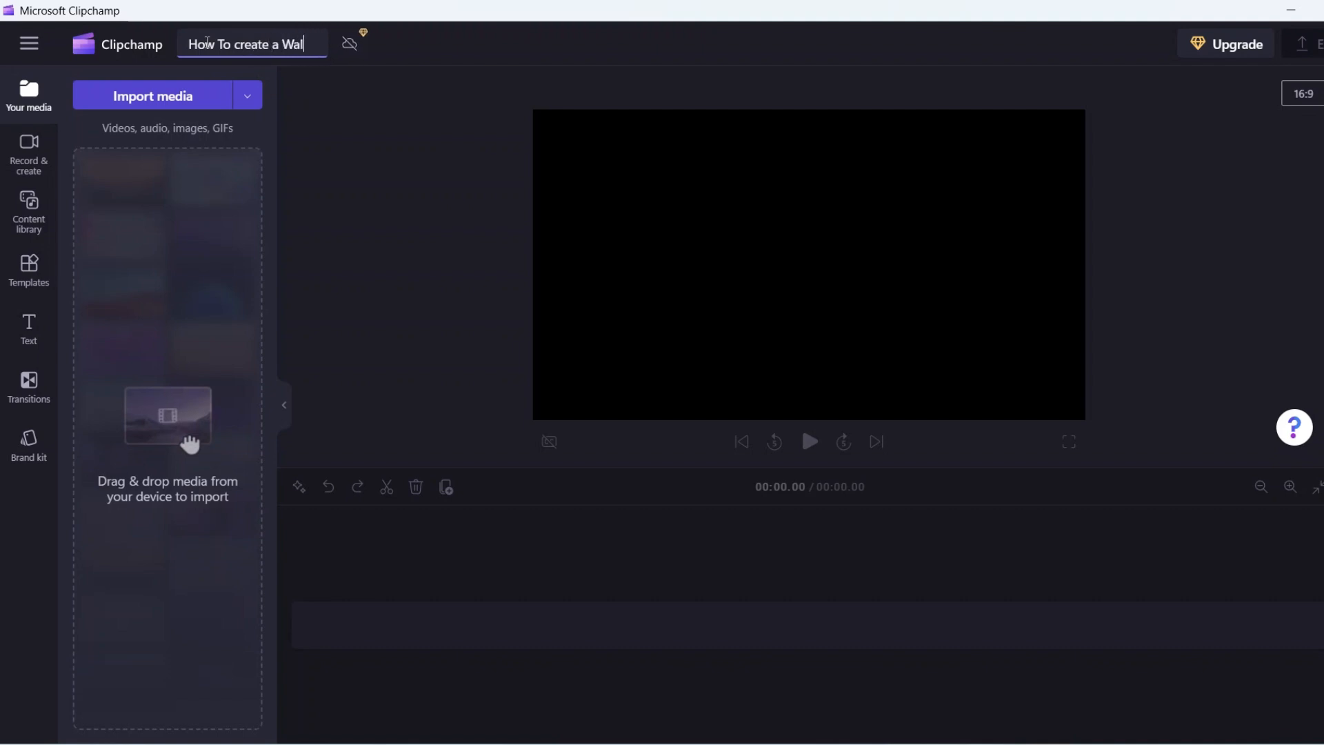
{"action": "type", "text": "kthroug"}
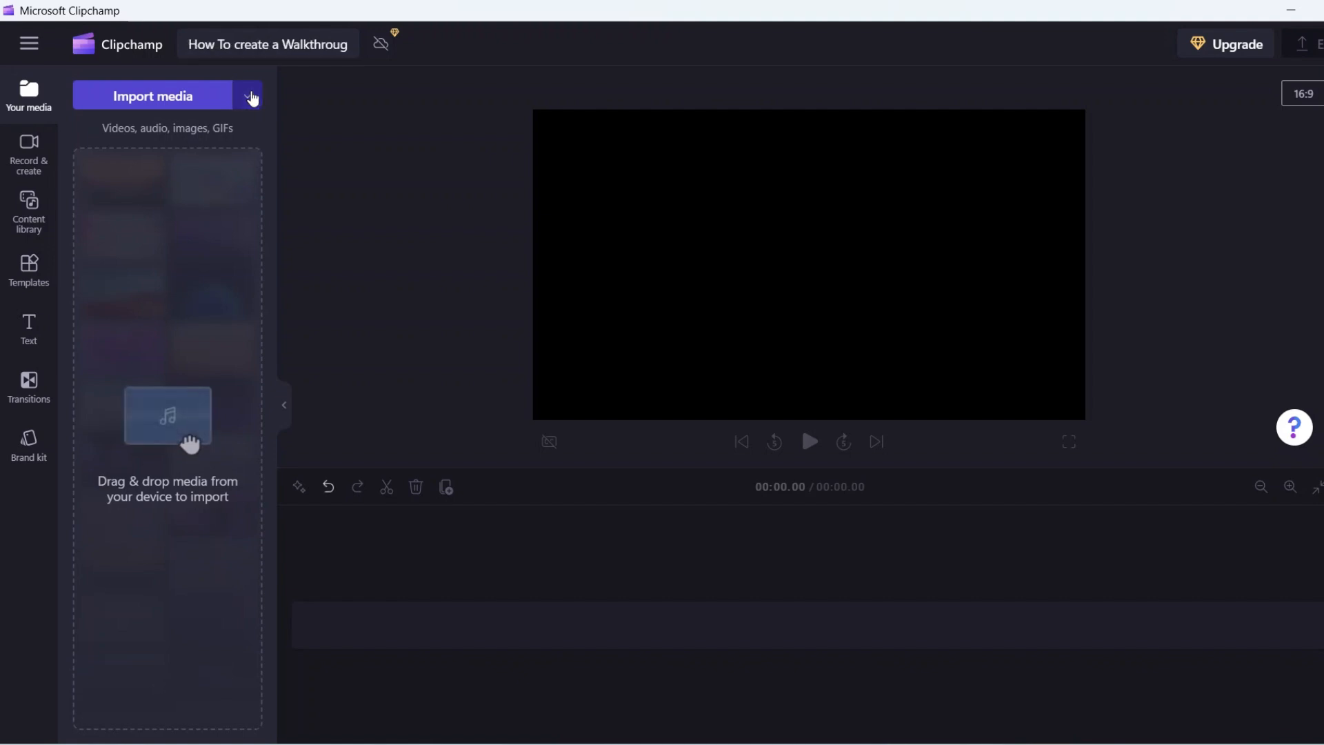
{"action": "left_click", "coordinate": [248, 95]}
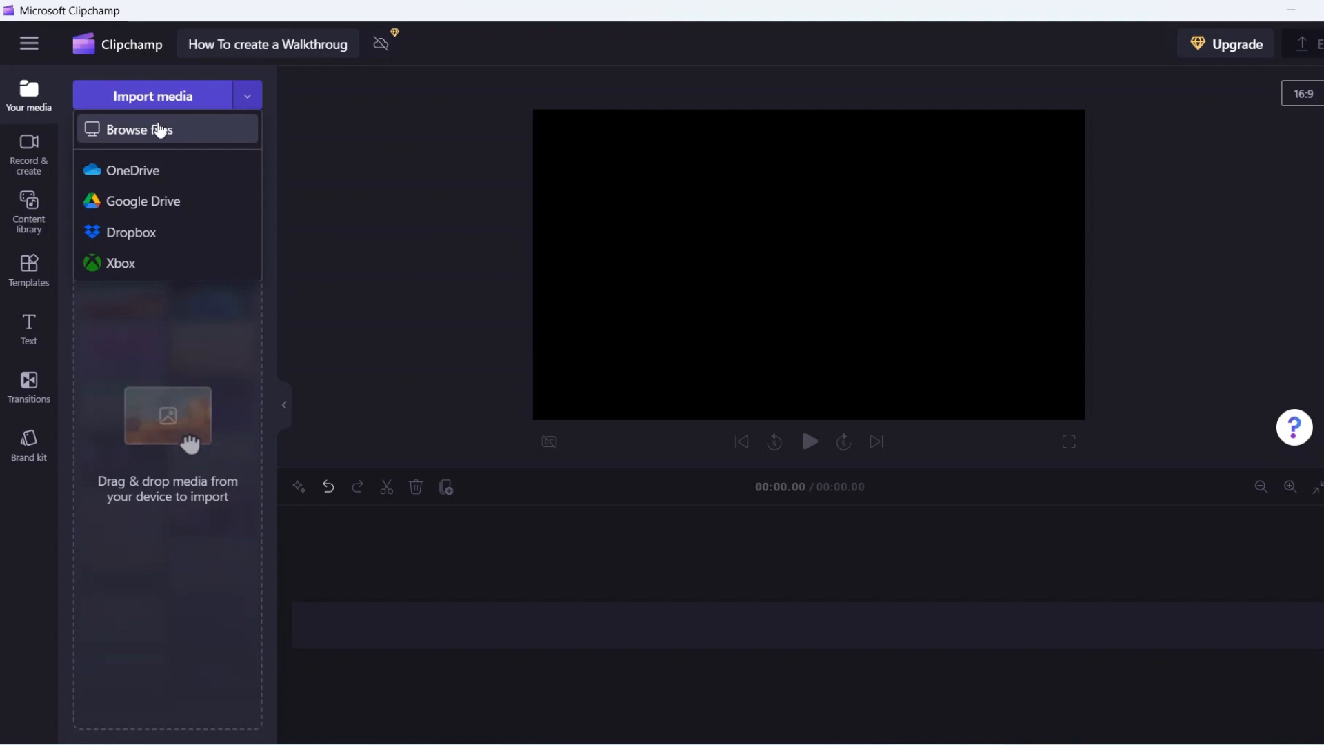
{"action": "mouse_move", "coordinate": [165, 223]}
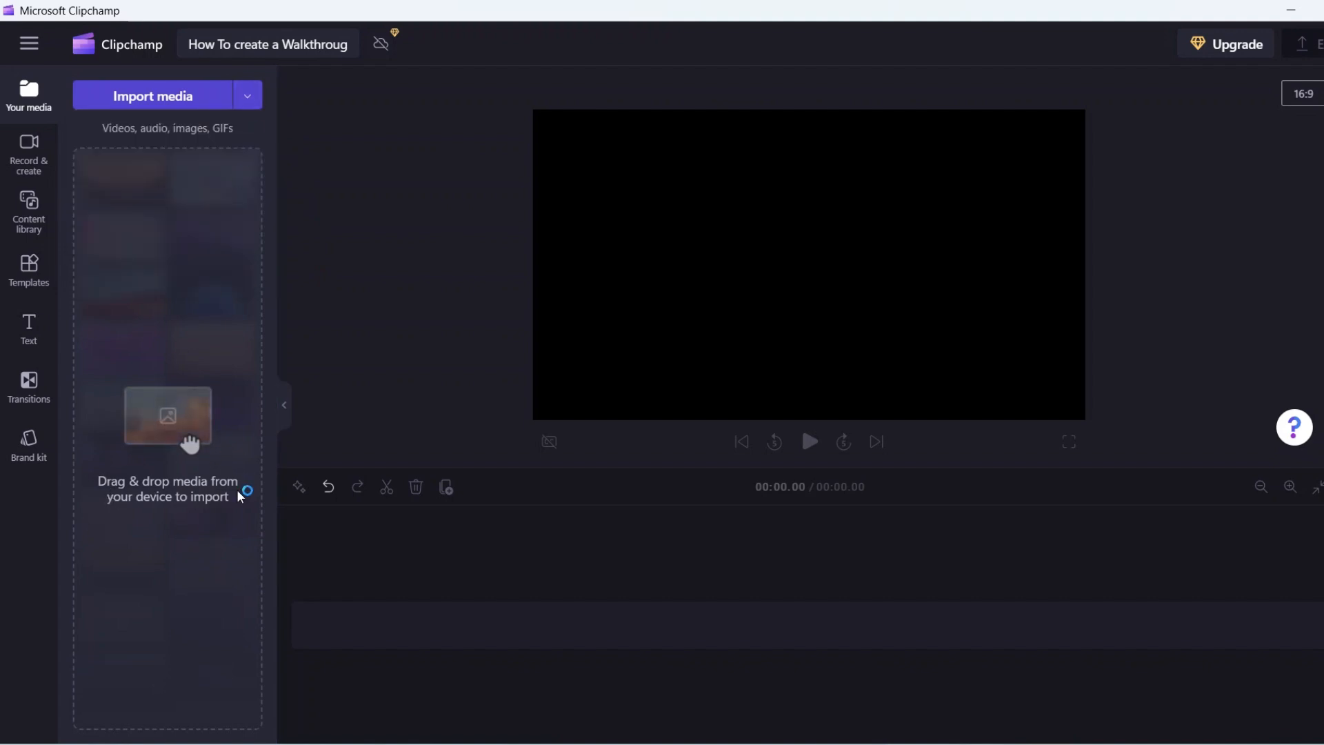
{"action": "mouse_move", "coordinate": [220, 513]}
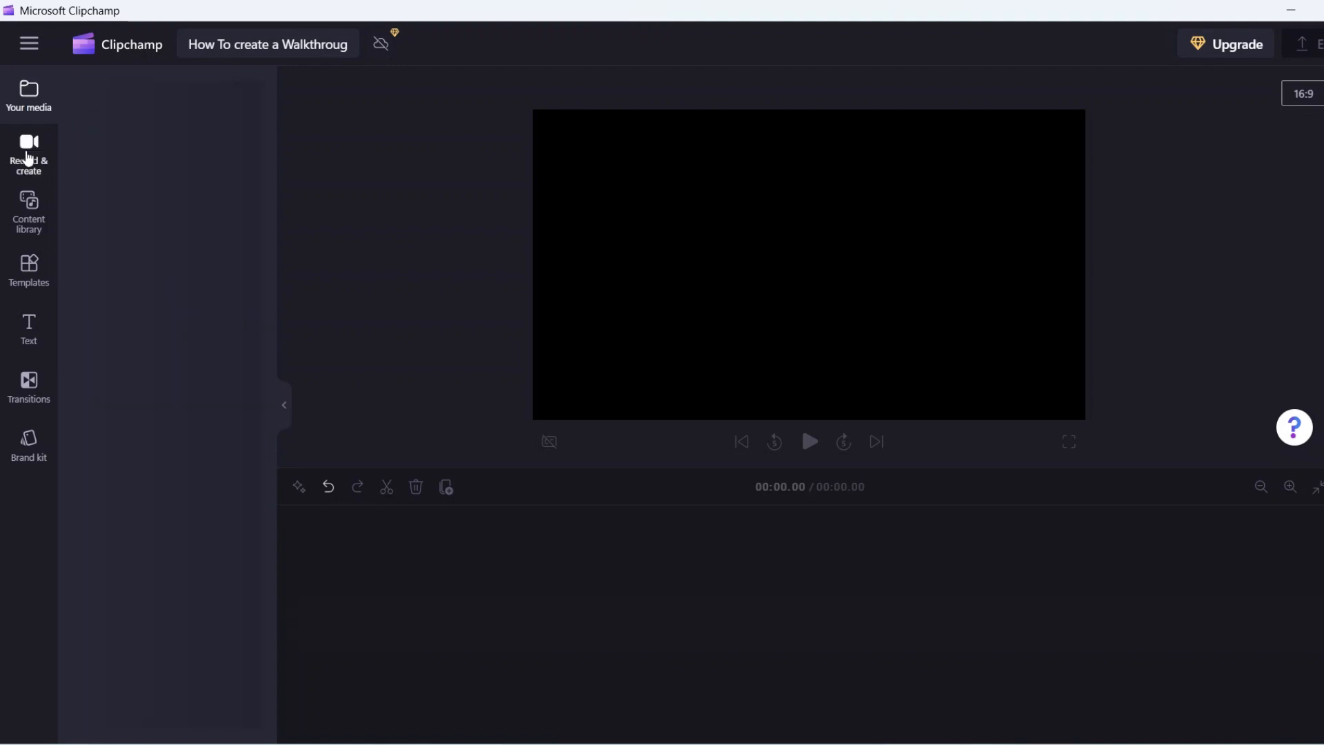
Show the Record & create options: screen and camera, camera, screen, audio, text to speech
{"action": "left_click", "coordinate": [28, 152]}
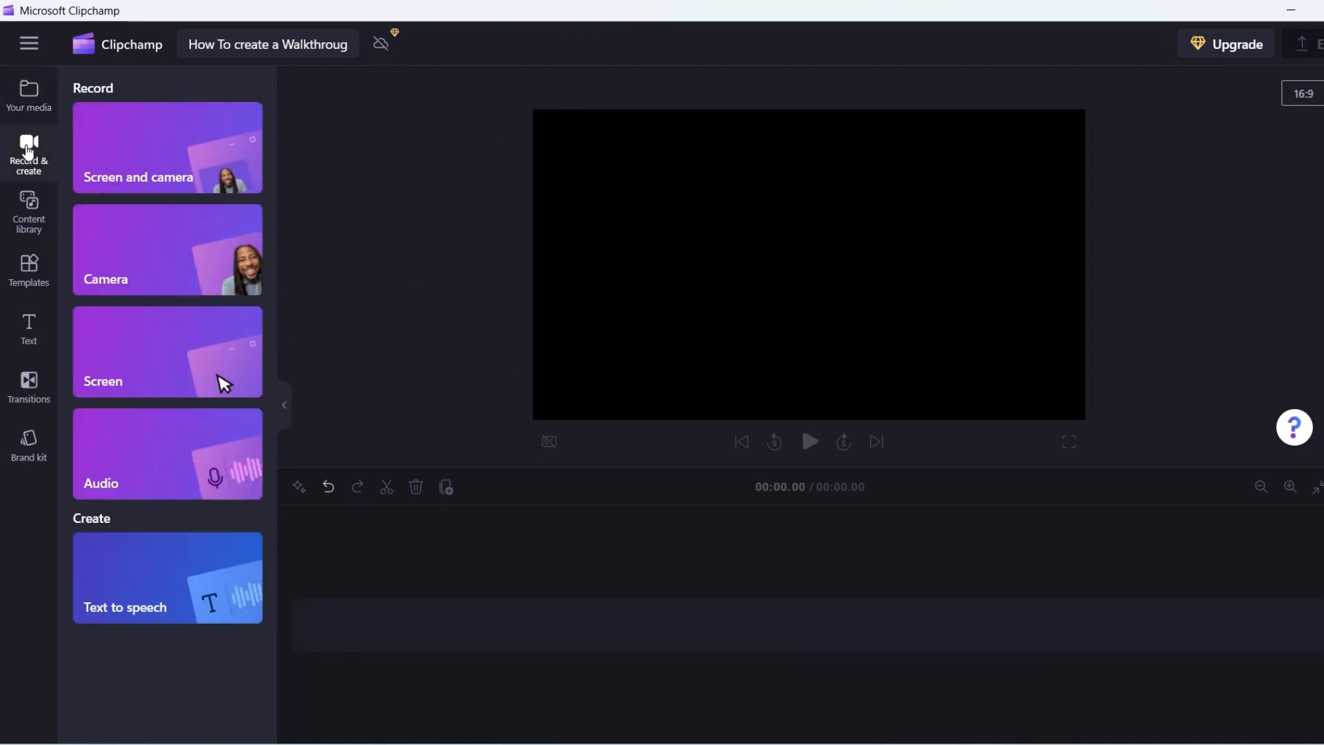
{"action": "mouse_move", "coordinate": [135, 150]}
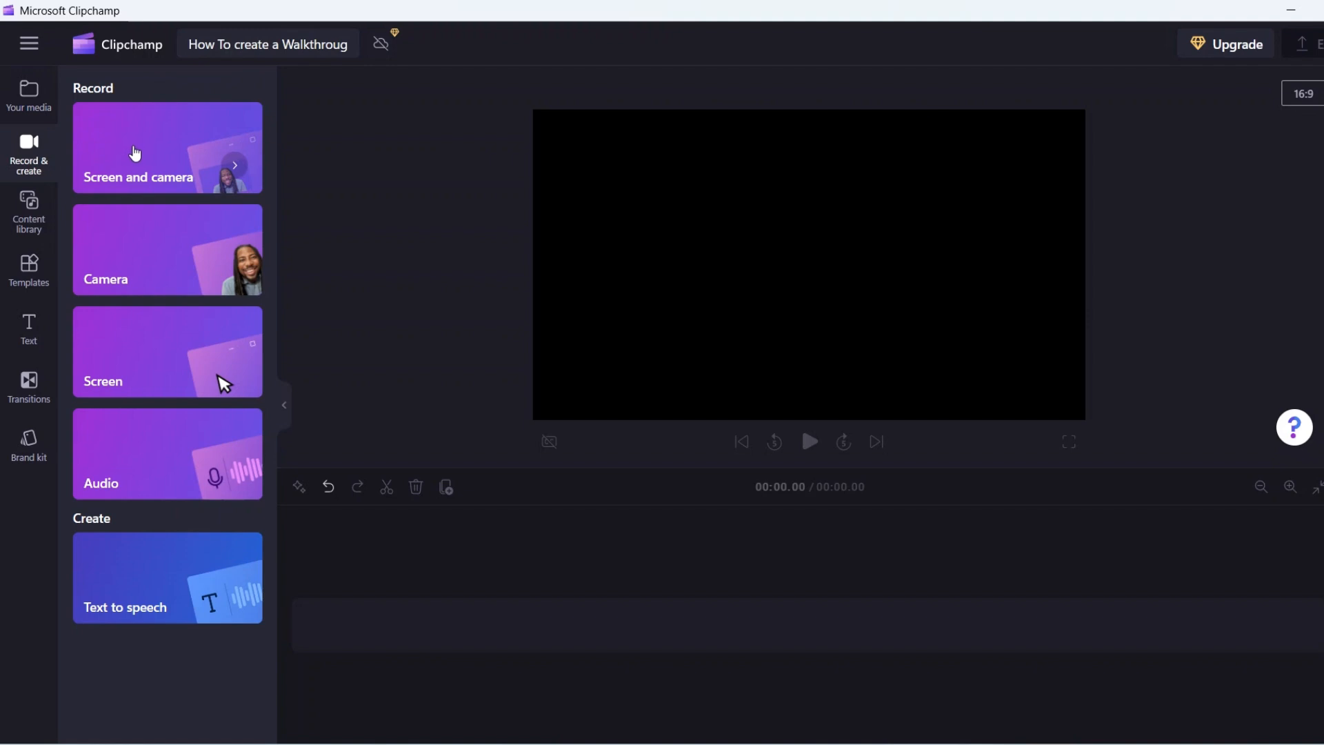
{"action": "mouse_move", "coordinate": [228, 382]}
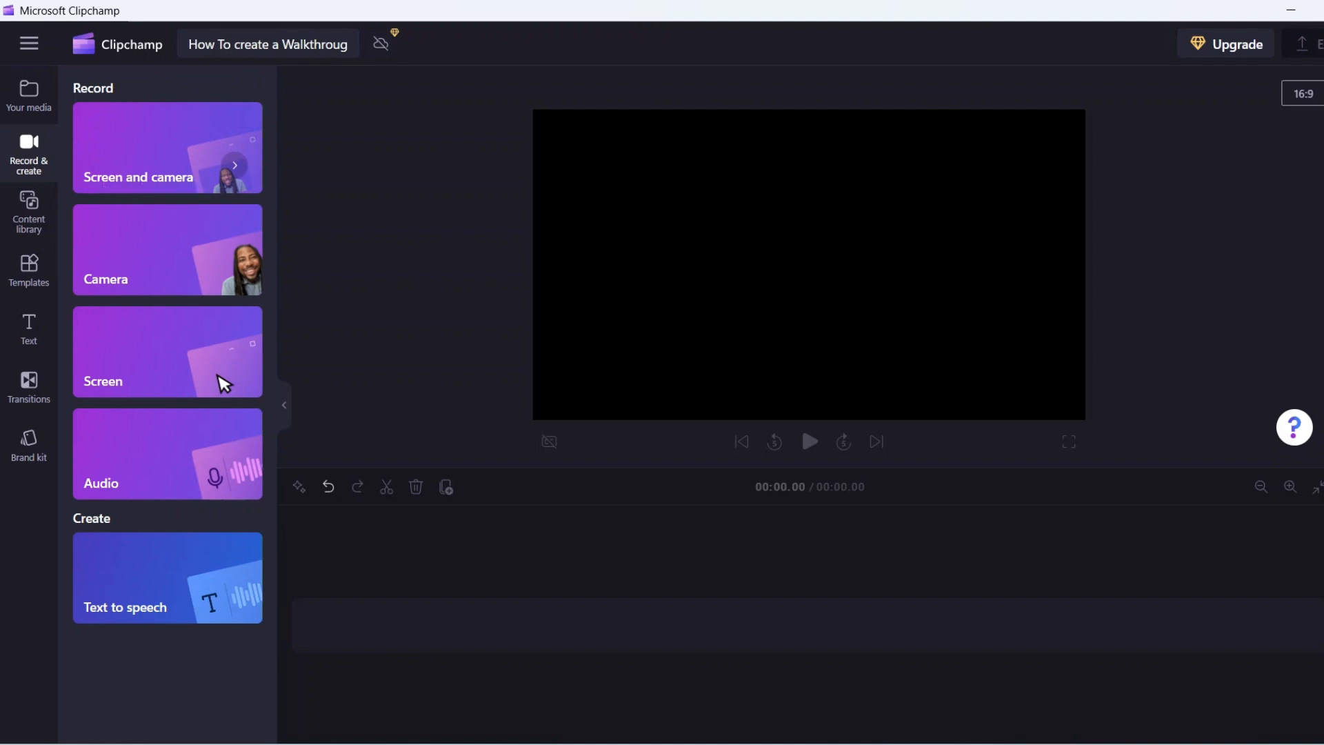
{"action": "mouse_move", "coordinate": [178, 231]}
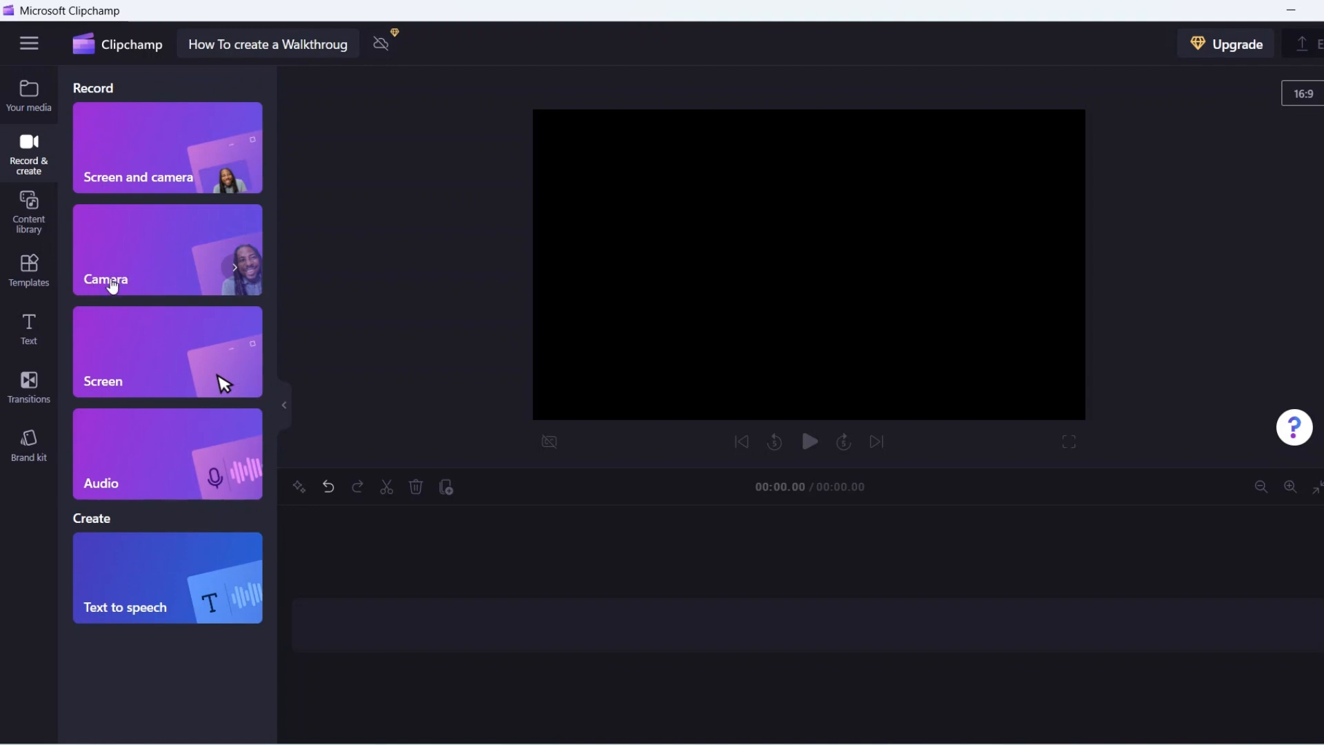
{"action": "mouse_move", "coordinate": [136, 274]}
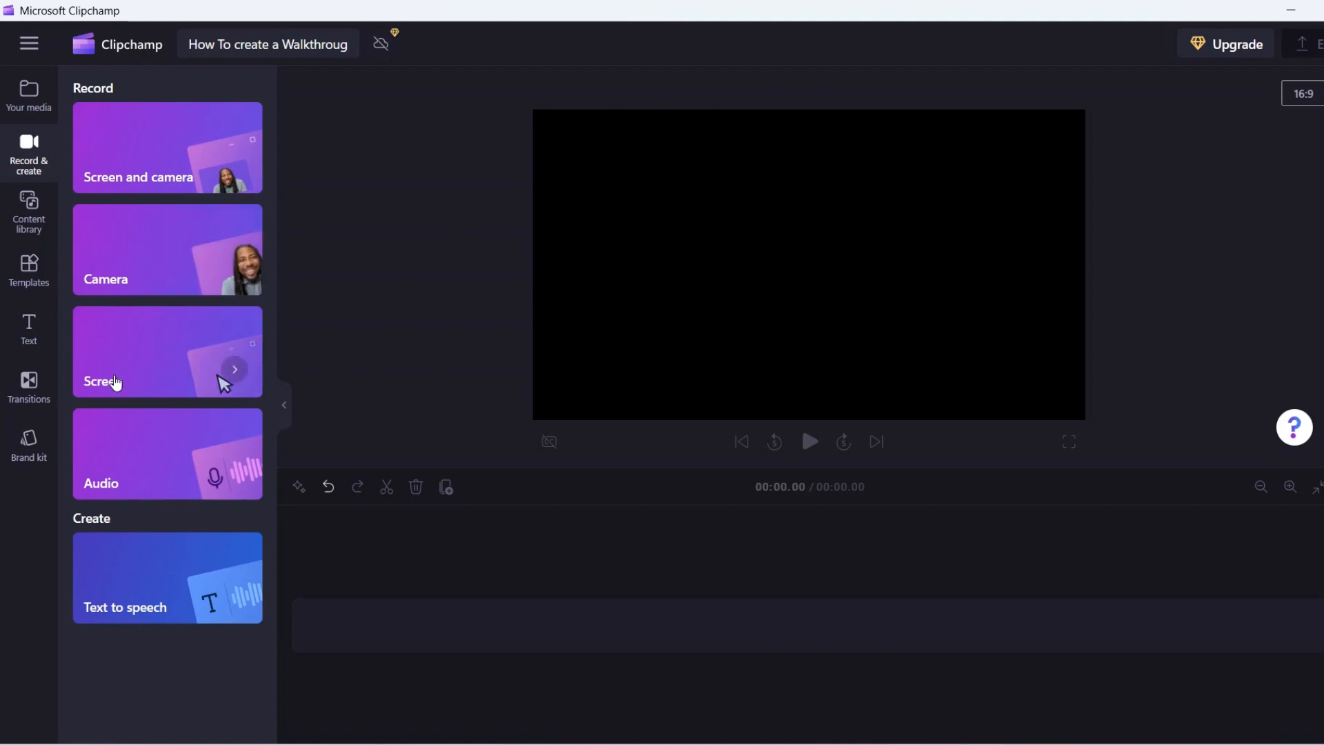
{"action": "mouse_move", "coordinate": [188, 385]}
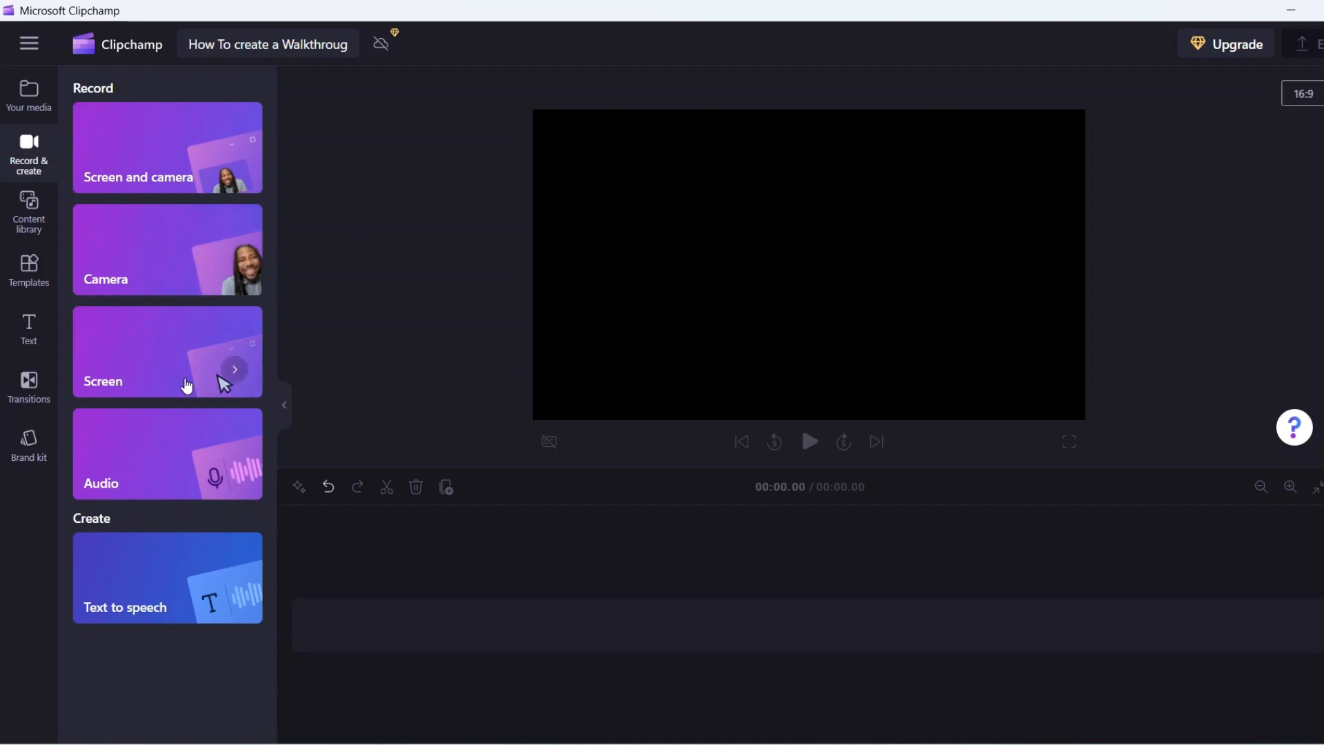
{"action": "mouse_move", "coordinate": [164, 495]}
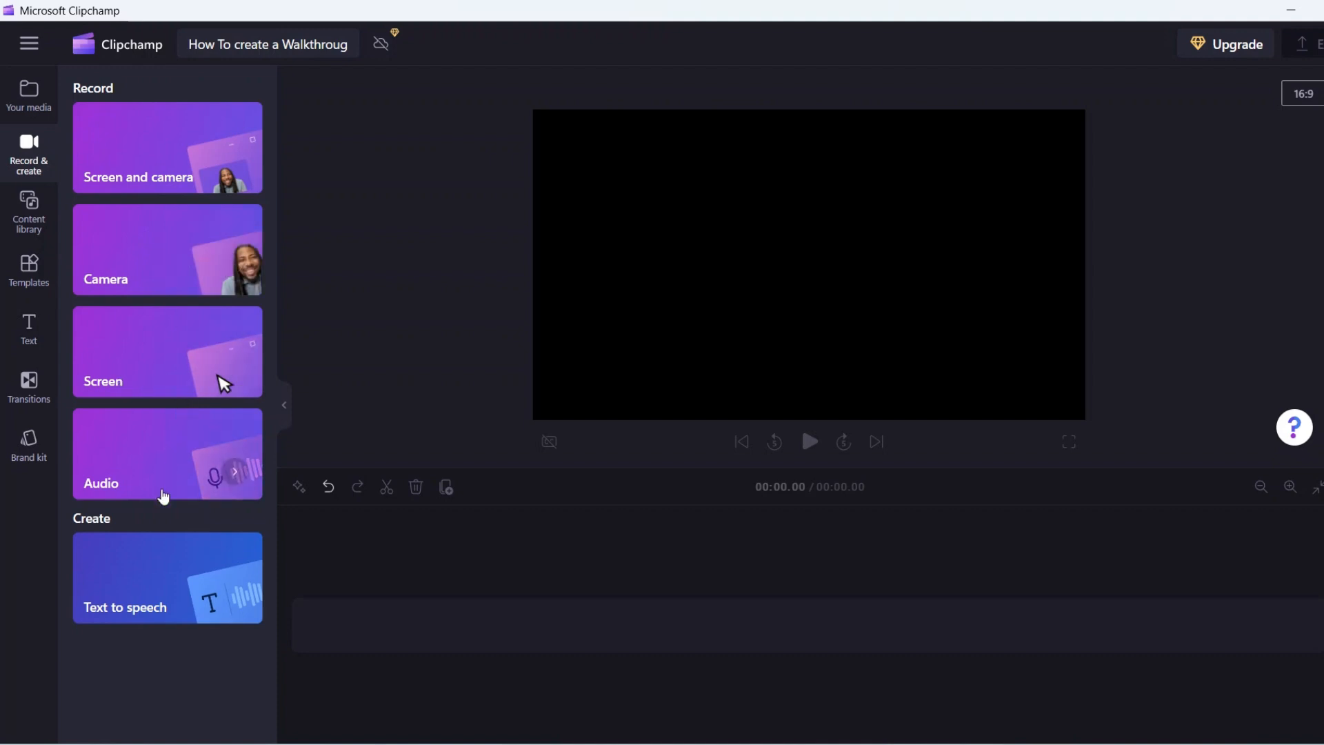
{"action": "mouse_move", "coordinate": [173, 653]}
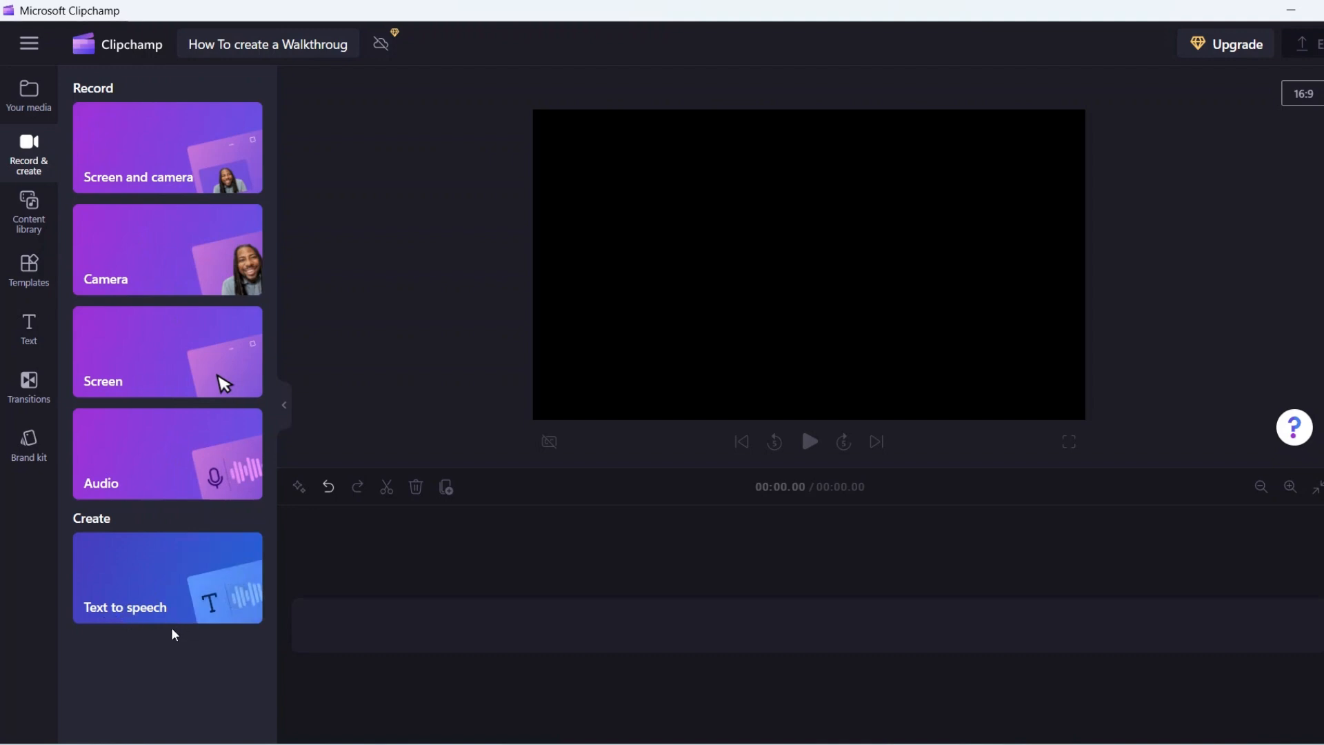
{"action": "mouse_move", "coordinate": [125, 513]}
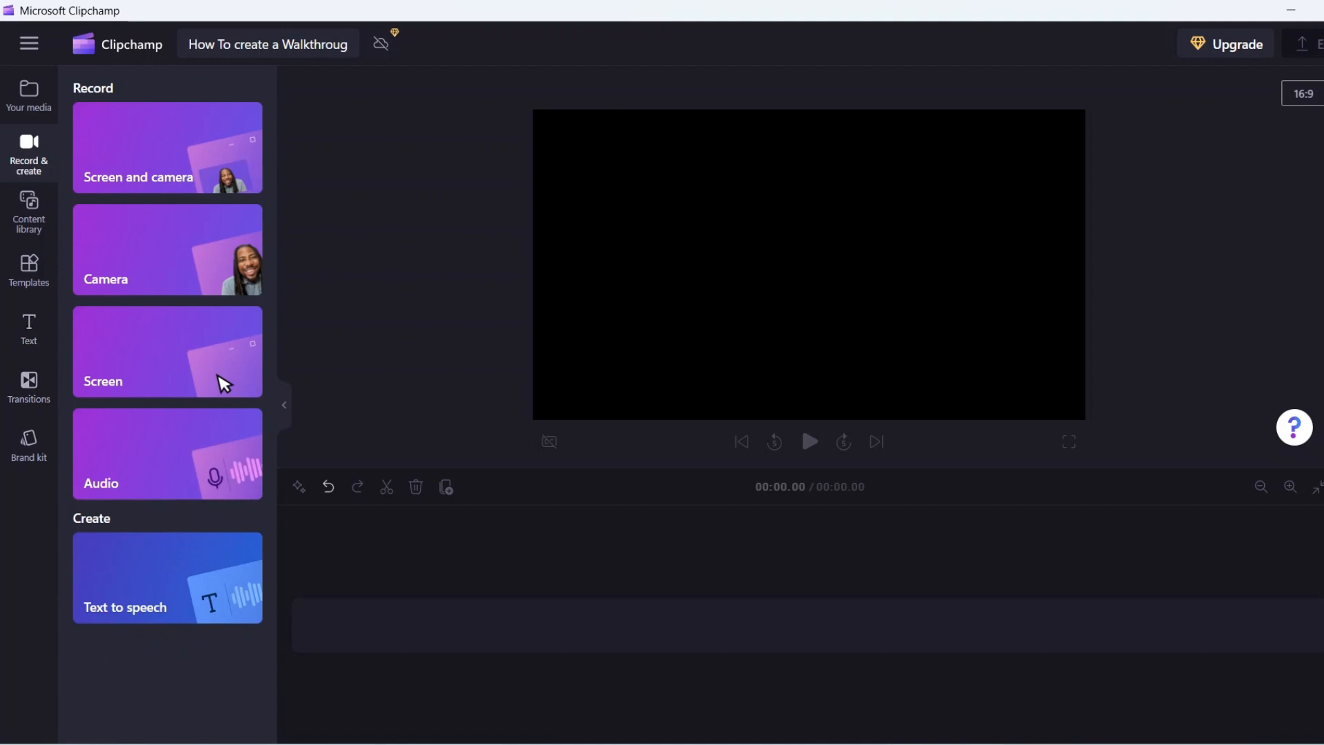
Show the stock content library and enter the Clipchamp selects collection
{"action": "left_click", "coordinate": [28, 214]}
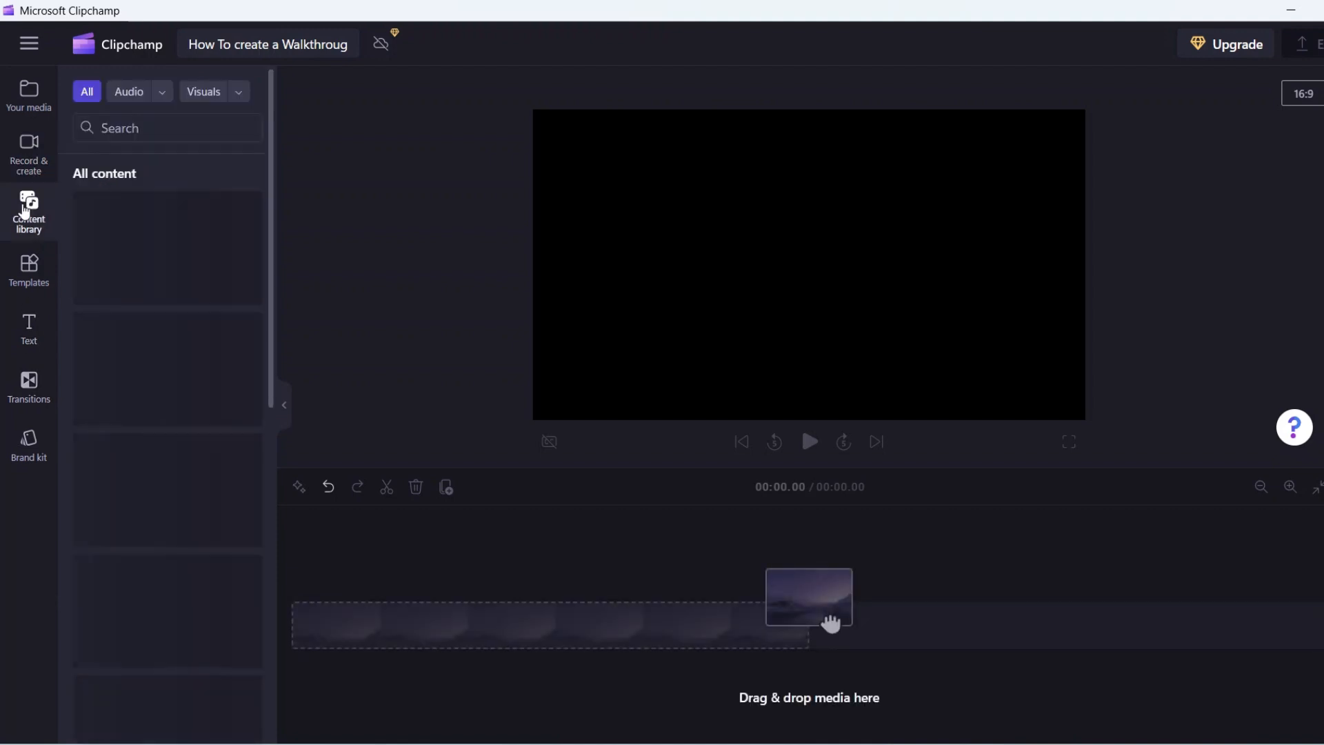
{"action": "left_click", "coordinate": [27, 210]}
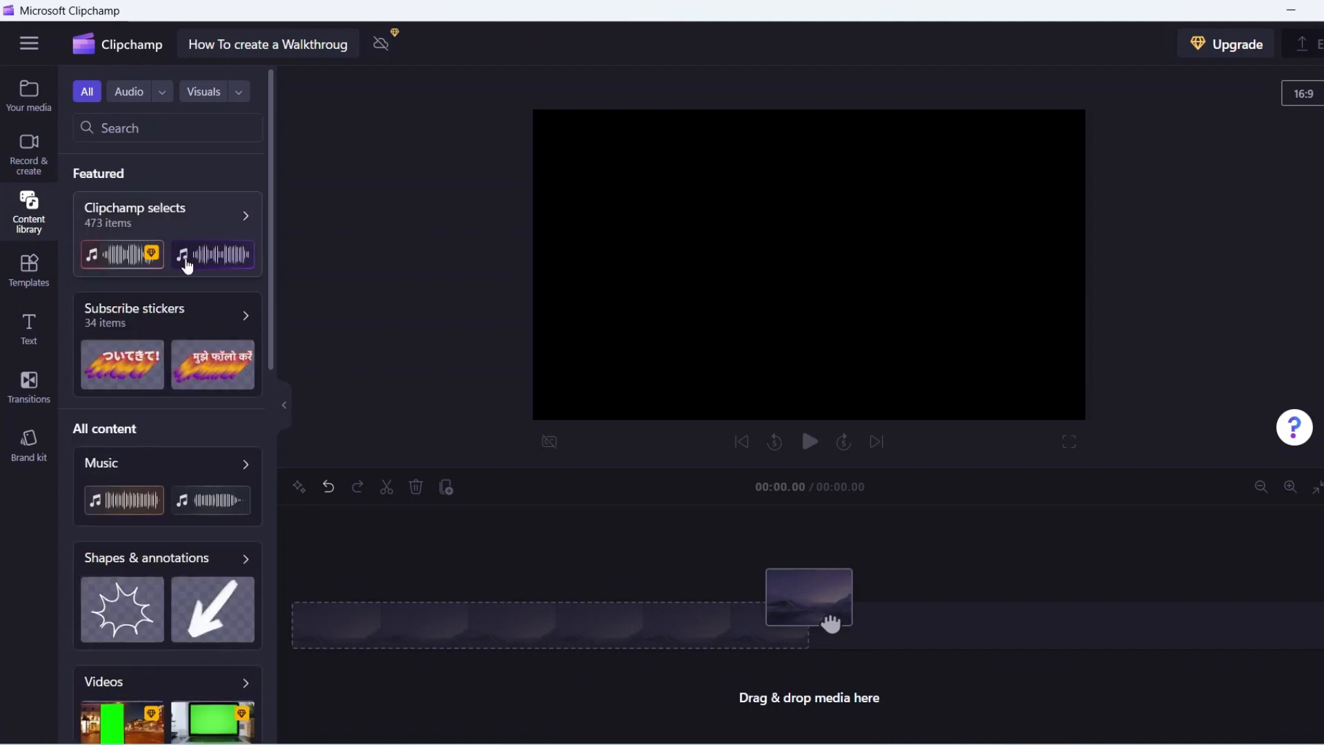
{"action": "scroll", "scroll_direction": "down", "scroll_amount": 3}
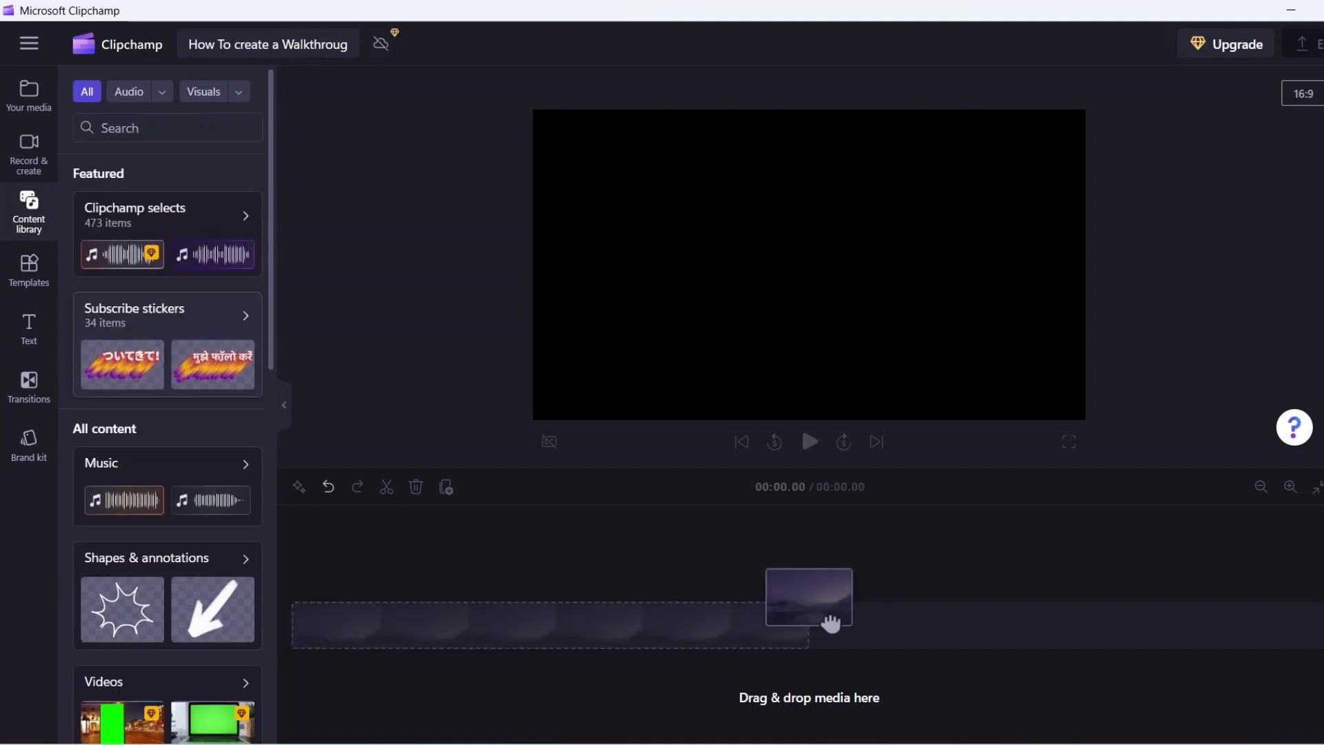
{"action": "mouse_move", "coordinate": [248, 219]}
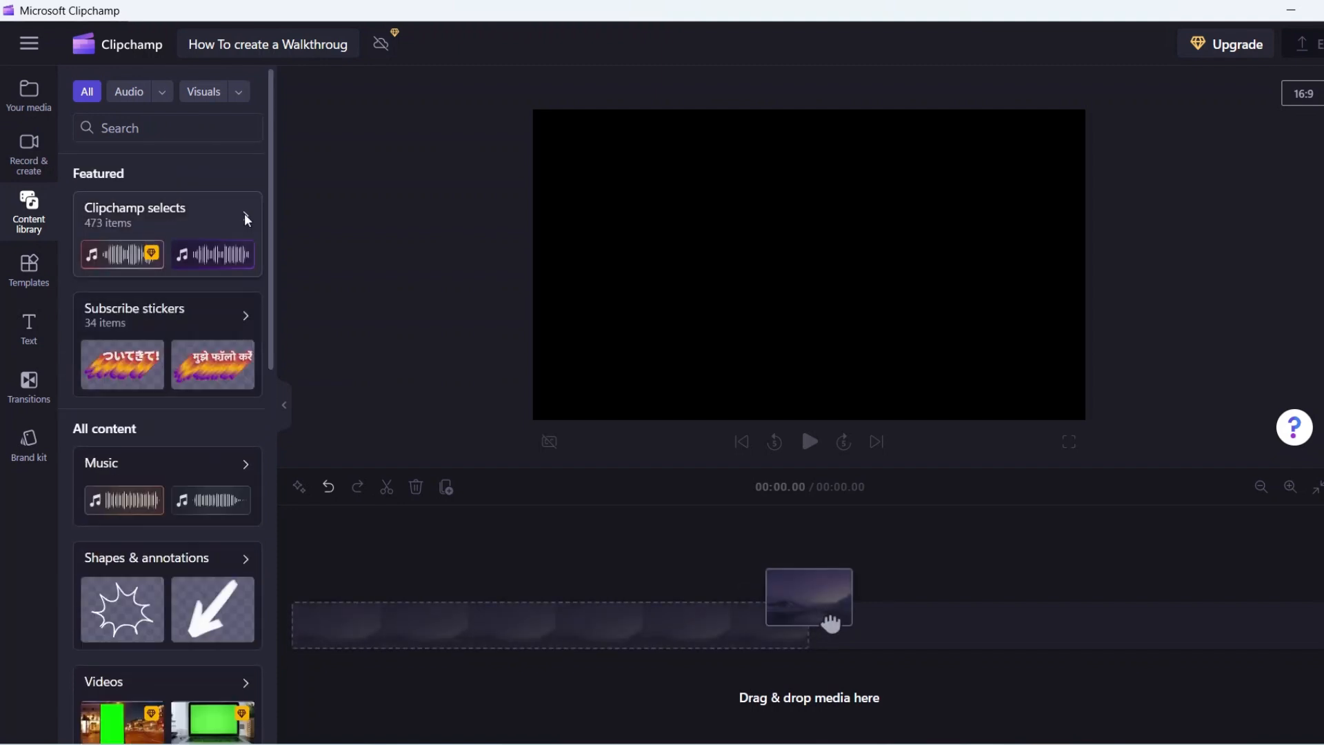
{"action": "left_click", "coordinate": [247, 218]}
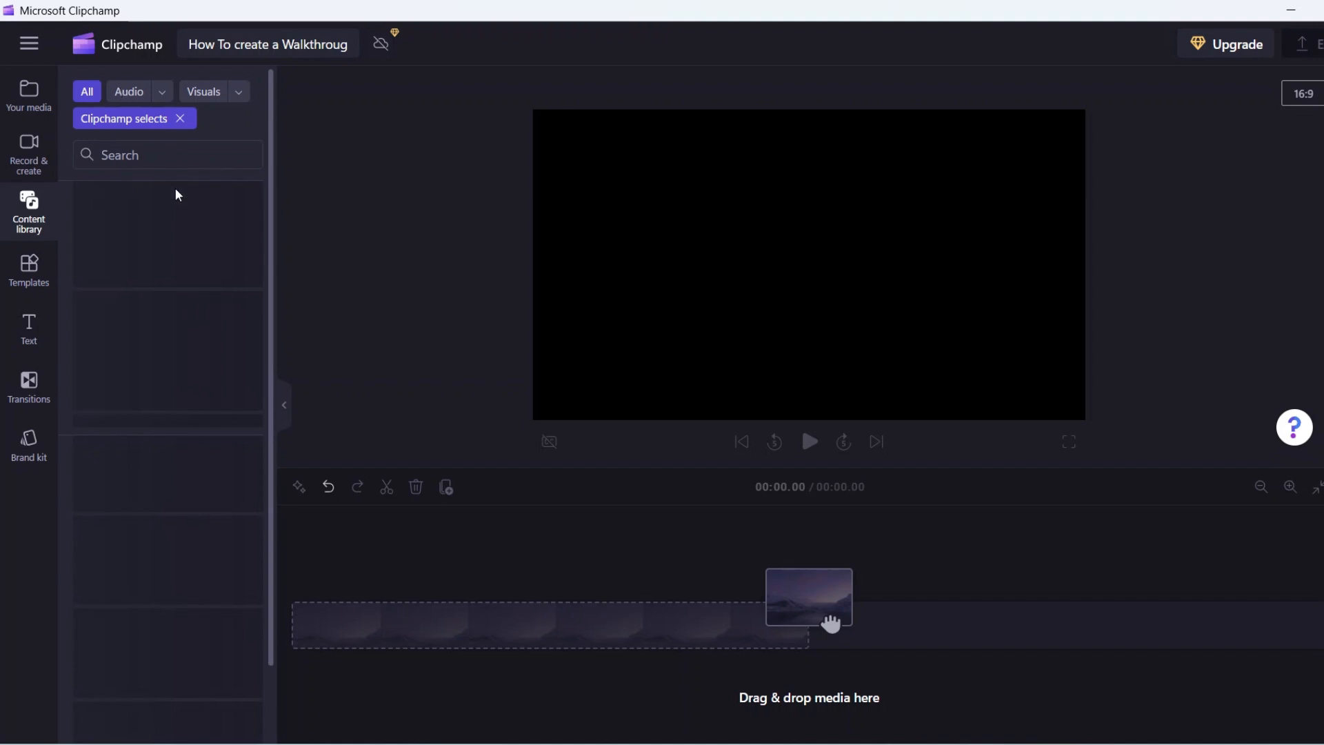
{"action": "mouse_move", "coordinate": [183, 159]}
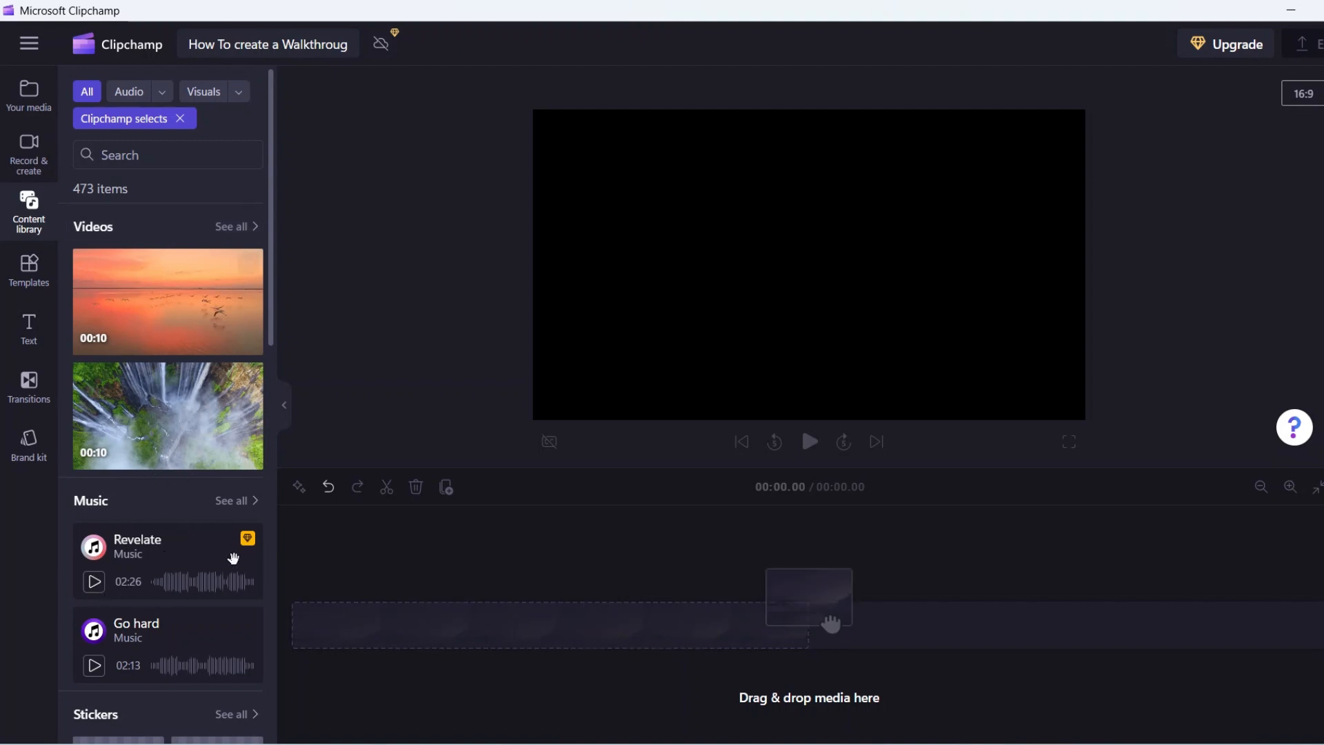
Browse through the Clipchamp selects collection of 157 videos
{"action": "scroll", "scroll_direction": "down", "scroll_amount": 3}
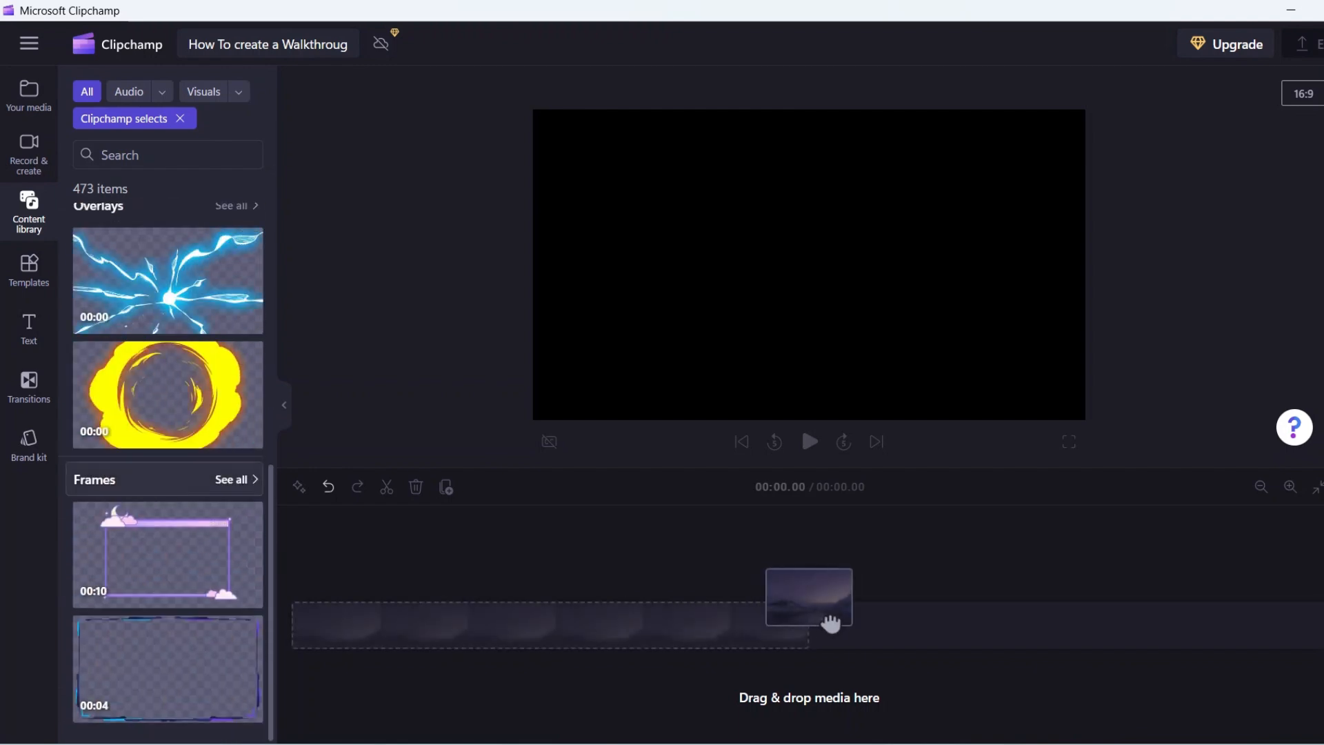
{"action": "scroll", "scroll_direction": "down", "scroll_amount": 3}
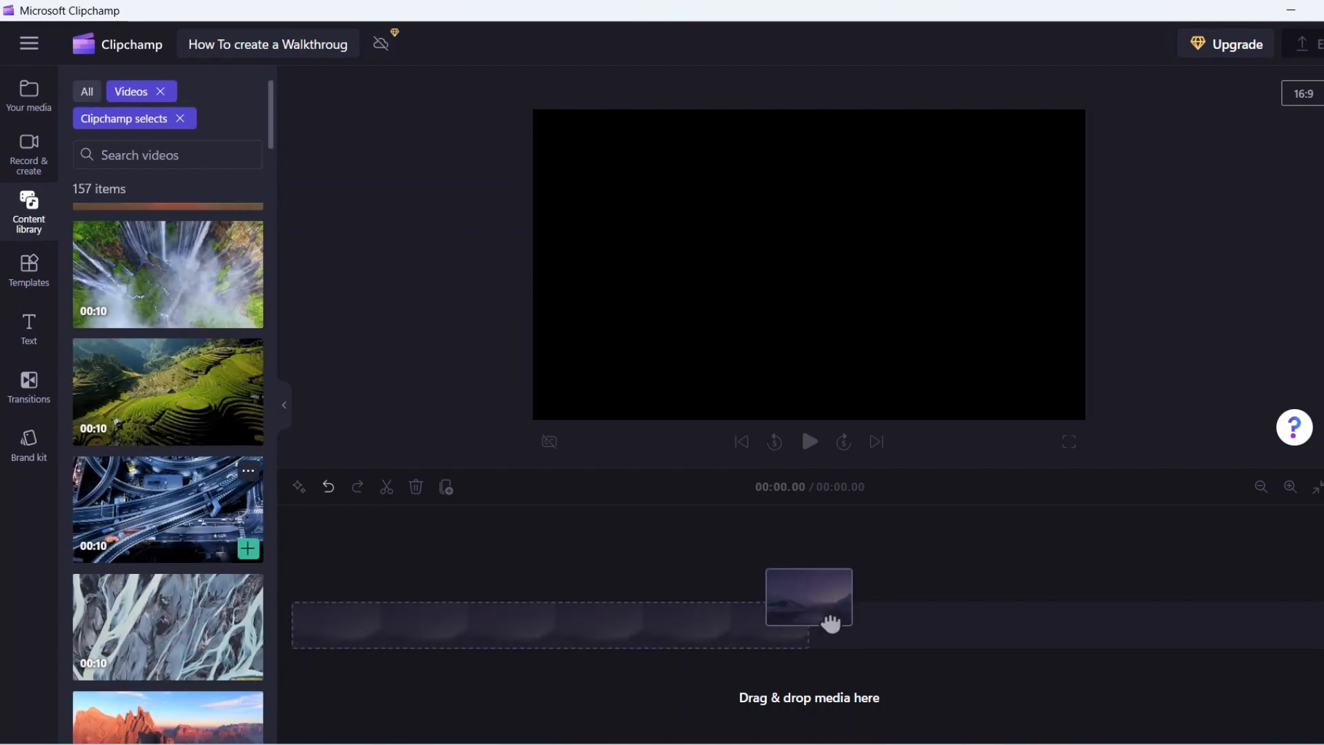
{"action": "scroll", "scroll_direction": "down", "scroll_amount": 3}
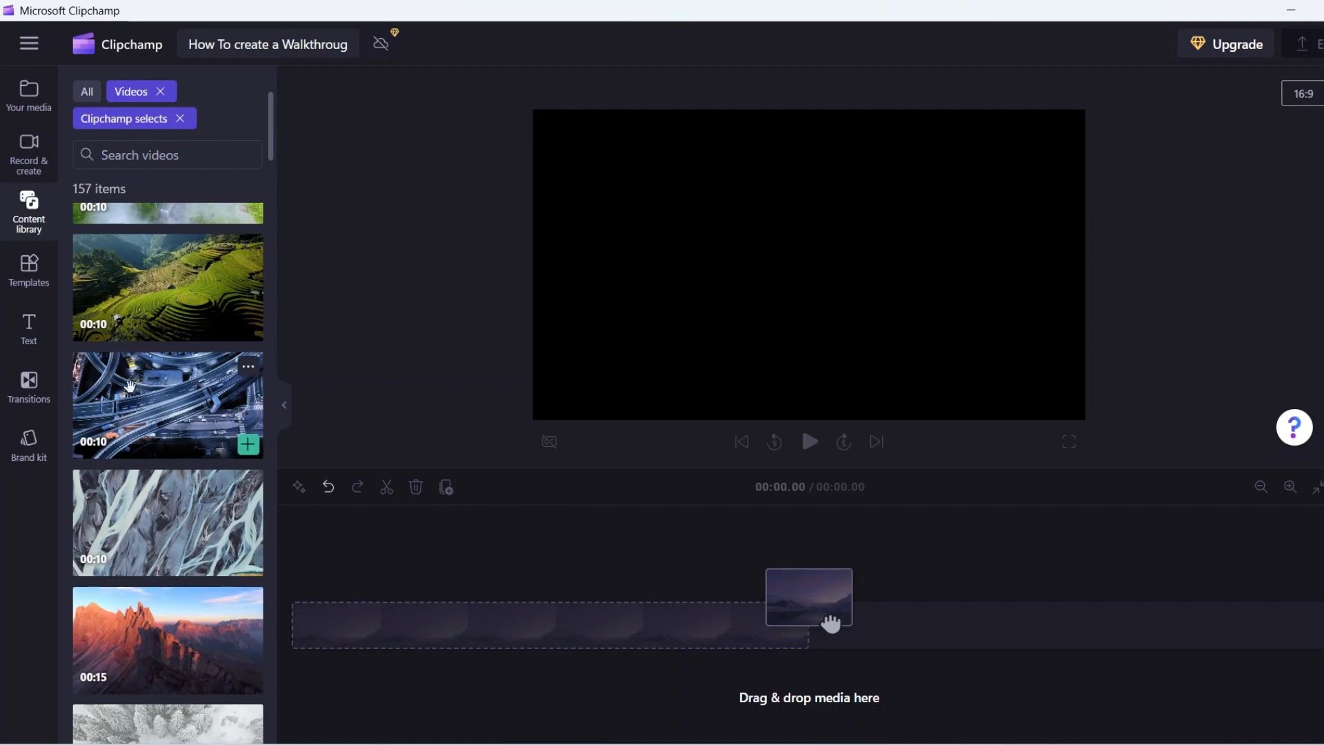
Show the video templates and browse their categories
{"action": "left_click", "coordinate": [29, 266]}
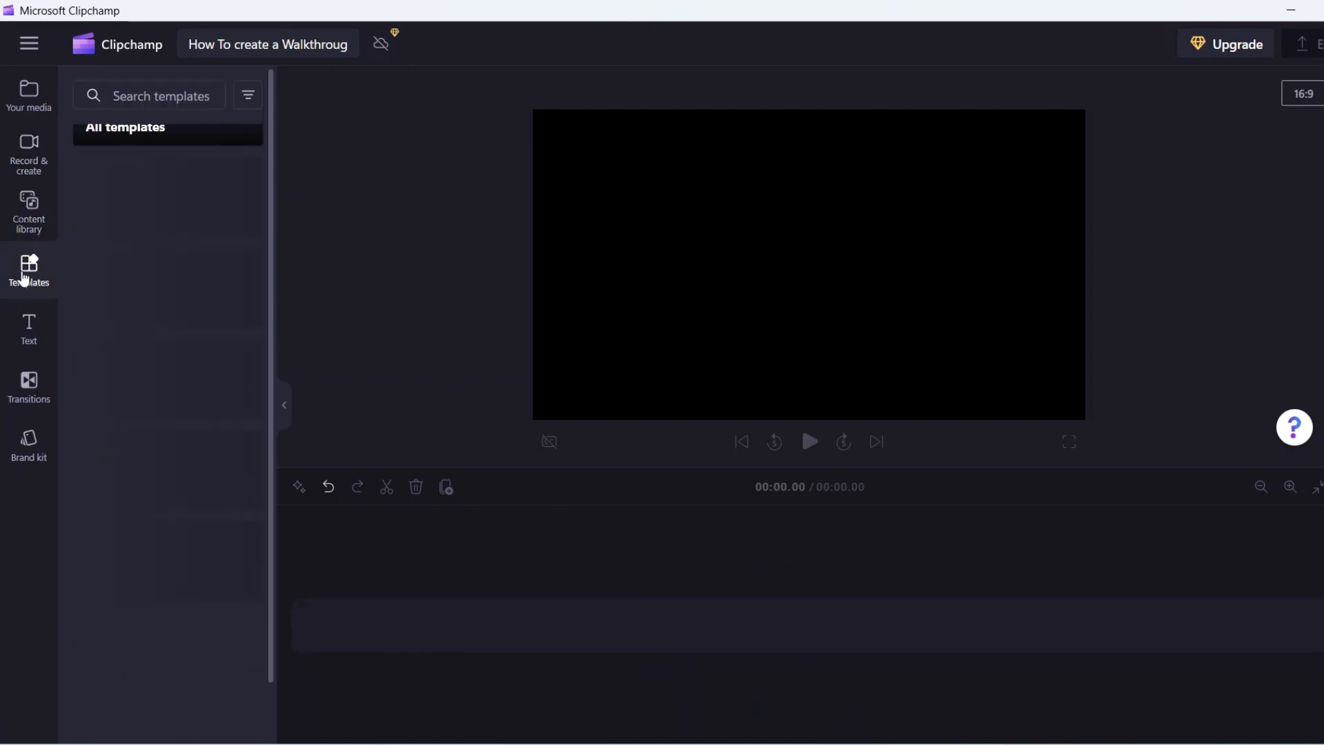
{"action": "left_click", "coordinate": [27, 270]}
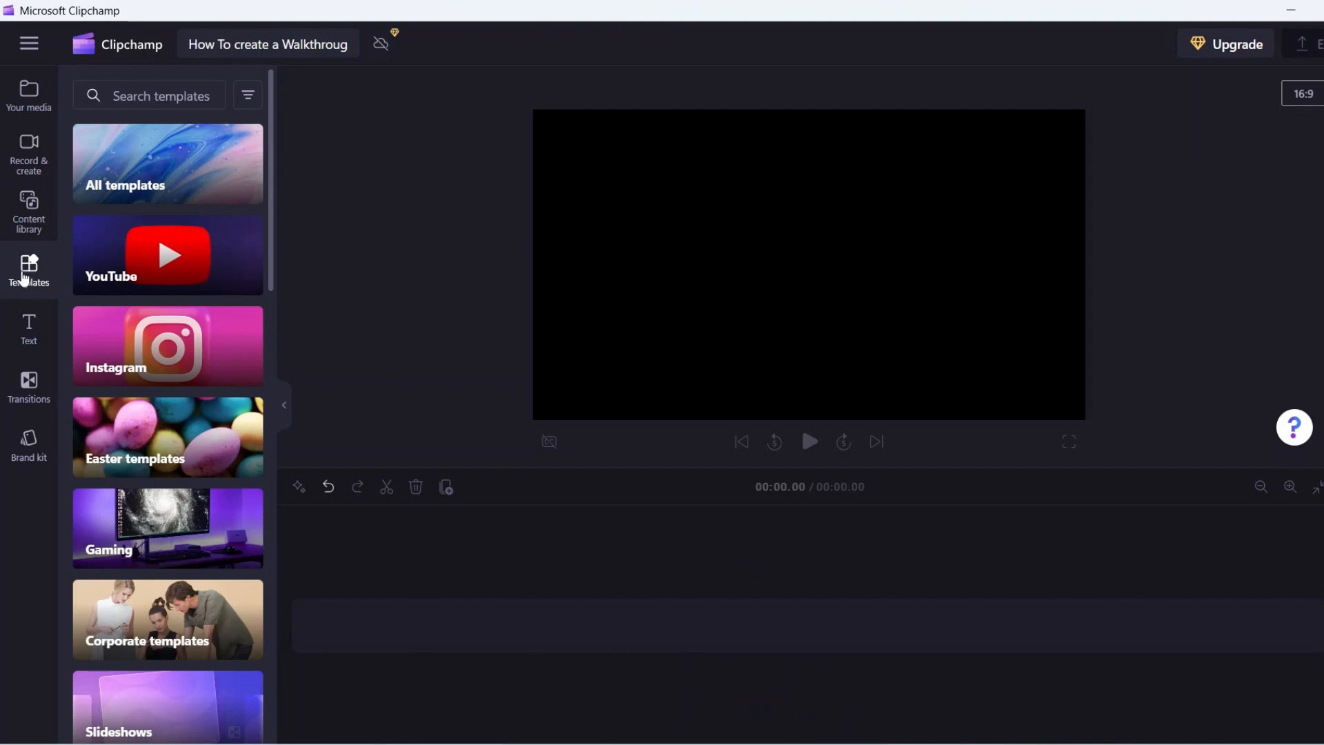
{"action": "mouse_move", "coordinate": [165, 255]}
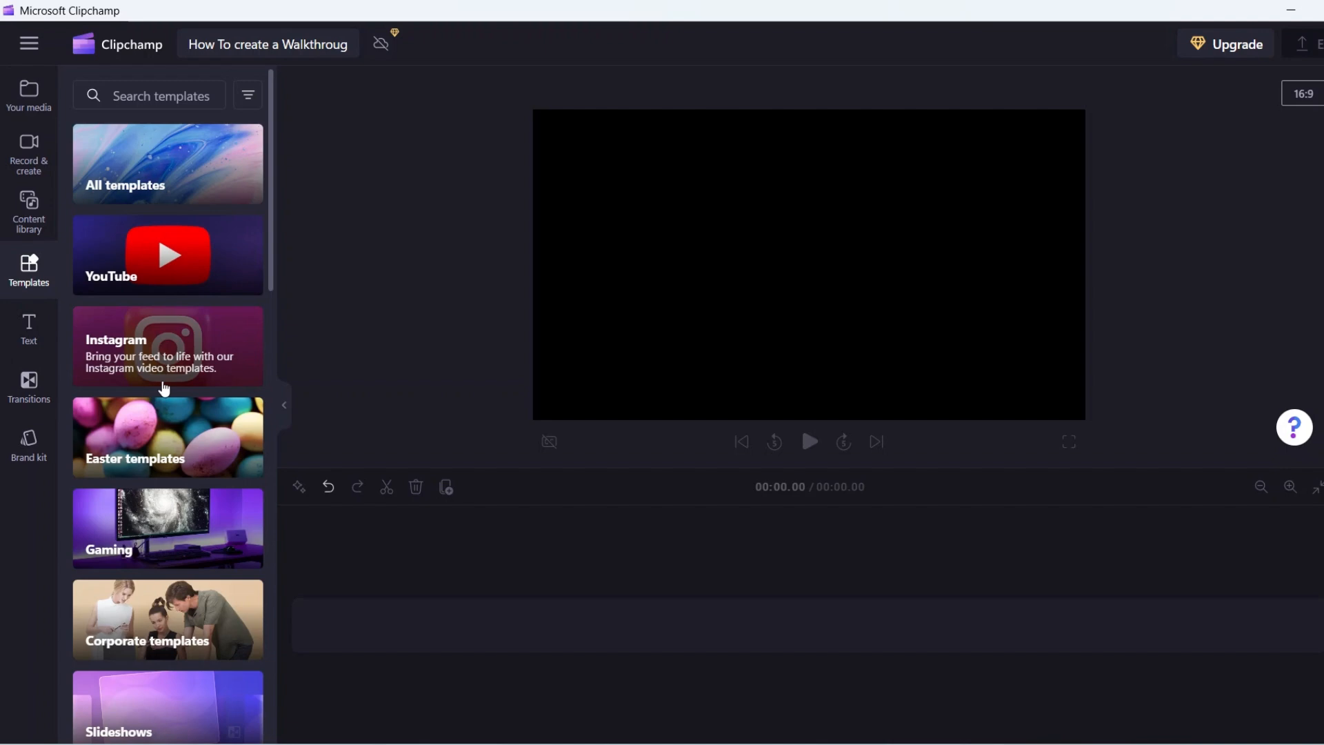
{"action": "scroll", "scroll_direction": "down", "scroll_amount": 3}
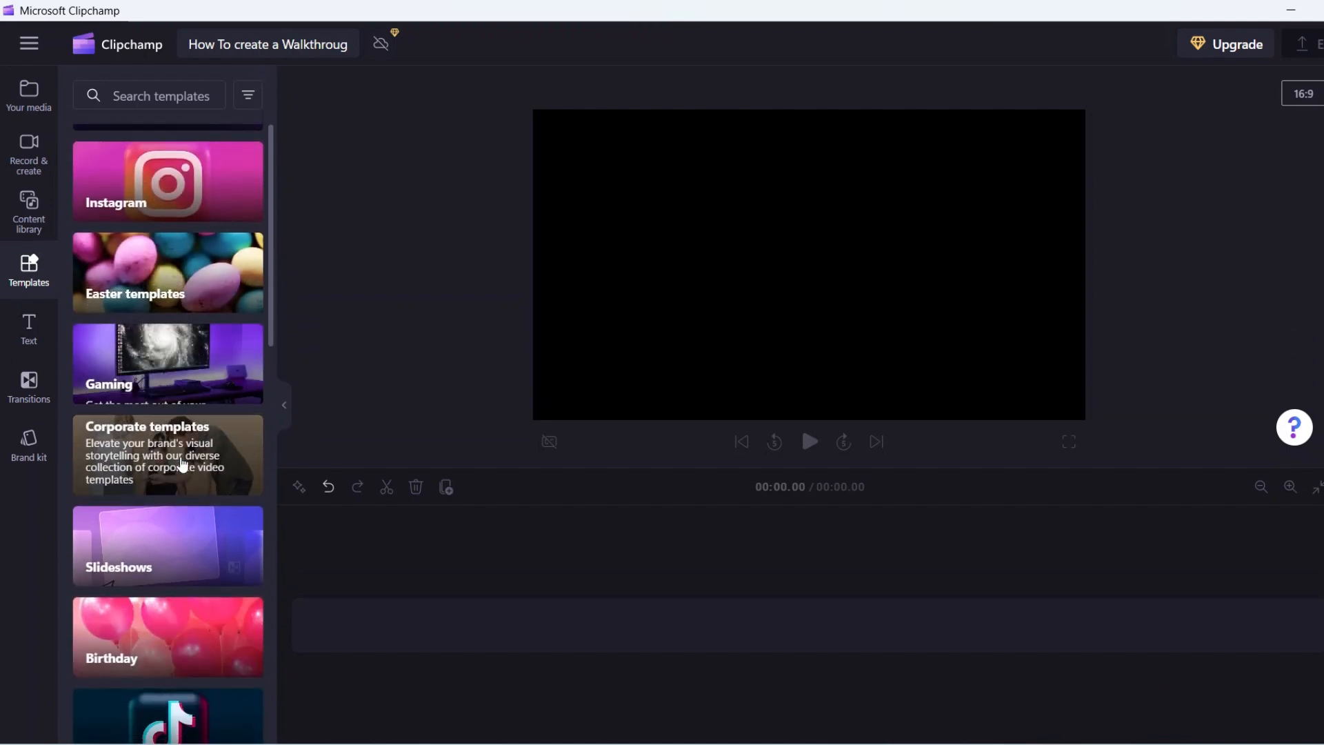
{"action": "scroll", "scroll_direction": "down", "scroll_amount": 3}
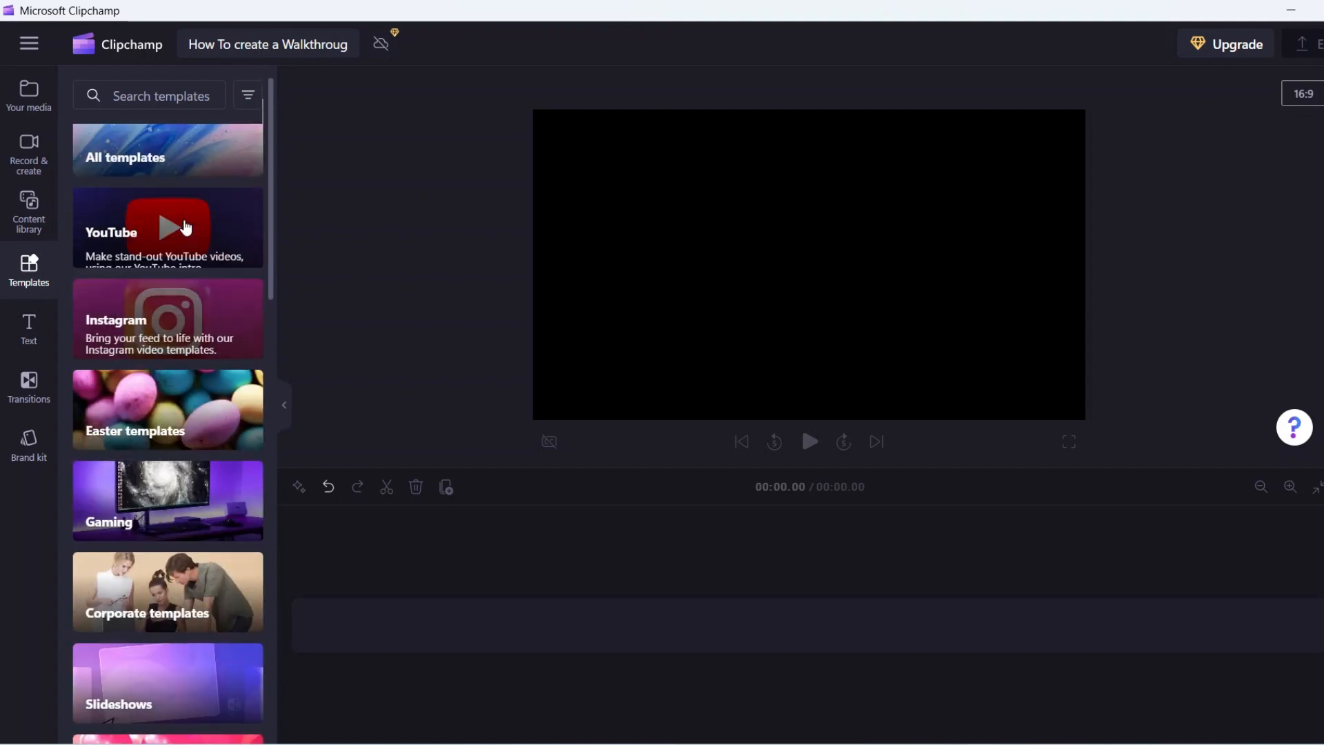
Browse the YouTube template collection of intros, outros and acknowledgements
{"action": "left_click", "coordinate": [169, 227]}
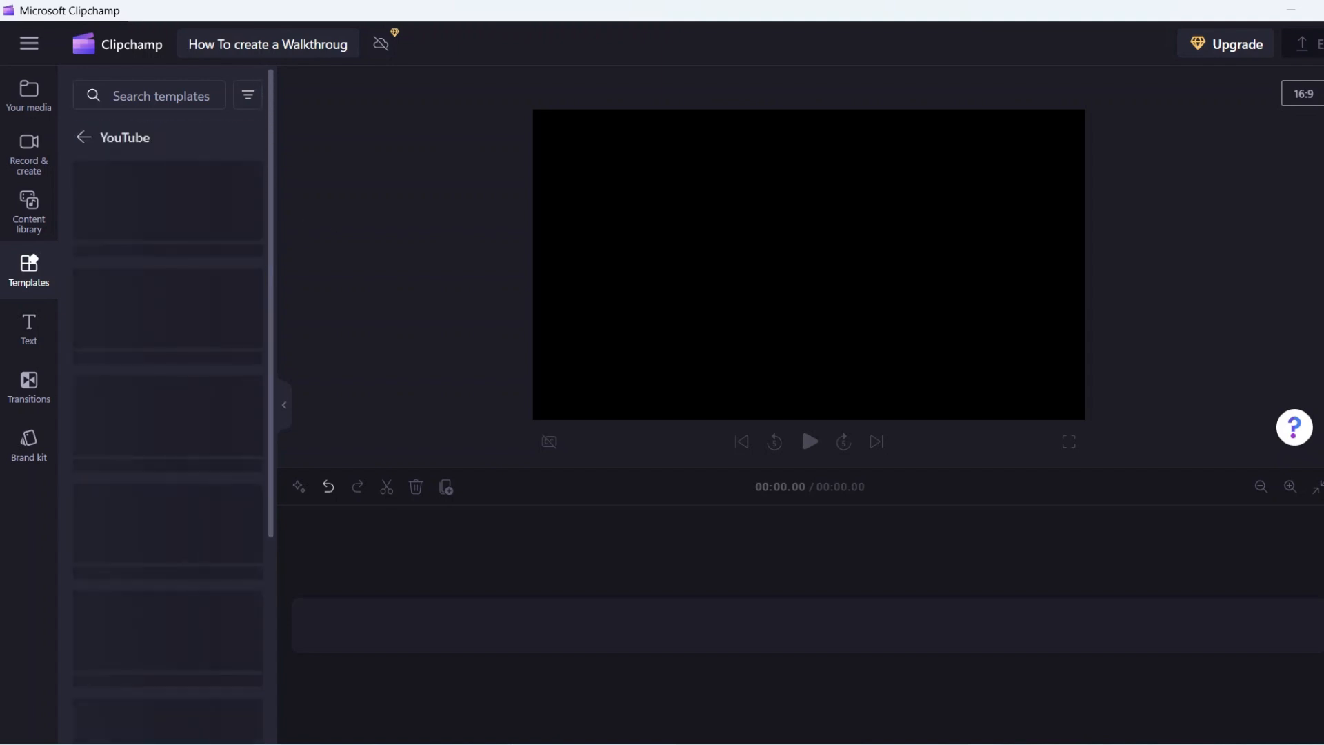
{"action": "scroll", "scroll_direction": "down", "scroll_amount": 3}
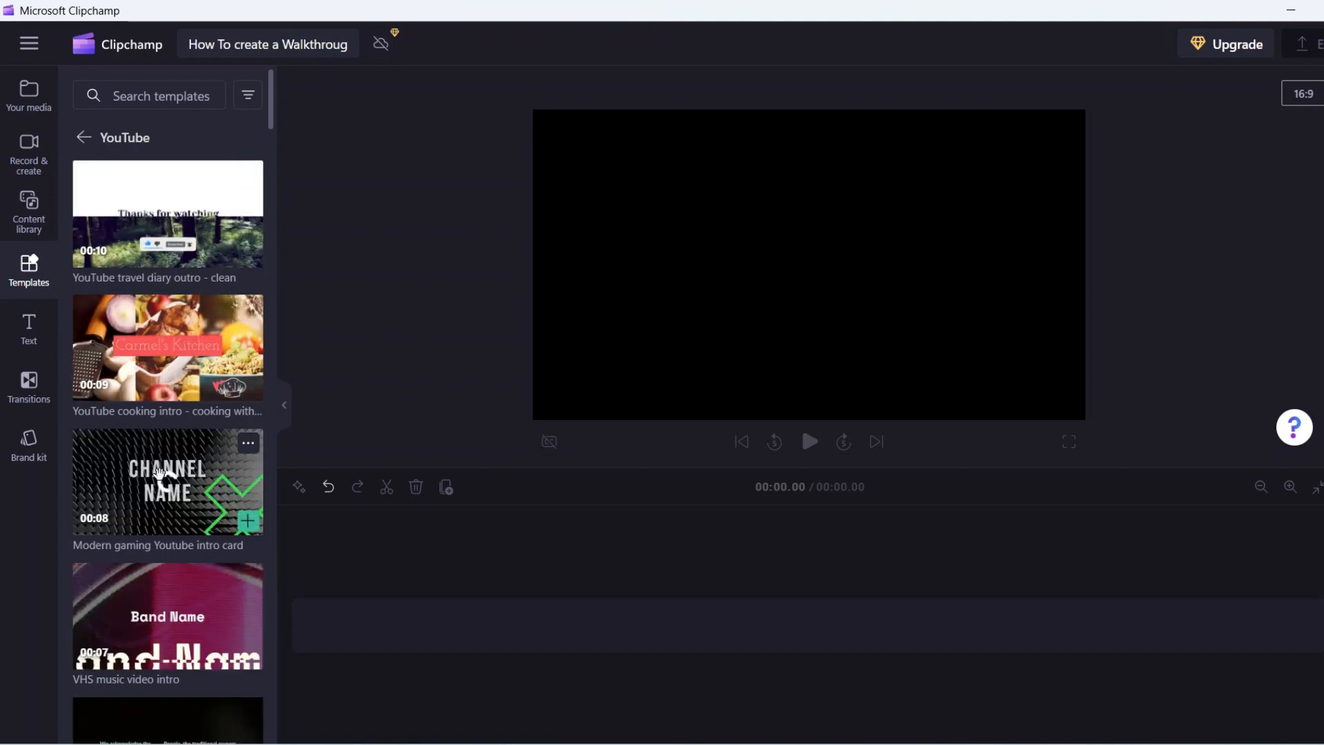
{"action": "scroll", "scroll_direction": "down", "scroll_amount": 3}
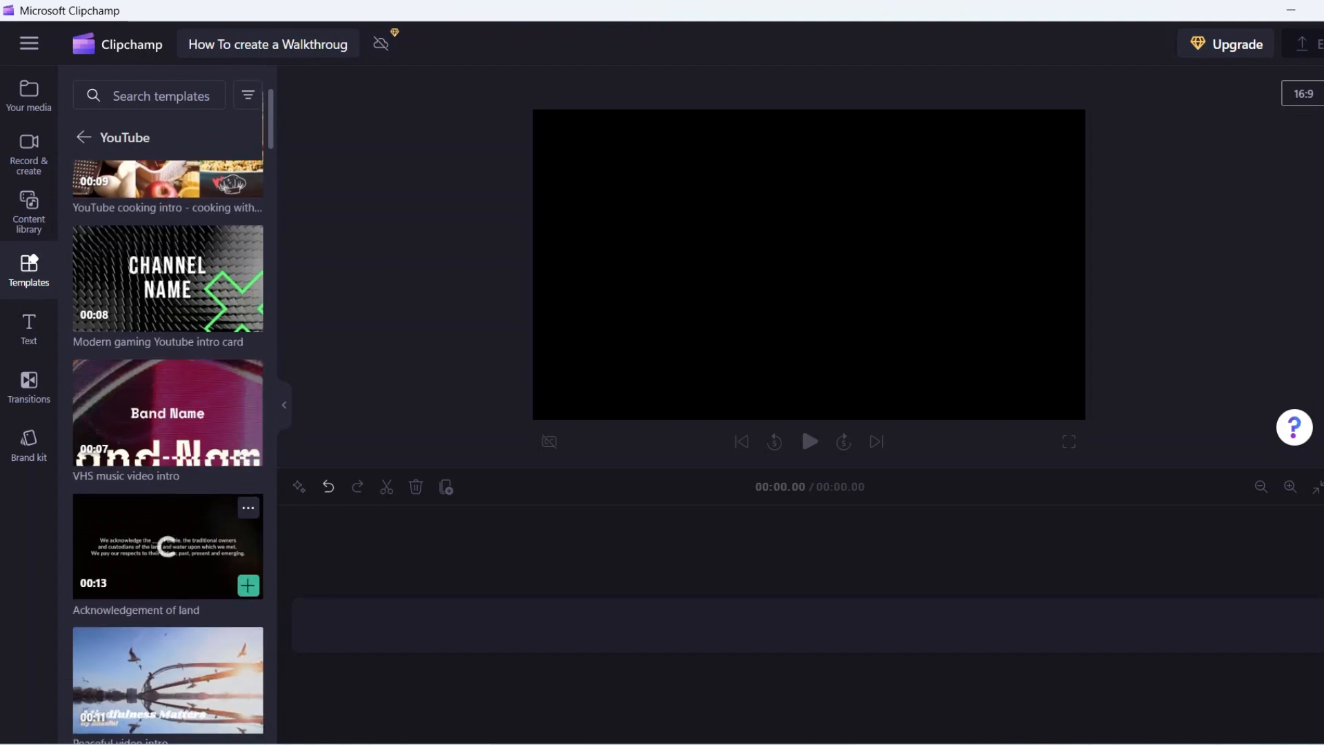
View the text title styles, then switch to the transitions list
{"action": "left_click", "coordinate": [28, 328]}
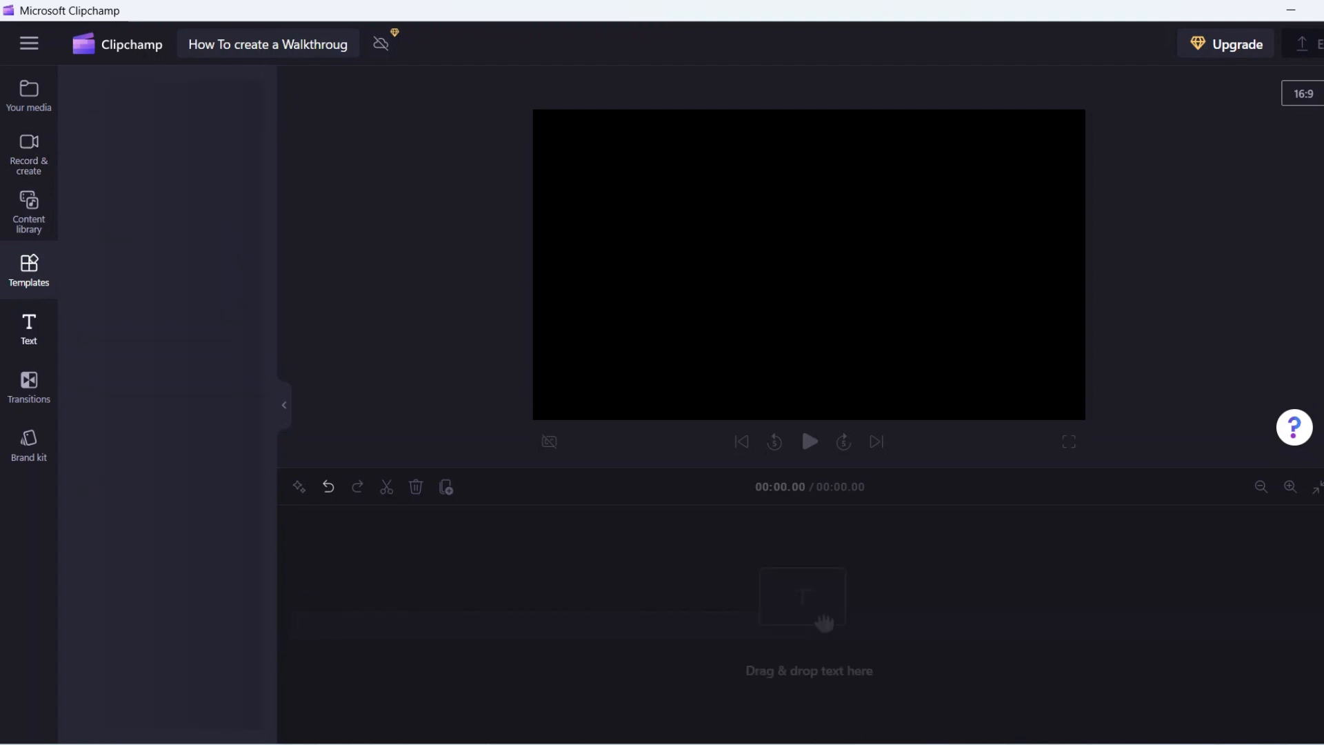
{"action": "left_click", "coordinate": [27, 328]}
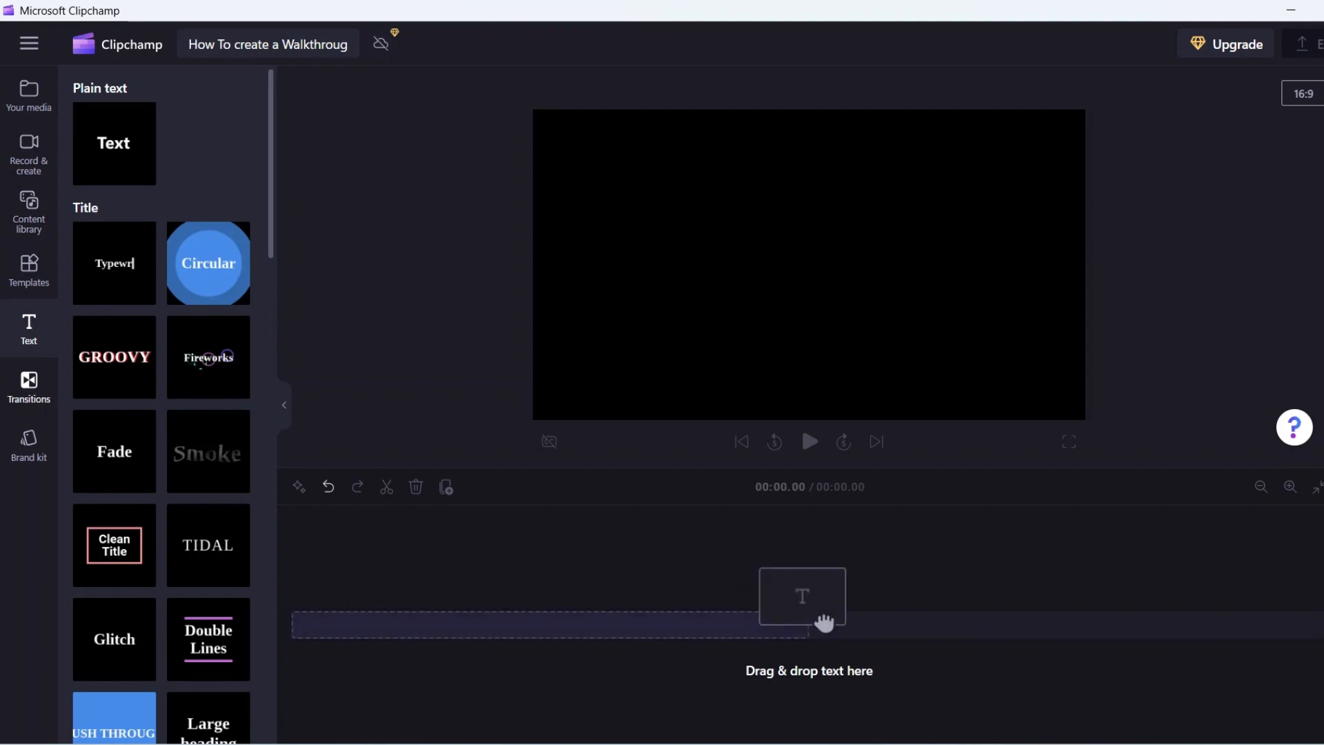
{"action": "left_click", "coordinate": [28, 384]}
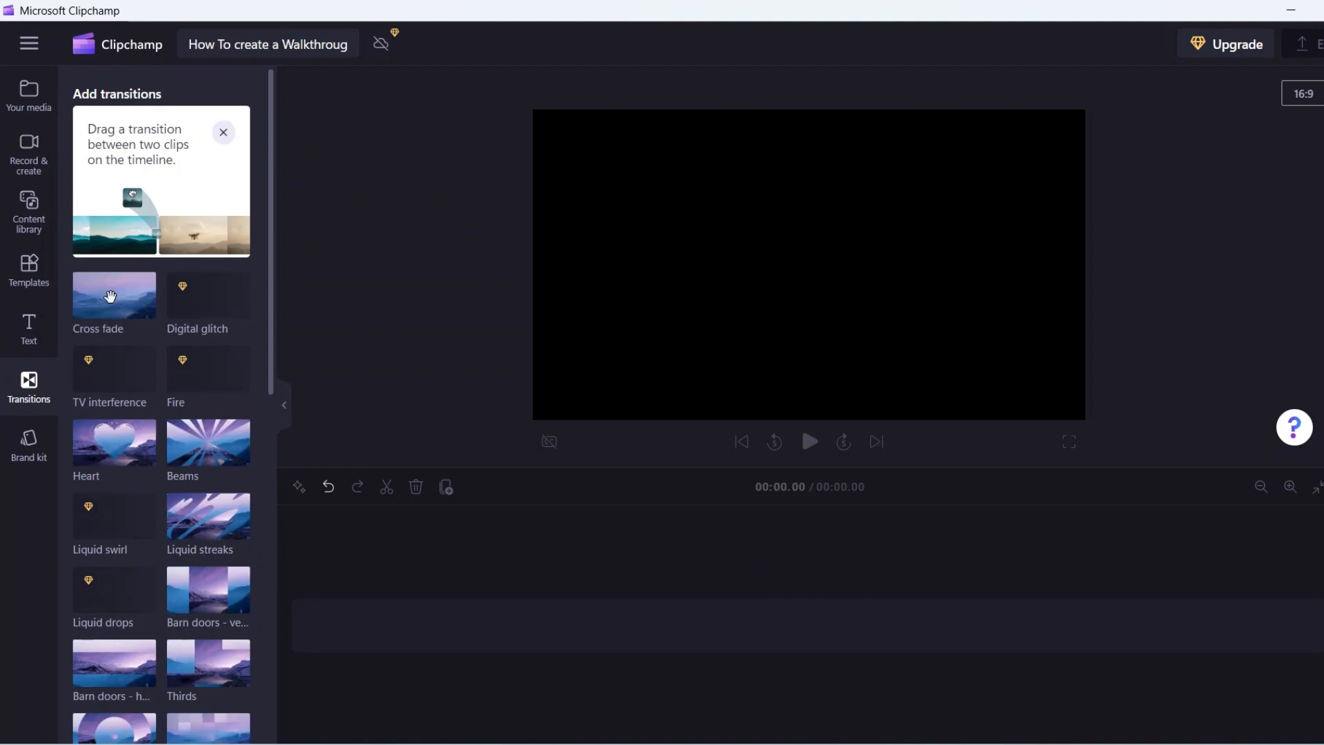
Browse the transitions such as cross fade and barn doors, then show the brand kit panel
{"action": "scroll", "scroll_direction": "down", "scroll_amount": 3}
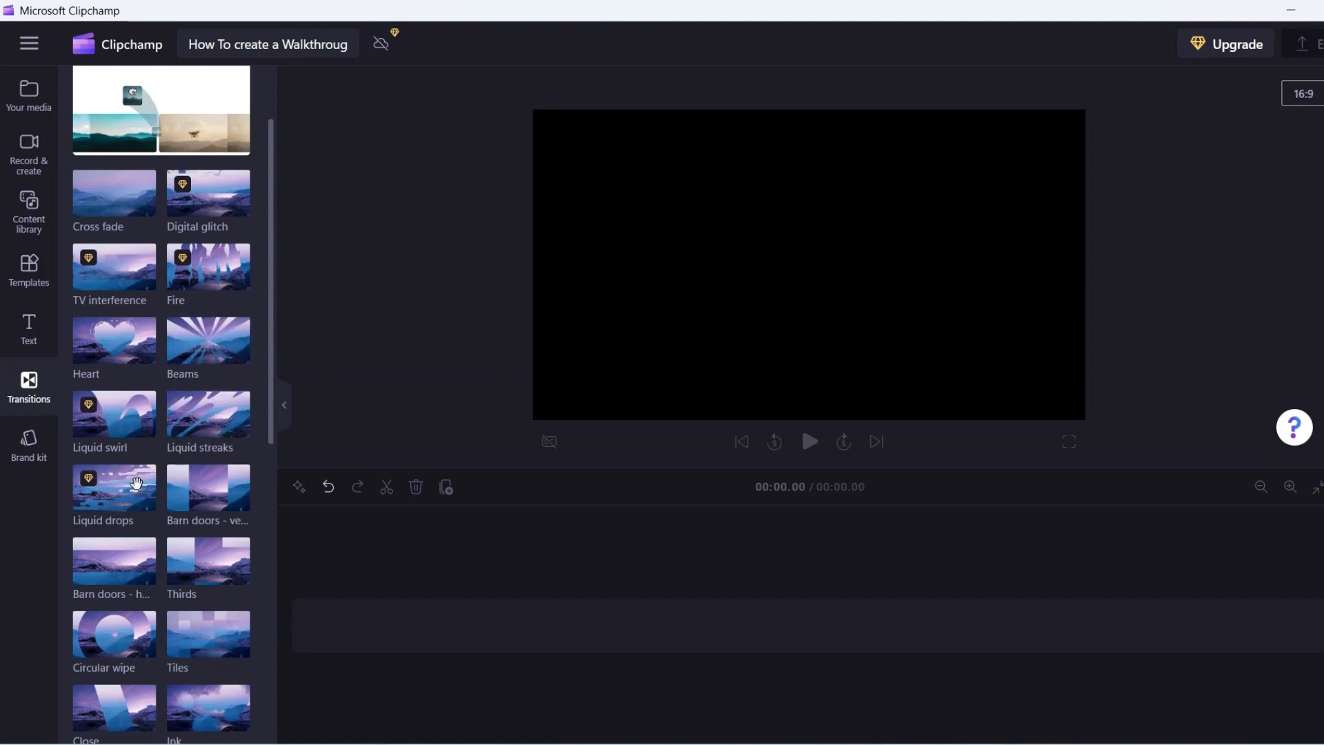
{"action": "scroll", "scroll_direction": "down", "scroll_amount": 3}
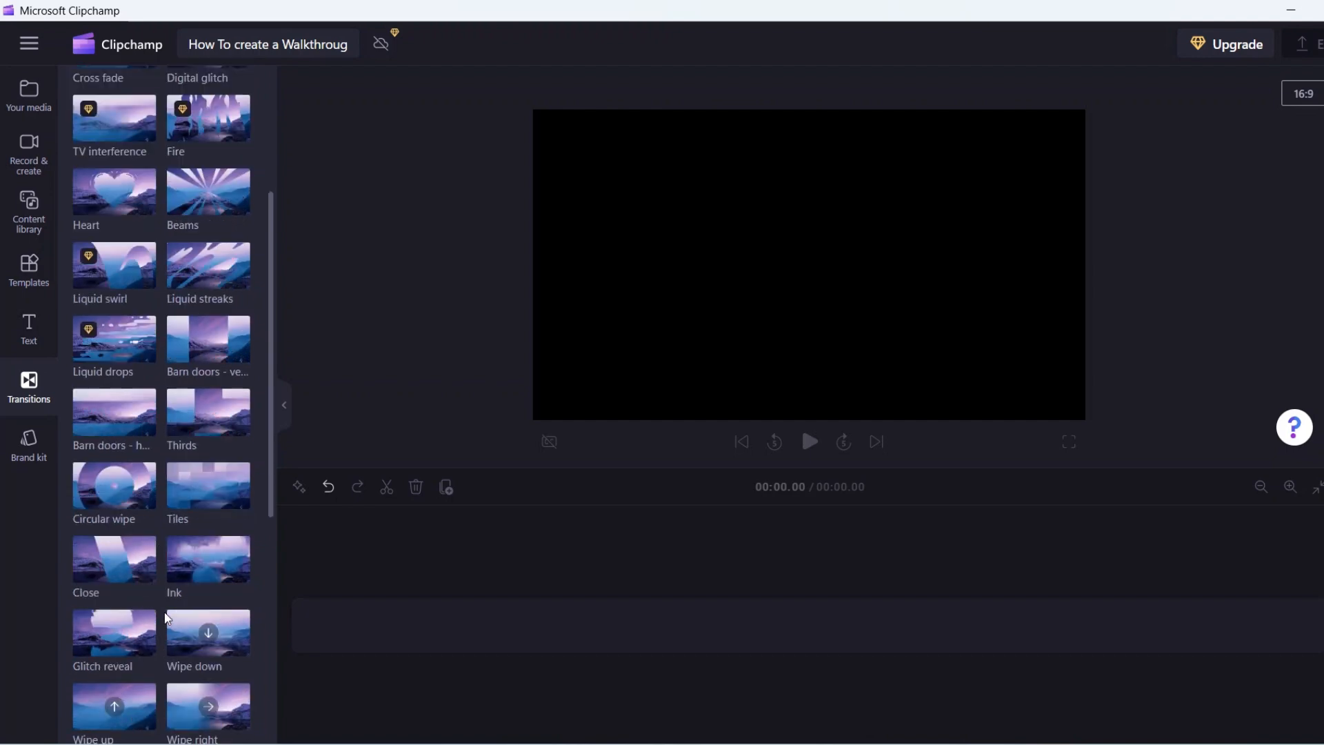
{"action": "scroll", "scroll_direction": "down", "scroll_amount": 3}
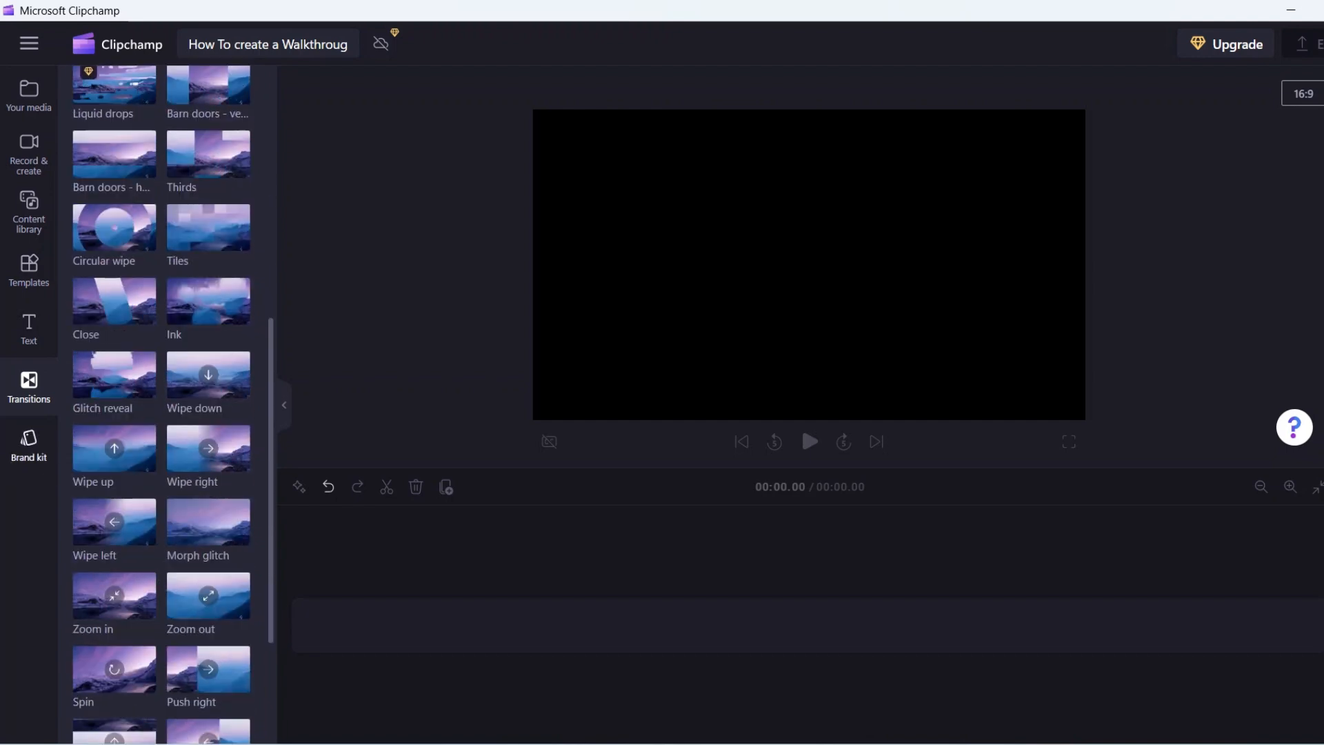
{"action": "left_click", "coordinate": [29, 444]}
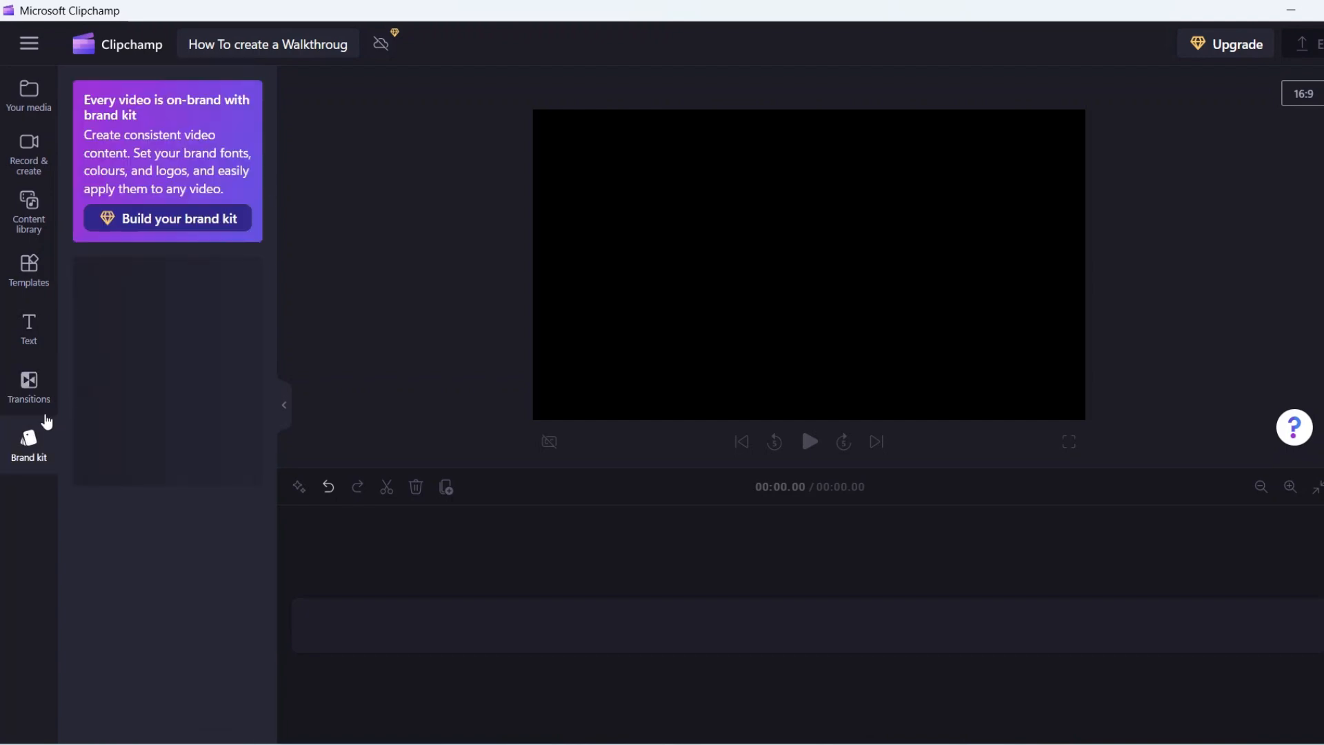
Return to the Your media panel where device files can be imported
{"action": "left_click", "coordinate": [29, 441]}
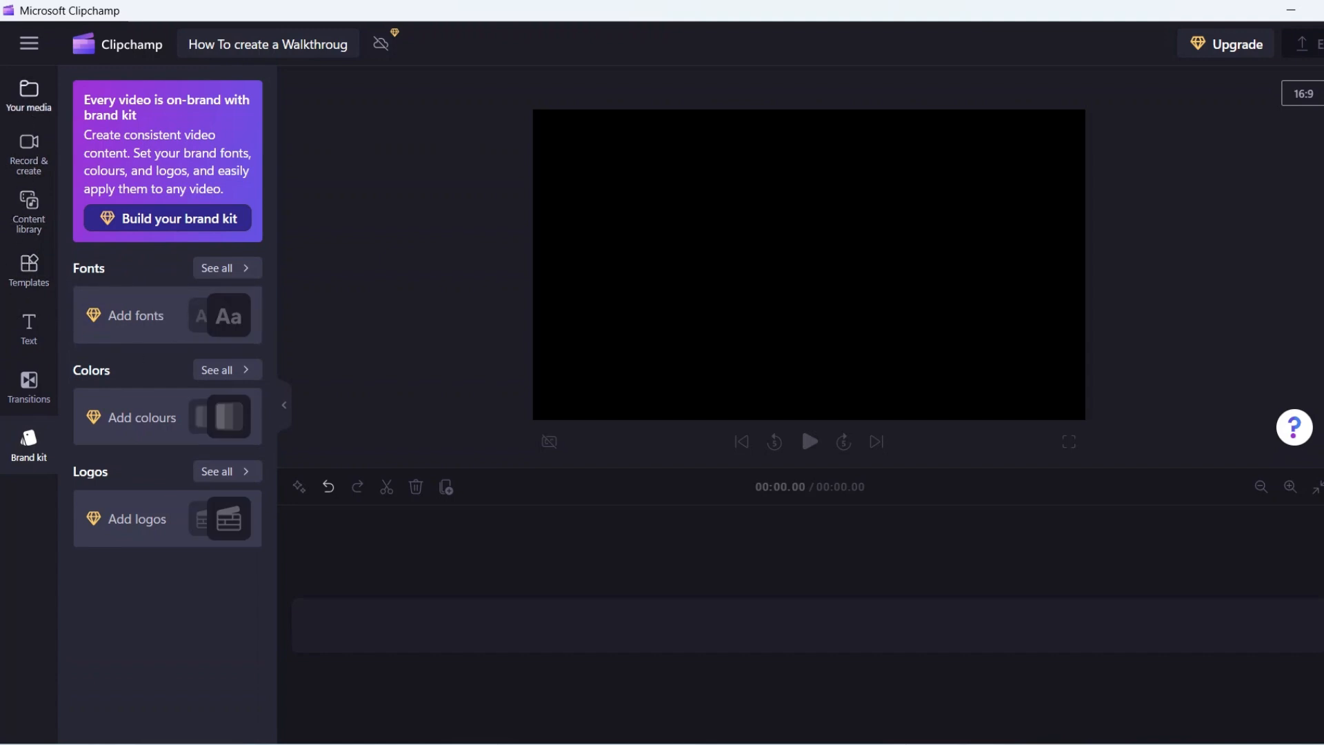
{"action": "left_click", "coordinate": [28, 97]}
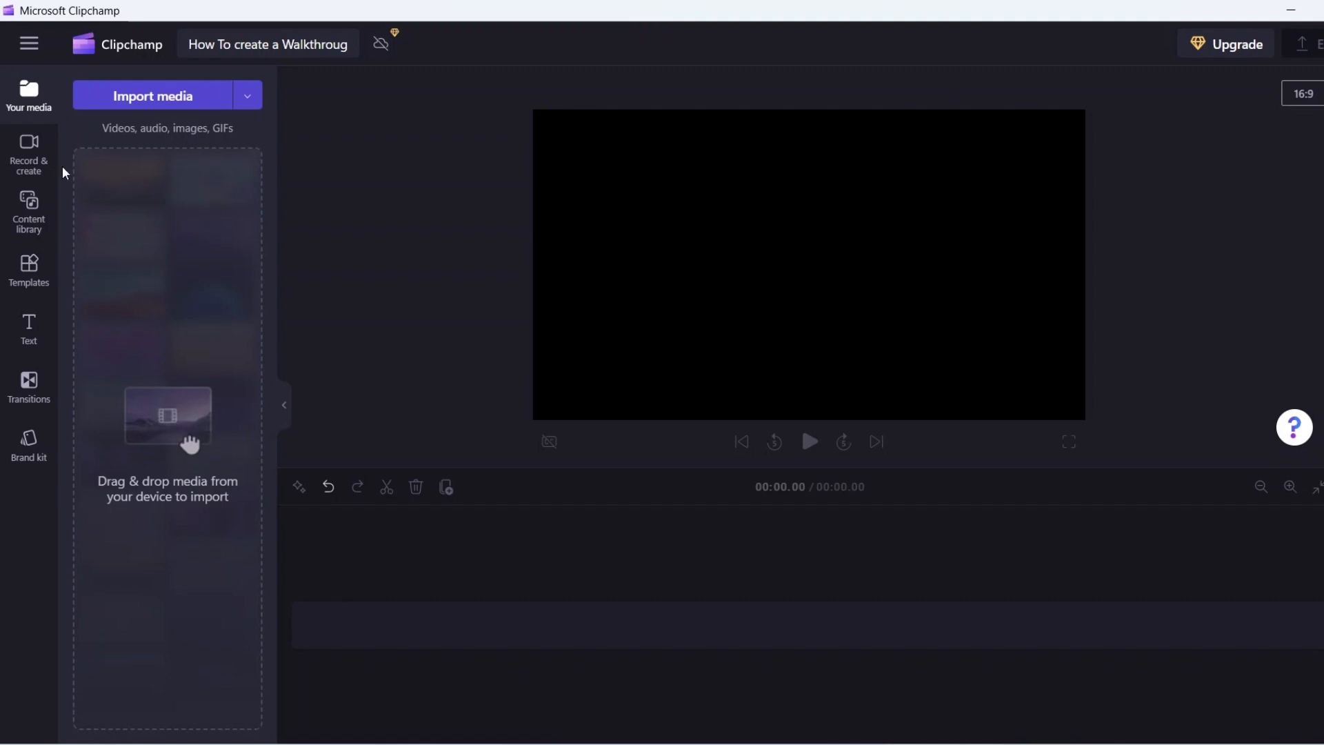
{"action": "mouse_move", "coordinate": [22, 182]}
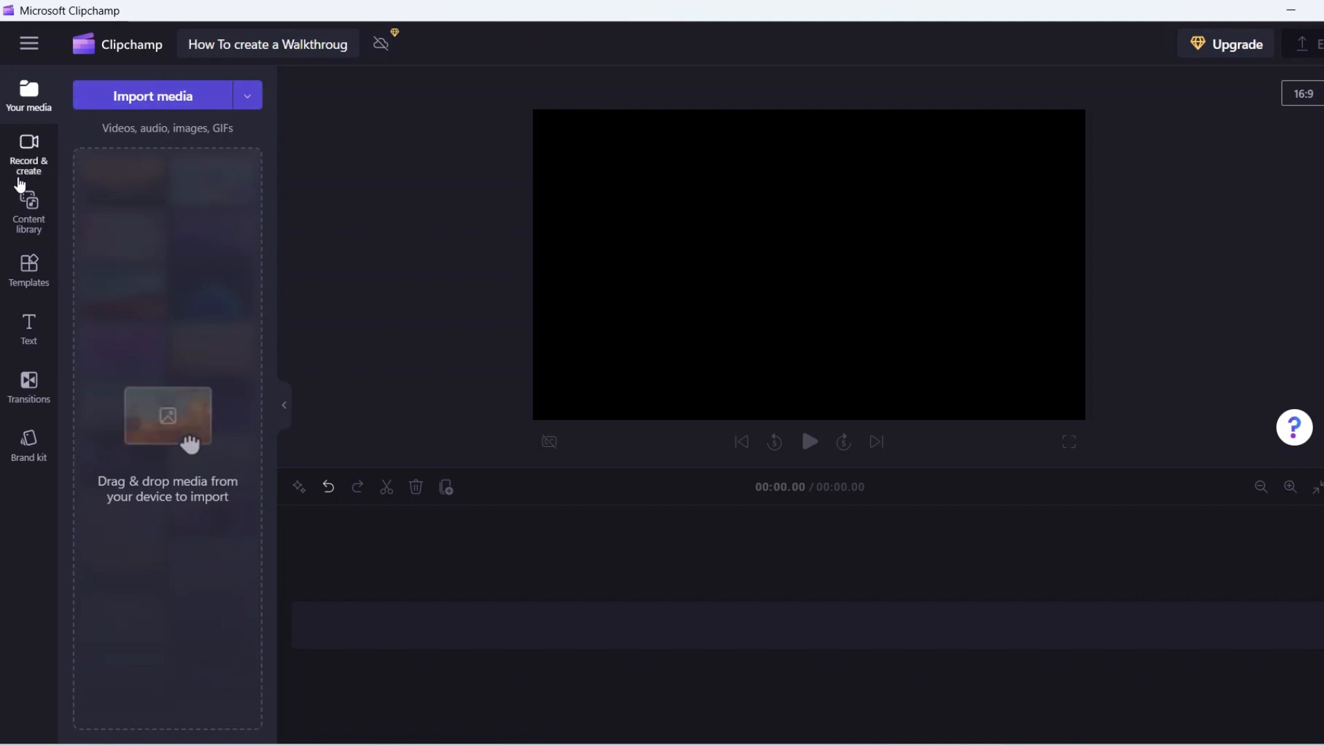
Filter the stock content library's visuals to show video collections only
{"action": "left_click", "coordinate": [27, 210]}
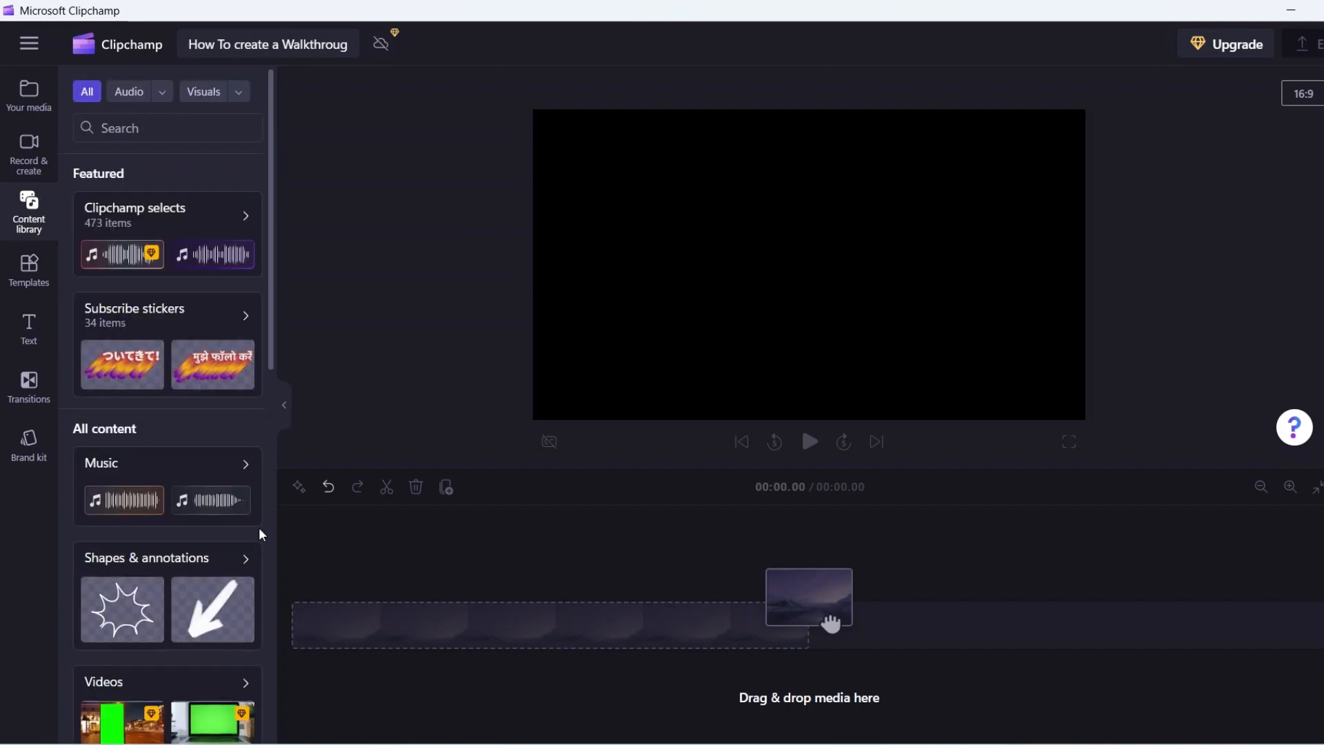
{"action": "scroll", "scroll_direction": "down", "scroll_amount": 3}
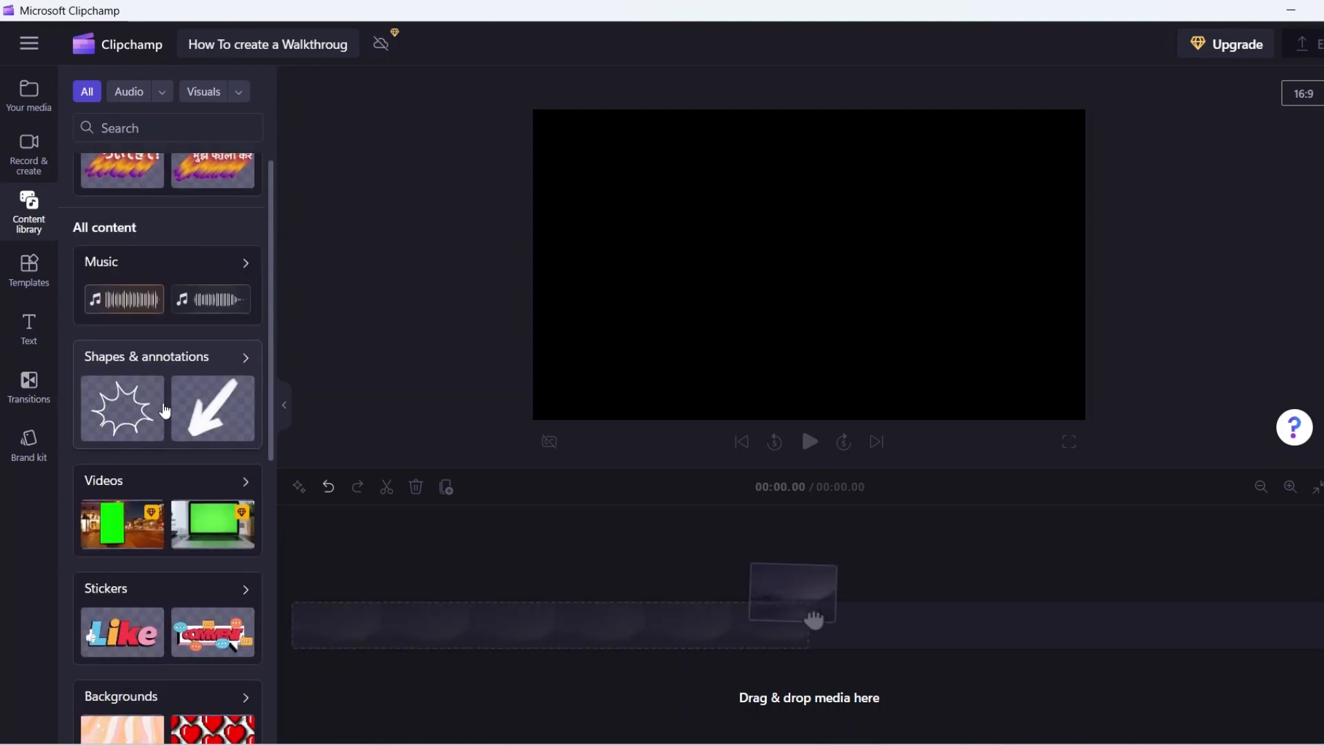
{"action": "mouse_move", "coordinate": [163, 246]}
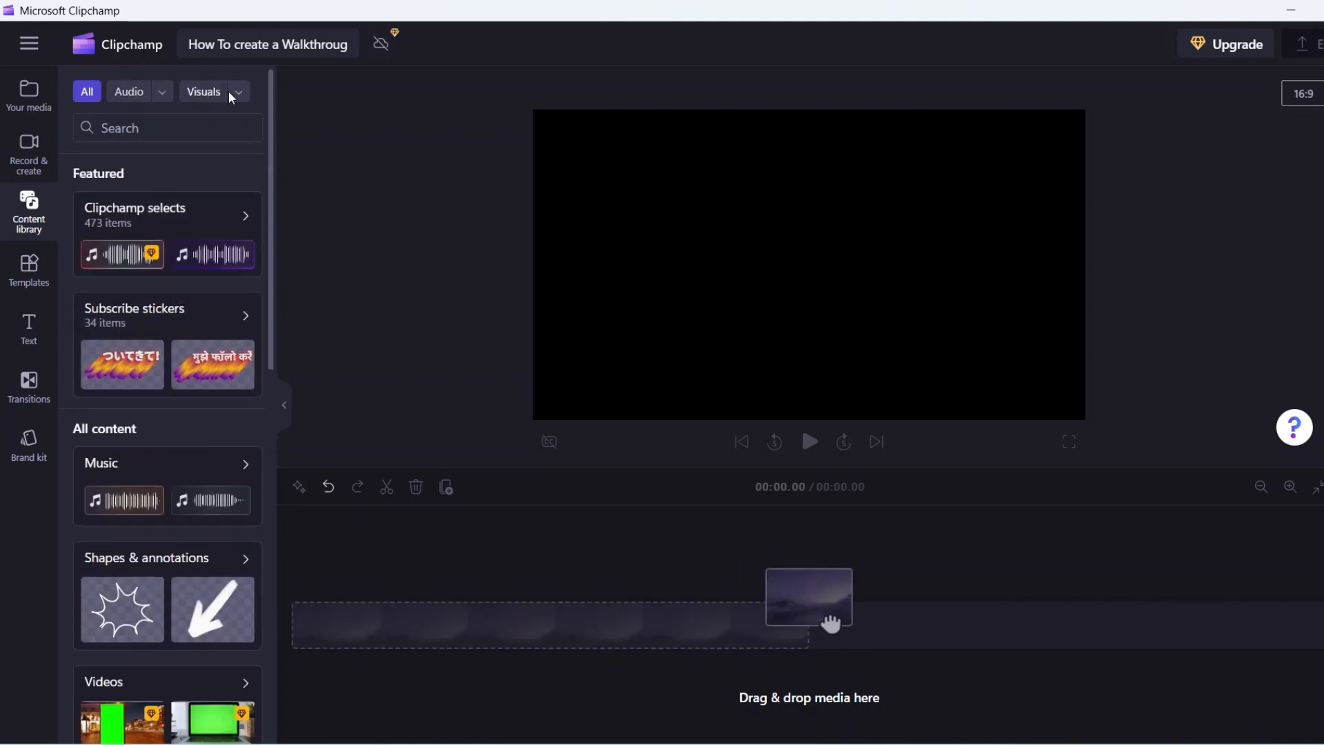
{"action": "left_click", "coordinate": [238, 91]}
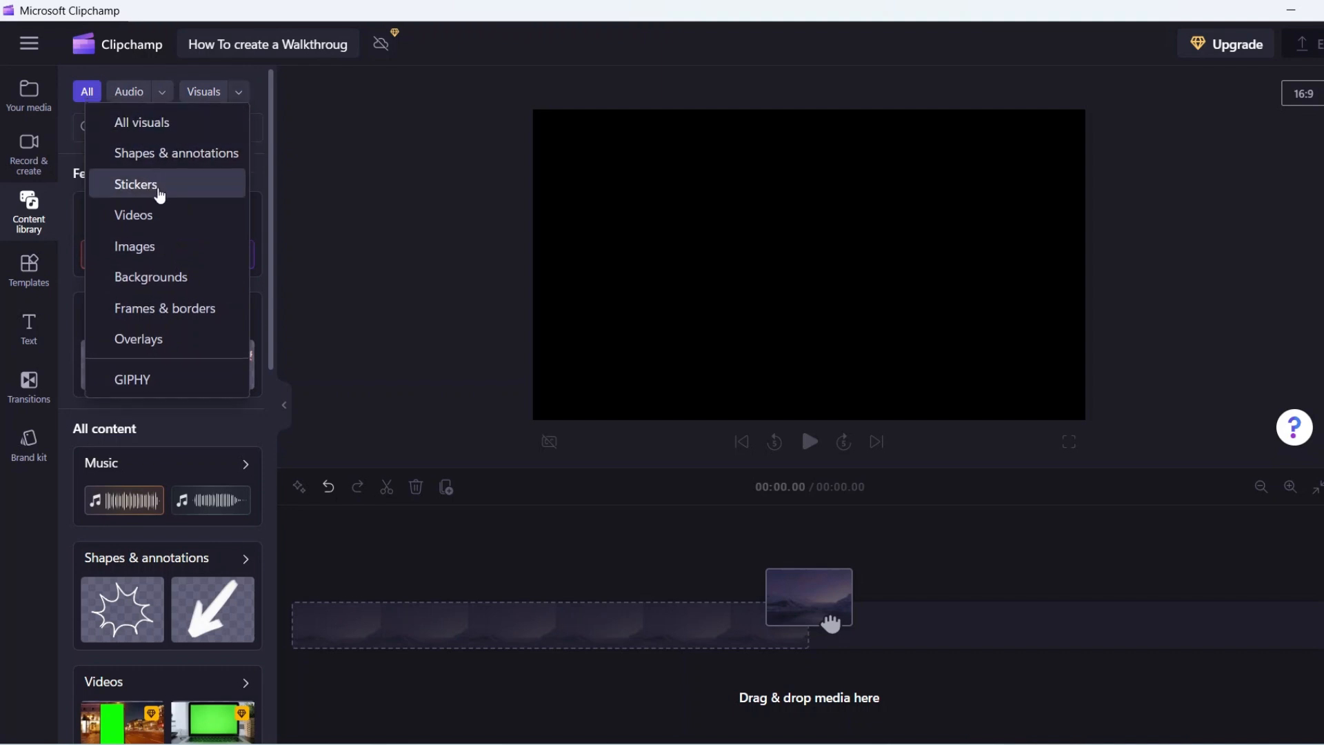
{"action": "mouse_move", "coordinate": [171, 291]}
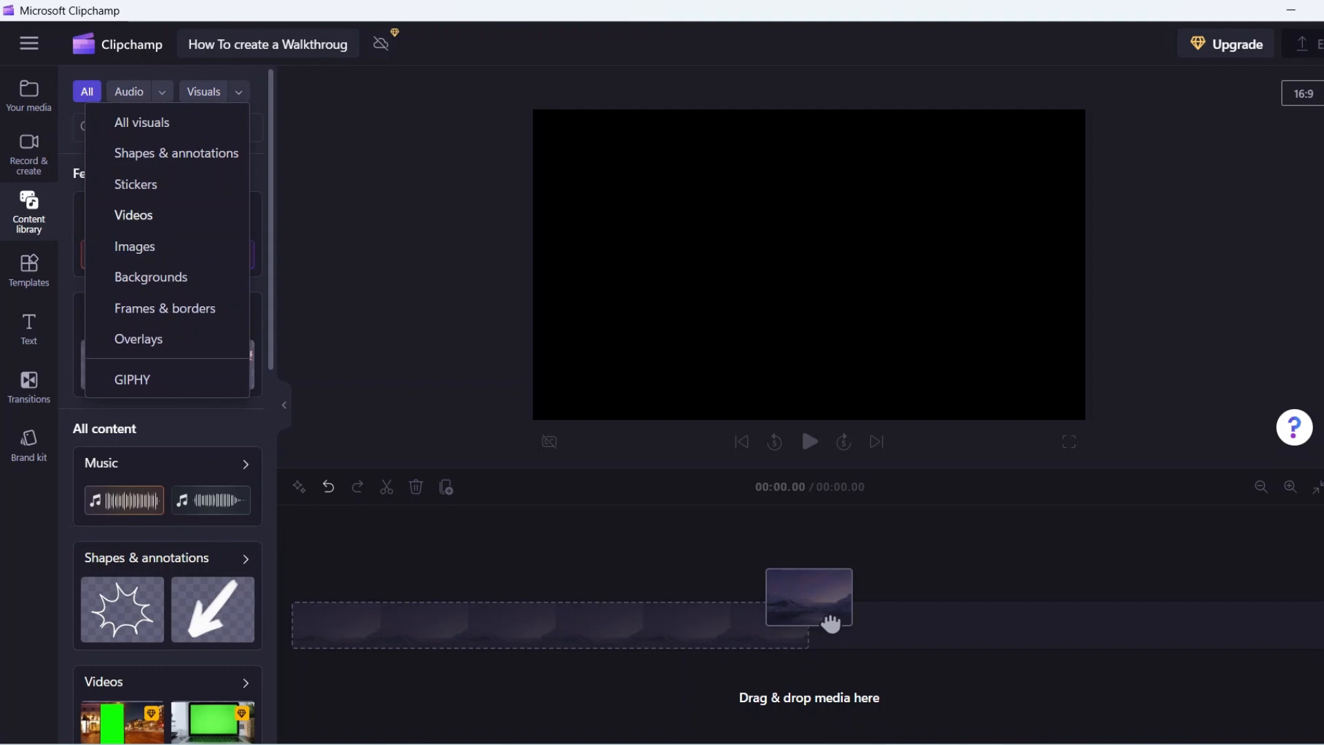
{"action": "left_click", "coordinate": [134, 215]}
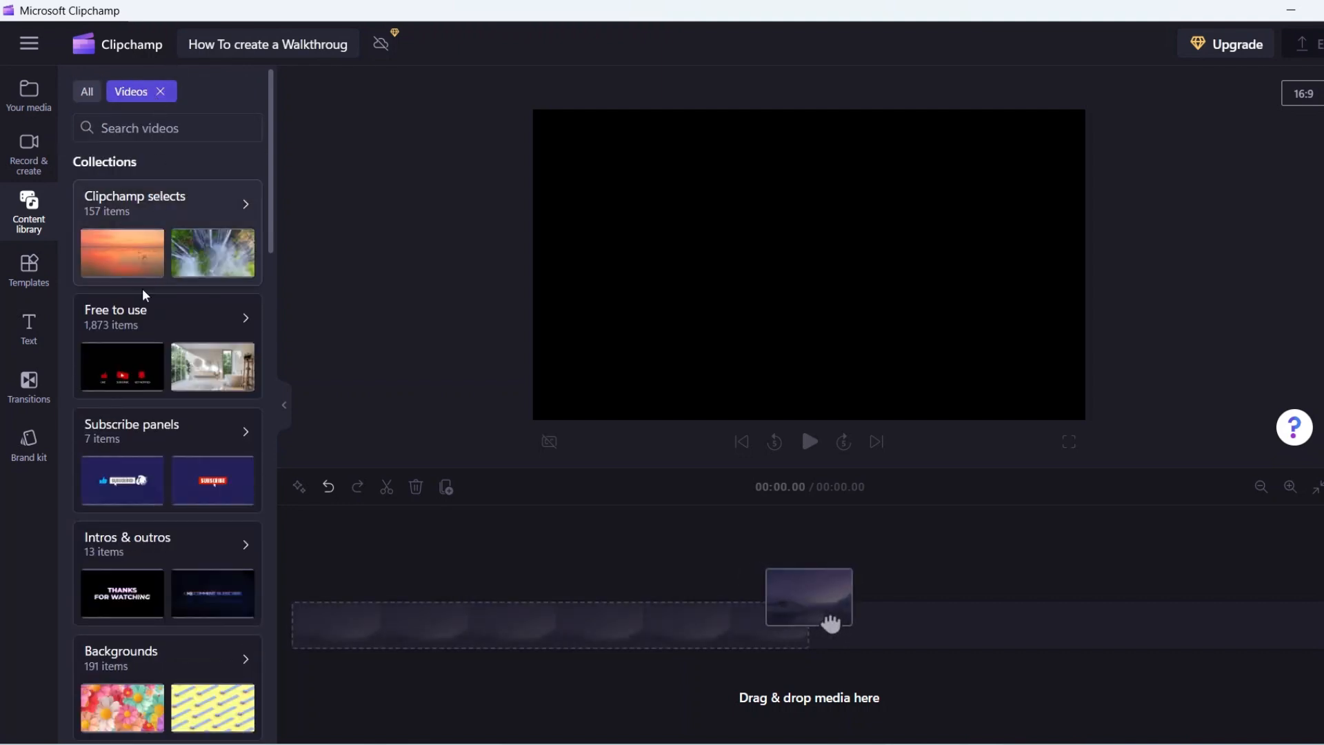
Browse the free-to-use collection of 1,873 stock clips for the living-room couple clip
{"action": "left_click", "coordinate": [246, 317]}
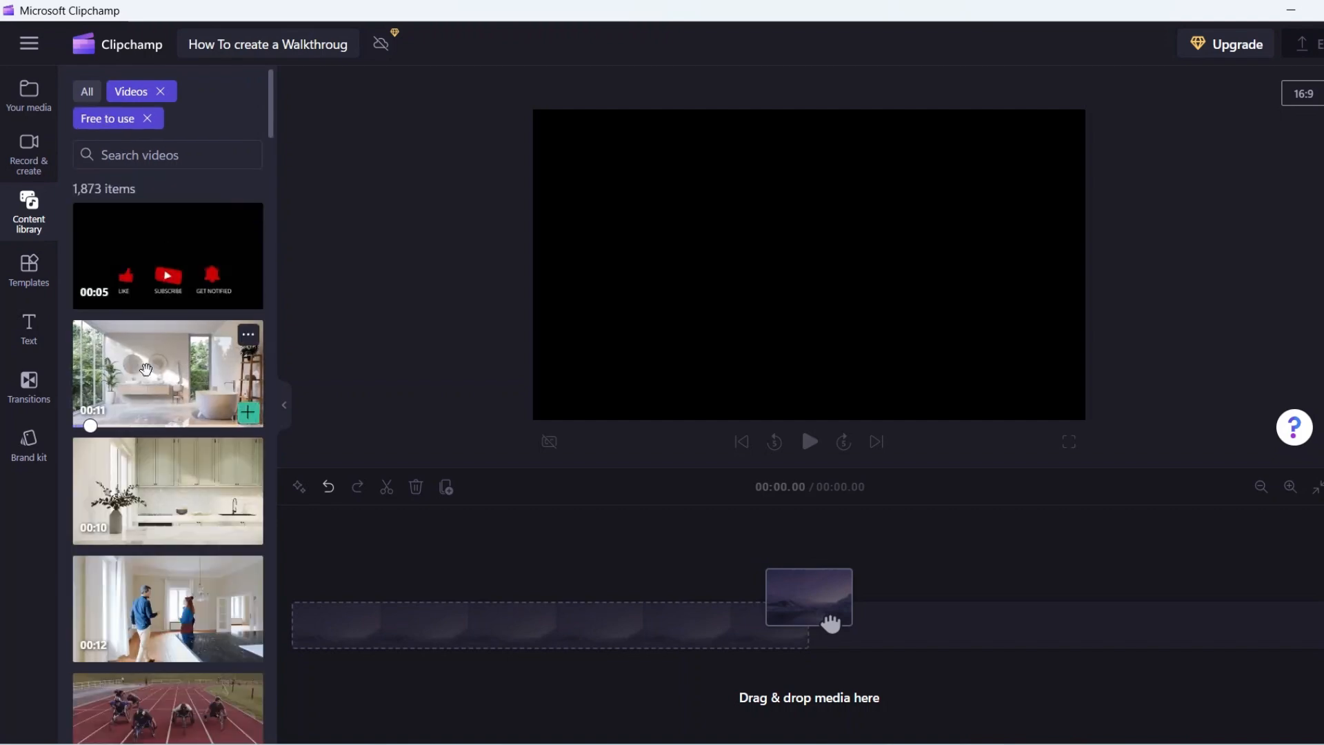
{"action": "scroll", "scroll_direction": "down", "scroll_amount": 3}
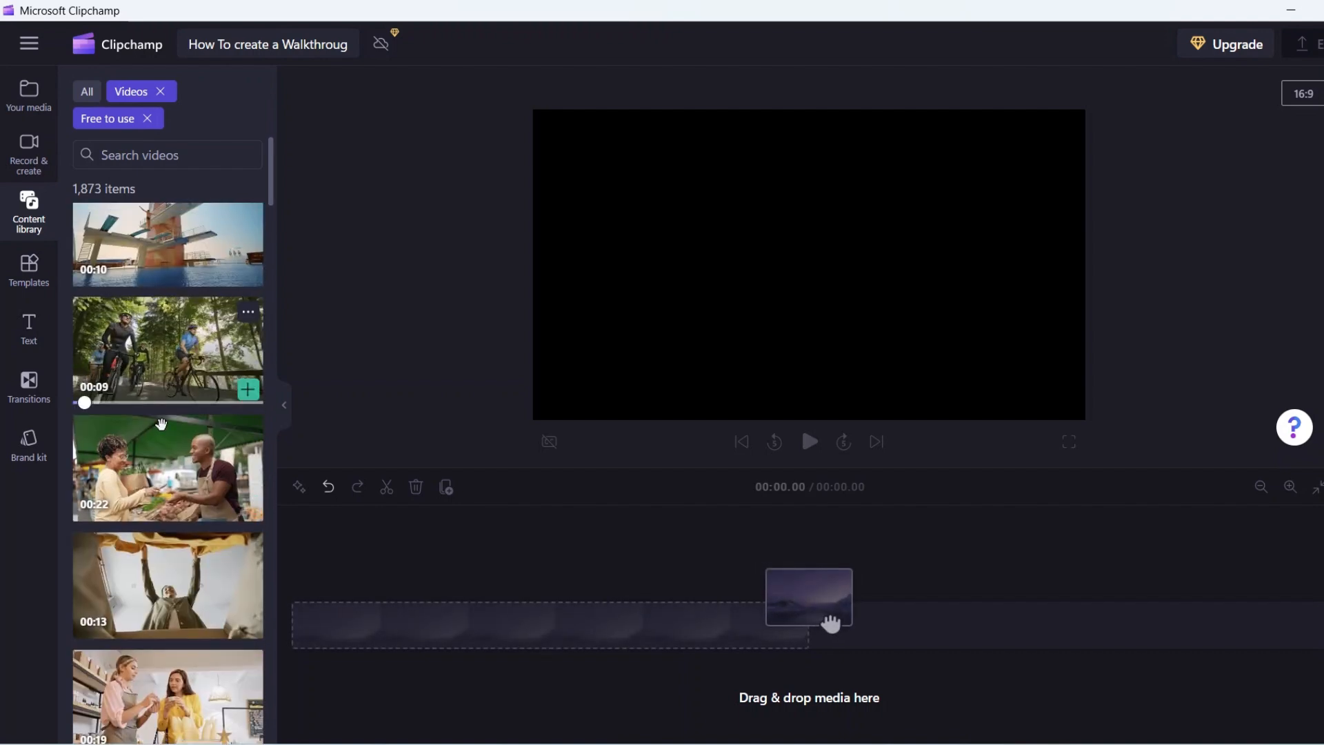
{"action": "scroll", "scroll_direction": "down", "scroll_amount": 3}
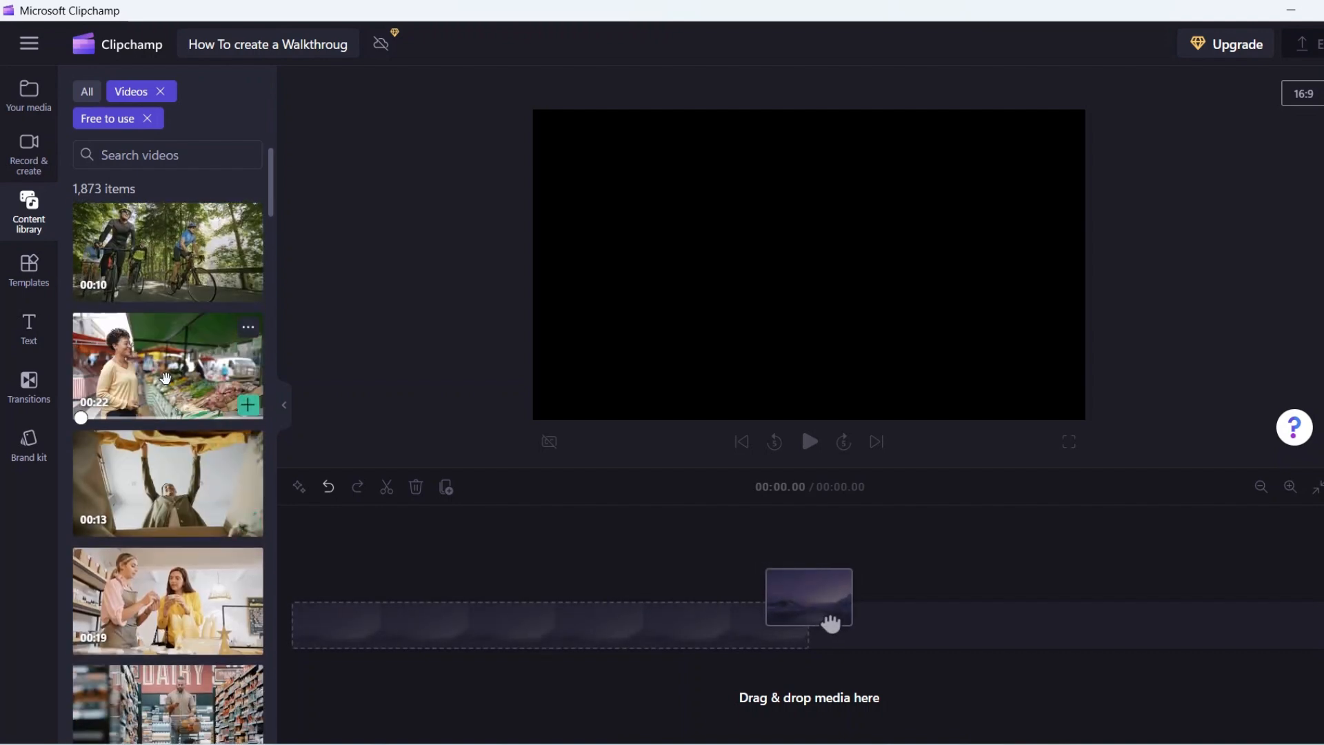
{"action": "scroll", "scroll_direction": "down", "scroll_amount": 3}
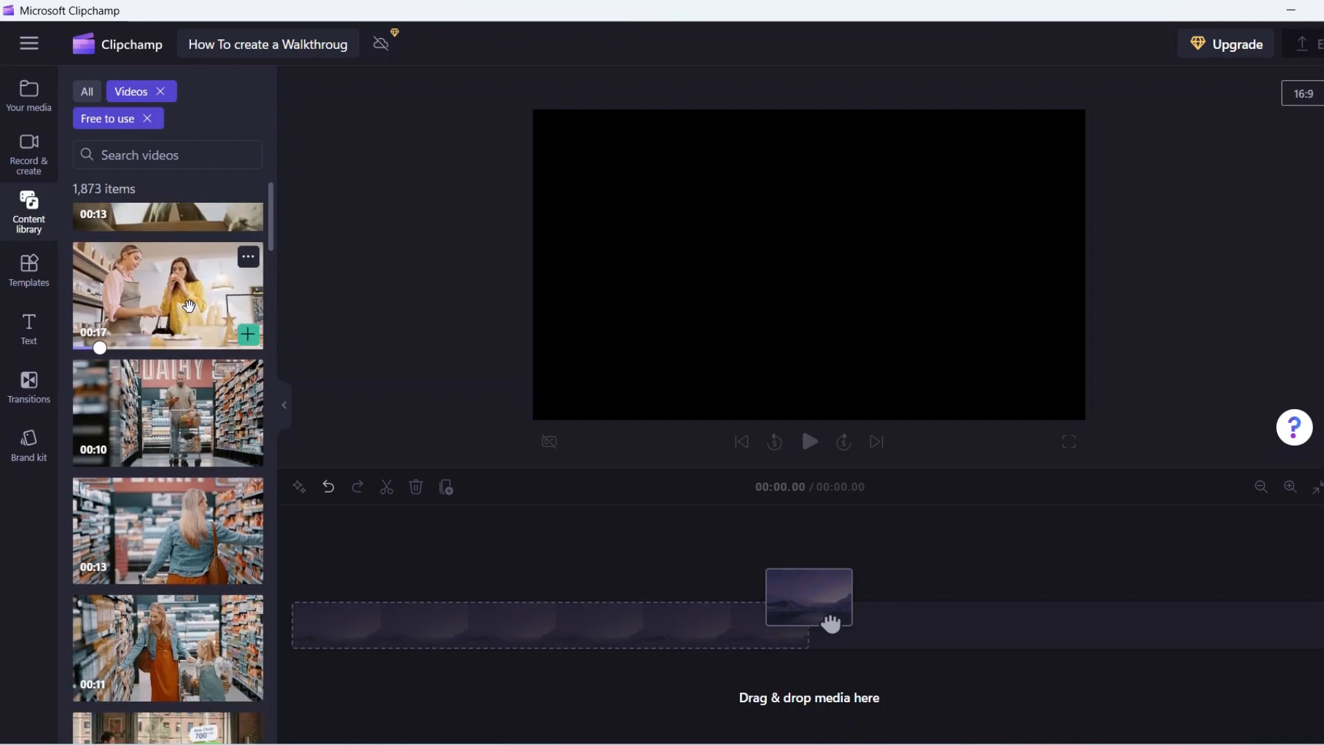
{"action": "scroll", "scroll_direction": "down", "scroll_amount": 3}
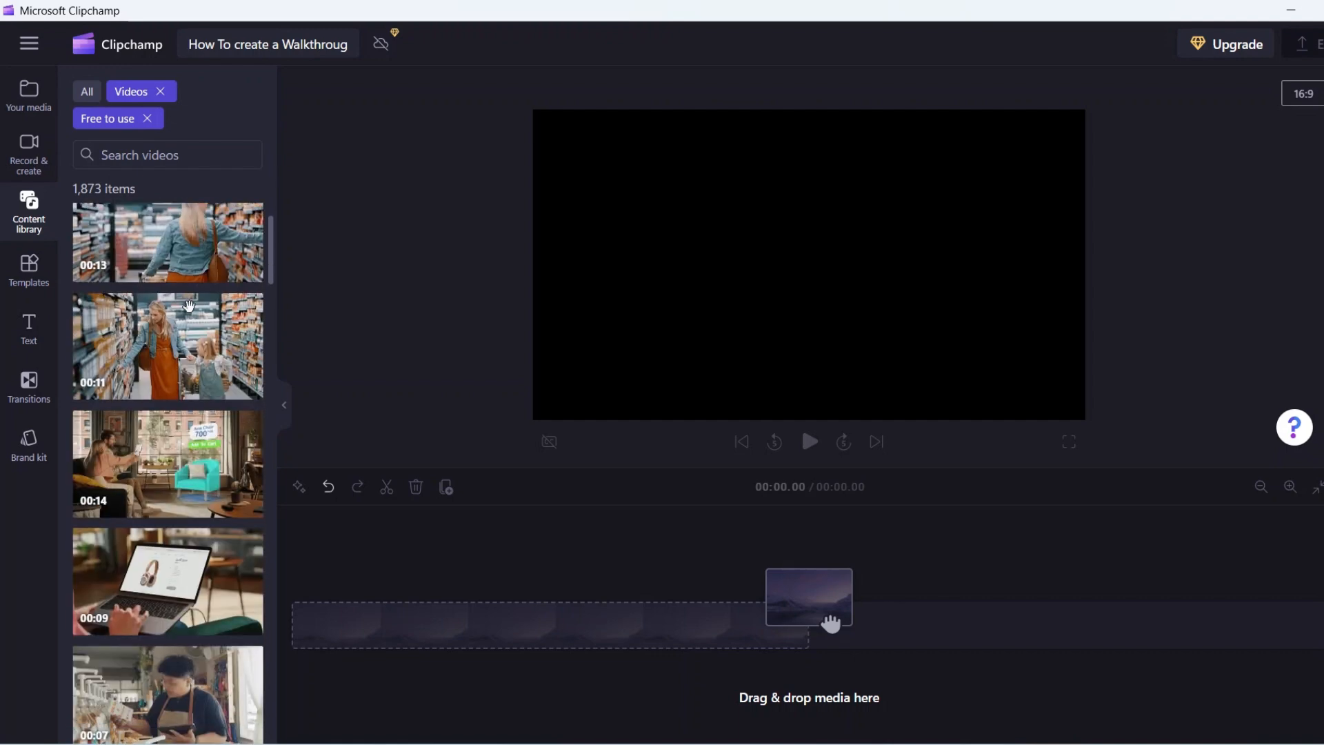
{"action": "scroll", "scroll_direction": "down", "scroll_amount": 3}
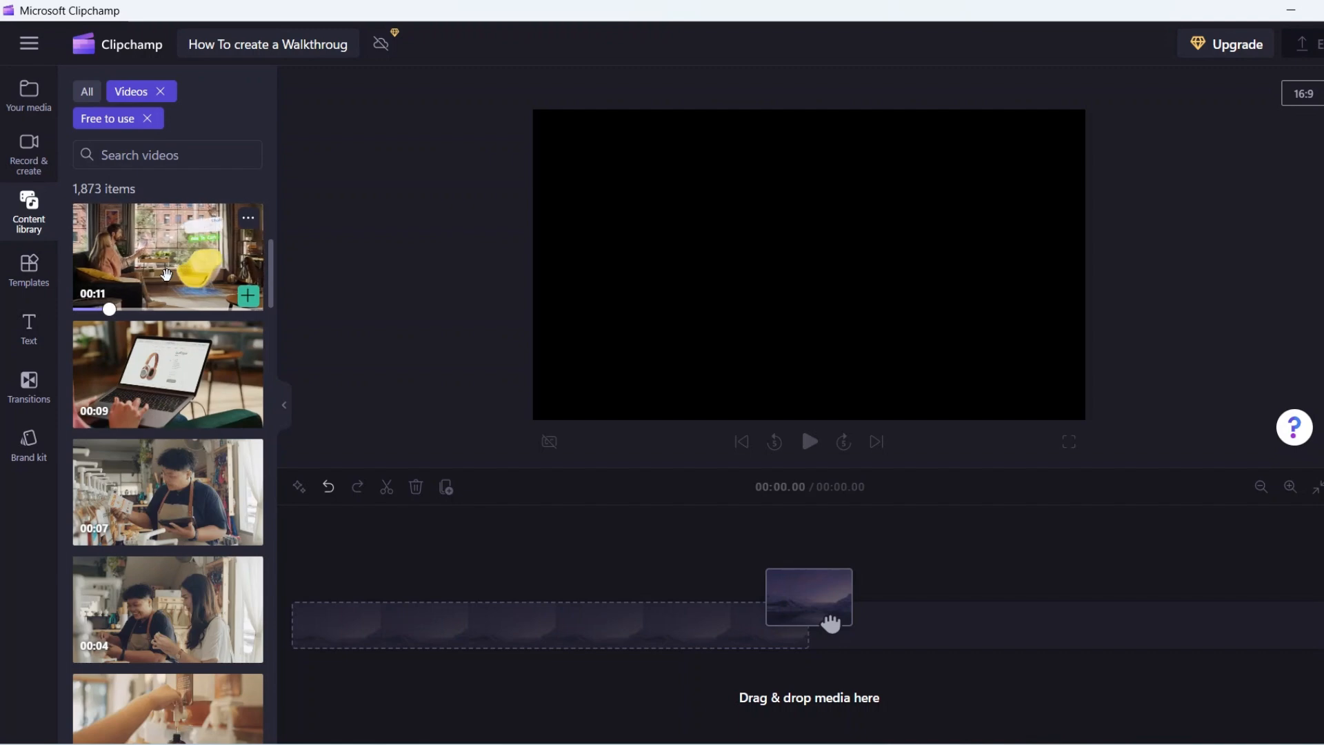
{"action": "mouse_move", "coordinate": [362, 610]}
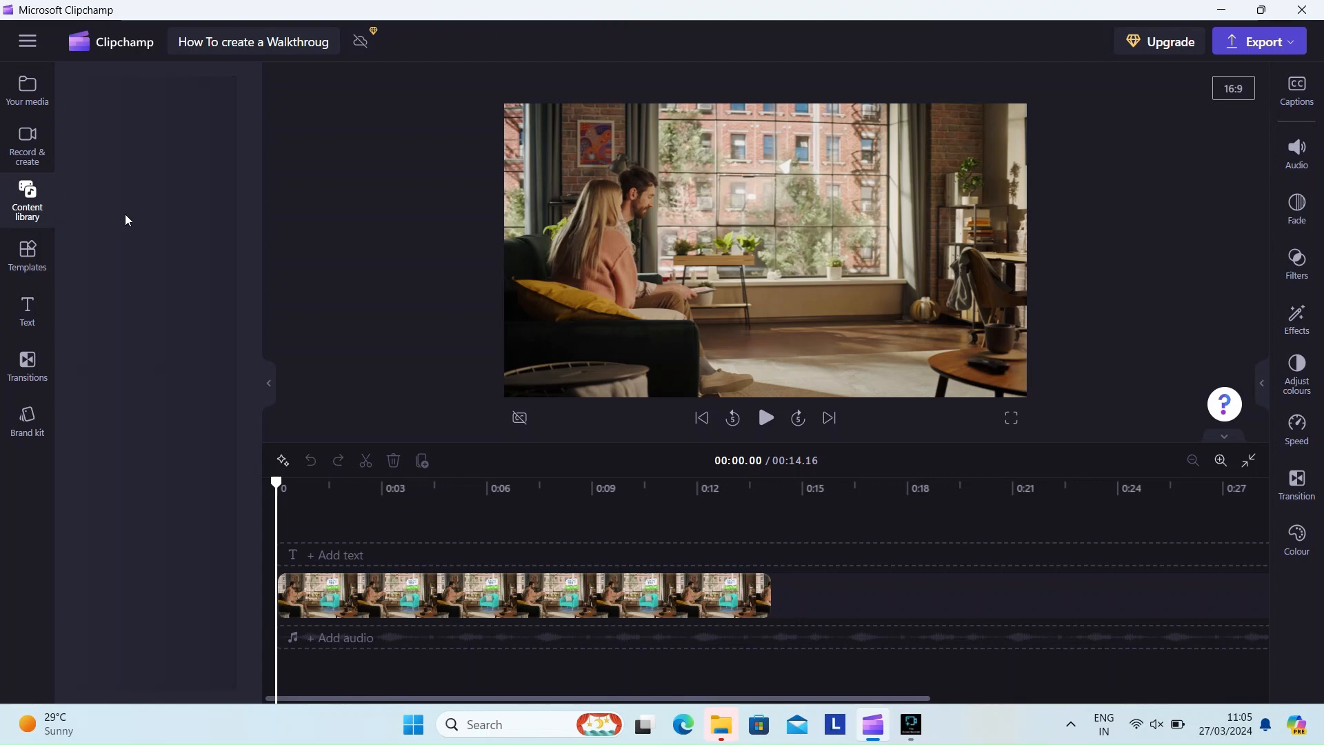
Browse the Content library's free-to-use stock videos down to the headphones shopping clip
{"action": "left_click", "coordinate": [26, 199]}
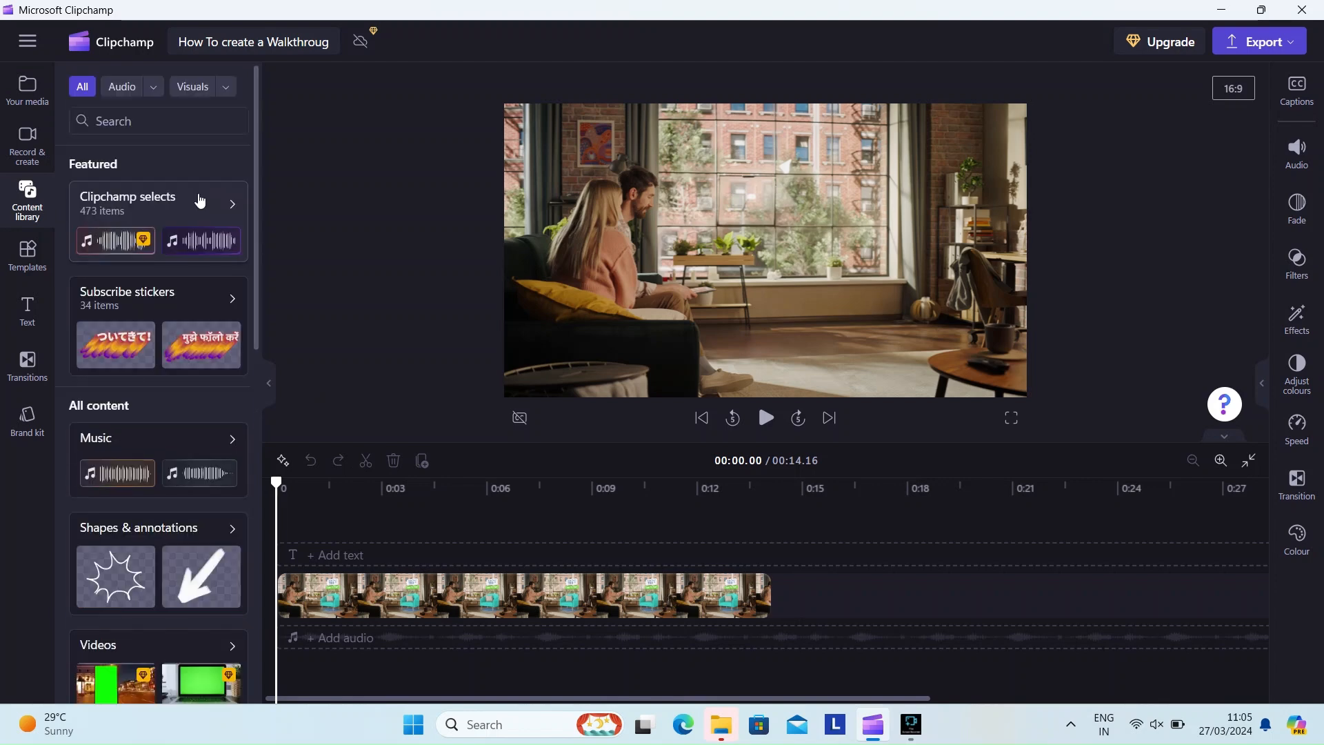
{"action": "scroll", "scroll_direction": "down", "scroll_amount": 3}
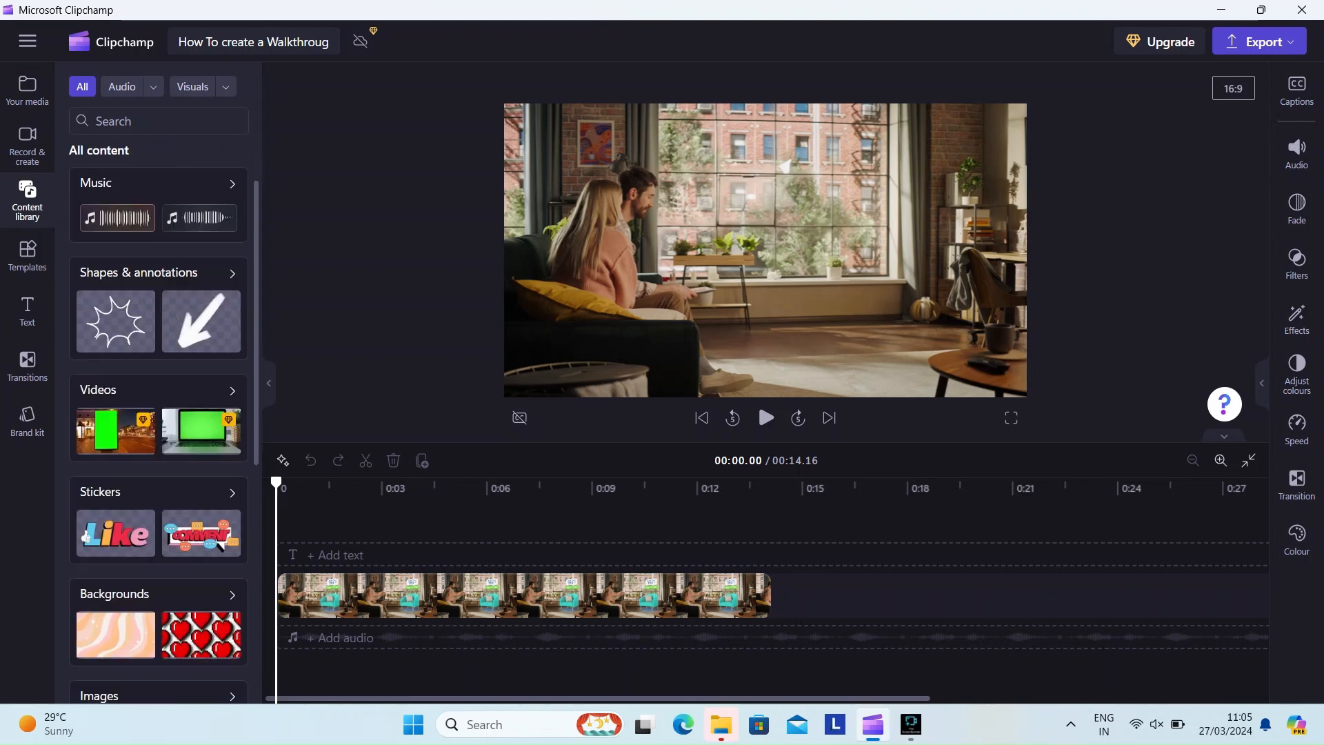
{"action": "left_click", "coordinate": [191, 86]}
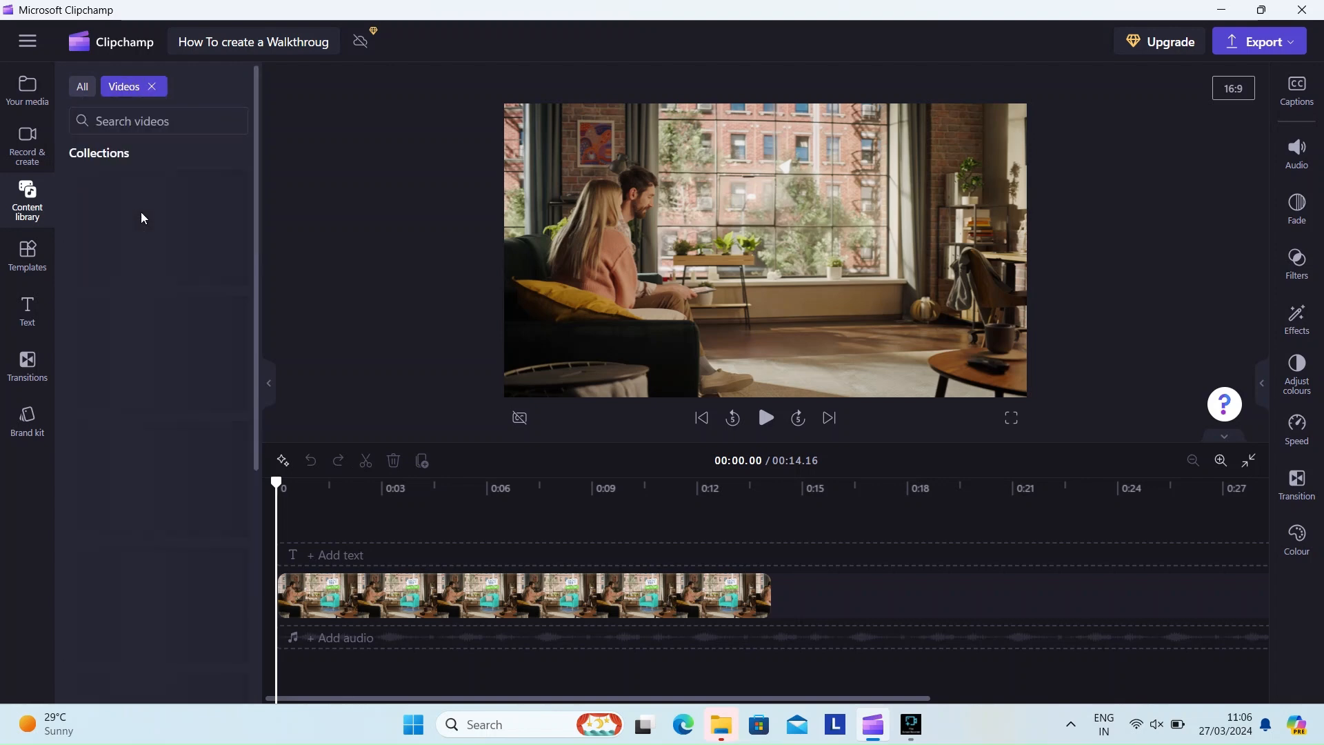
{"action": "left_click", "coordinate": [28, 195]}
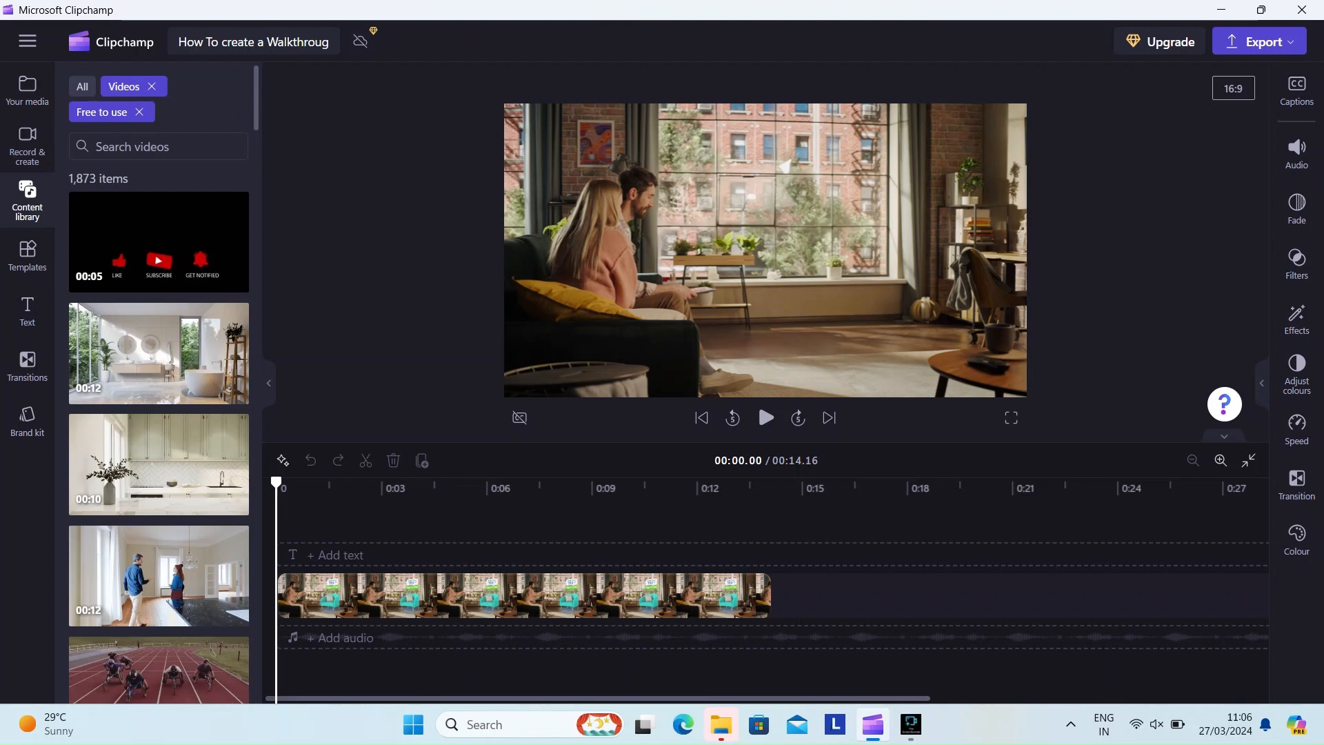
{"action": "mouse_move", "coordinate": [166, 284]}
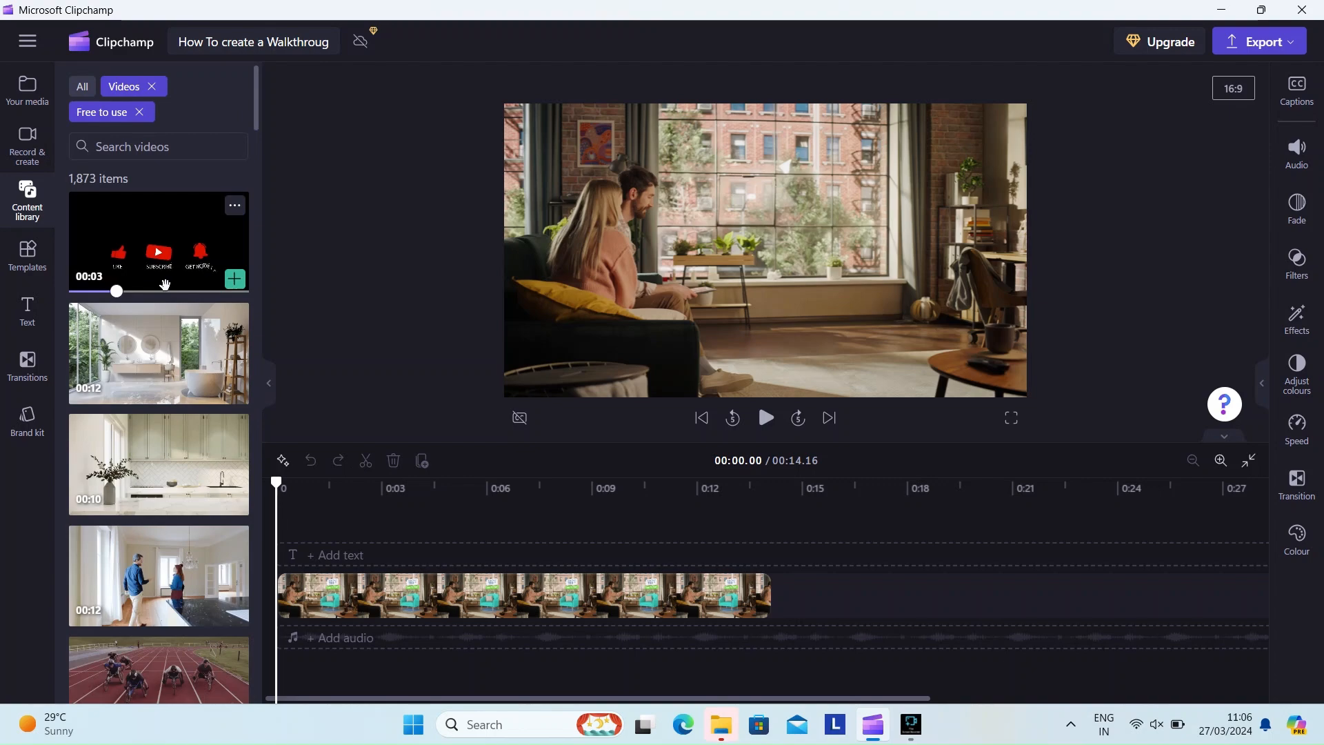
{"action": "scroll", "scroll_direction": "down", "scroll_amount": 3}
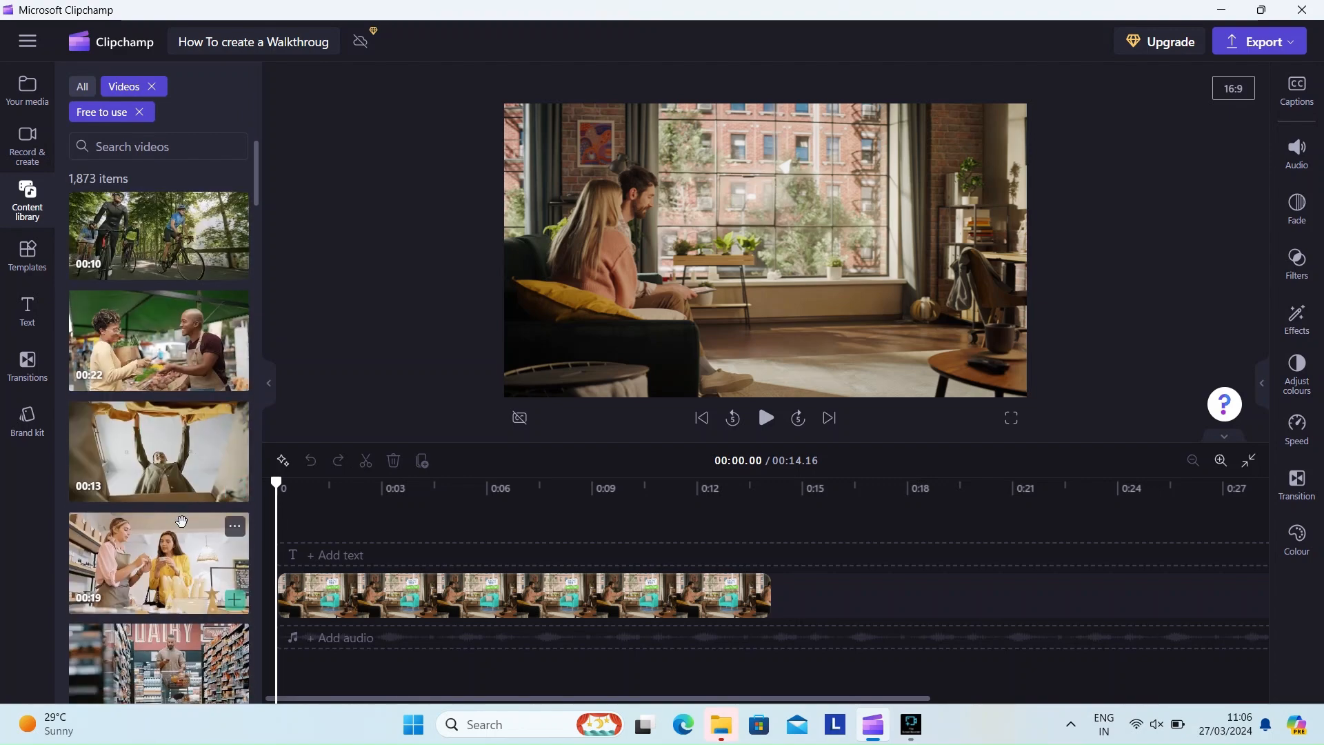
{"action": "scroll", "scroll_direction": "down", "scroll_amount": 3}
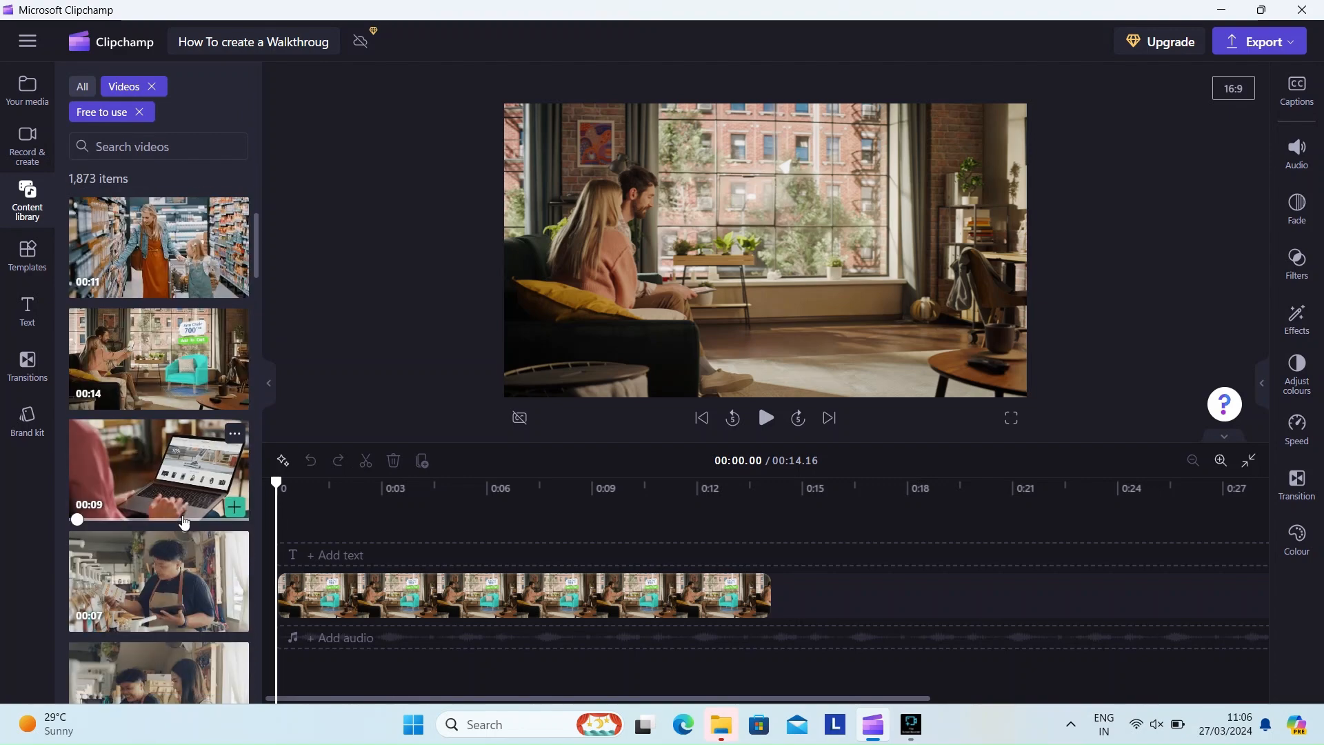
{"action": "scroll", "scroll_direction": "down", "scroll_amount": 3}
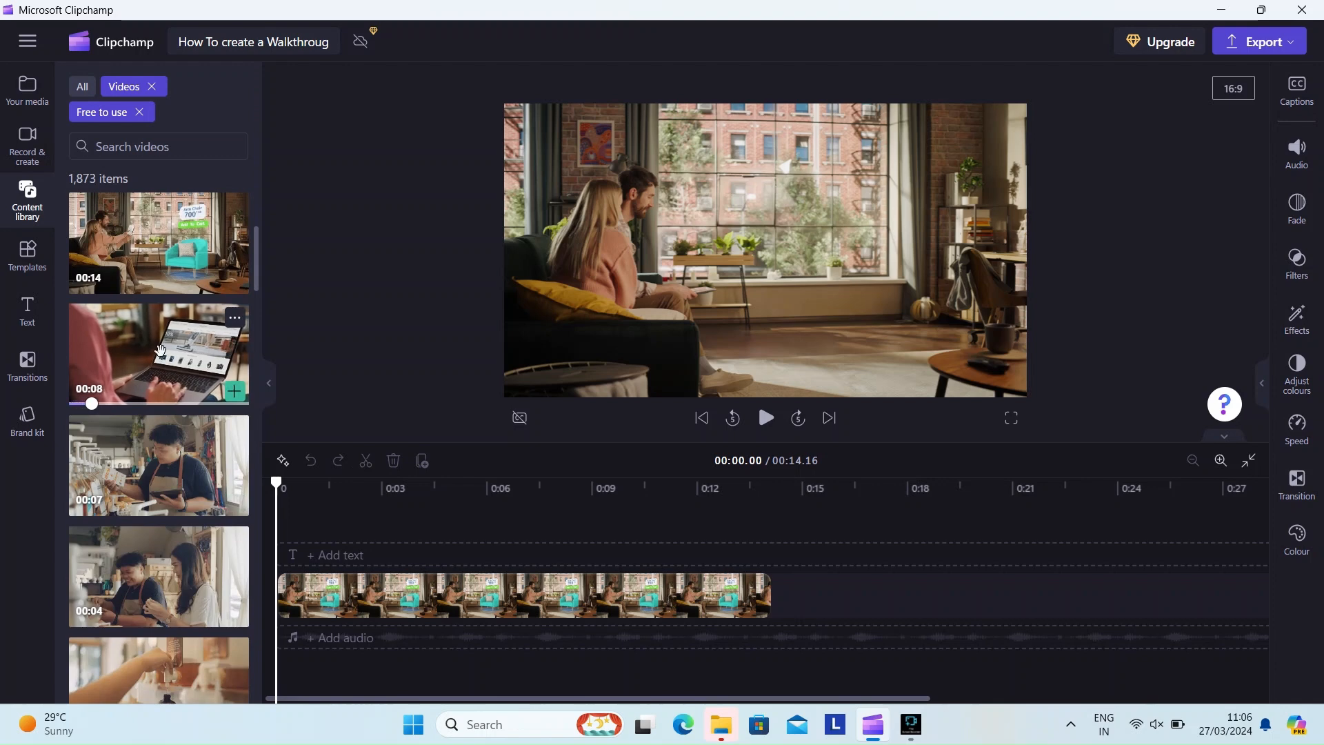
Drop the headphones shopping clip after the living-room clip and collapse the library panel
{"action": "left_click_drag", "start_coordinate": [157, 353], "coordinate": [979, 593]}
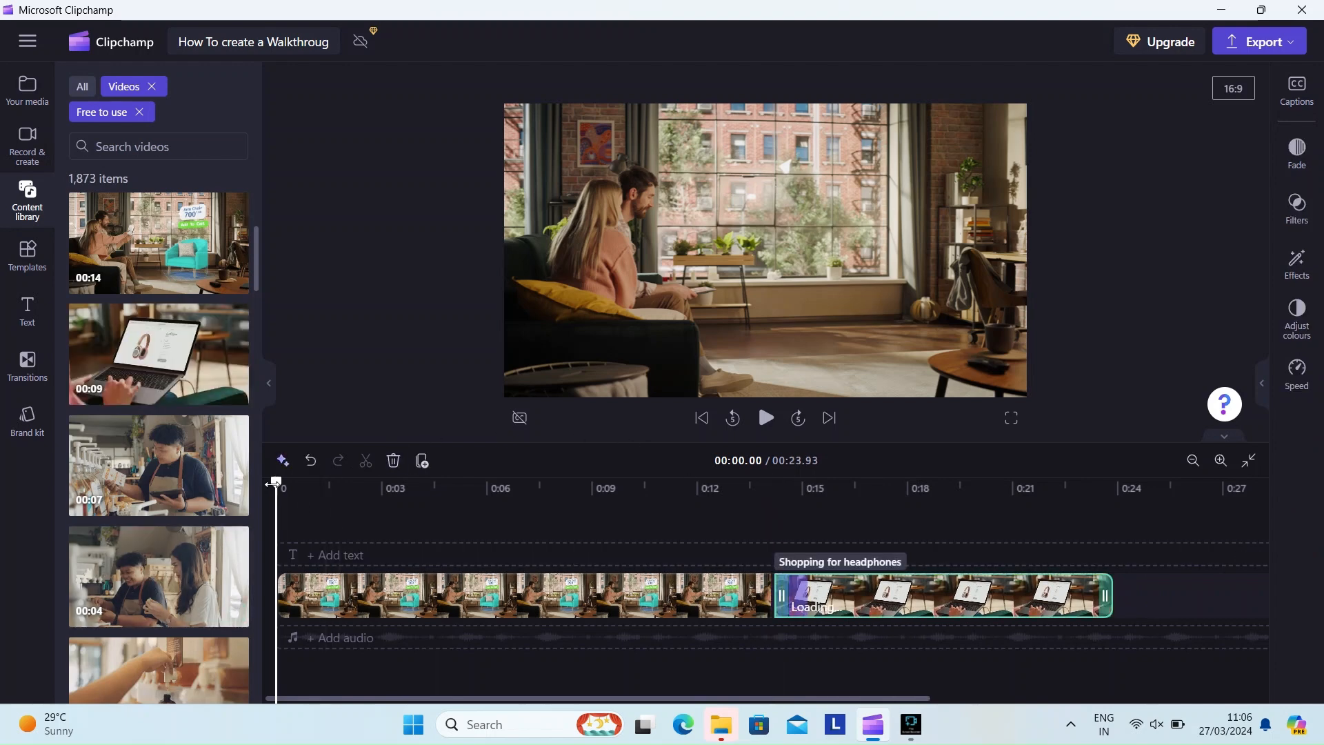
{"action": "left_click", "coordinate": [765, 418]}
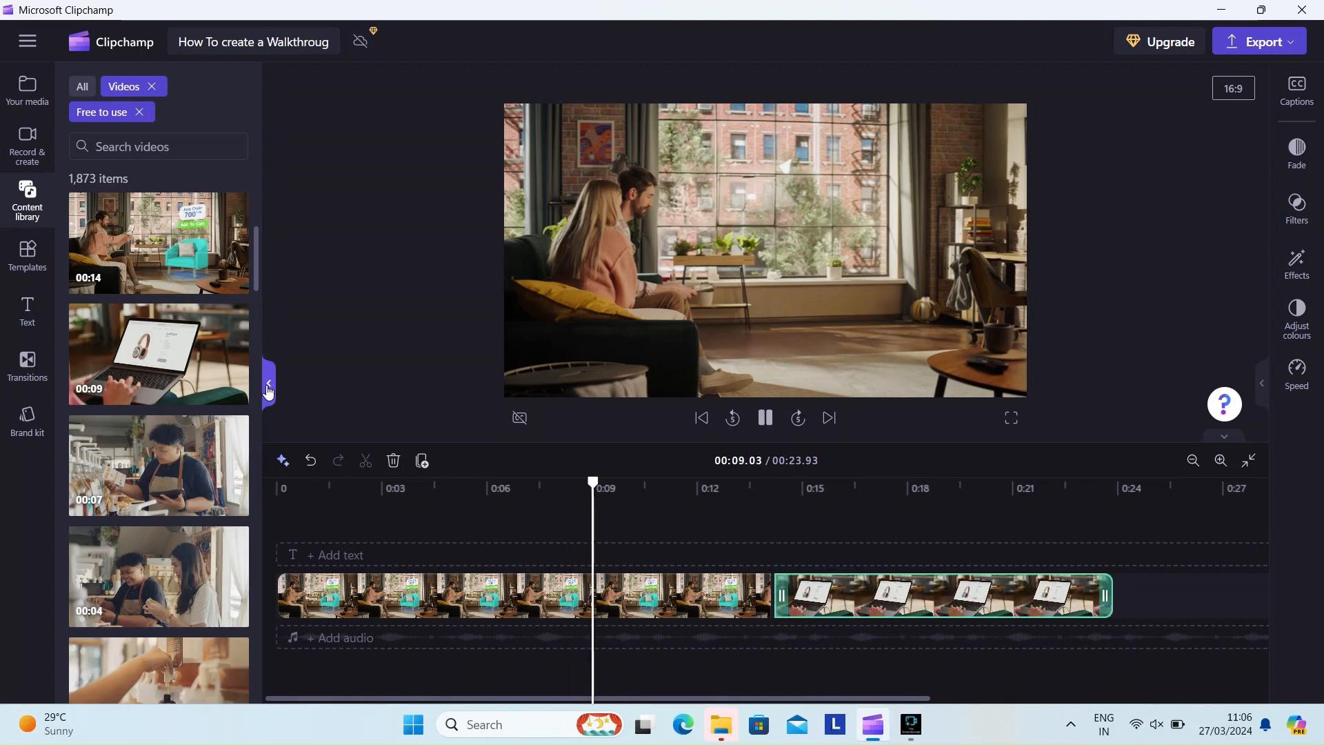
{"action": "mouse_move", "coordinate": [342, 368]}
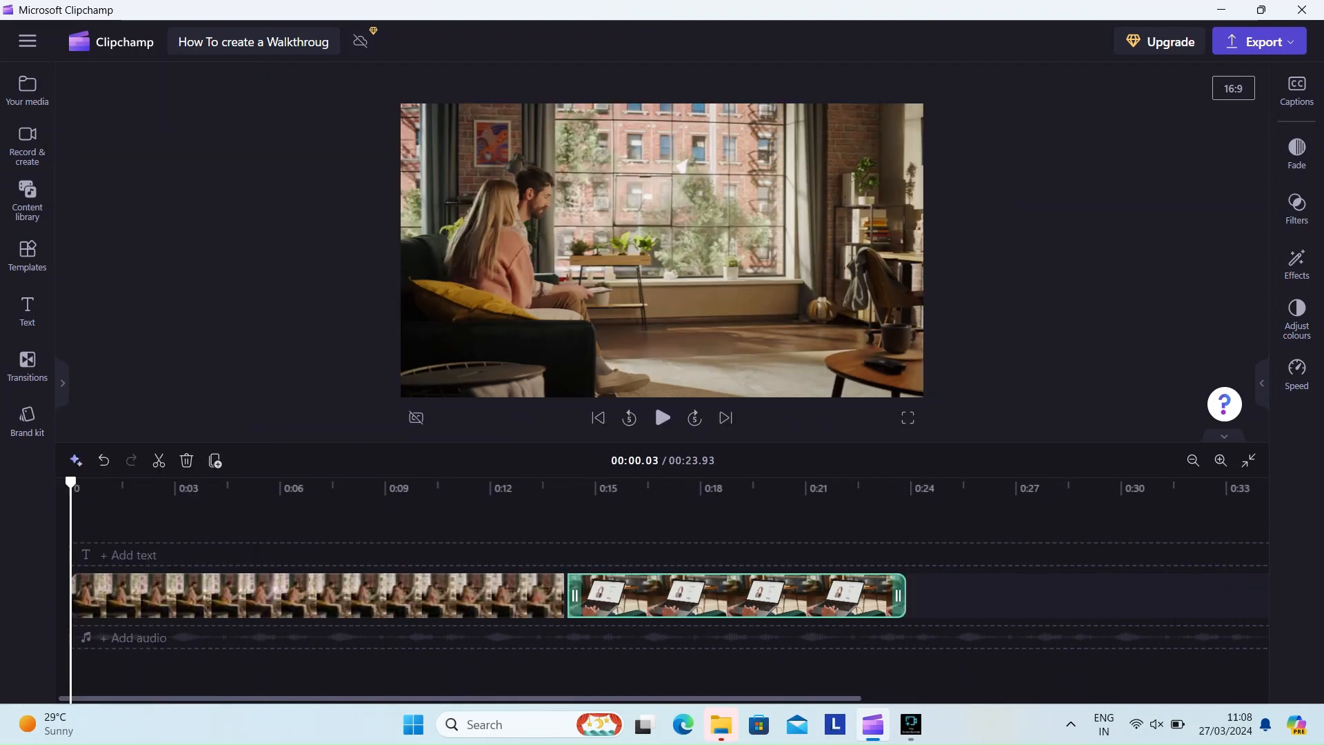
{"action": "left_click", "coordinate": [662, 418]}
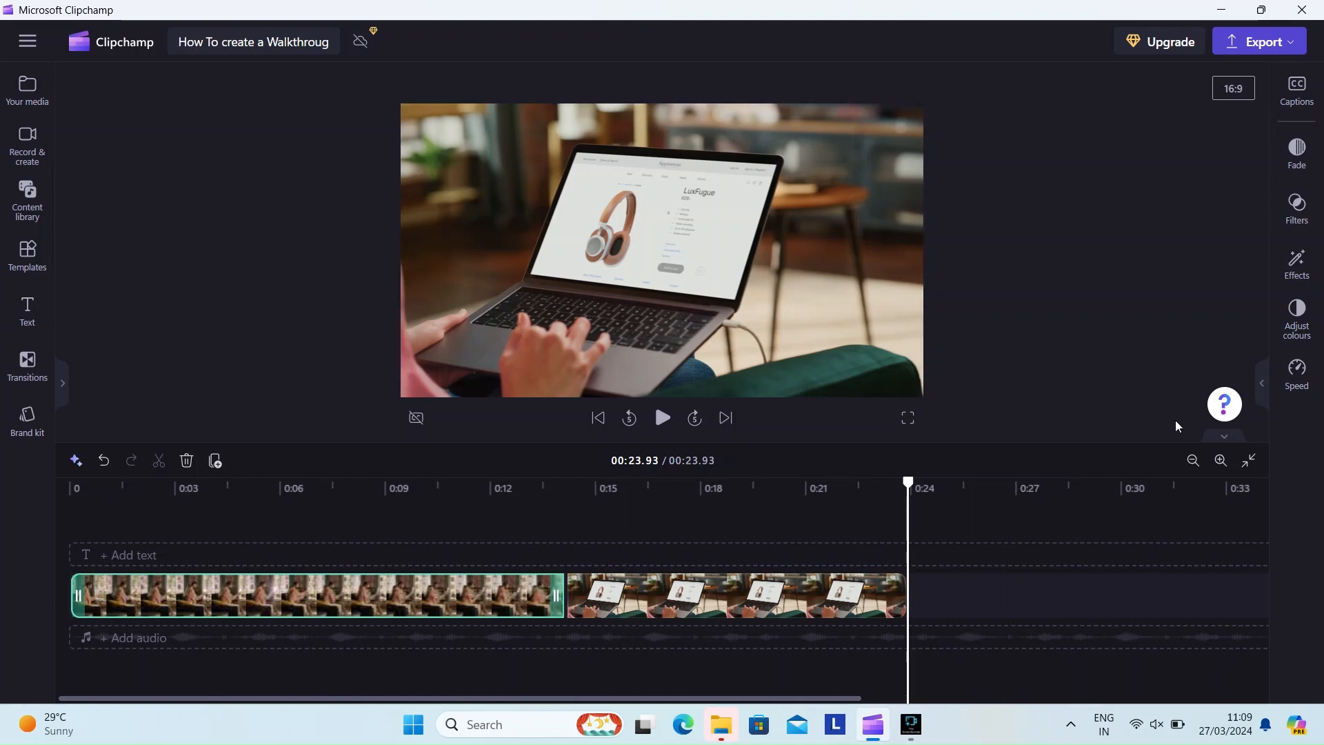
{"action": "mouse_move", "coordinate": [26, 364]}
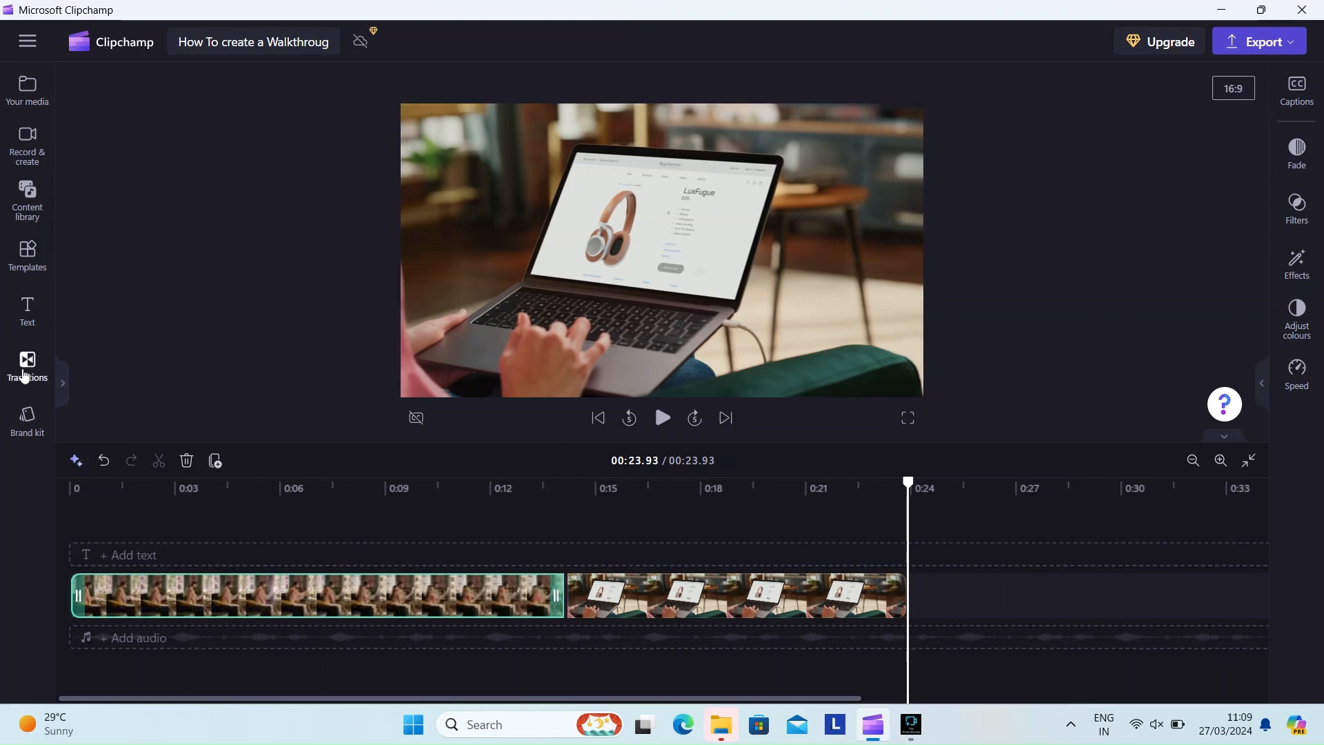
{"action": "left_click", "coordinate": [26, 365]}
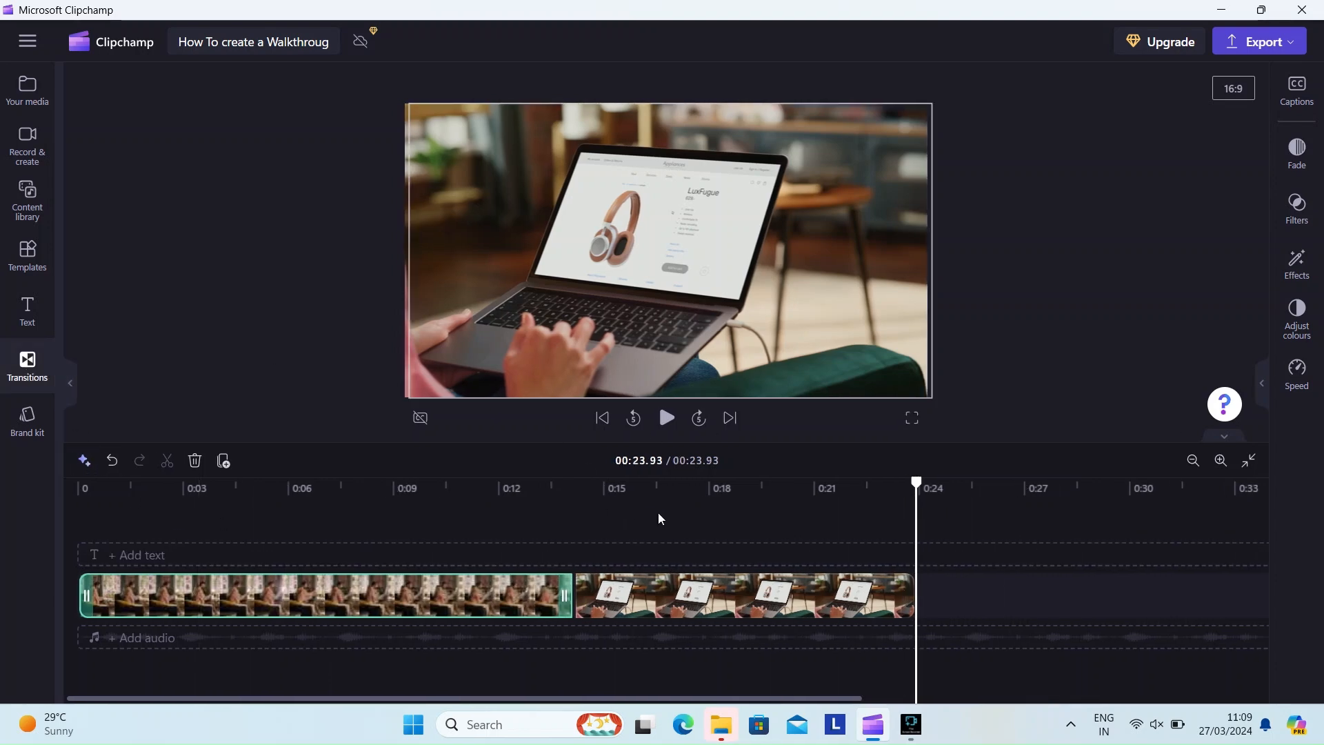
Add a Cross fade transition between the two clips and preview it in playback
{"action": "left_click", "coordinate": [27, 364]}
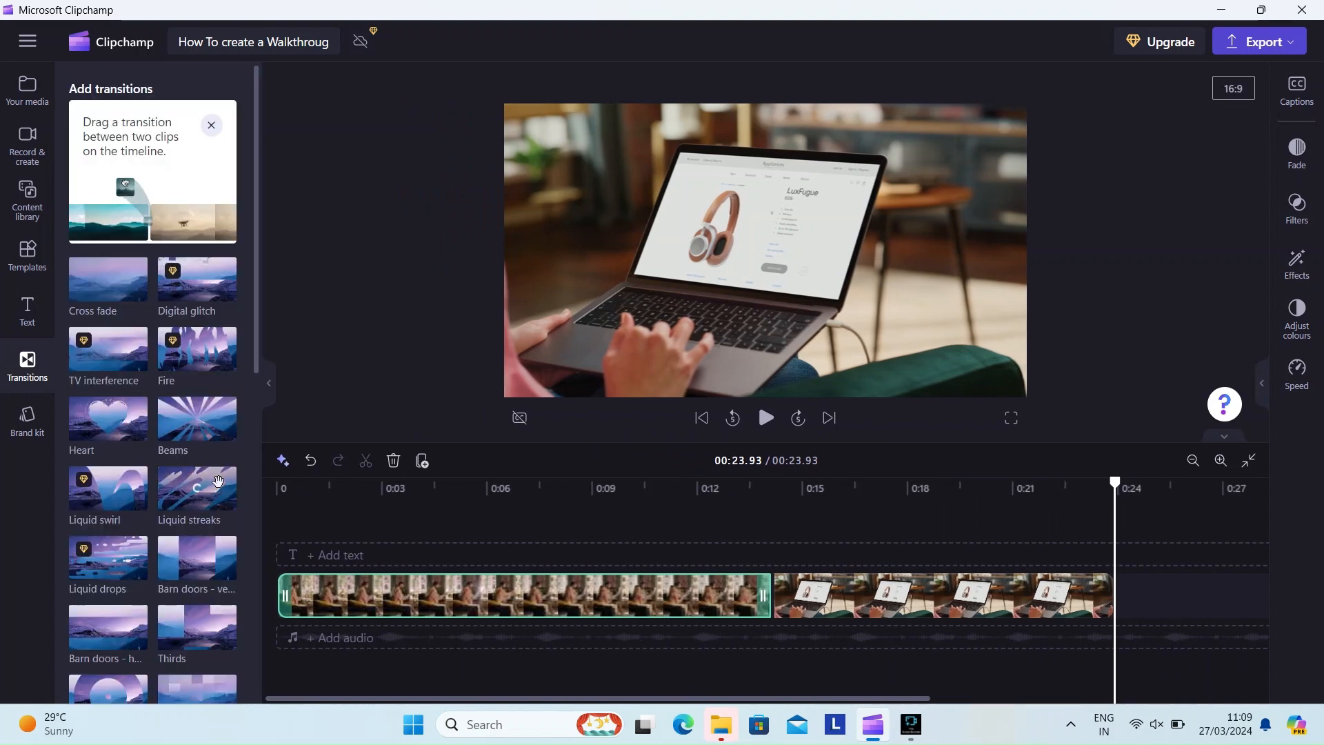
{"action": "scroll", "scroll_direction": "down", "scroll_amount": 3}
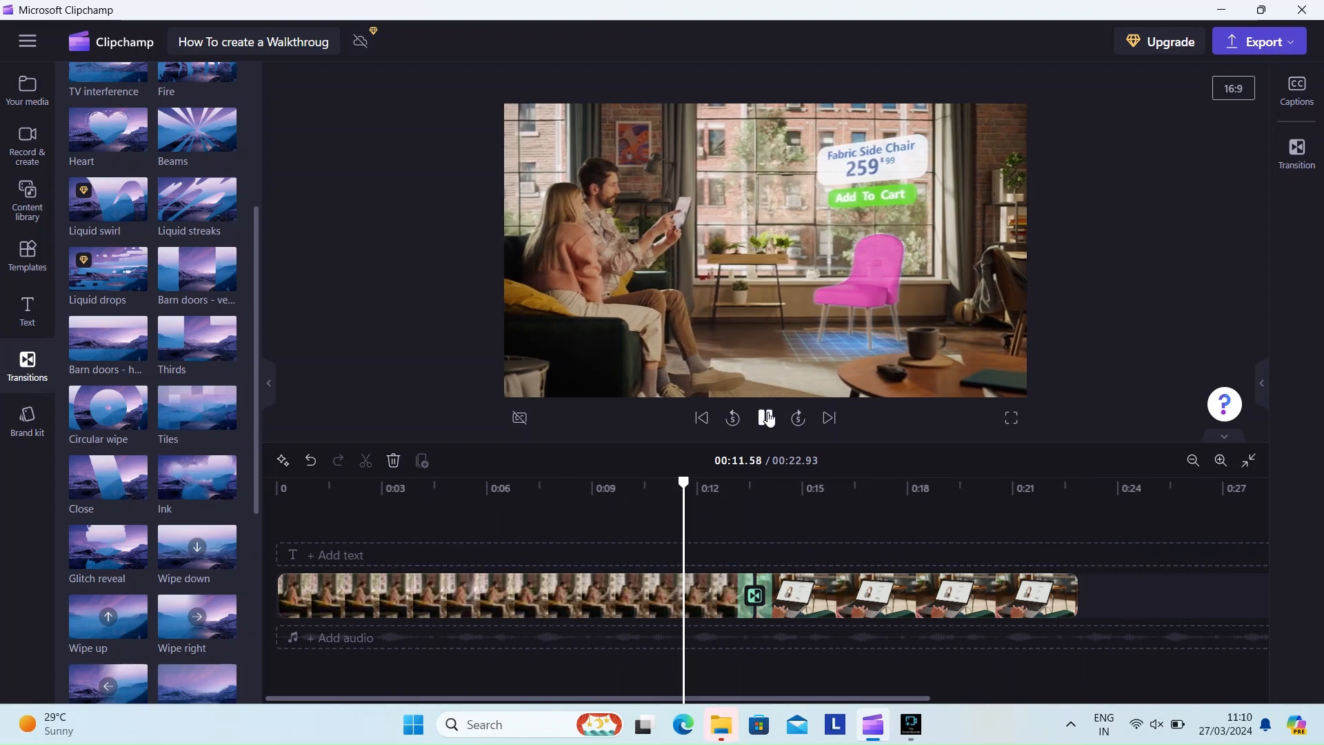
{"action": "left_click", "coordinate": [765, 417]}
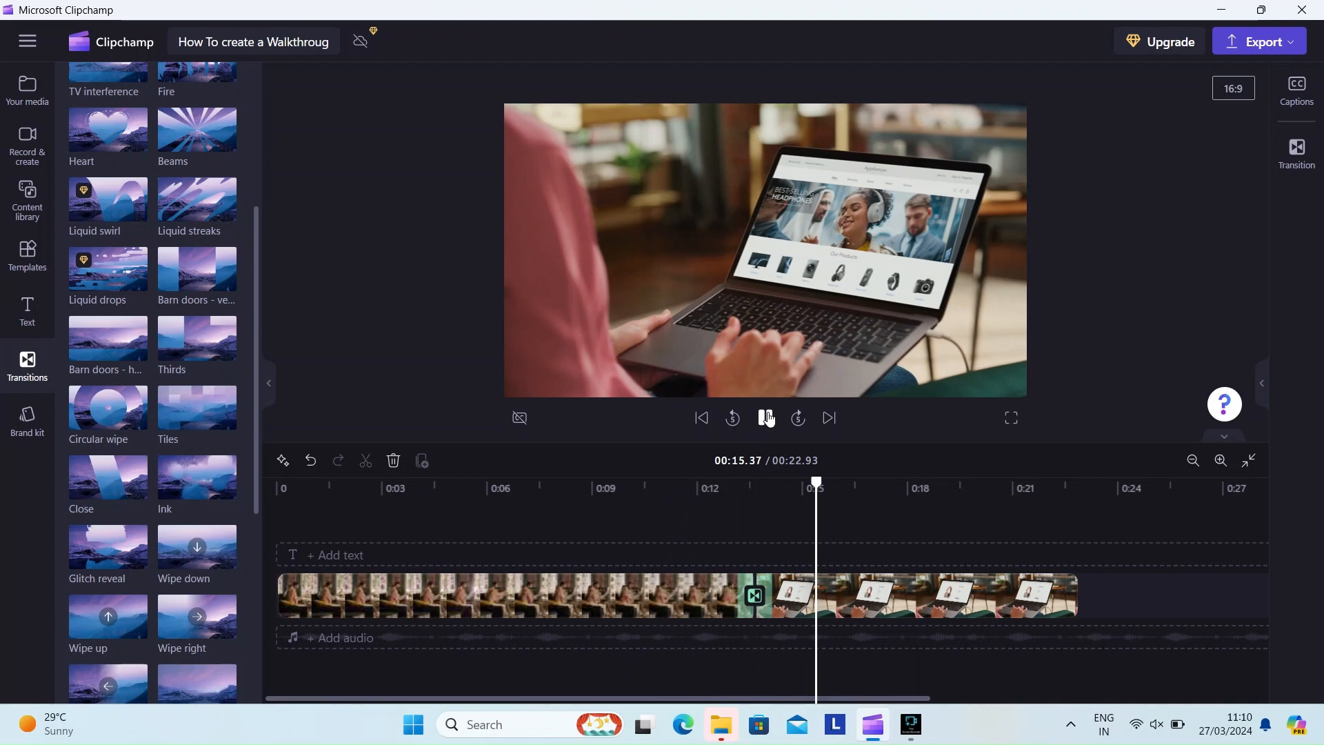
{"action": "left_click", "coordinate": [764, 418]}
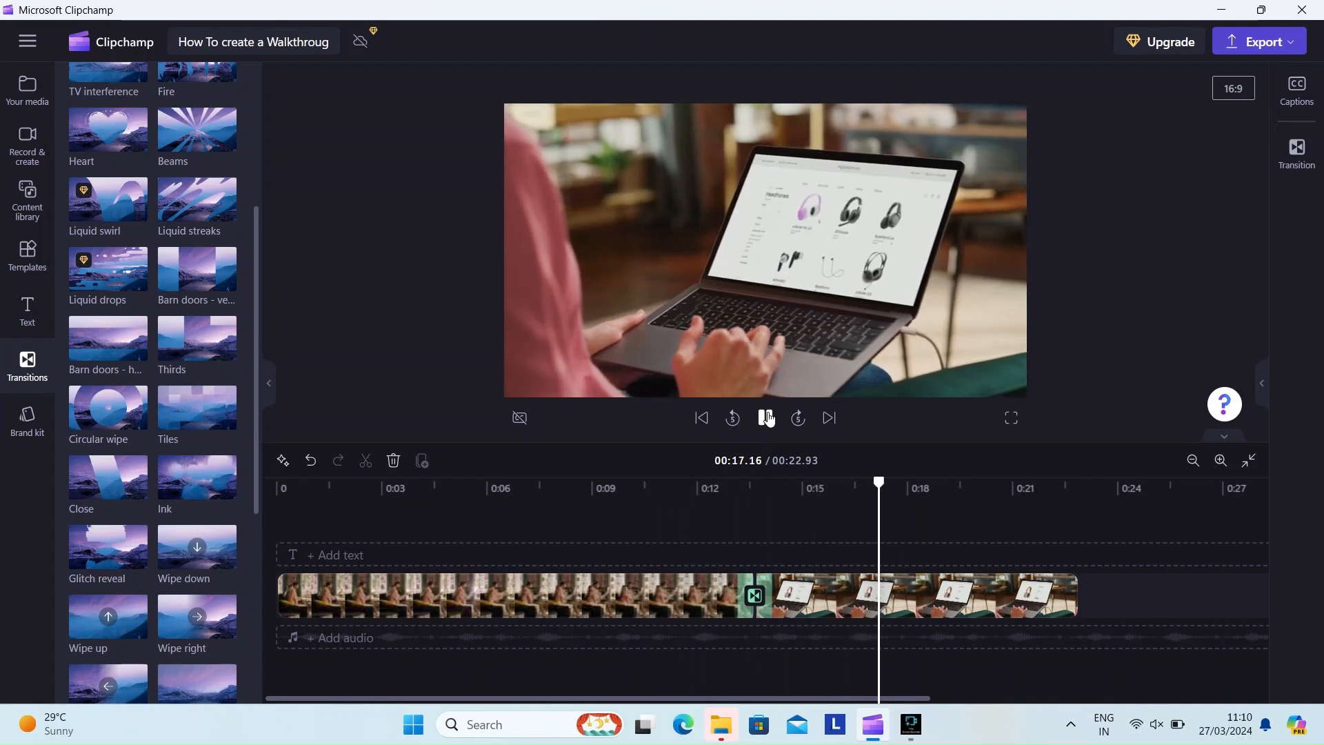
{"action": "left_click", "coordinate": [767, 418]}
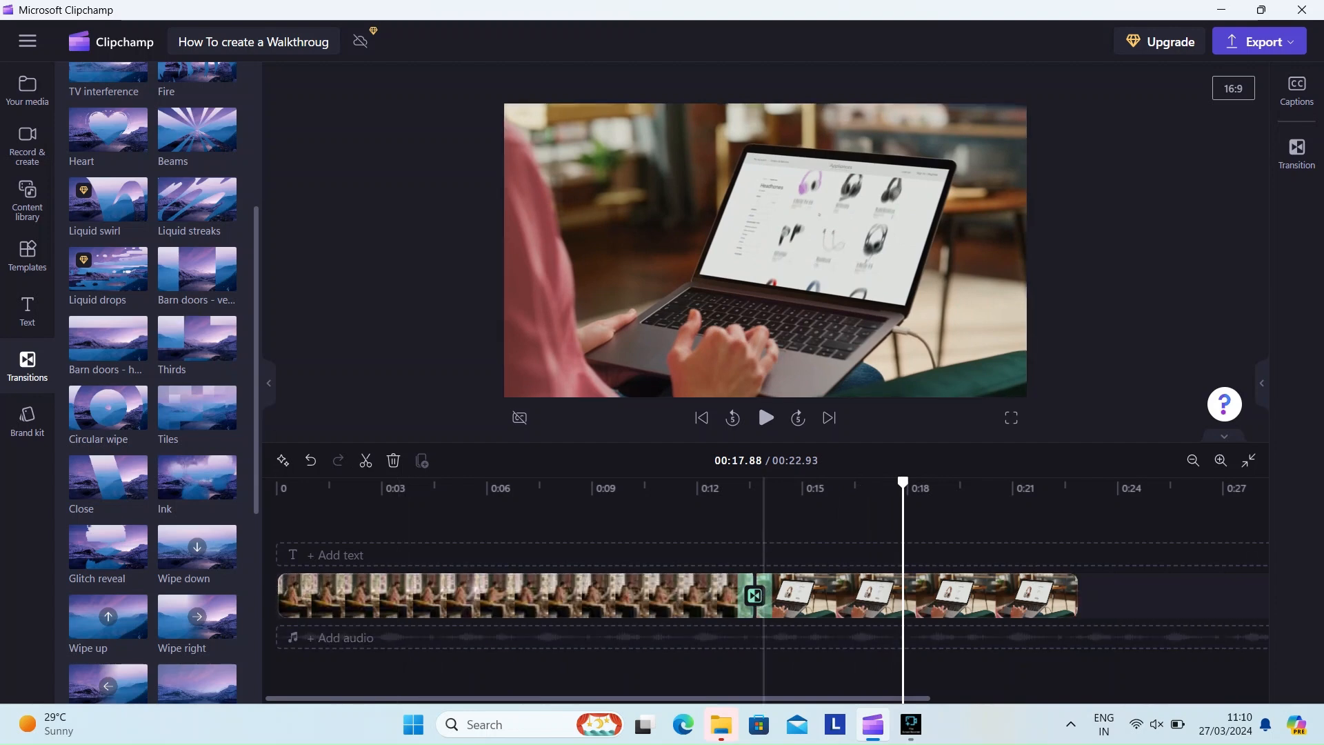
{"action": "left_click", "coordinate": [767, 416]}
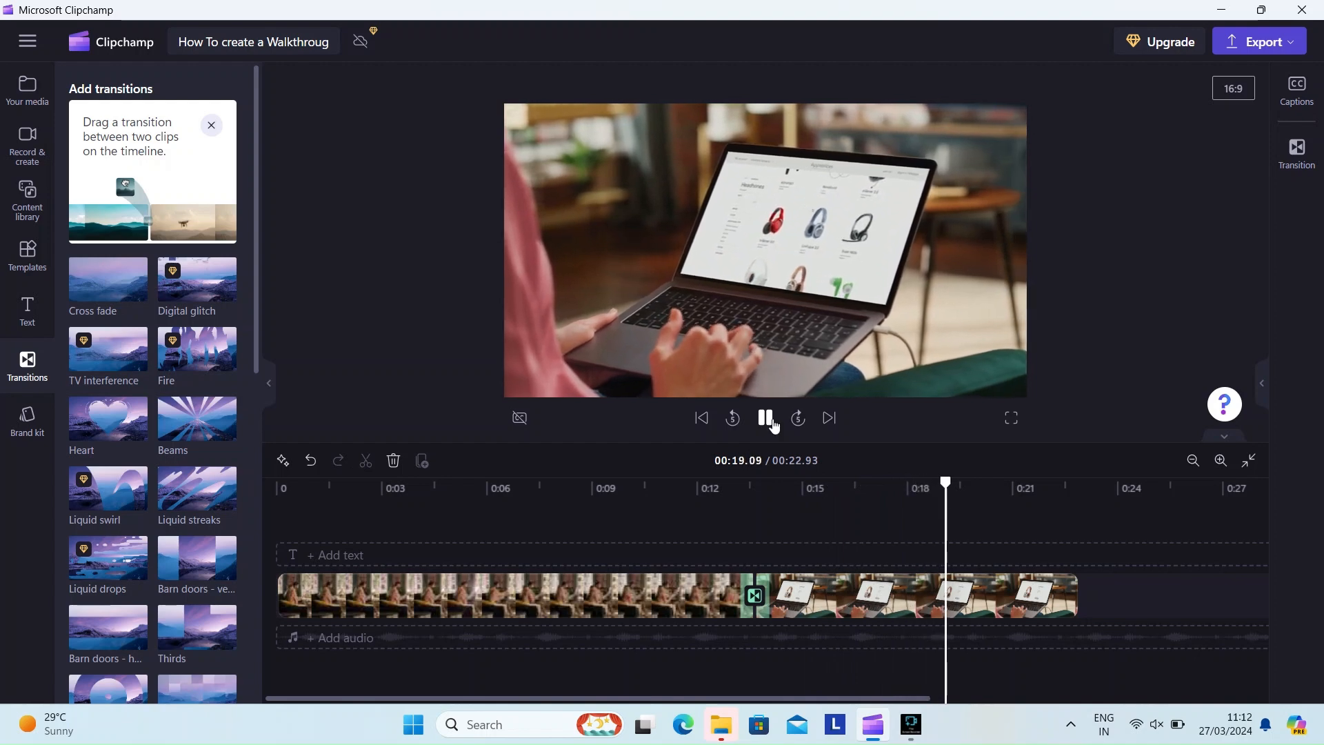
Pause playback and bring up the text title styles for a new Fireworks title
{"action": "left_click", "coordinate": [766, 418]}
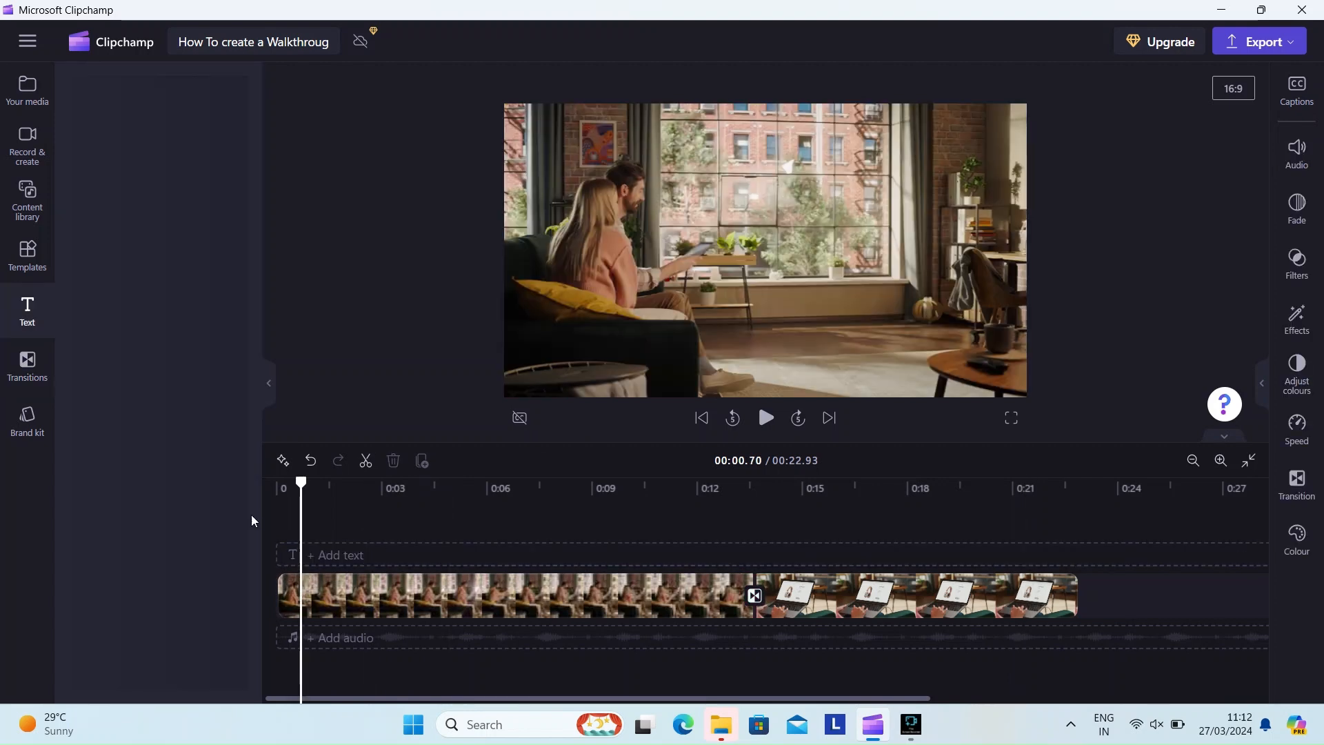
{"action": "left_click", "coordinate": [26, 310]}
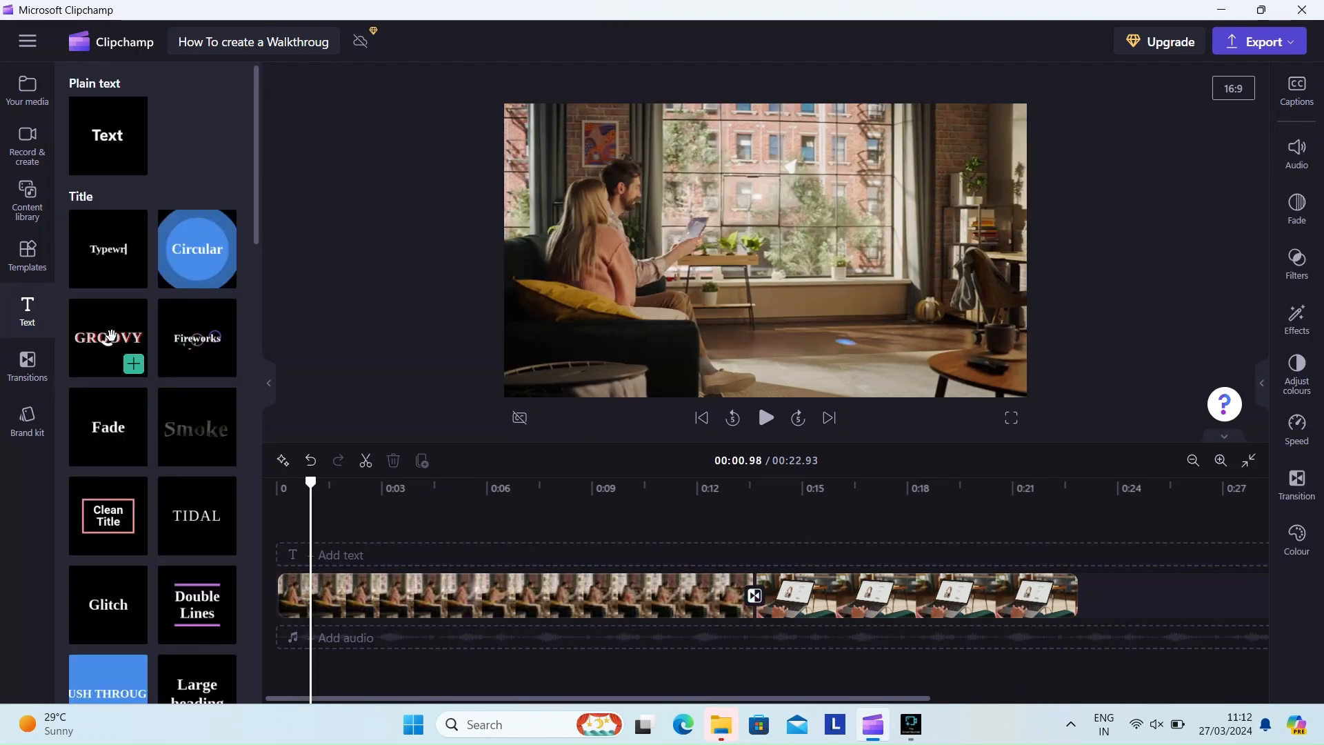
{"action": "mouse_move", "coordinate": [199, 337]}
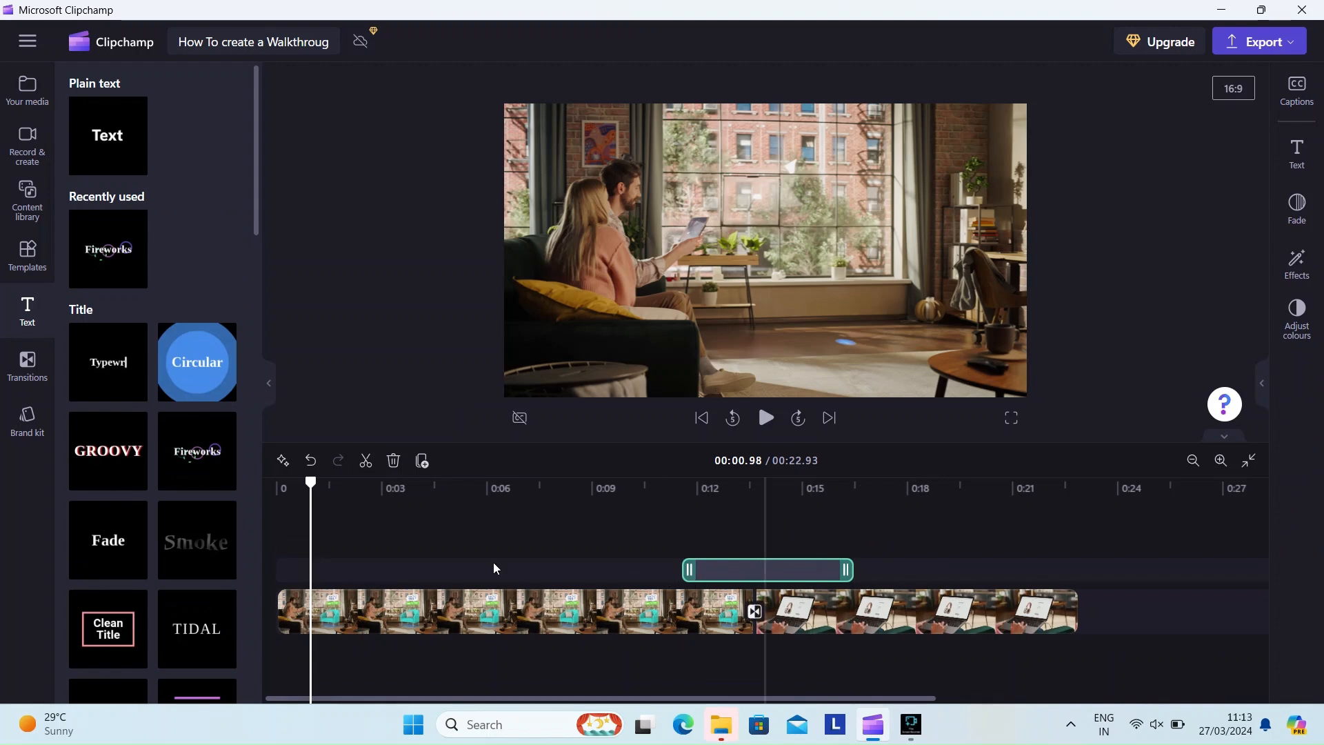
{"action": "mouse_move", "coordinate": [729, 577]}
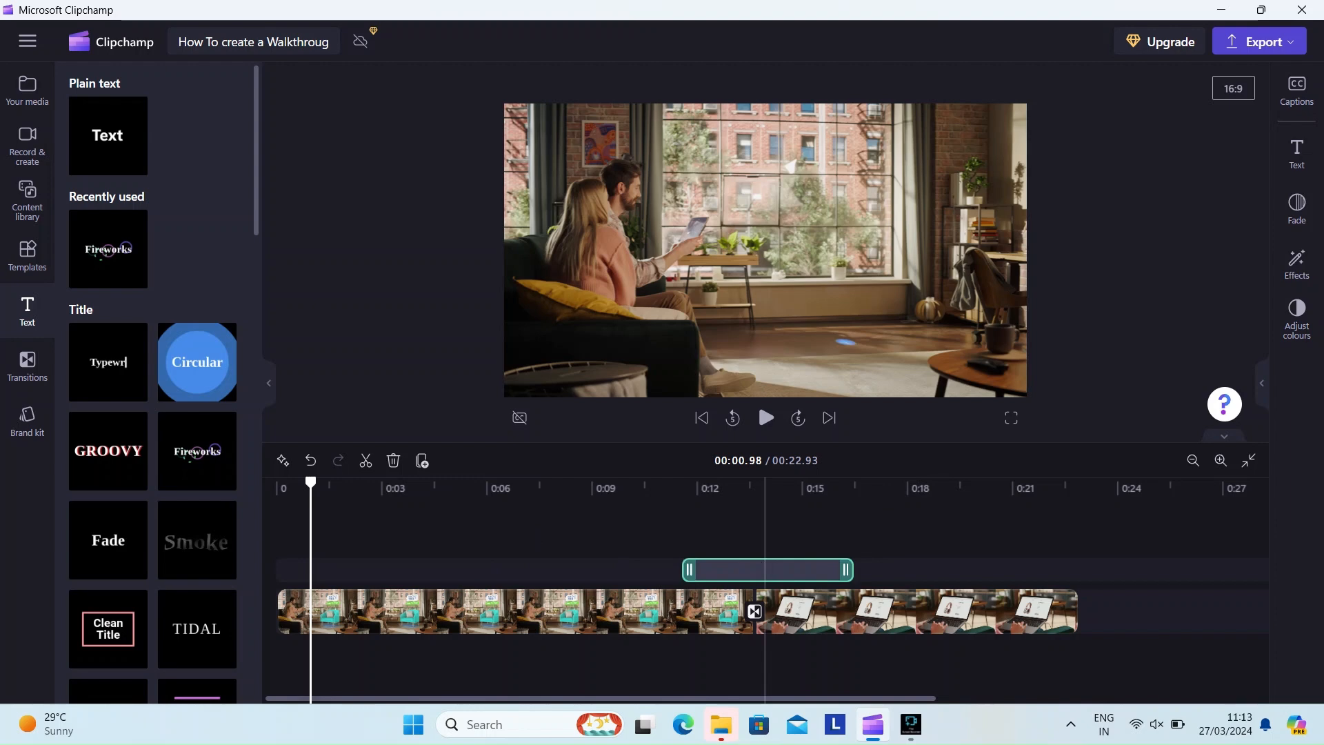
{"action": "mouse_move", "coordinate": [115, 272]}
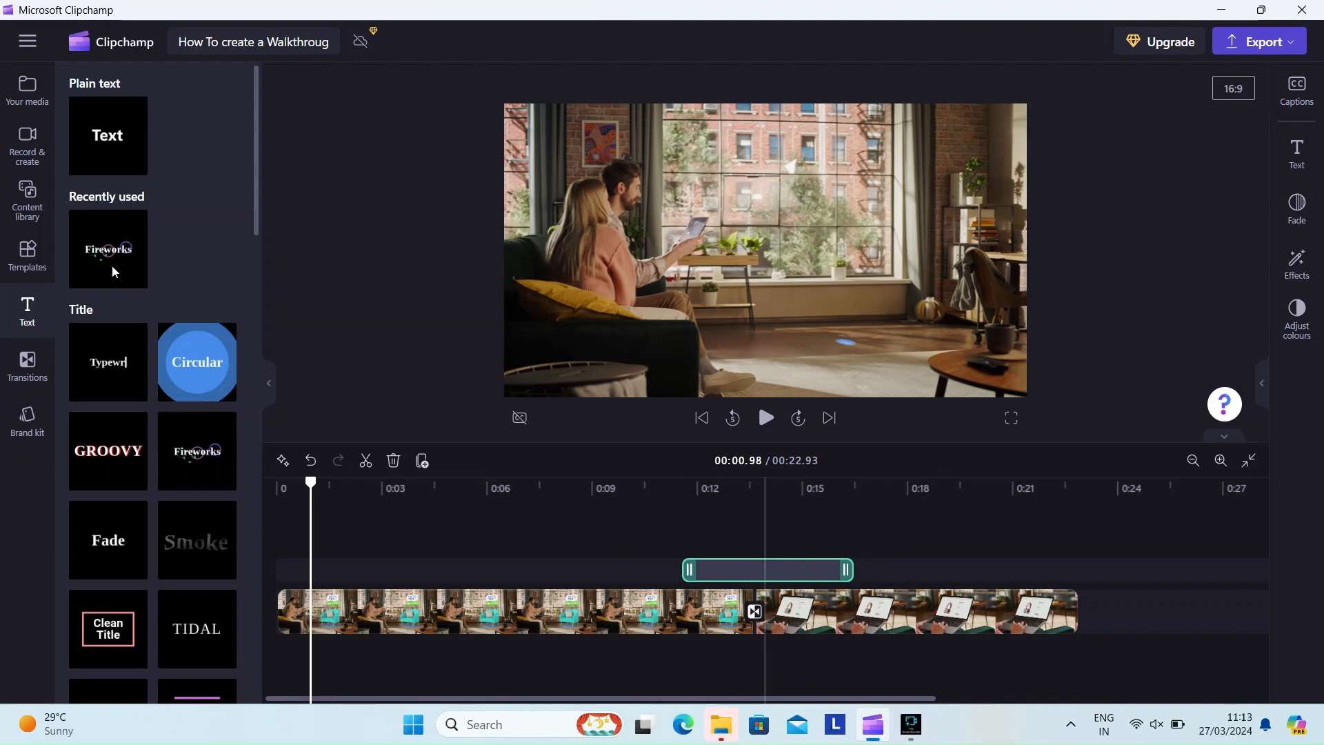
{"action": "mouse_move", "coordinate": [1296, 152]}
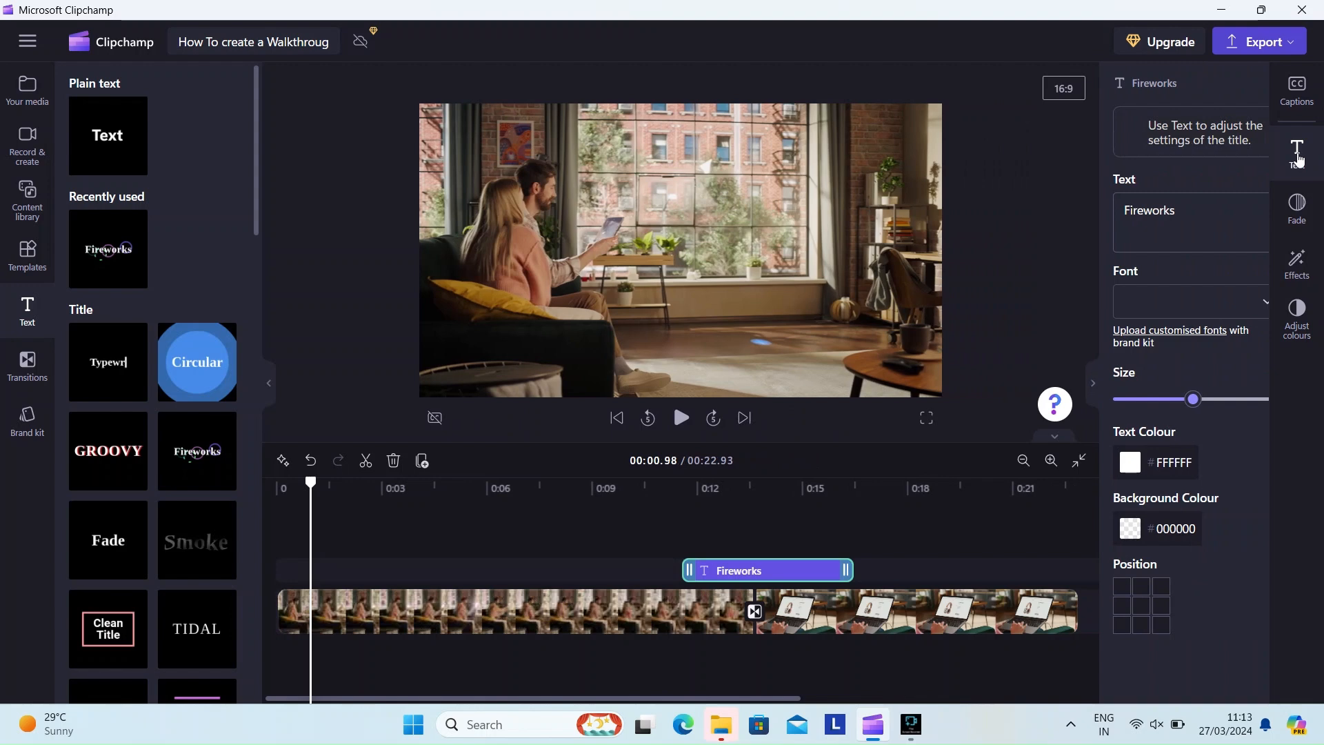
{"action": "mouse_move", "coordinate": [1167, 210]}
{"action": "type", "text": "Shop"}
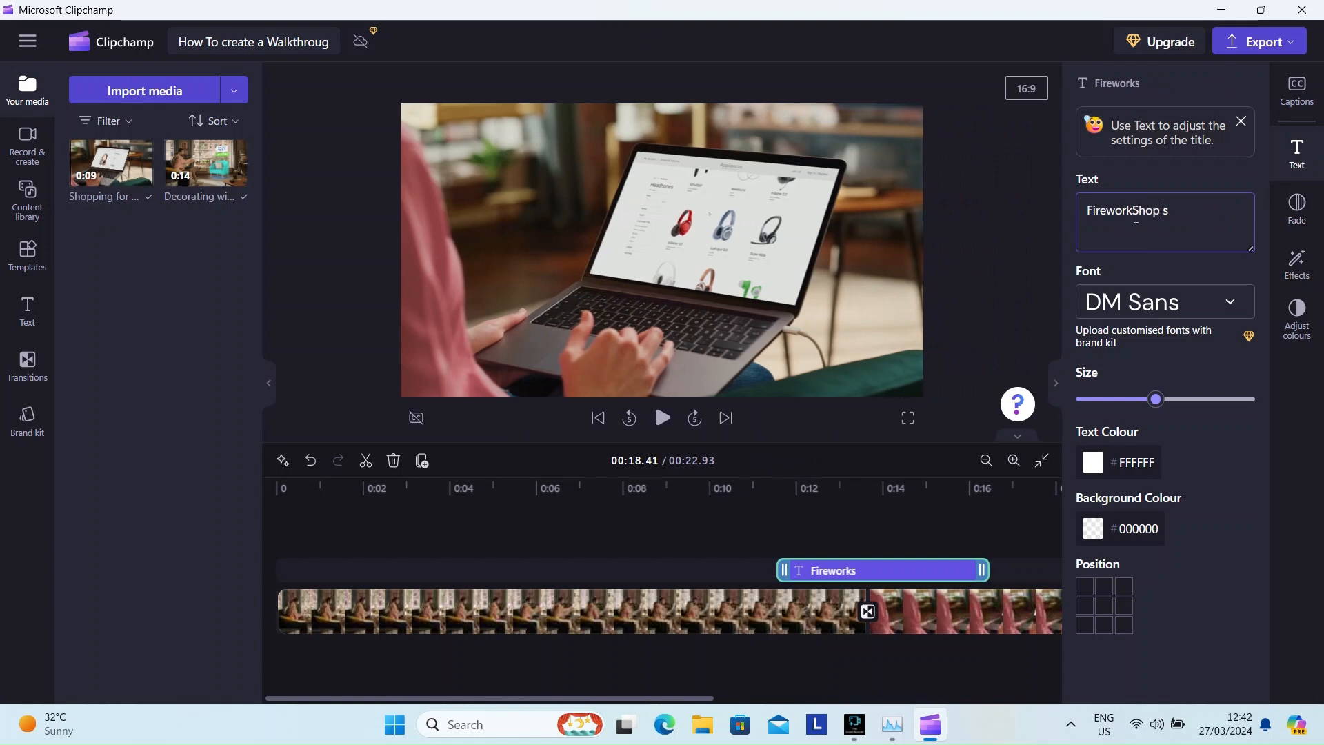
Finish the title wording as 'Shop Instantly', fixing the stray letter, and preview it
{"action": "type", "text": "Instans"}
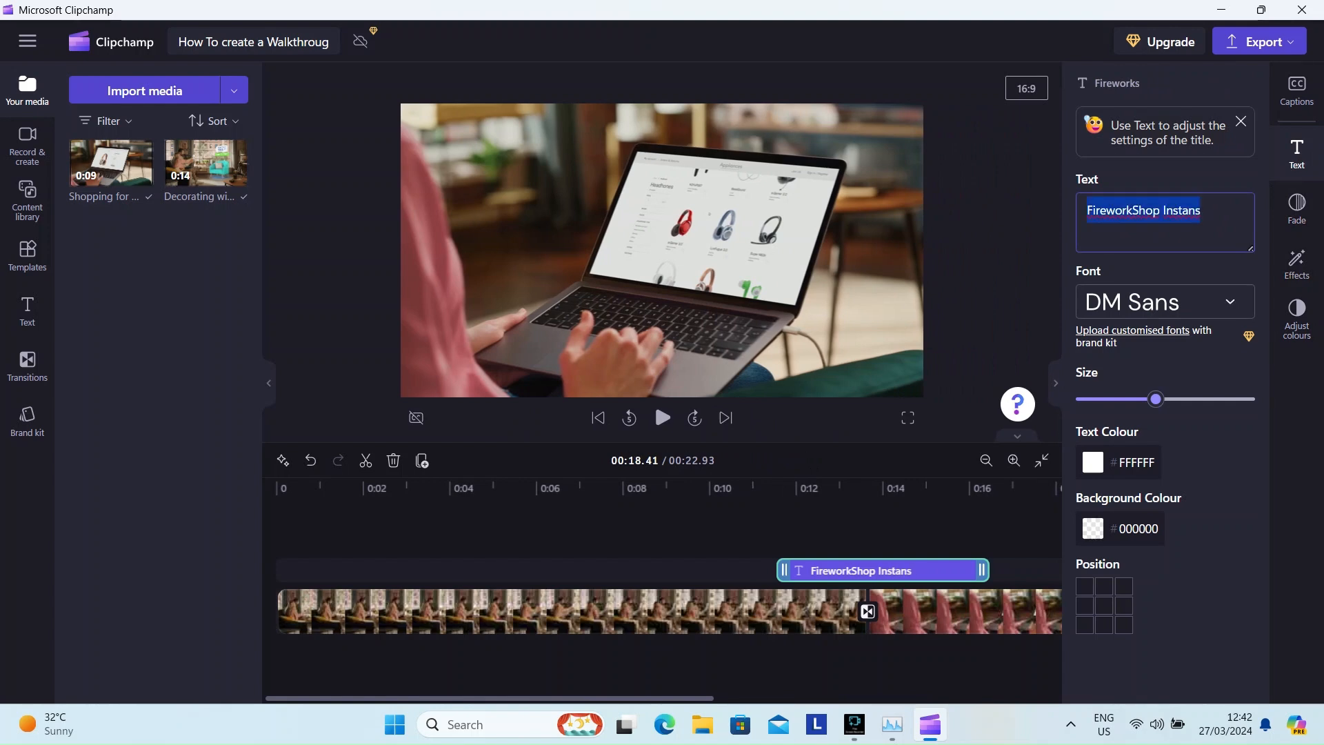
{"action": "left_click", "coordinate": [1135, 209]}
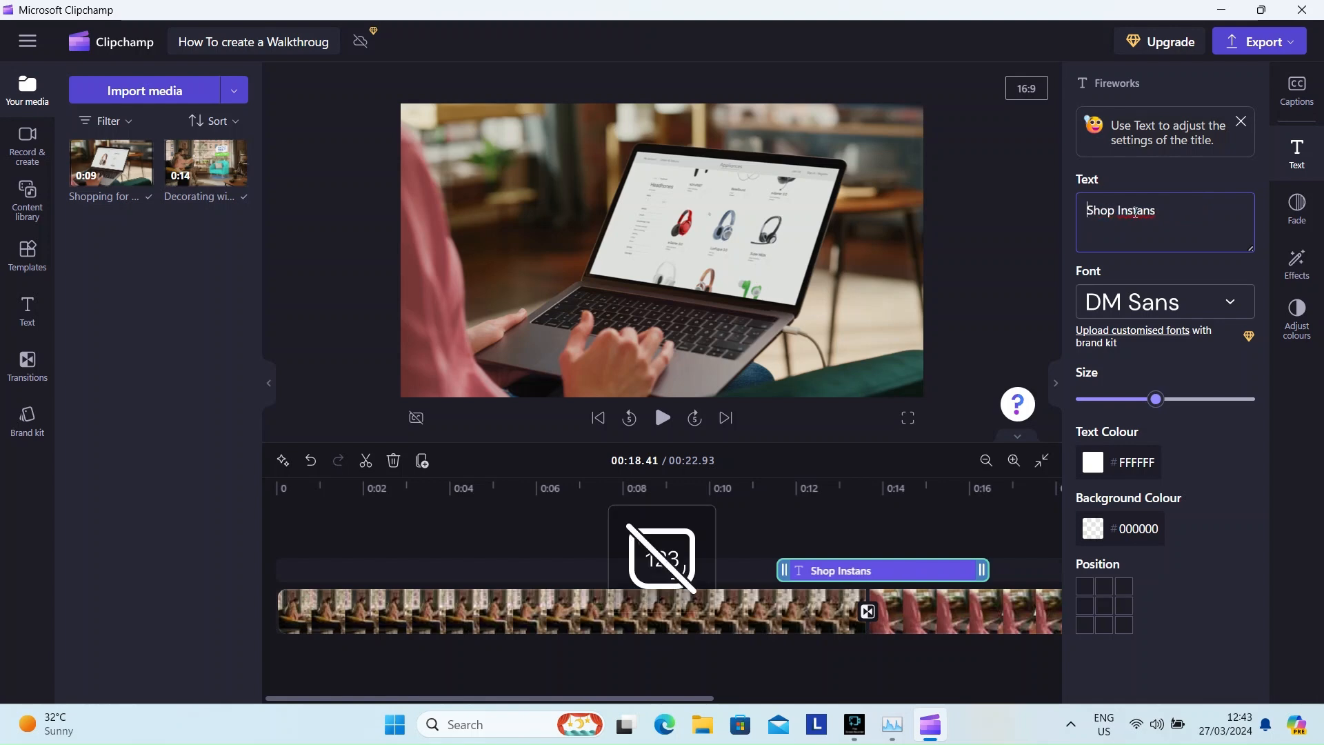
{"action": "key", "text": "Backspace"}
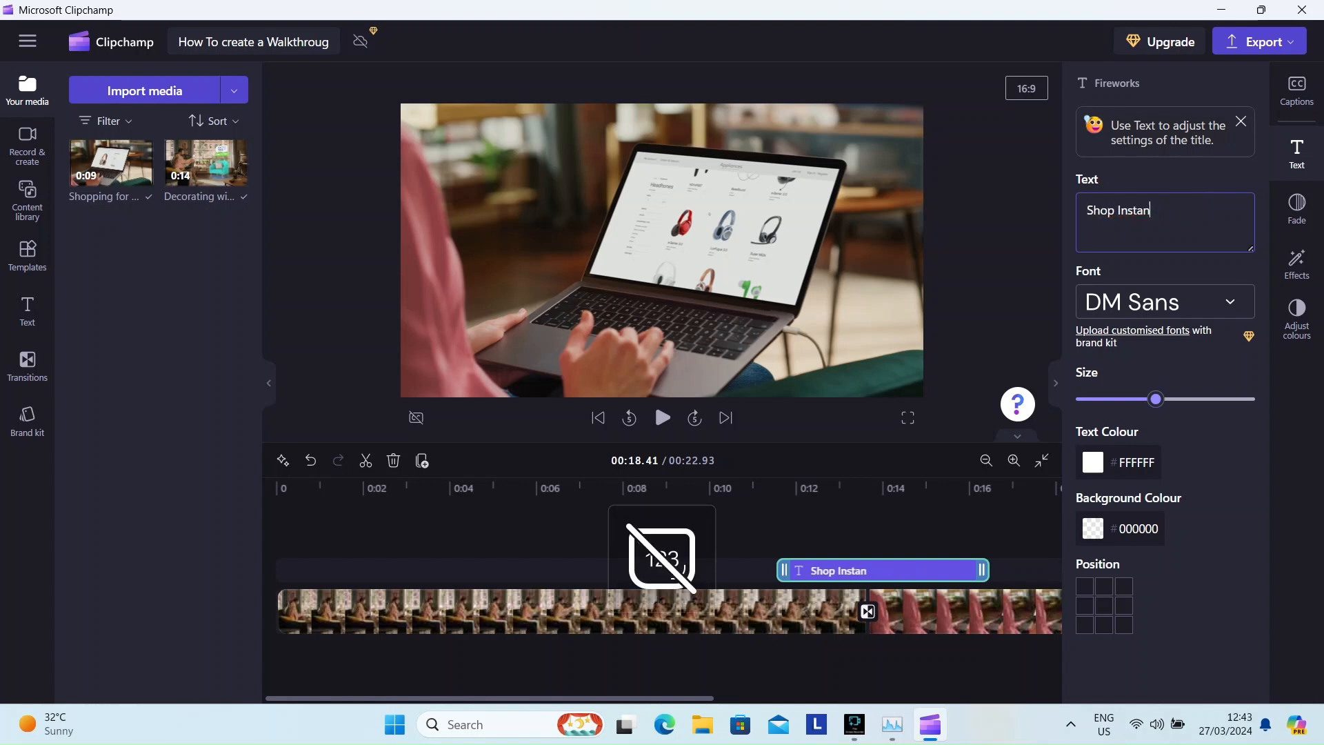
{"action": "type", "text": "tly"}
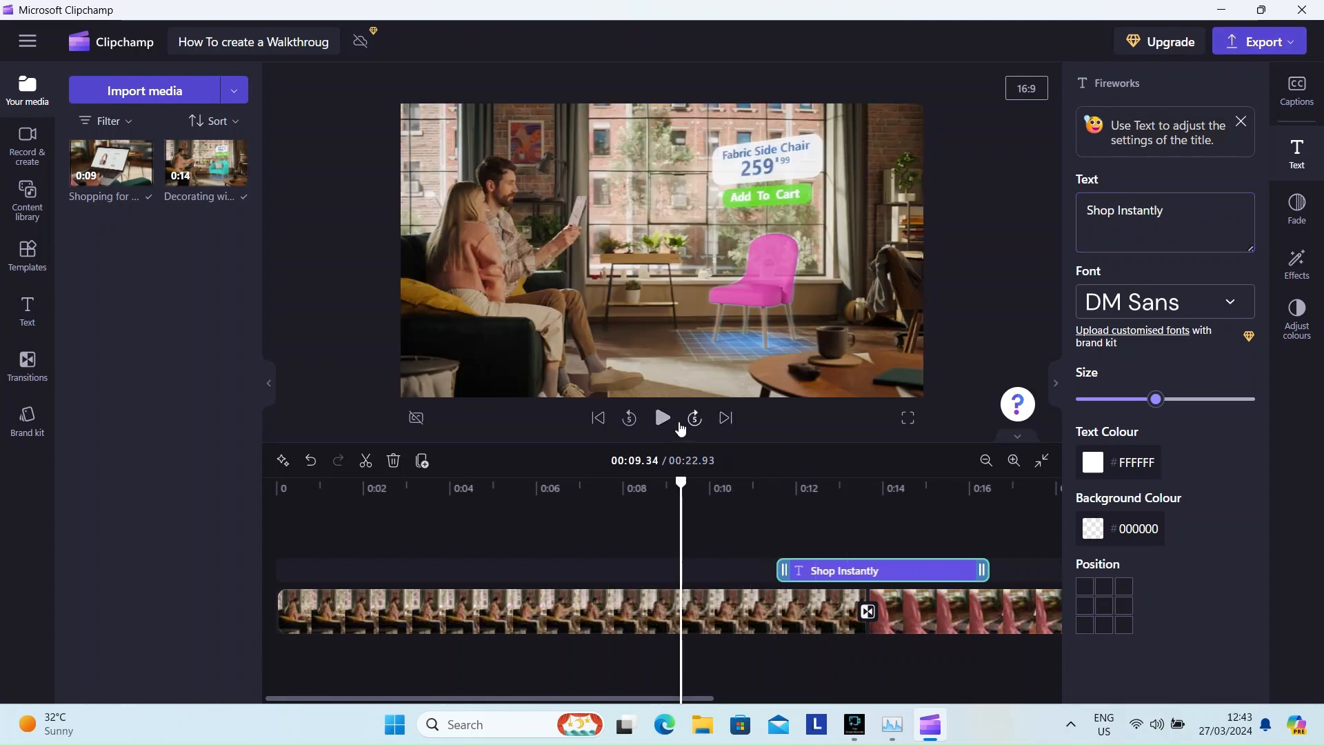
{"action": "left_click", "coordinate": [662, 418]}
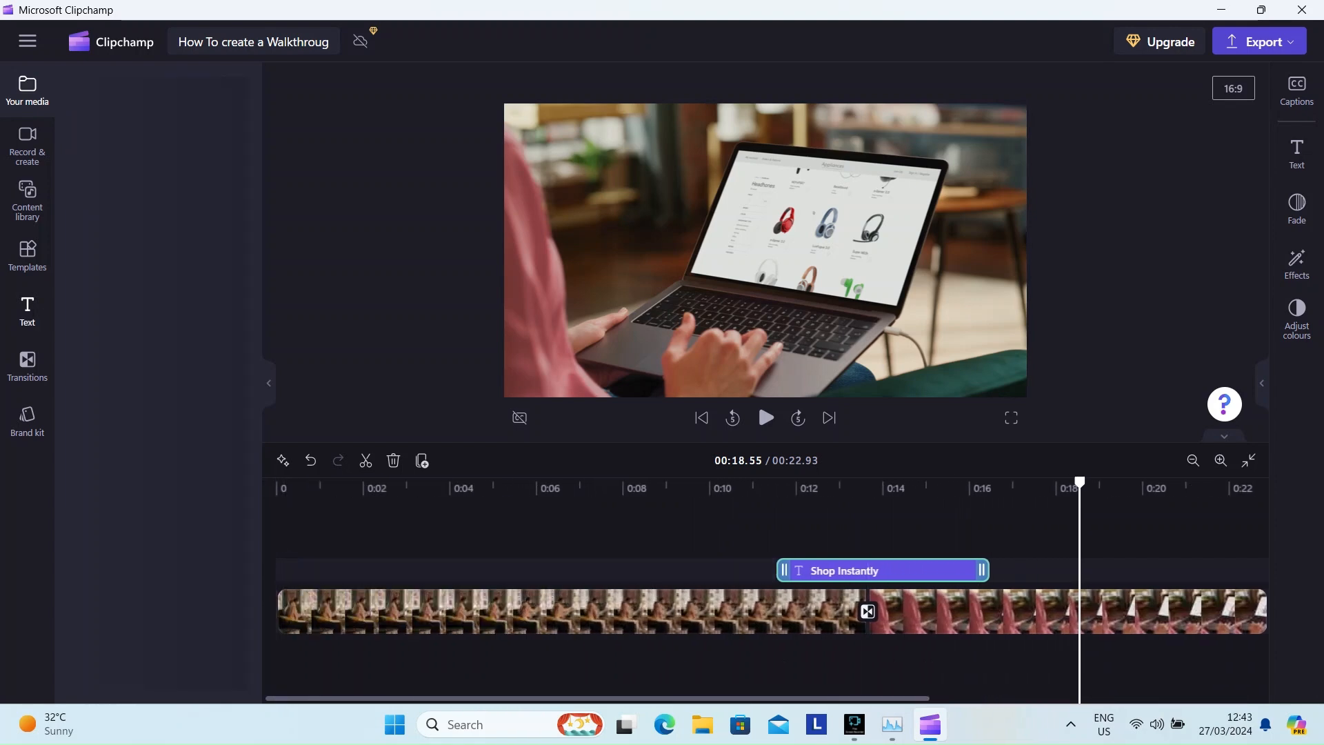
Place a Fireworks title at the start of the timeline and select its existing wording
{"action": "left_click", "coordinate": [26, 309]}
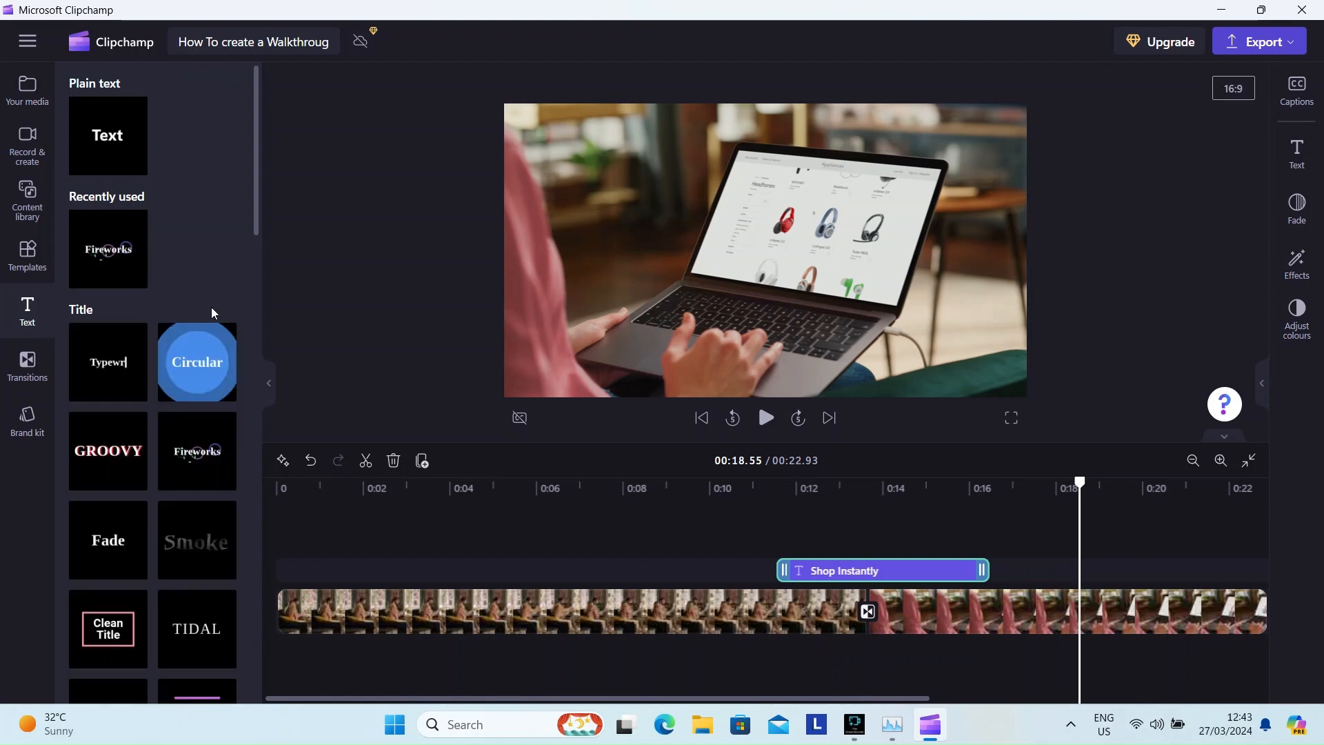
{"action": "left_click_drag", "start_coordinate": [197, 450], "coordinate": [378, 529]}
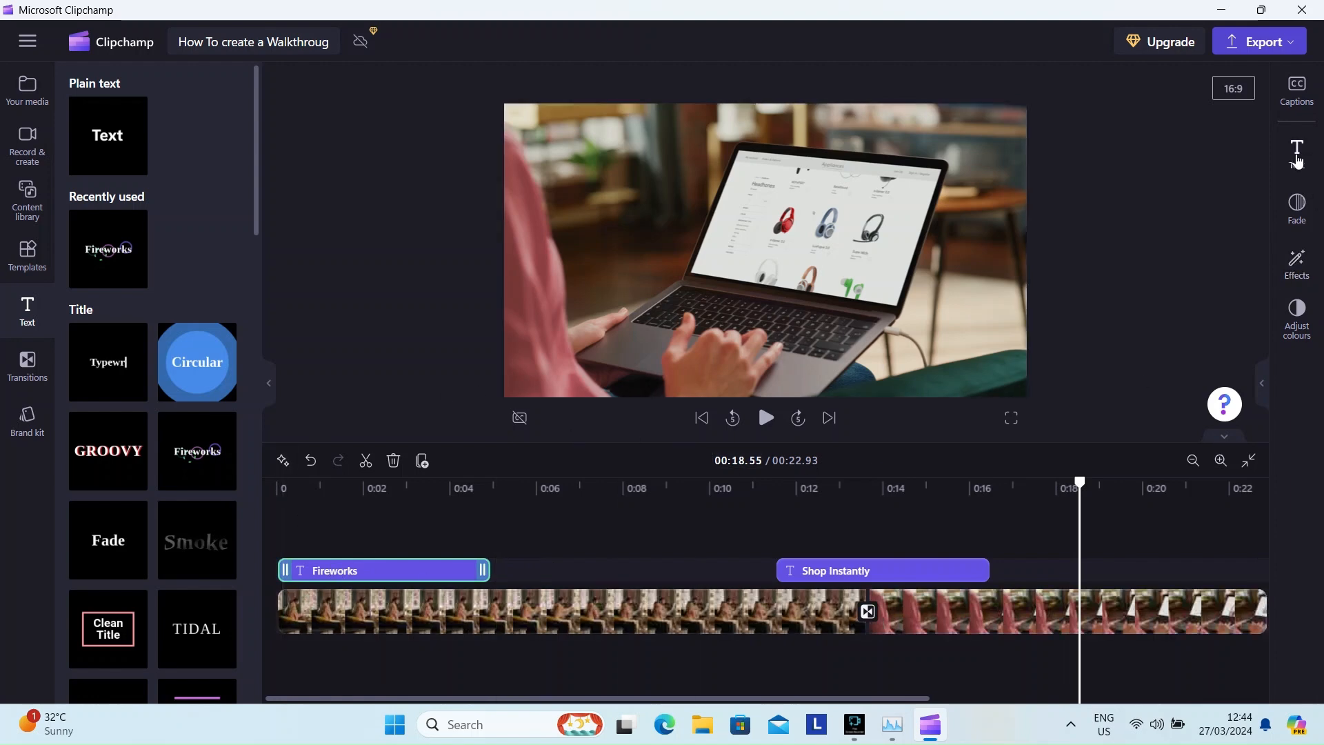
{"action": "left_click", "coordinate": [1297, 149]}
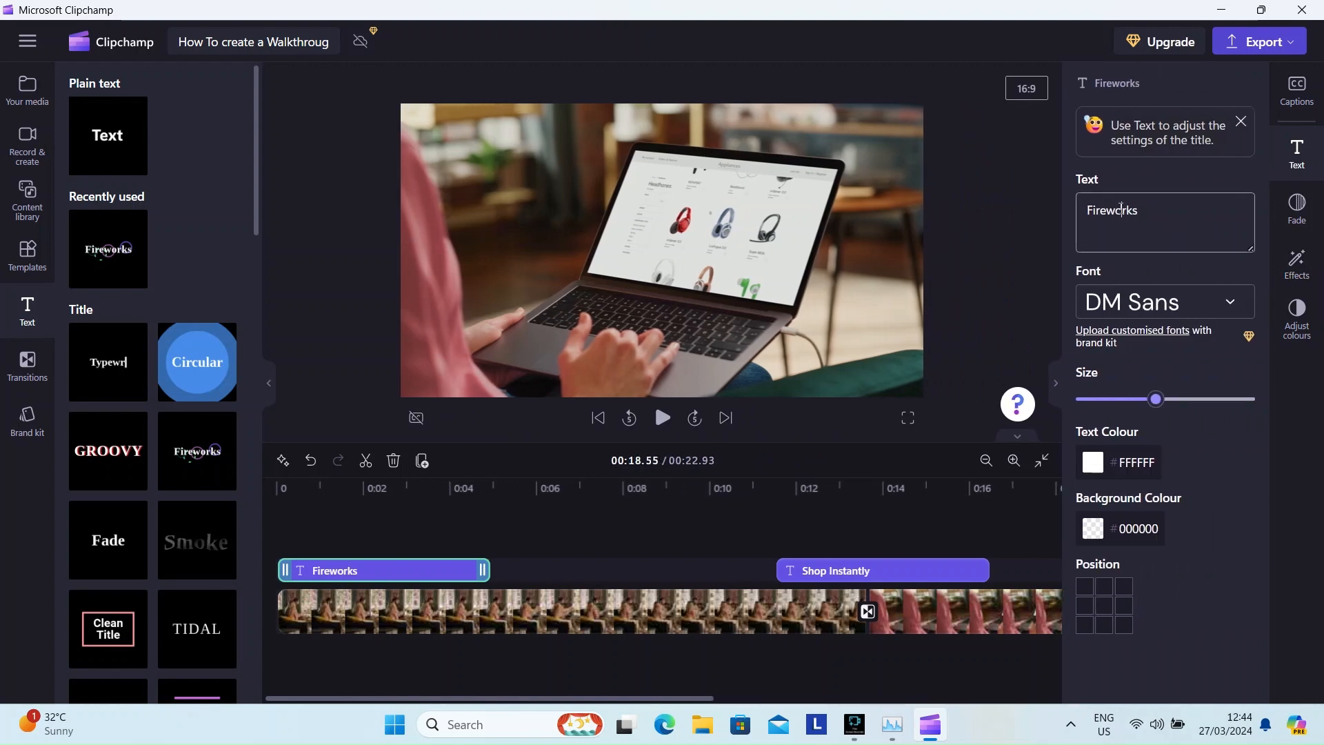
{"action": "double_click", "coordinate": [1110, 209]}
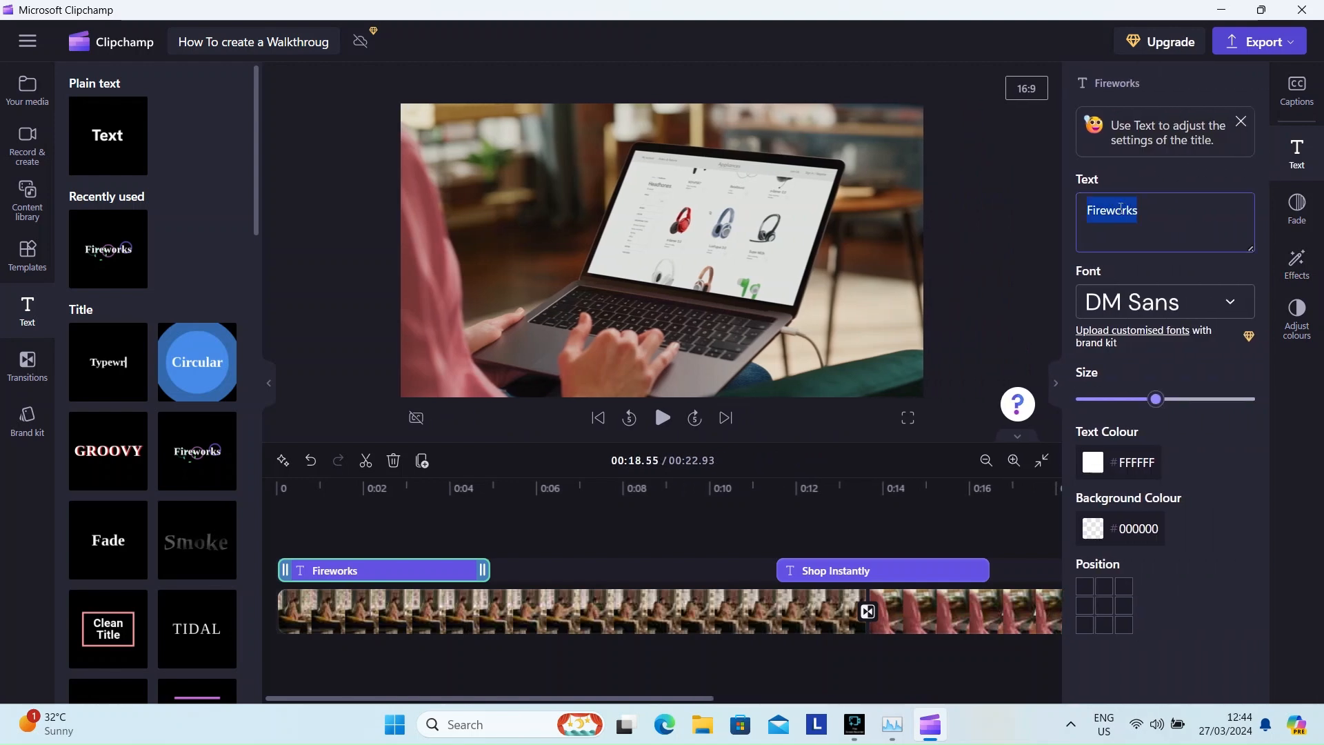
Replace the wording with 'The Augmented Shopping Experience', overwriting a stray extra line
{"action": "type", "text": "A"}
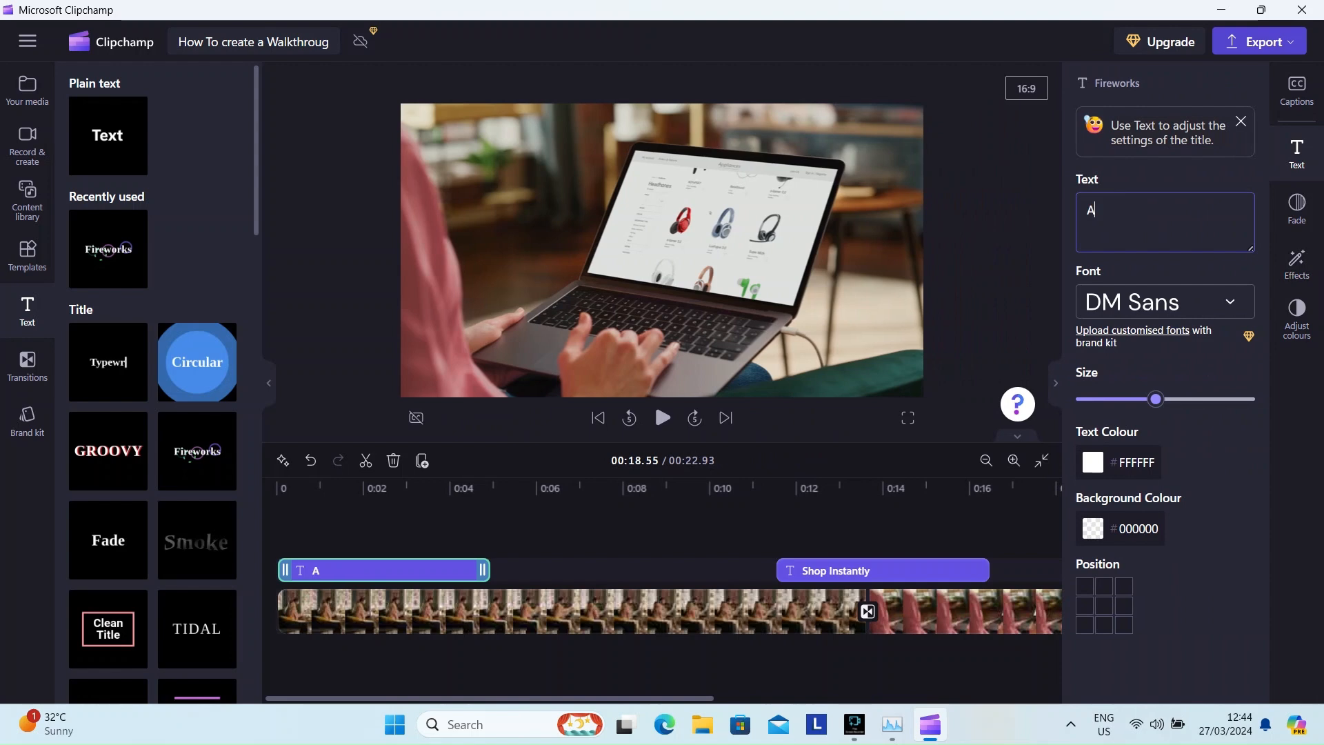
{"action": "type", "text": "ugmented S"}
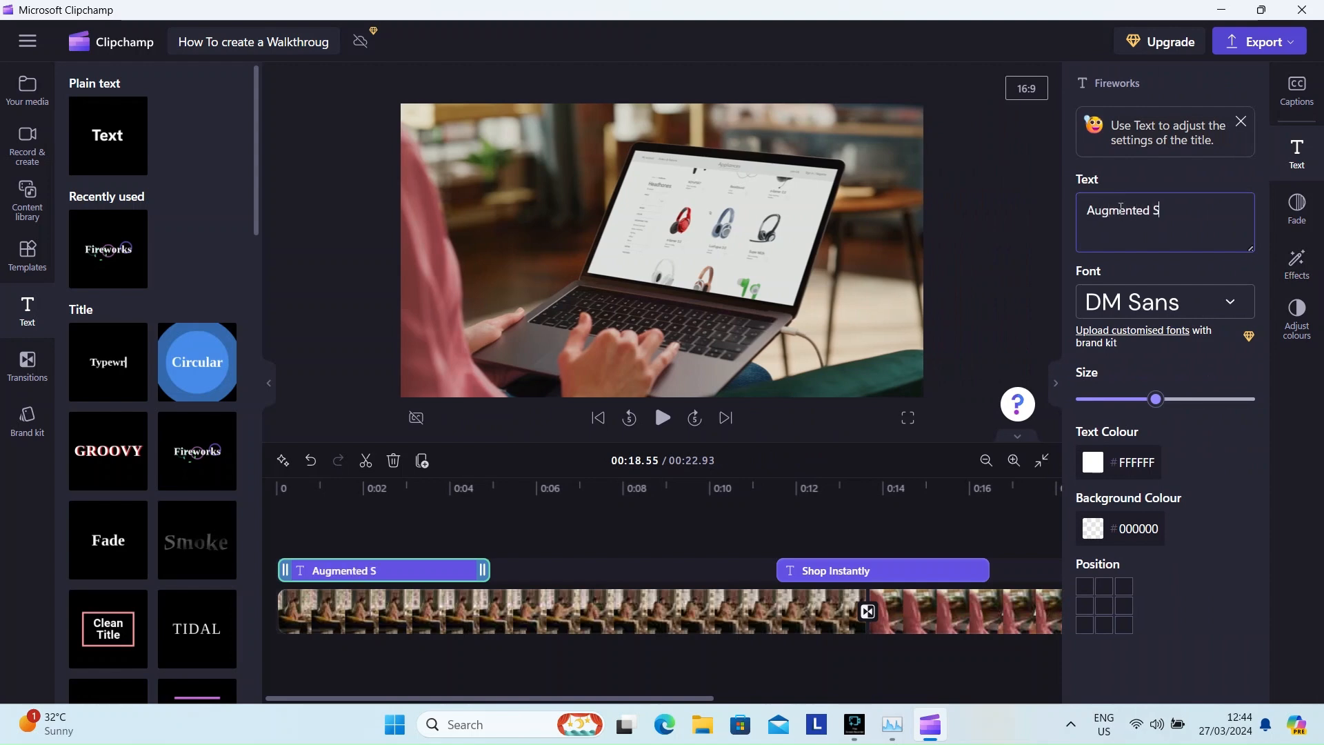
{"action": "type", "text": "ho"}
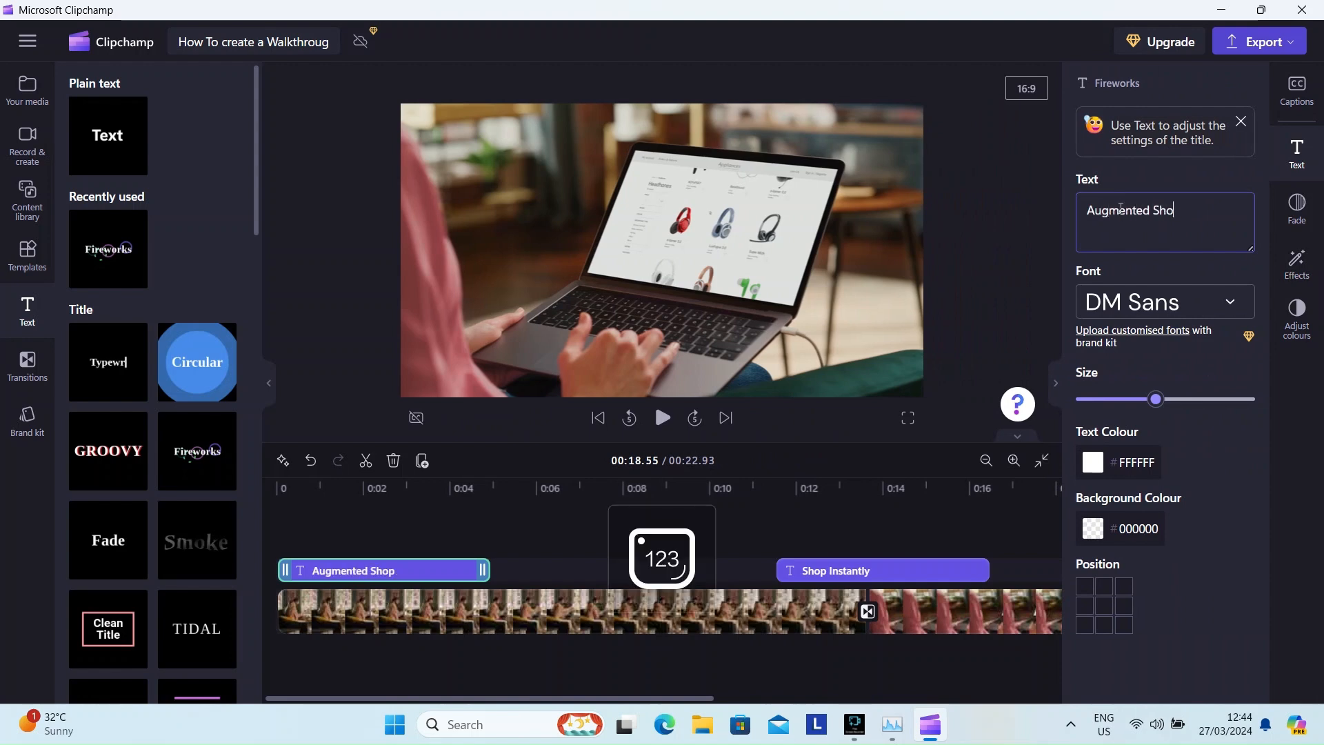
{"action": "type", "text": "pping E"}
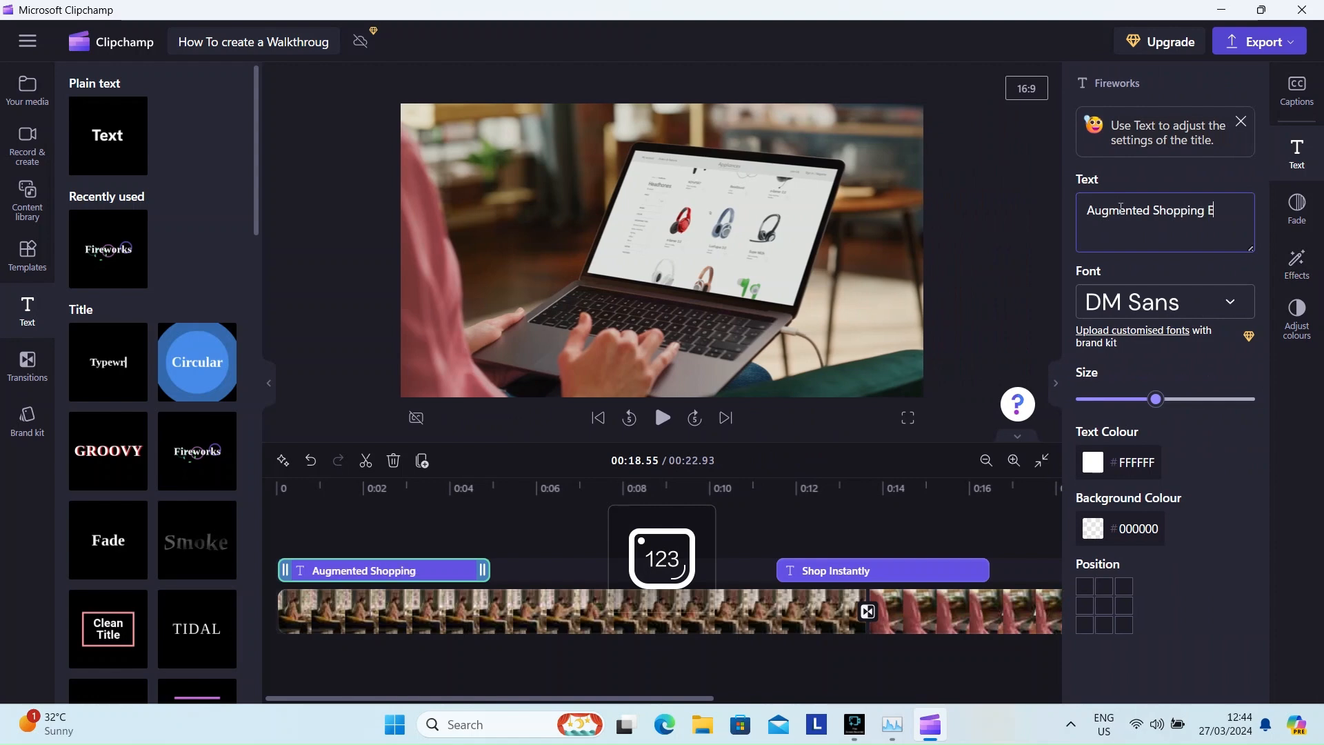
{"action": "type", "text": "xperience"}
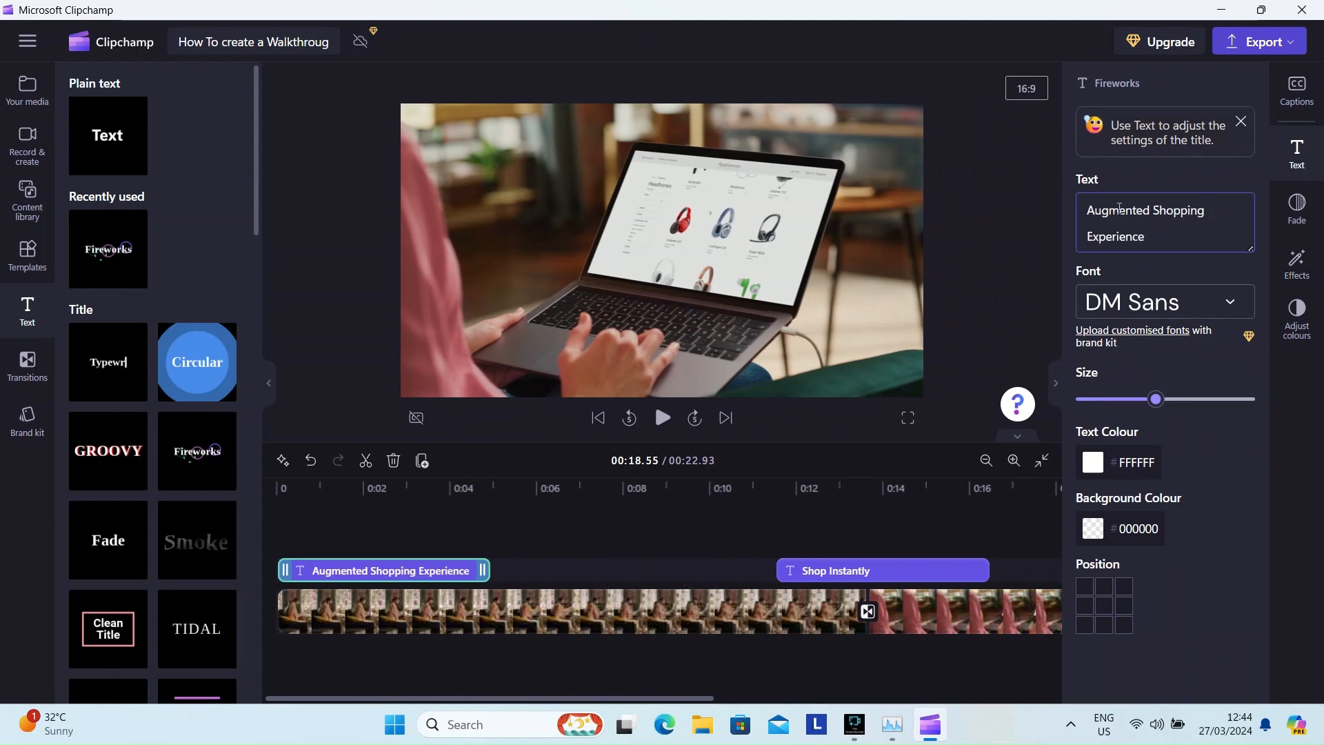
{"action": "type", "text": "AugAR"}
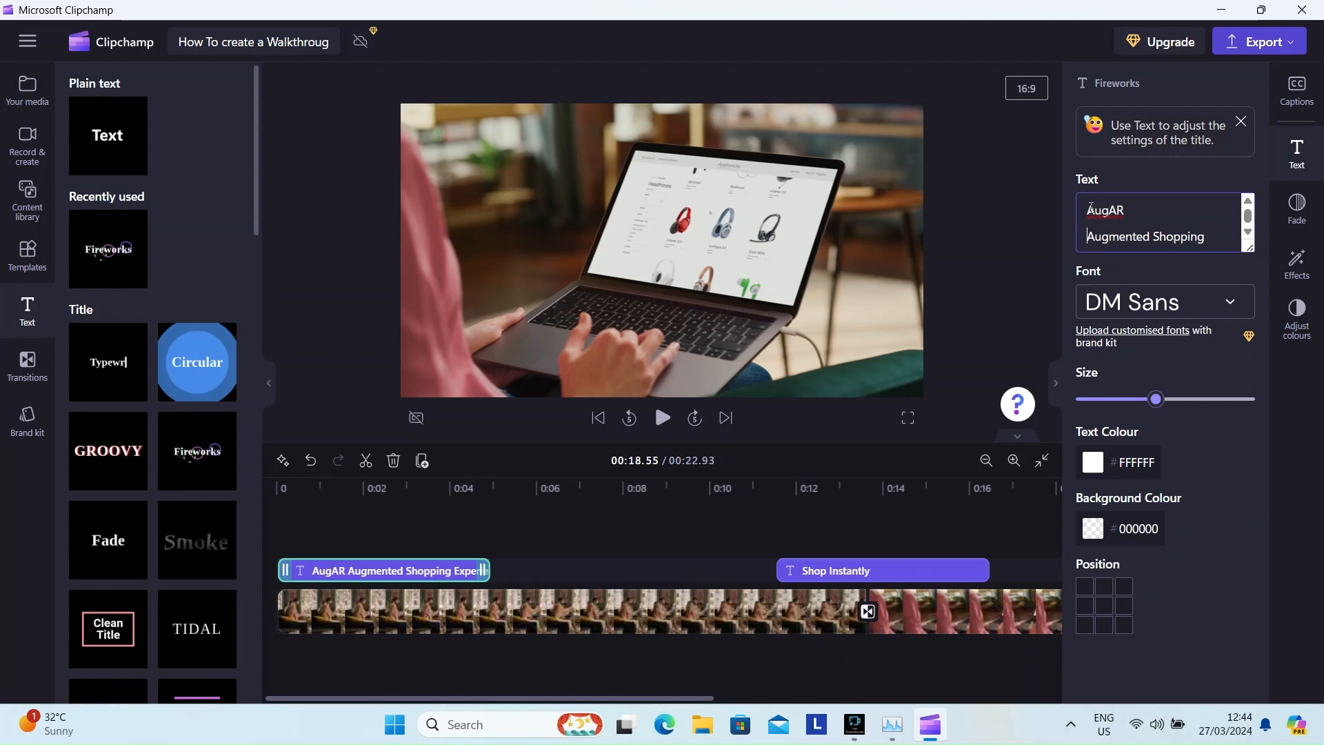
{"action": "double_click", "coordinate": [1106, 210]}
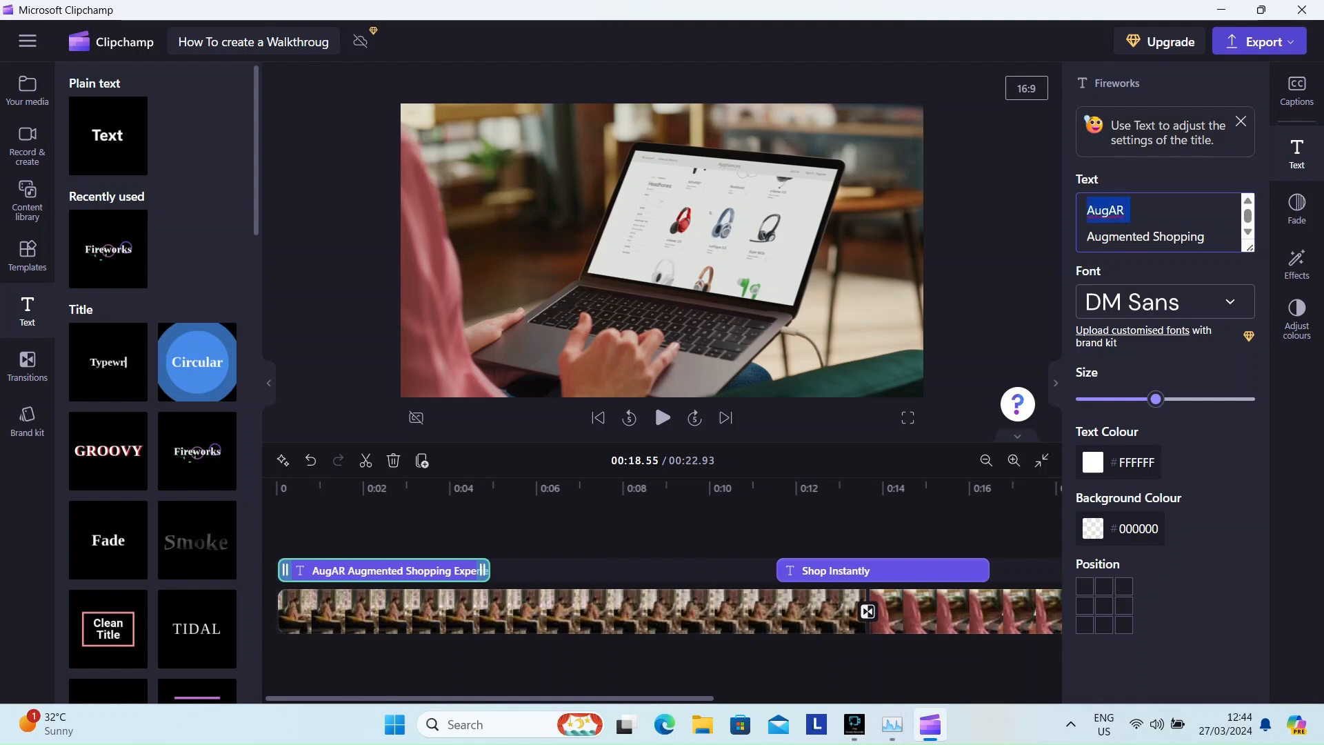
{"action": "type", "text": "The Augmented Shopping Experience"}
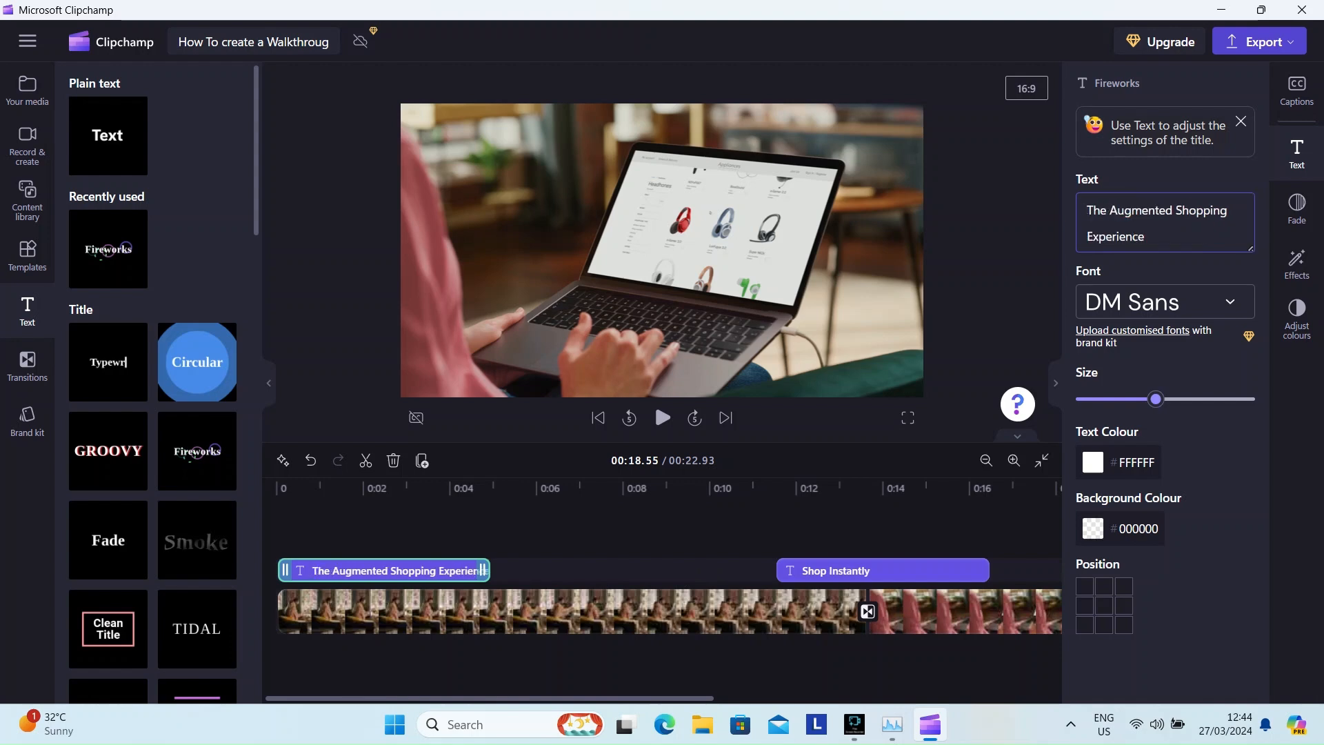
{"action": "mouse_move", "coordinate": [1249, 62]}
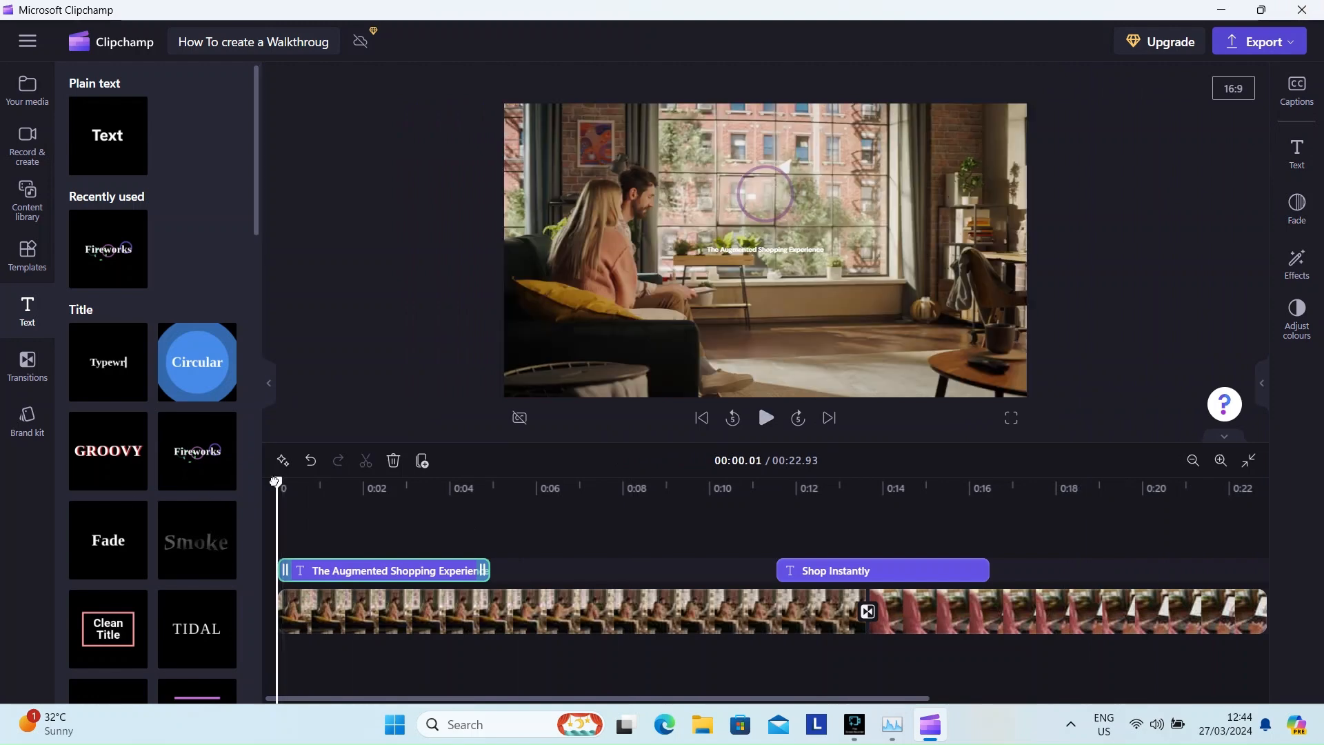
Reword the opening title to 'Augmented Reality Shopping'
{"action": "left_click", "coordinate": [384, 571]}
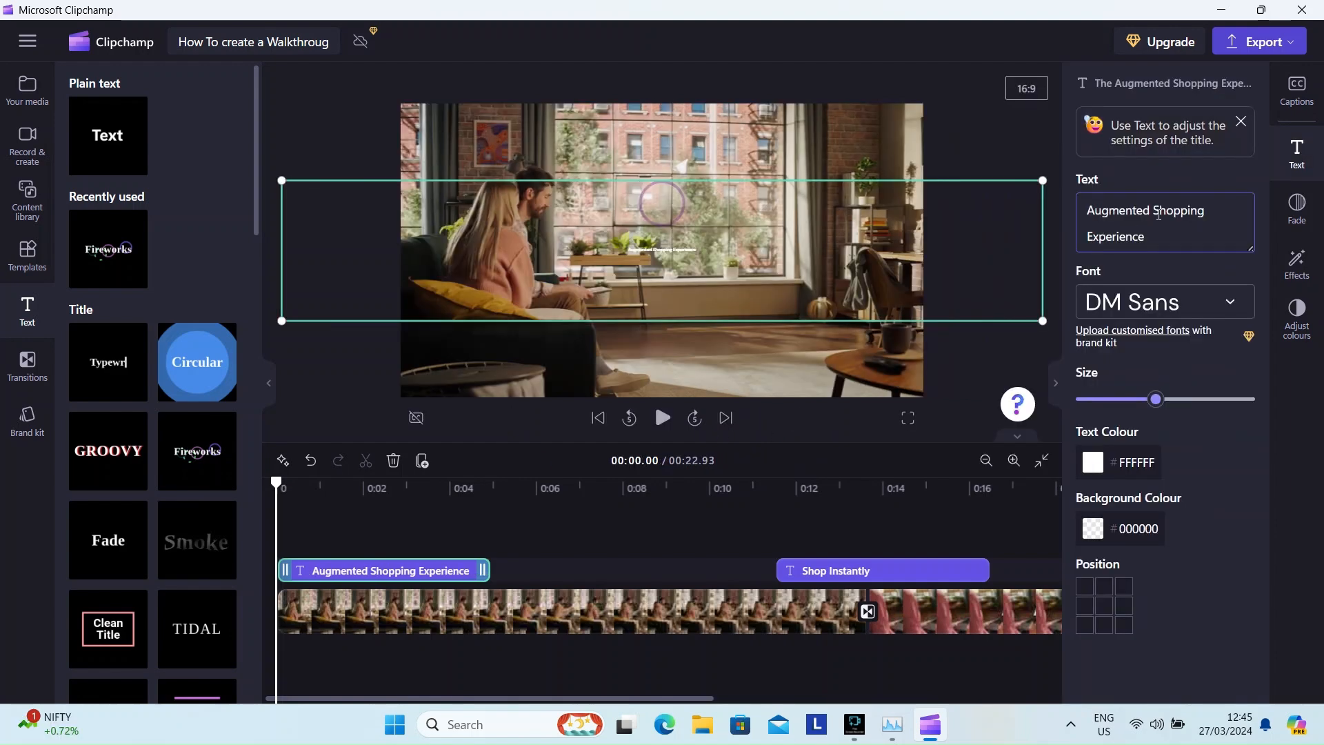
{"action": "type", "text": "Augmented Reality"}
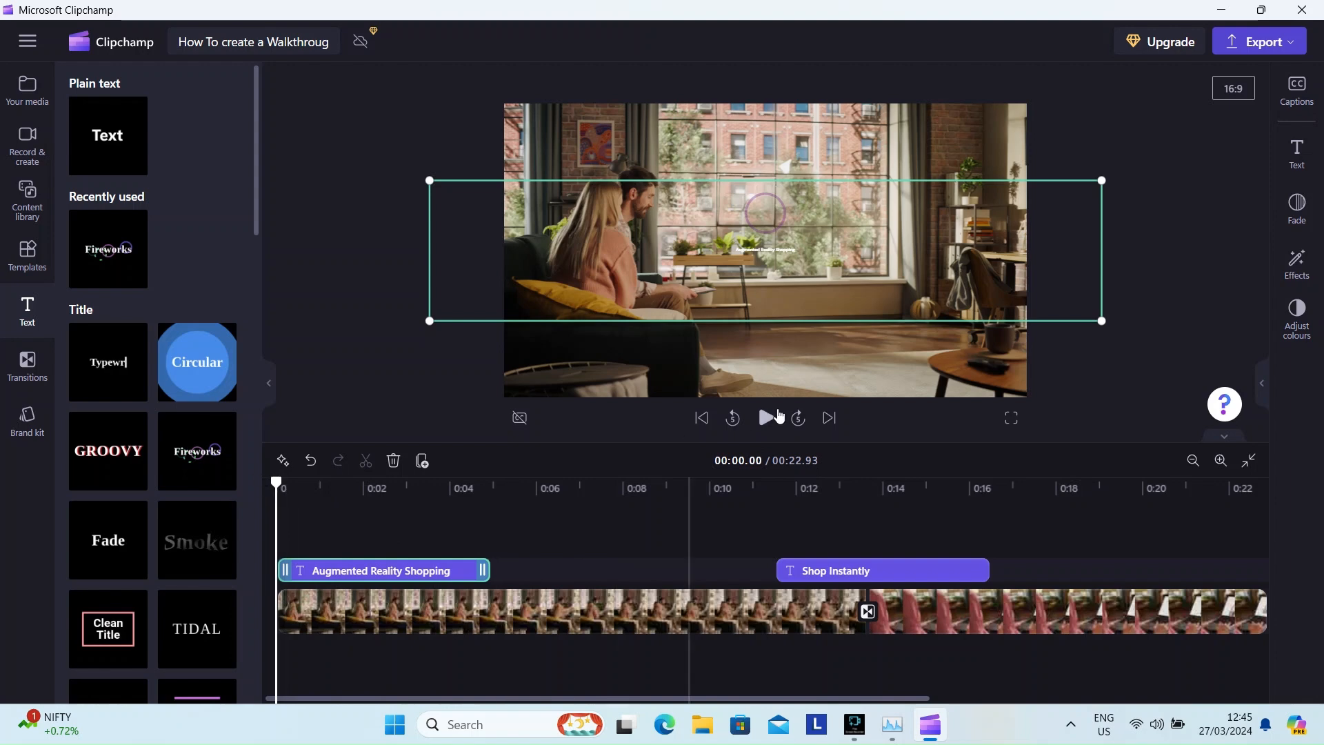
{"action": "left_click", "coordinate": [765, 418]}
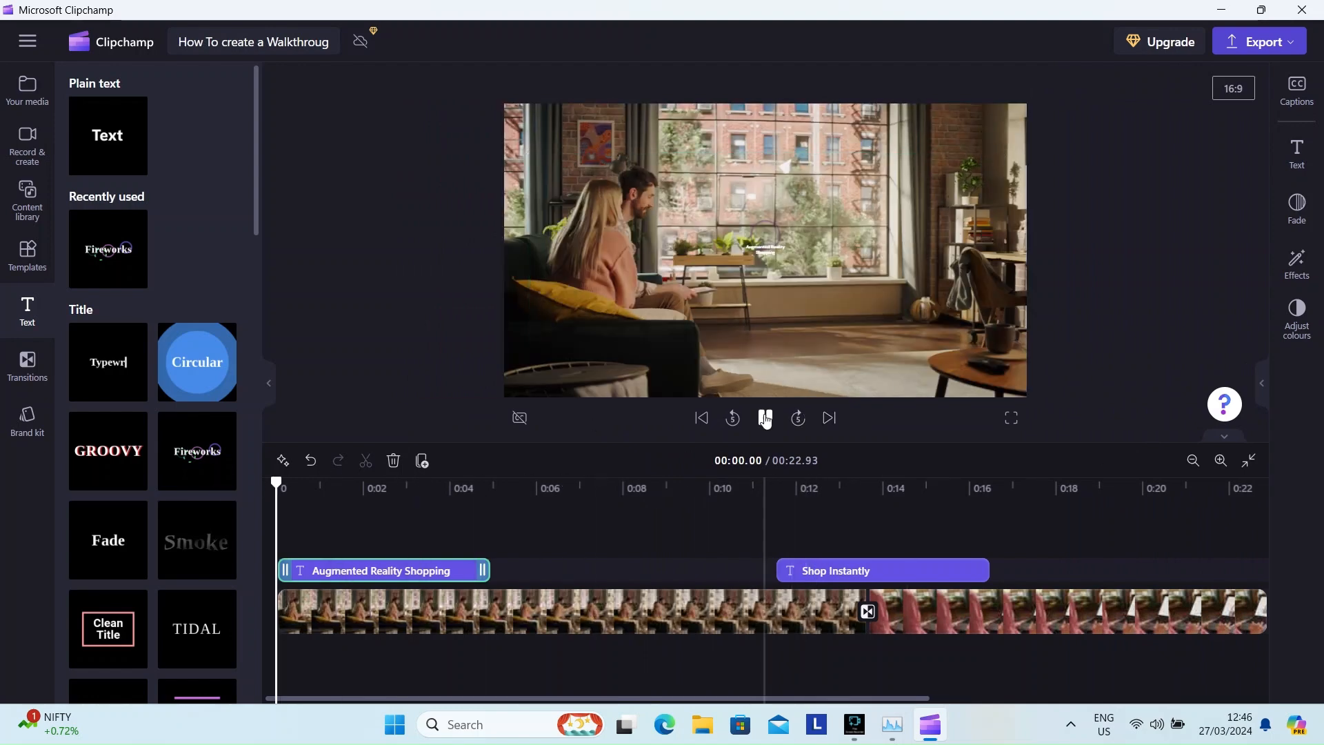
Play the full video through both titles, past 'Shop Instantly'
{"action": "left_click", "coordinate": [765, 418]}
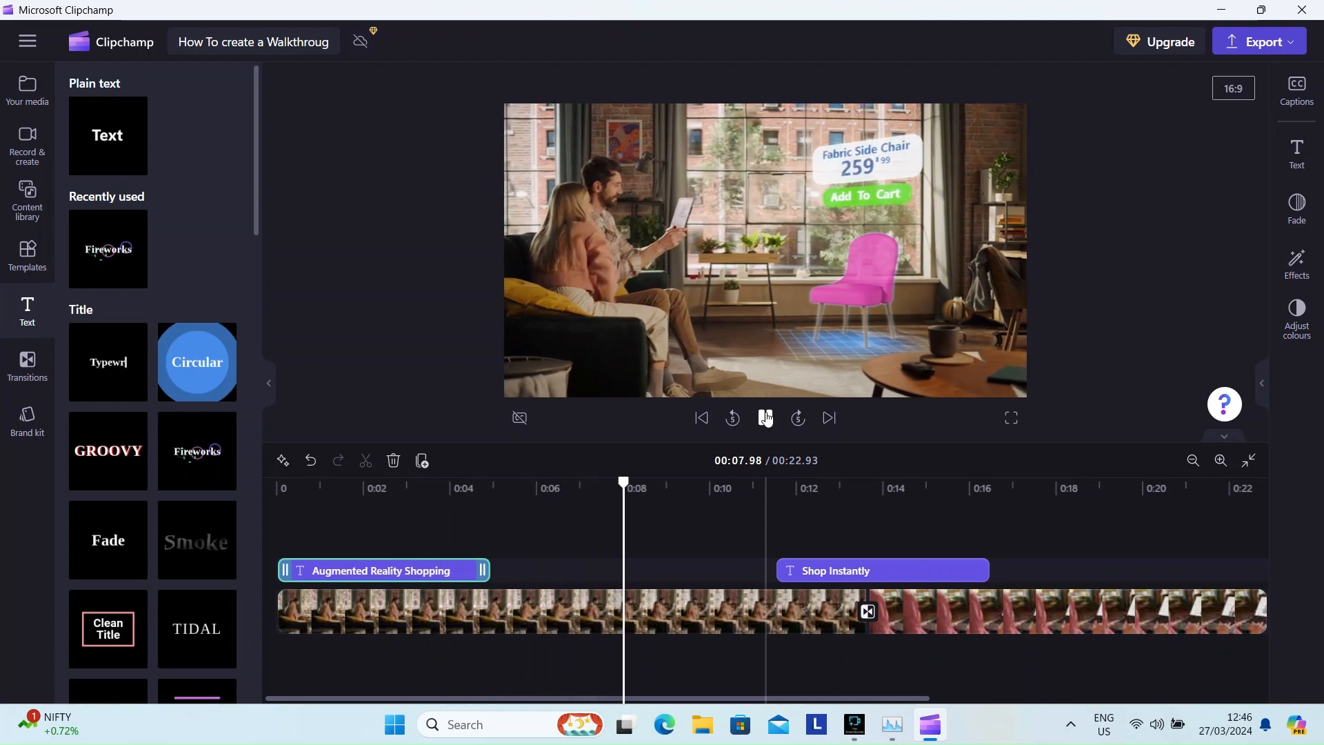
{"action": "left_click", "coordinate": [764, 418]}
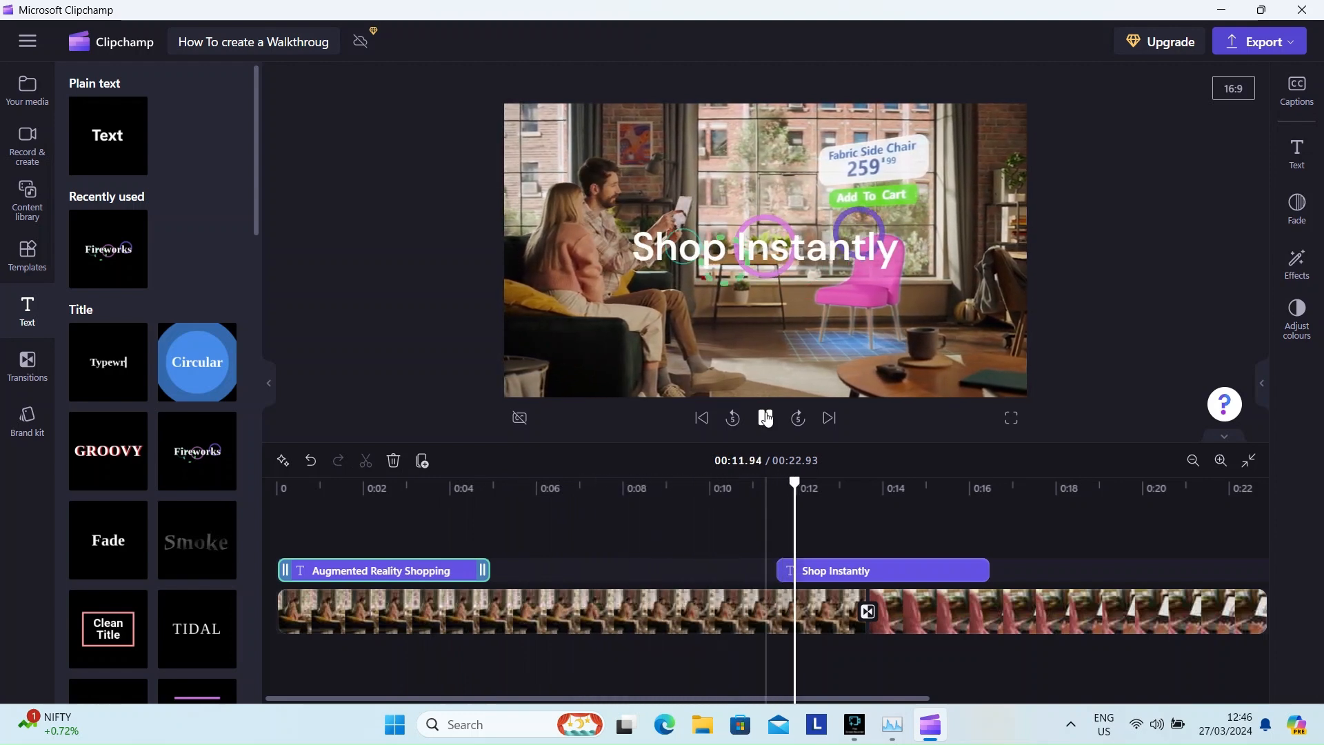
{"action": "left_click", "coordinate": [764, 418]}
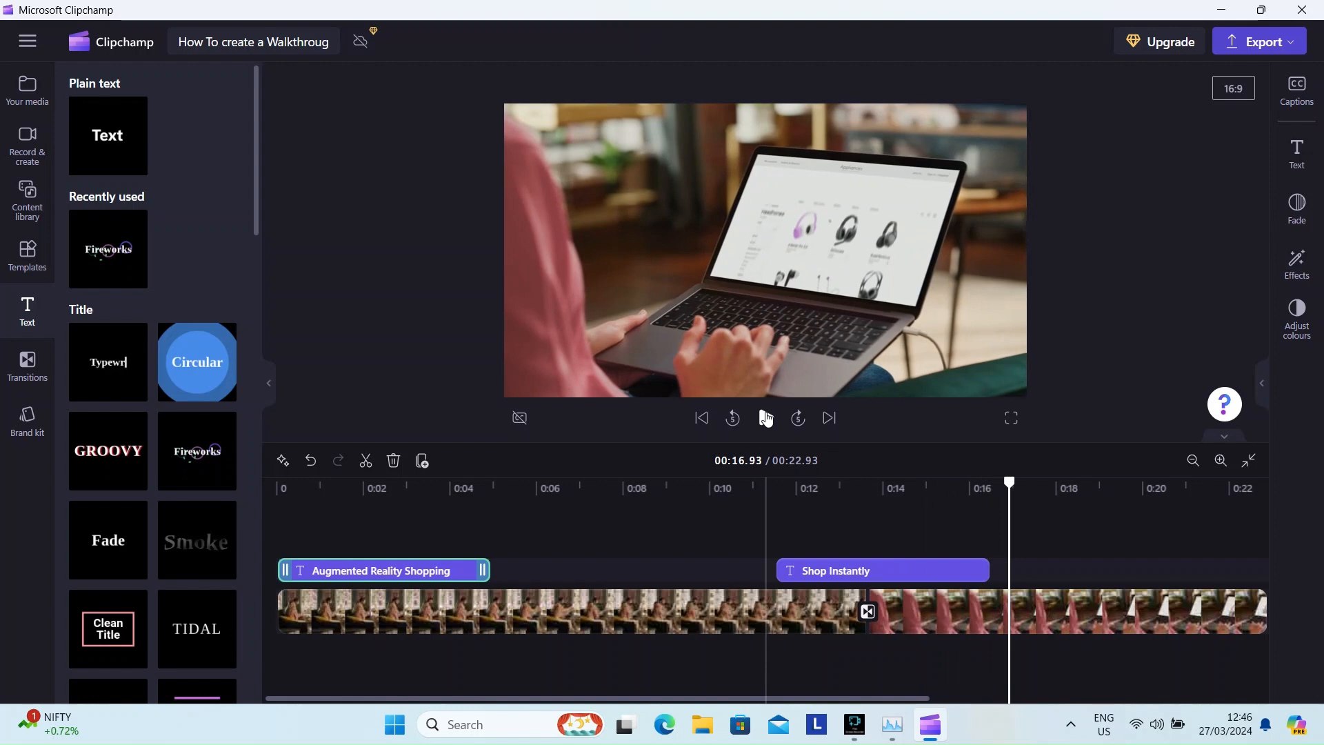
{"action": "left_click", "coordinate": [767, 418]}
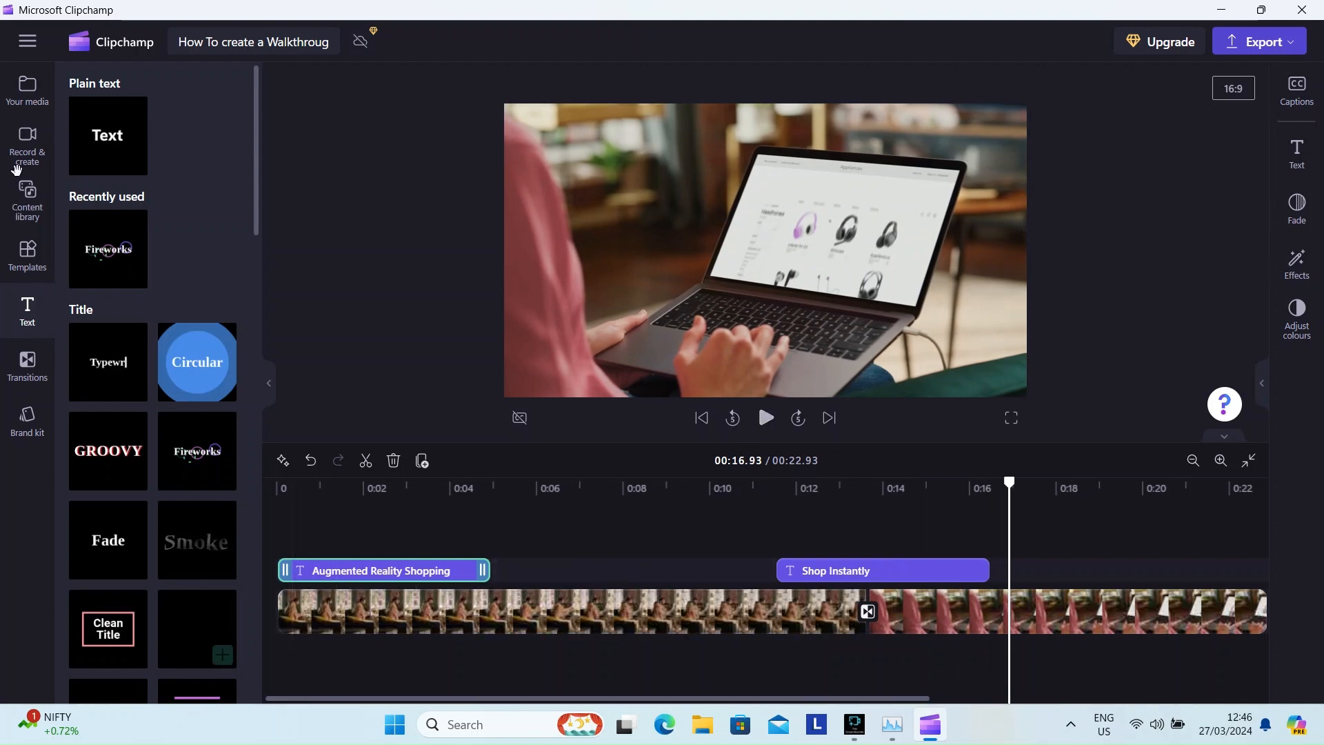
Browse Content library > Clipchamp selects to the full music list
{"action": "left_click", "coordinate": [27, 200]}
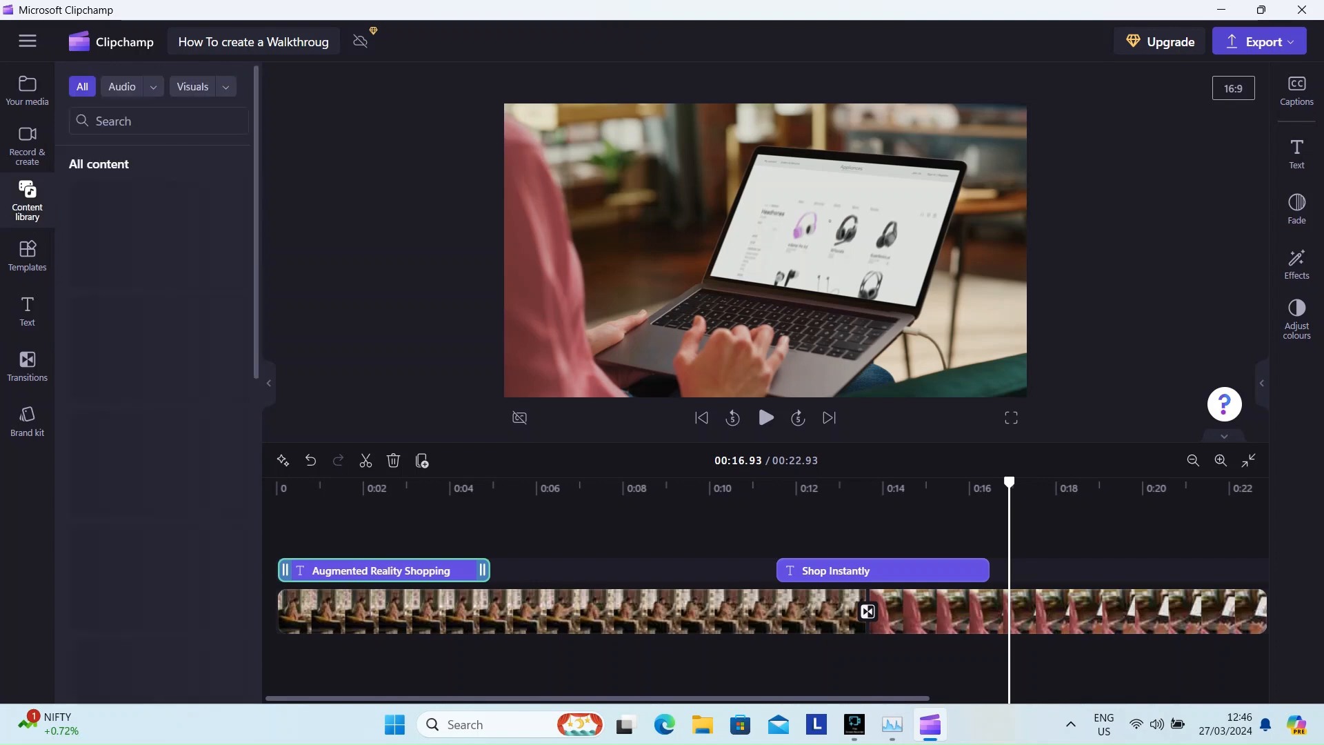
{"action": "left_click", "coordinate": [26, 200]}
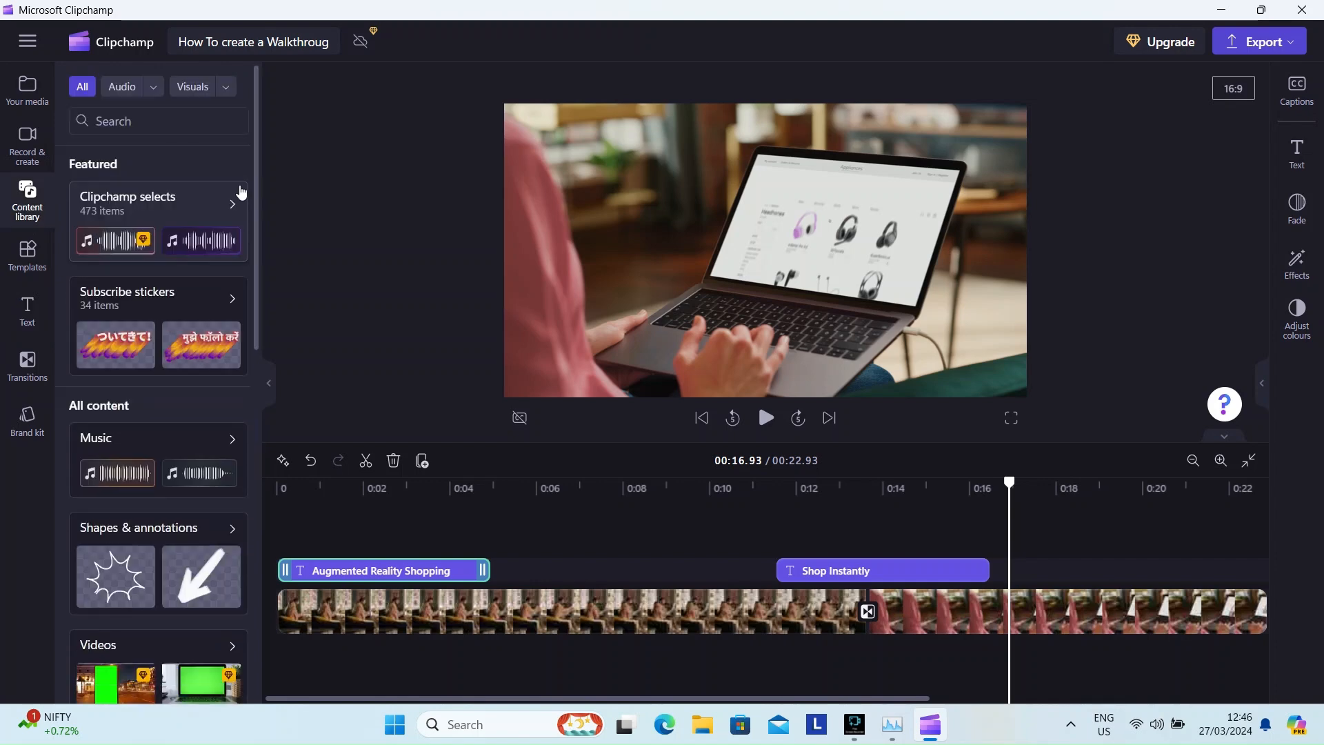
{"action": "mouse_move", "coordinate": [209, 236]}
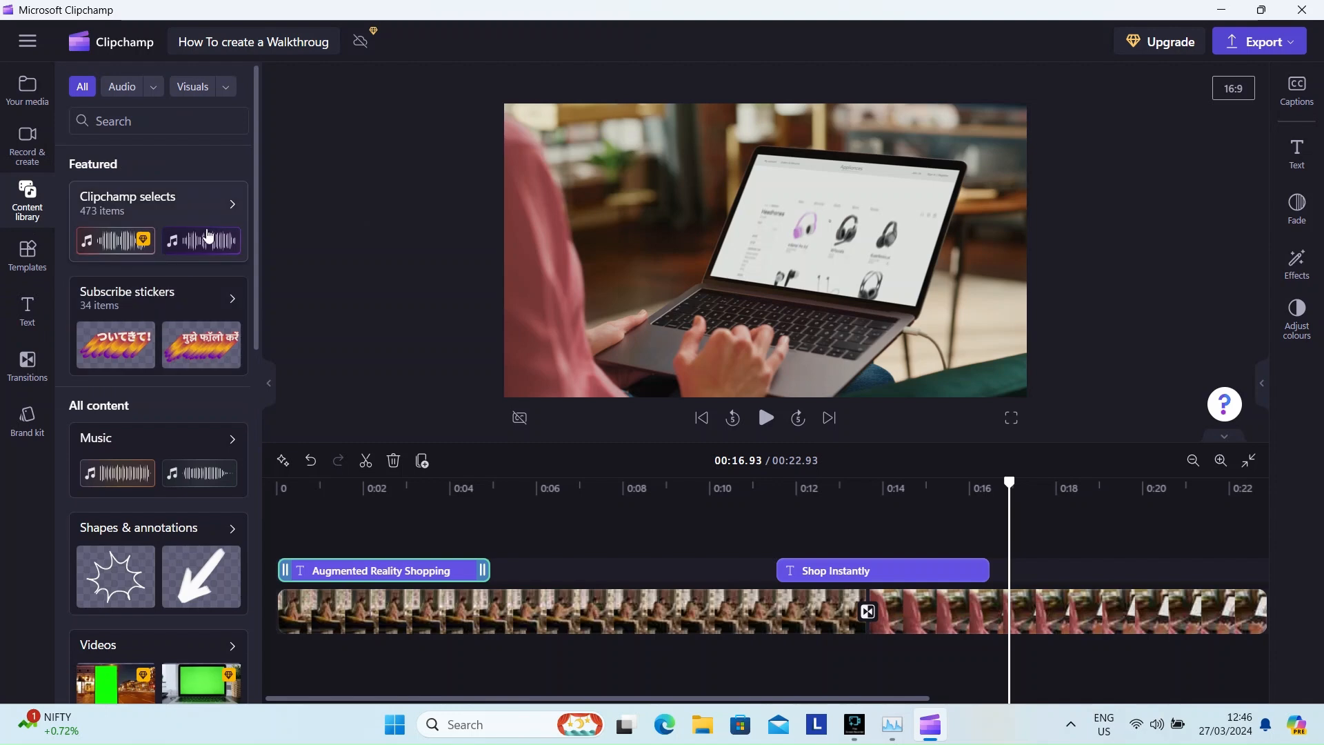
{"action": "left_click", "coordinate": [157, 204]}
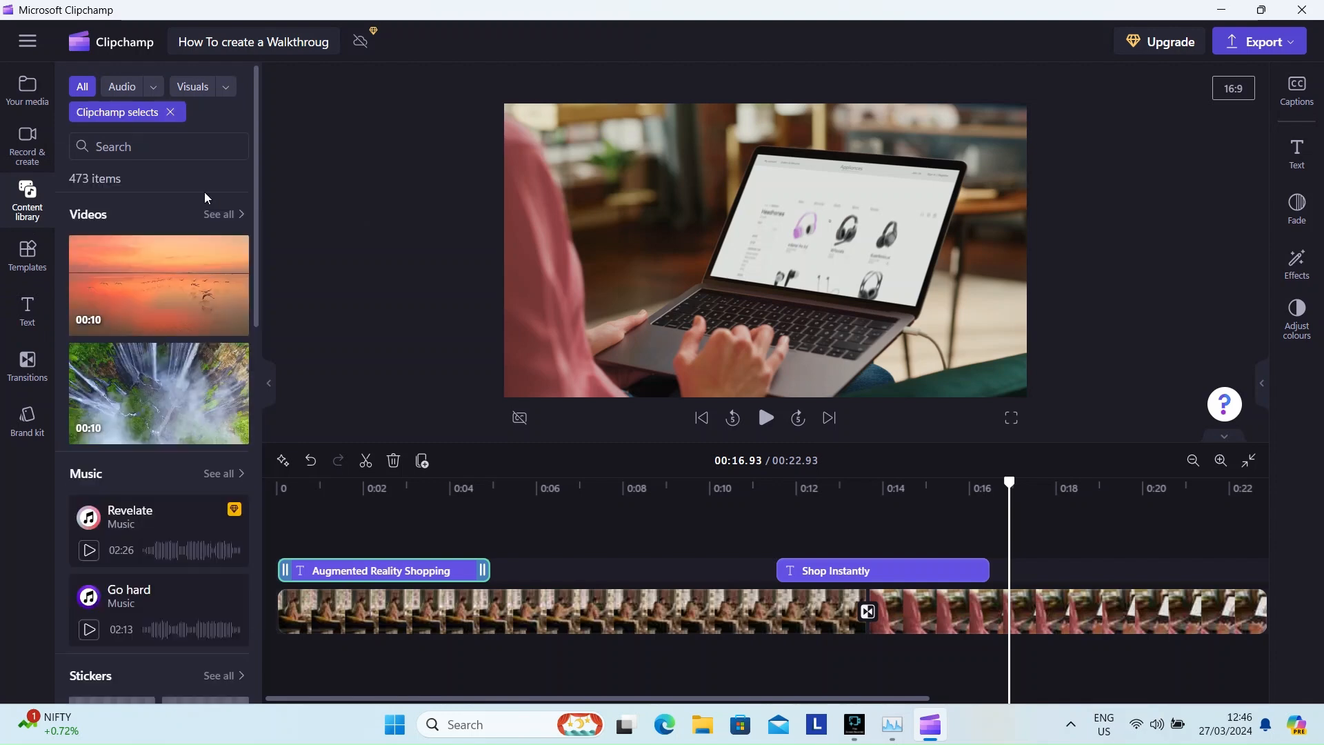
{"action": "scroll", "scroll_direction": "down", "scroll_amount": 3}
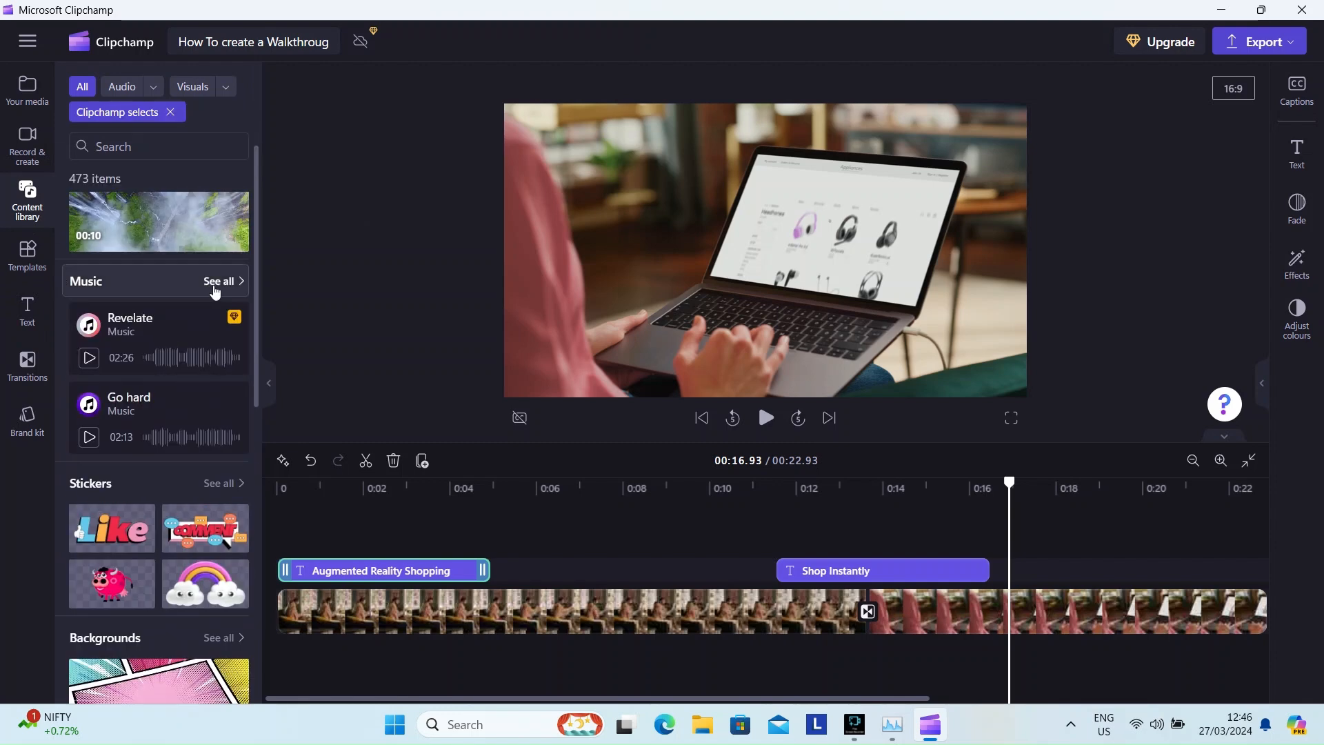
{"action": "left_click", "coordinate": [218, 281]}
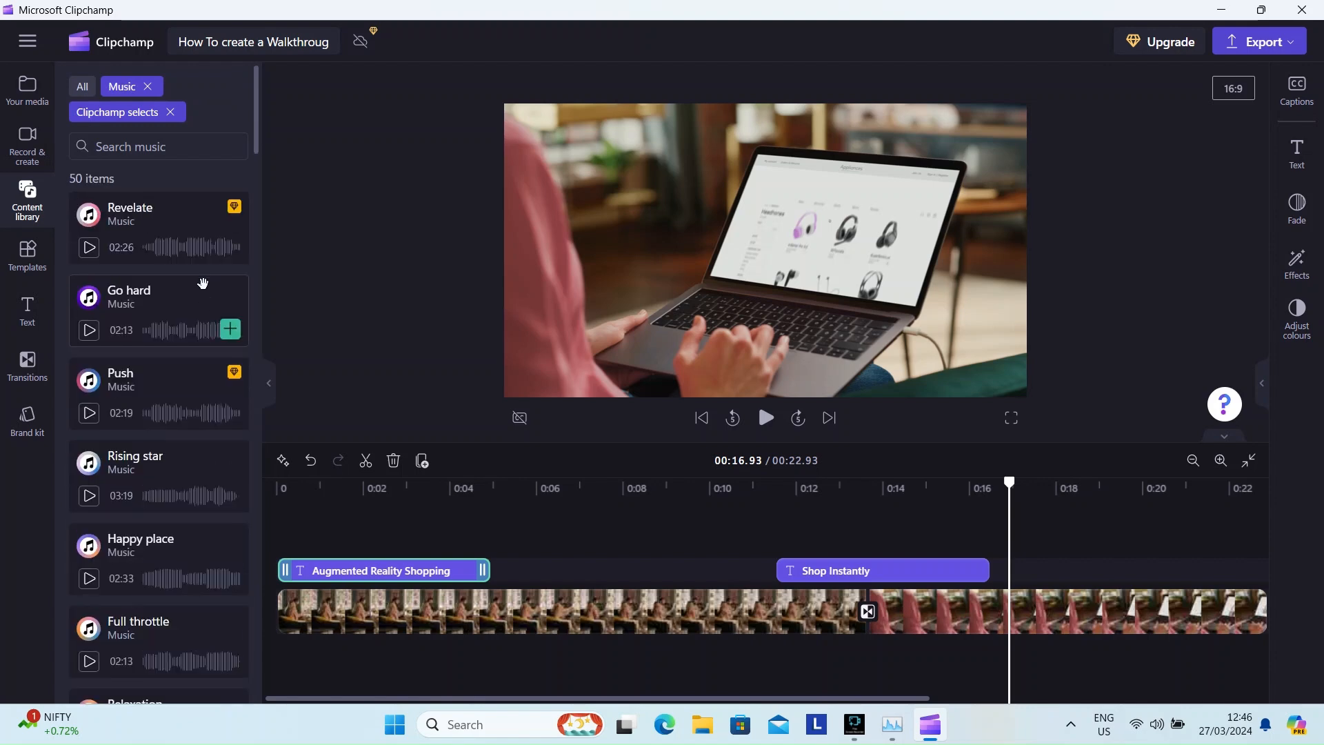
{"action": "mouse_move", "coordinate": [88, 495]}
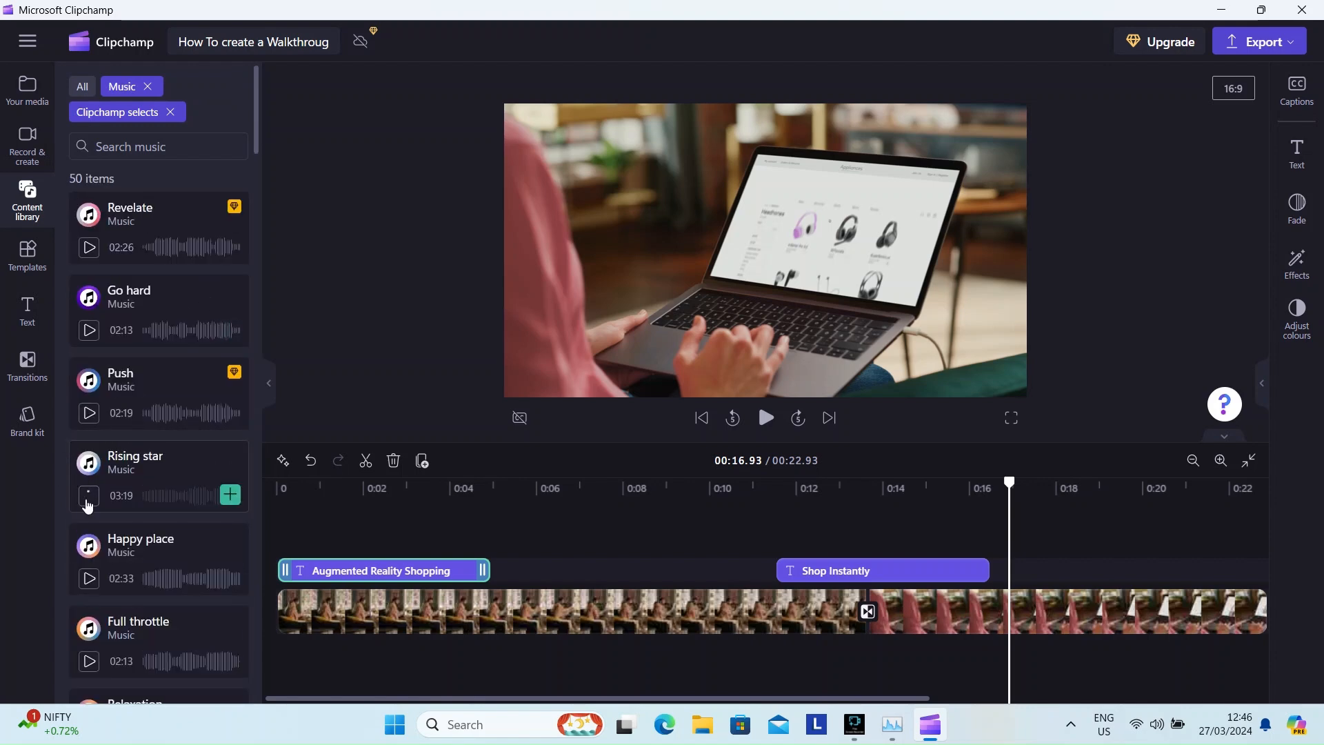
Preview the Happy place track and add it under the video
{"action": "left_click", "coordinate": [88, 495]}
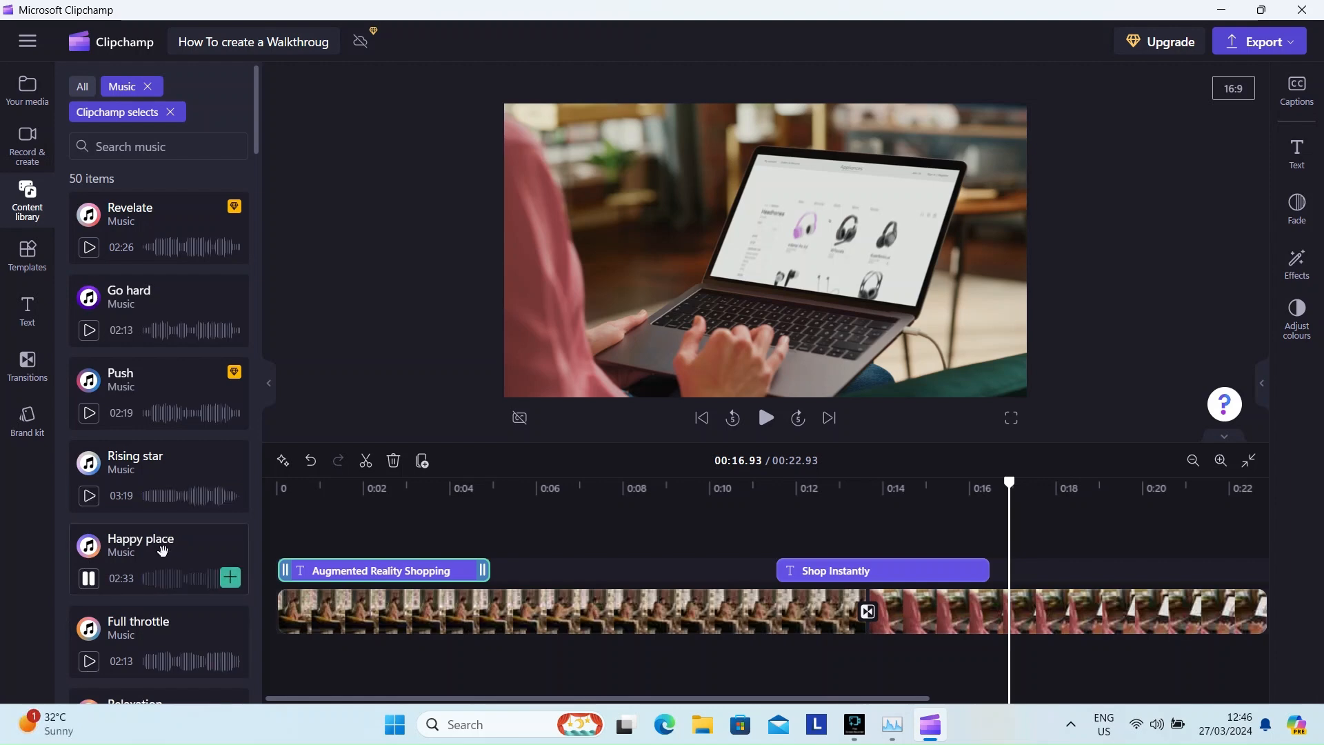
{"action": "left_click", "coordinate": [230, 576]}
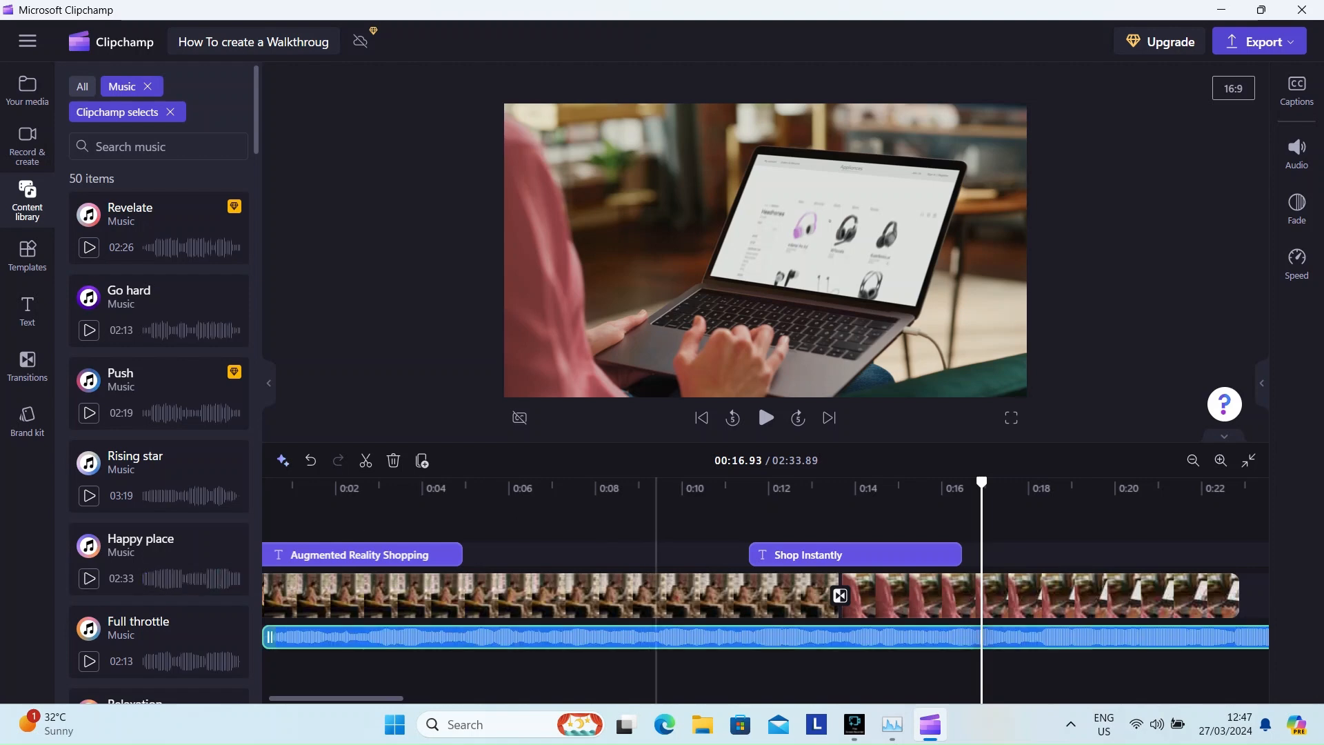
{"action": "mouse_move", "coordinate": [507, 494]}
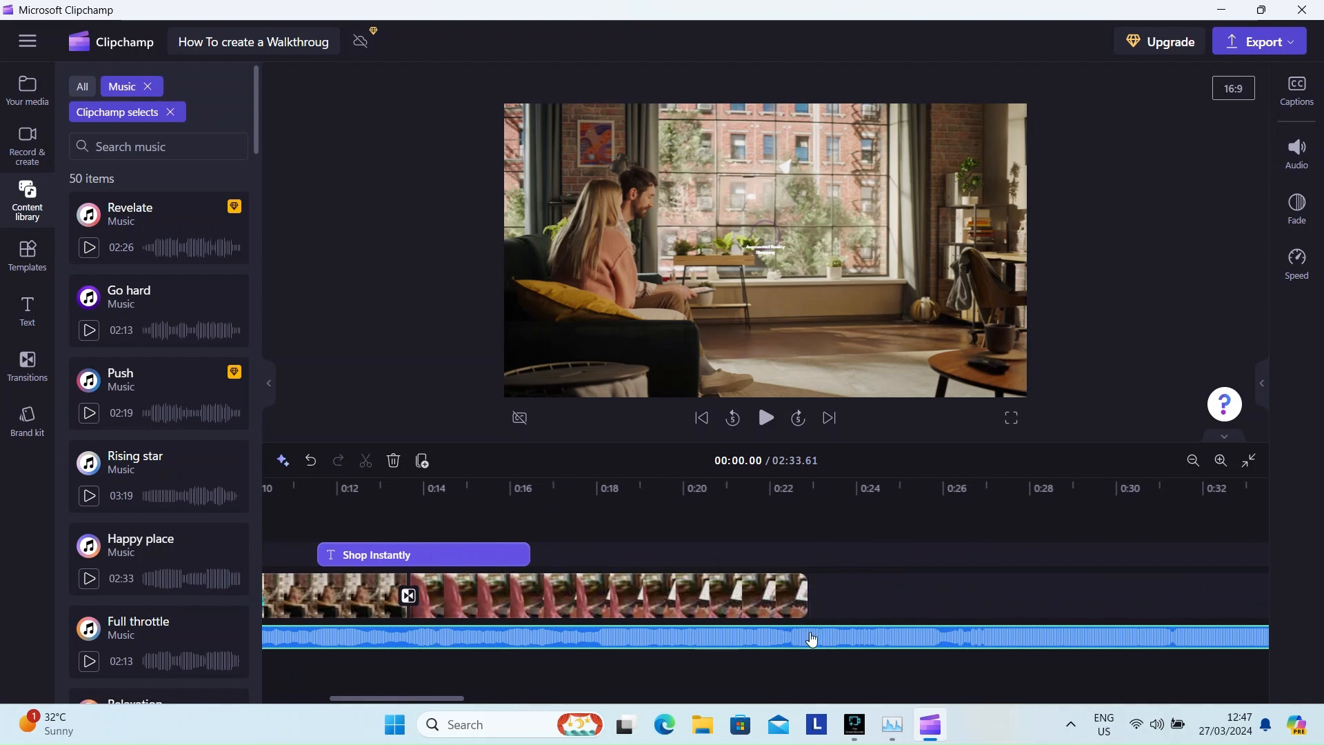
Play the video with the new Happy place music, then stop at the video's end
{"action": "left_click", "coordinate": [765, 417]}
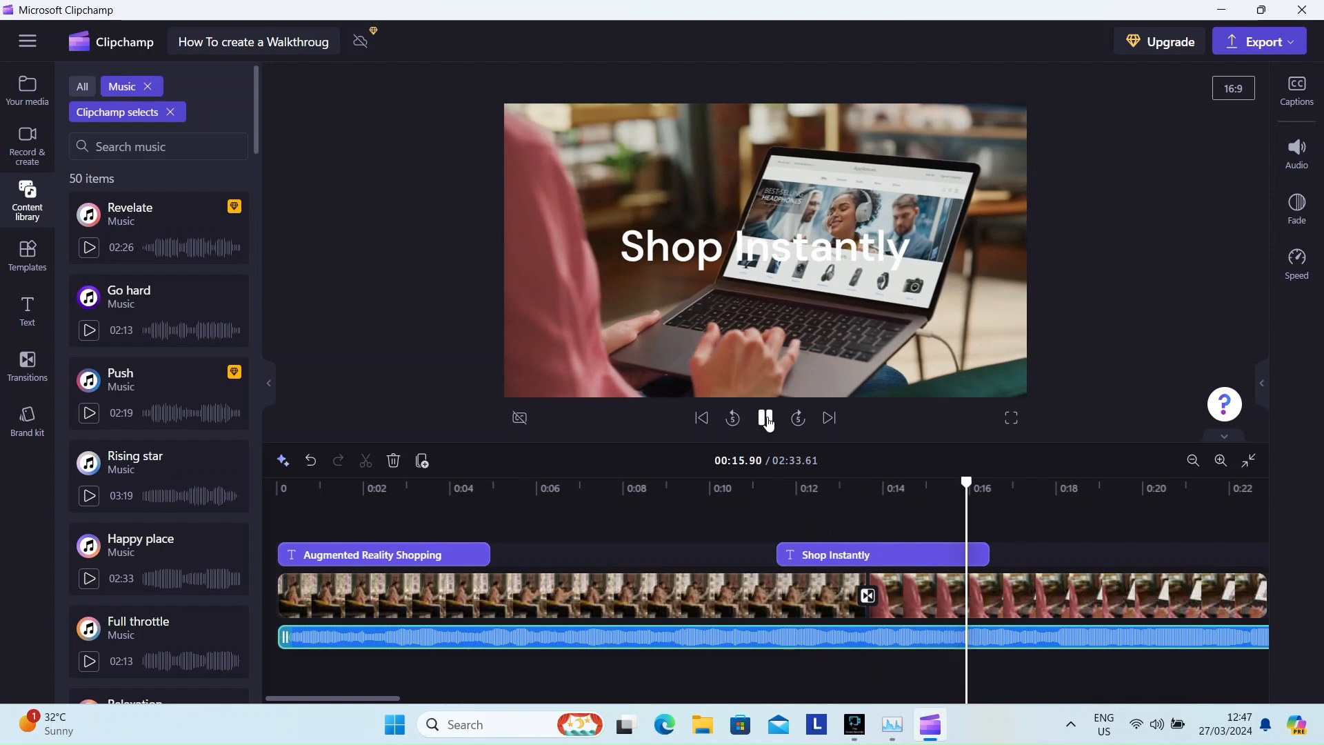
{"action": "left_click", "coordinate": [765, 418]}
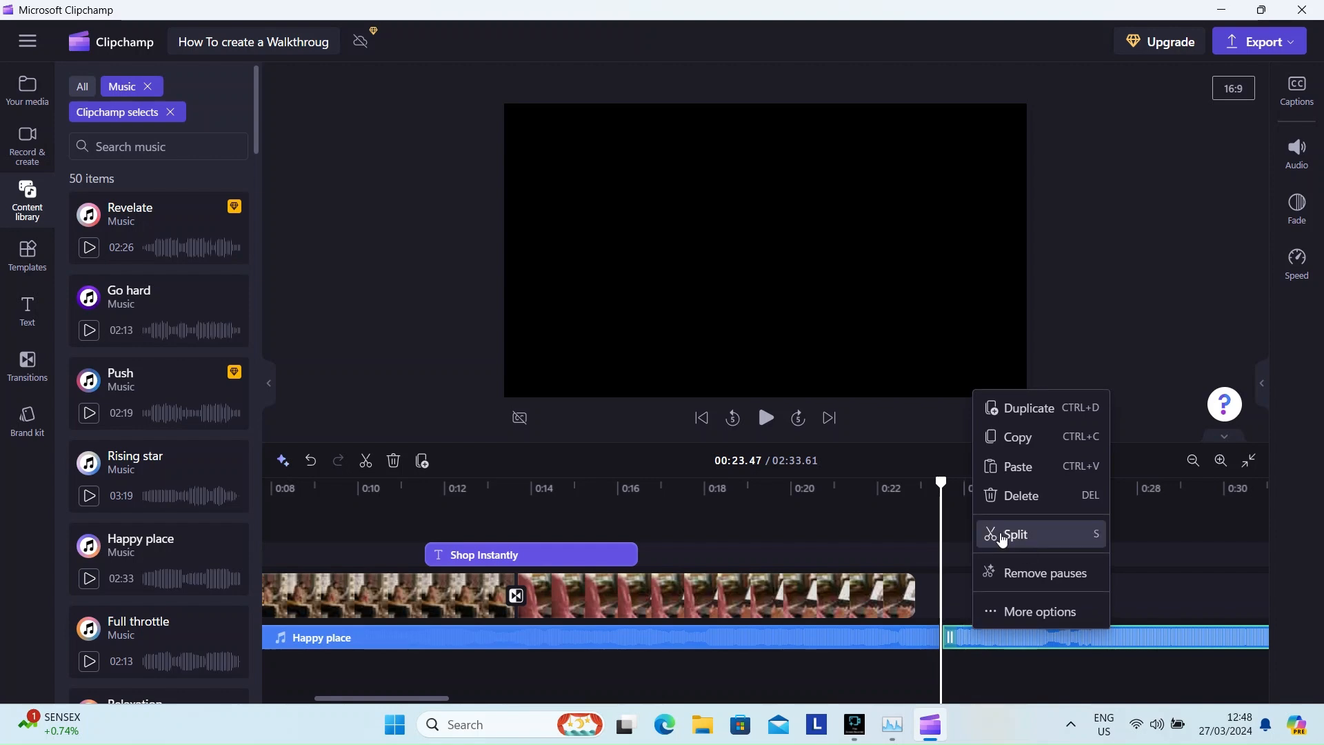
{"action": "mouse_move", "coordinate": [419, 517]}
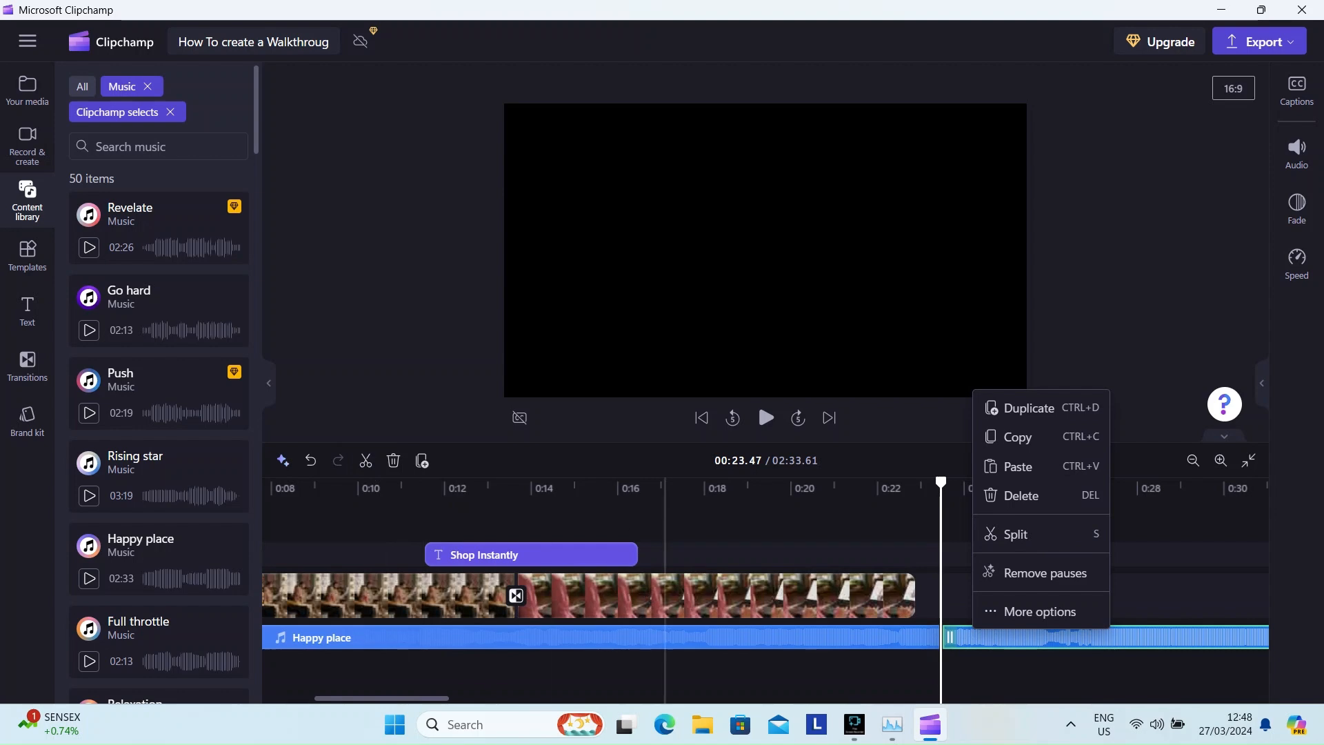
{"action": "mouse_move", "coordinate": [393, 461]}
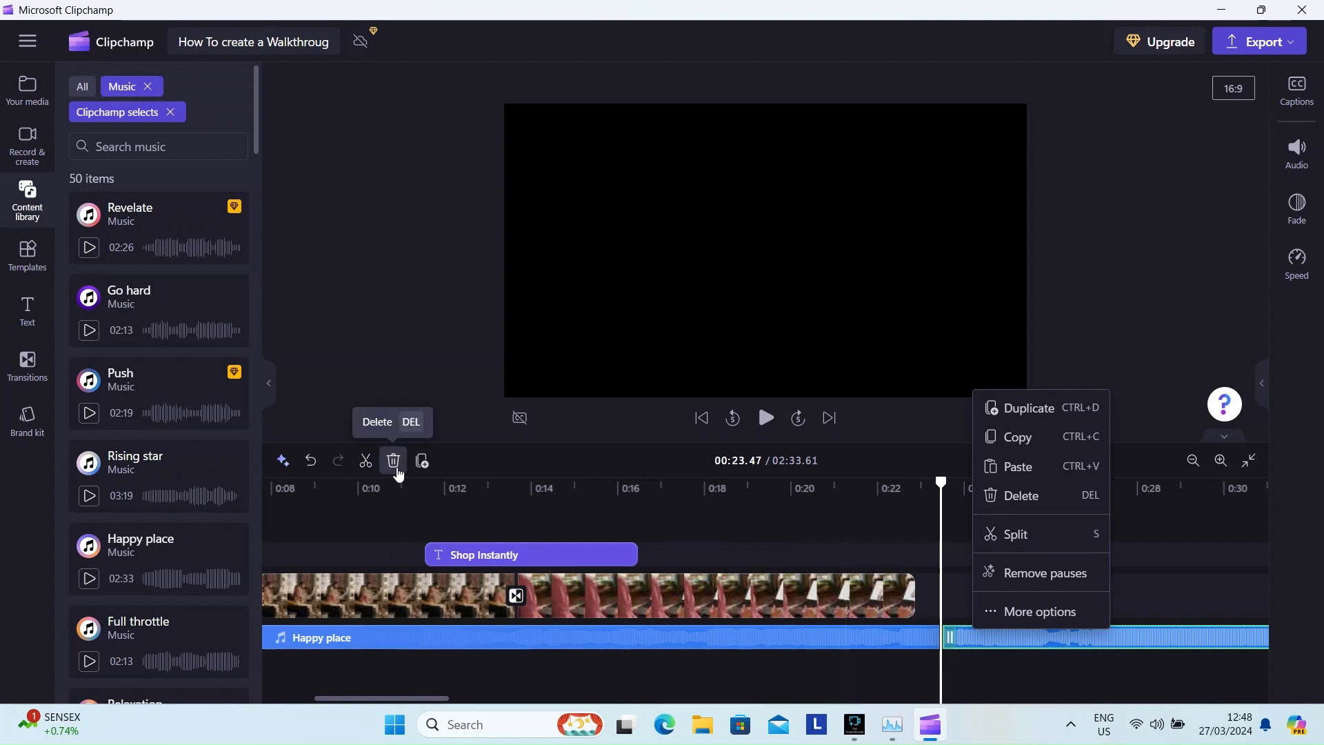
Delete the trailing music piece so the project ends at 23.47 seconds
{"action": "left_click", "coordinate": [1021, 495]}
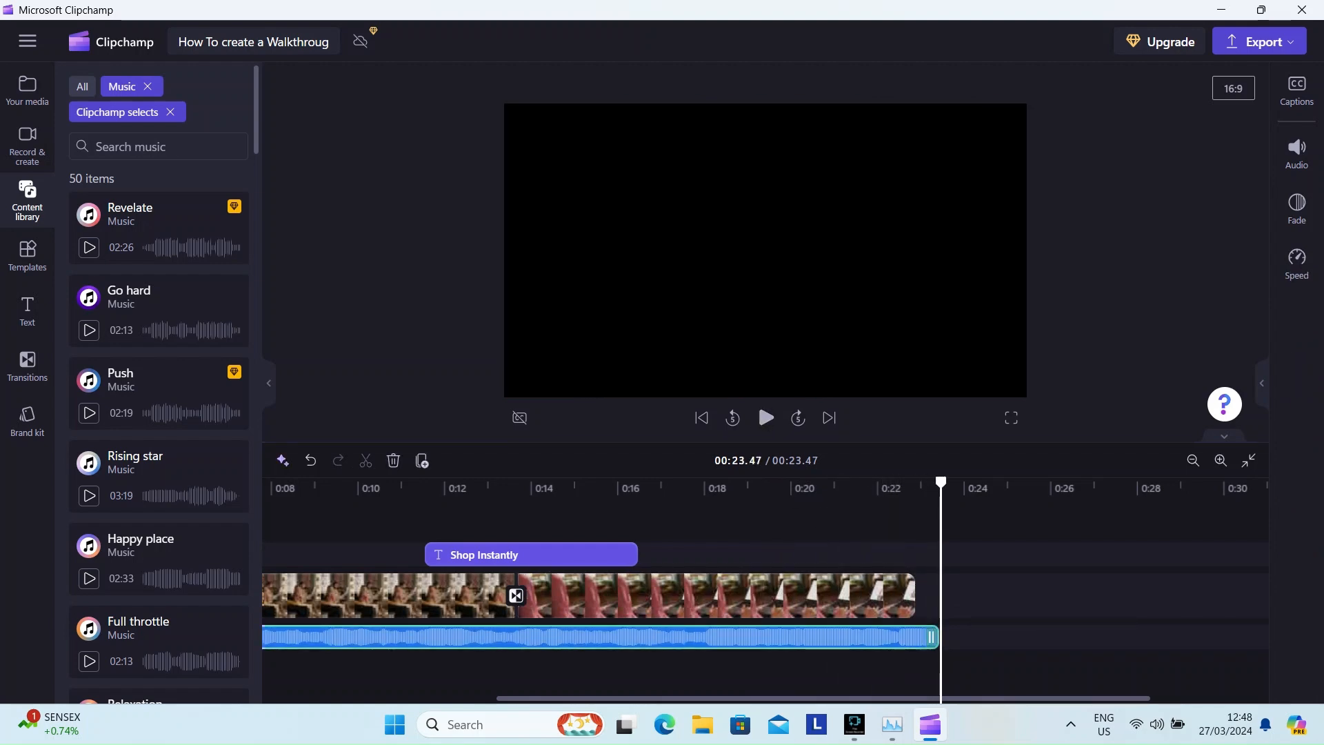
Set a 0.8-second fade out on the Happy place music and listen to the ending
{"action": "left_click", "coordinate": [1296, 204]}
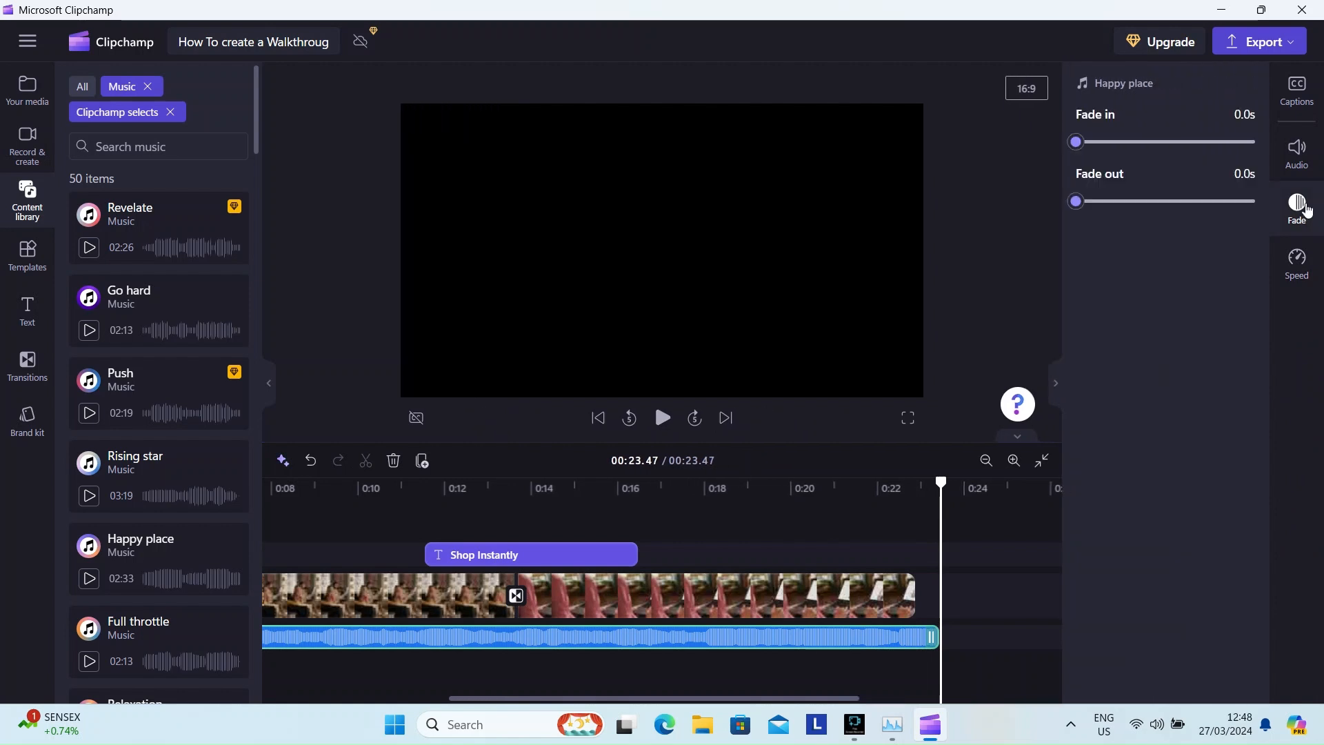
{"action": "left_click_drag", "start_coordinate": [1074, 201], "coordinate": [1134, 202]}
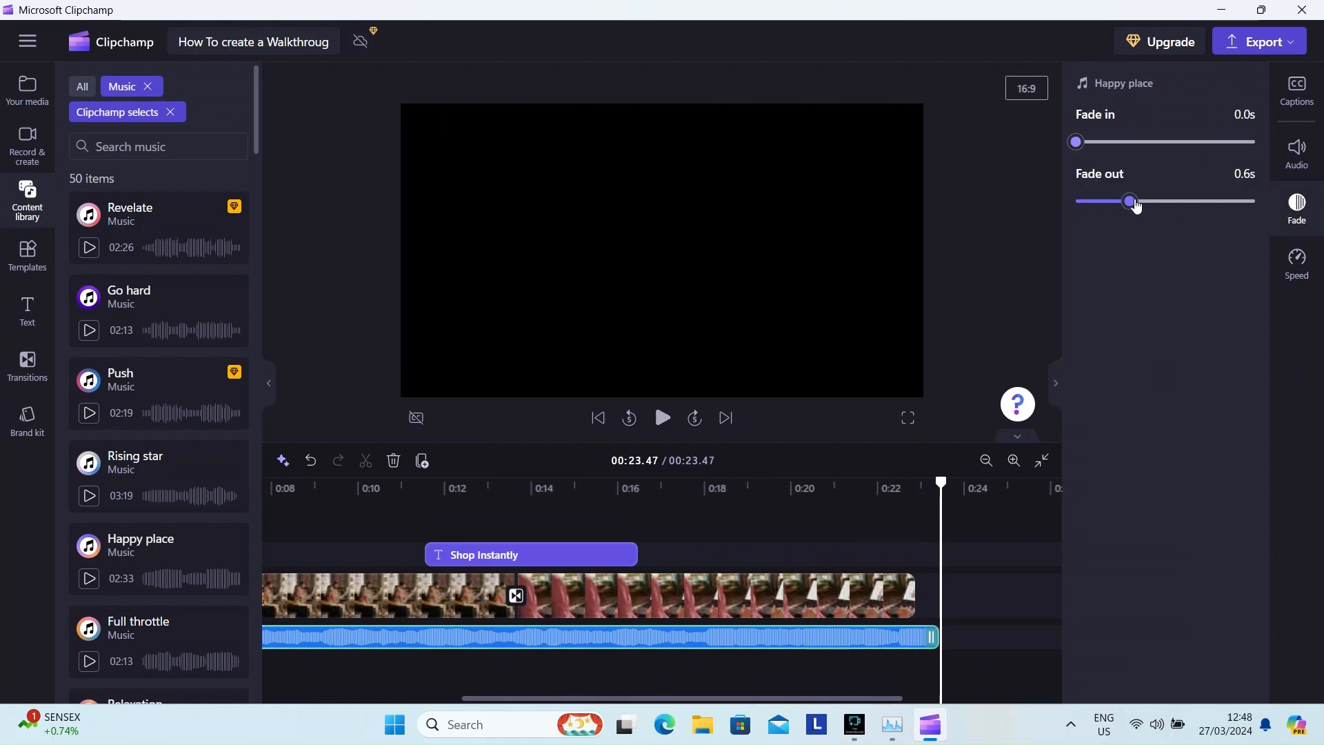
{"action": "left_click_drag", "start_coordinate": [1130, 201], "coordinate": [1146, 201]}
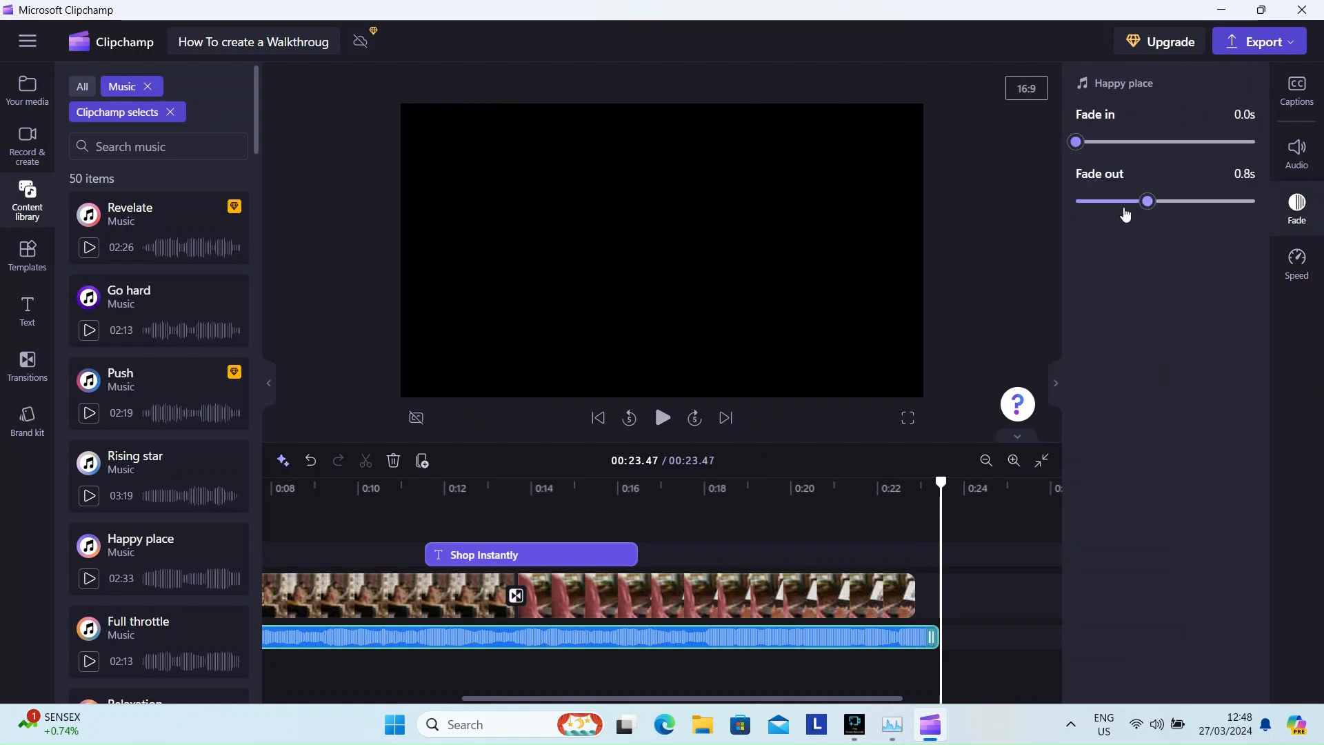
{"action": "left_click", "coordinate": [831, 488]}
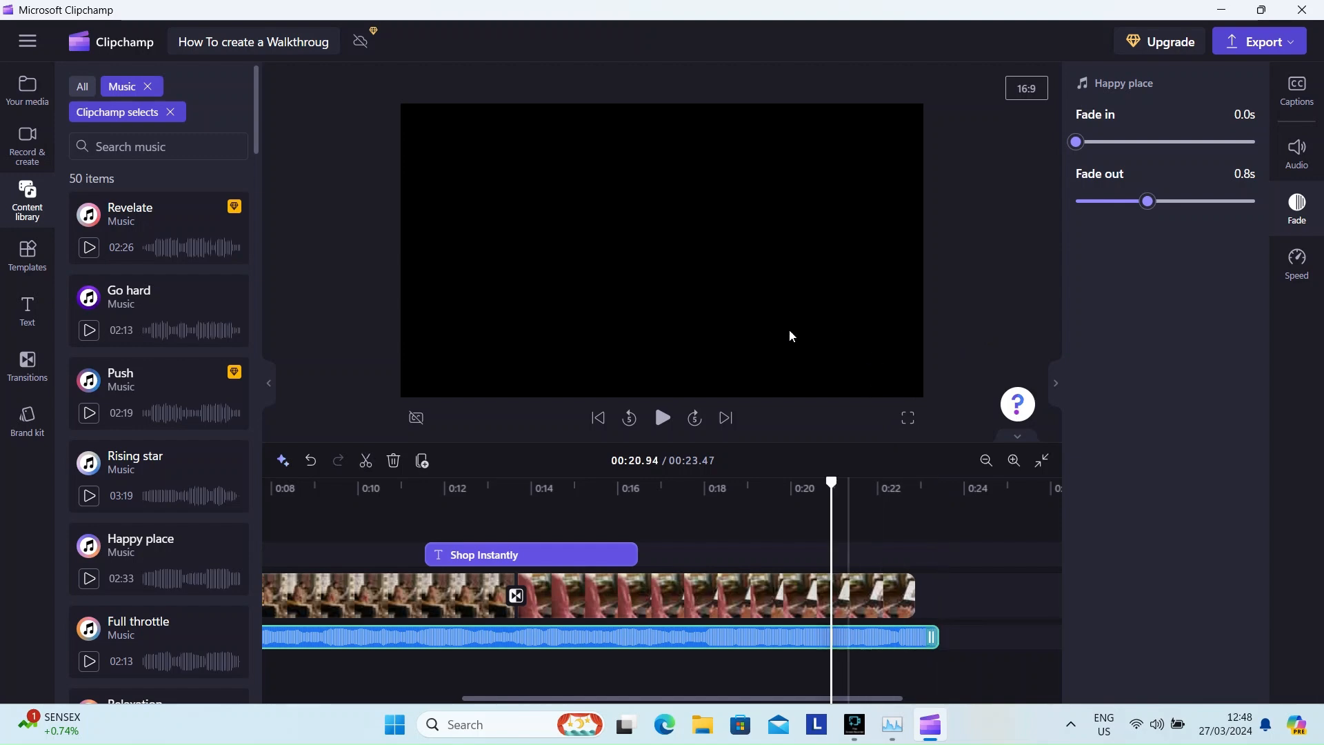
{"action": "left_click", "coordinate": [662, 418]}
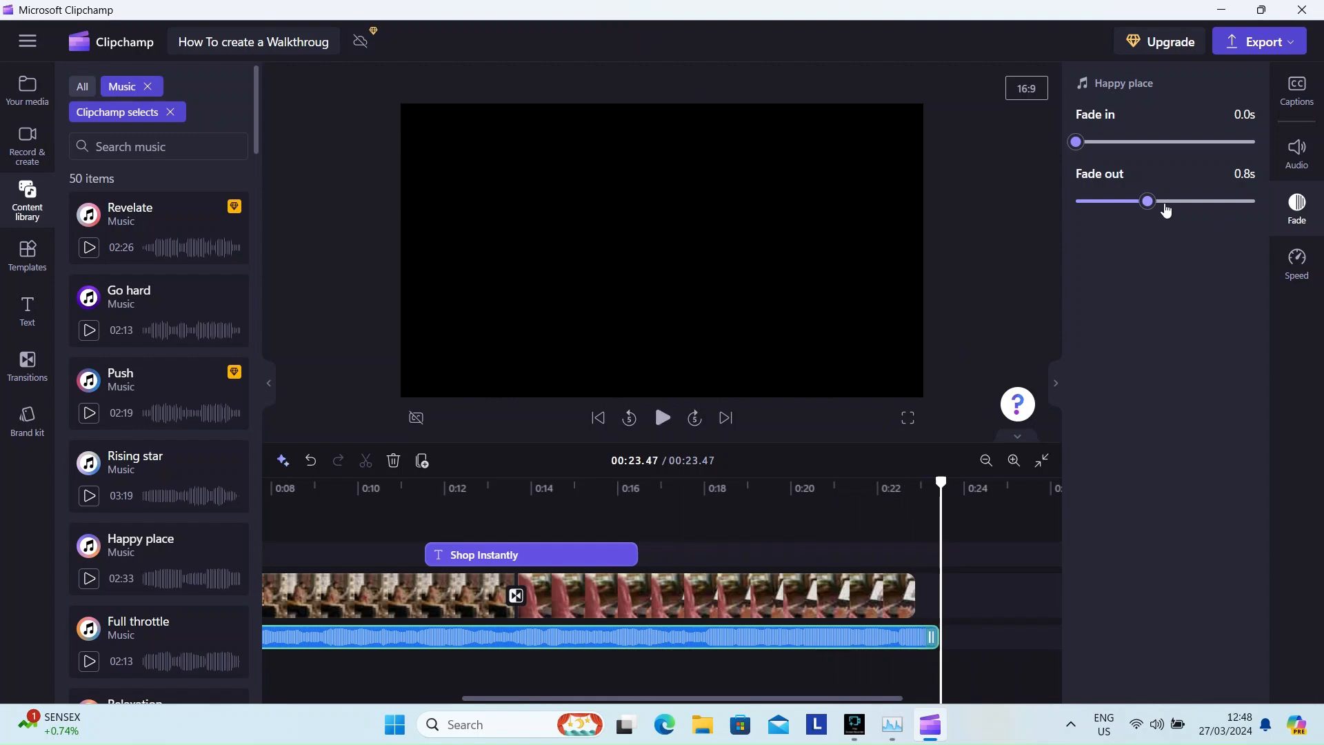
Extend the fade out to 1.3 seconds, preview the ending and close the fade settings
{"action": "left_click_drag", "start_coordinate": [1146, 201], "coordinate": [1191, 201]}
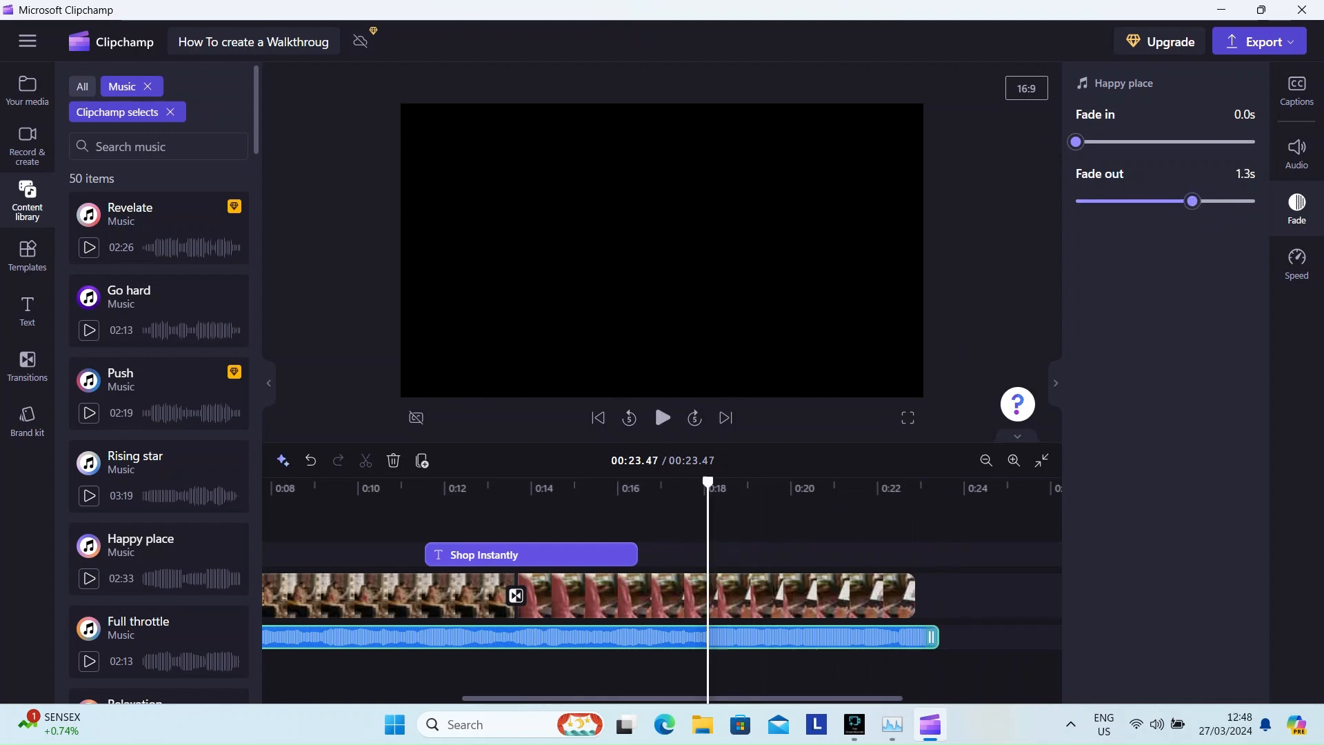
{"action": "left_click", "coordinate": [662, 418]}
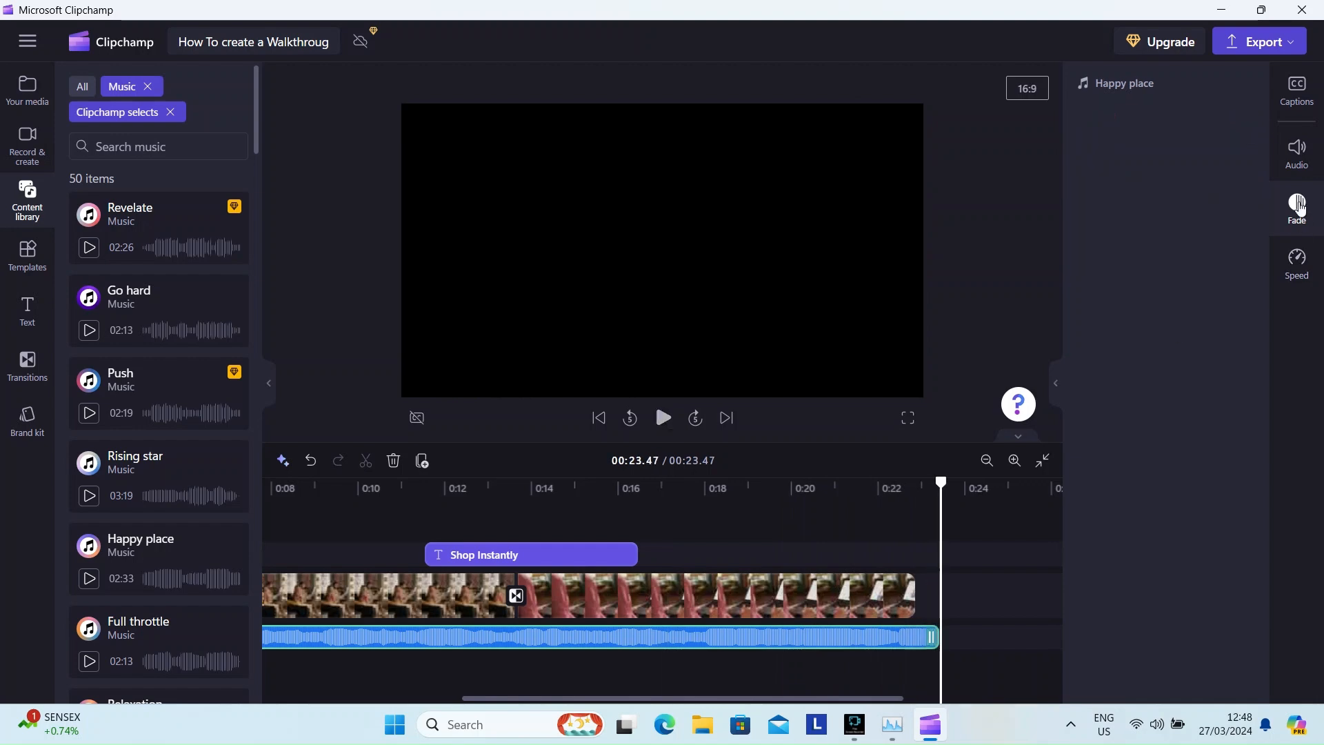
{"action": "left_click", "coordinate": [26, 254]}
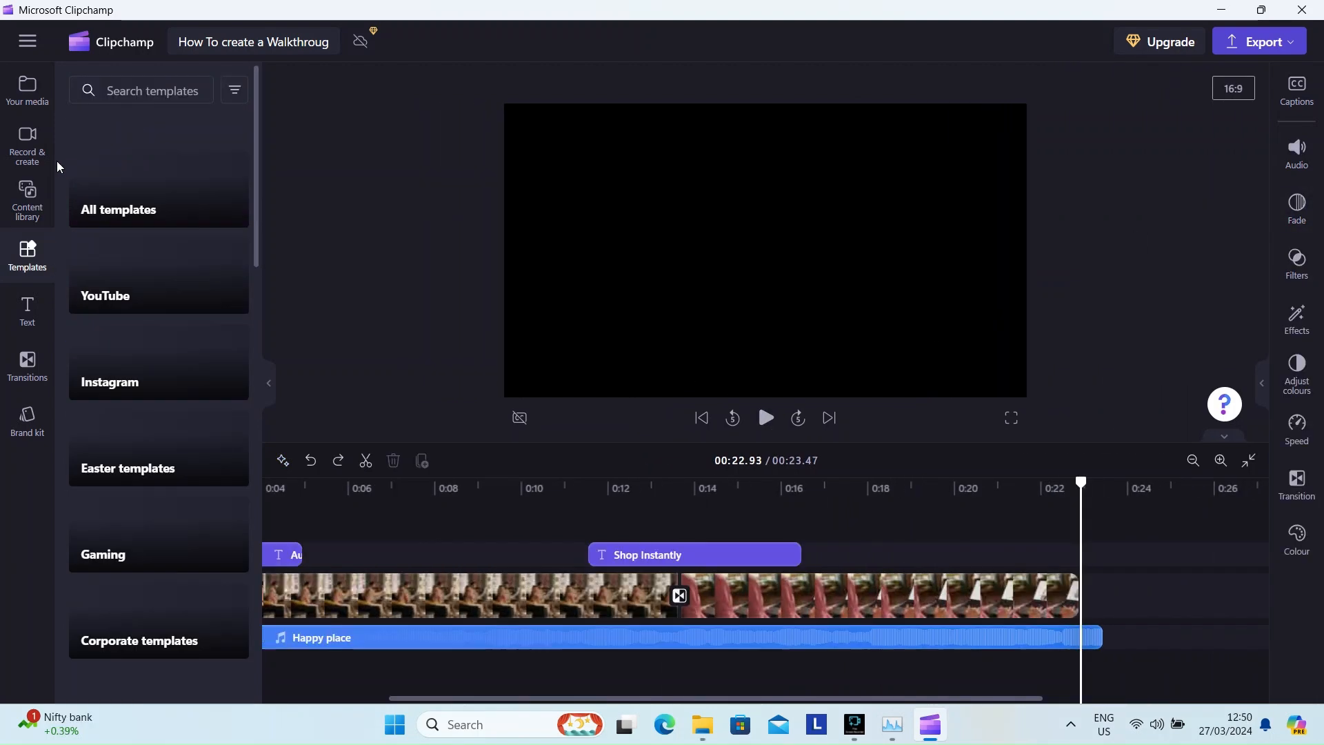
Search the Content library videos for 'thank you' clips
{"action": "left_click", "coordinate": [27, 200]}
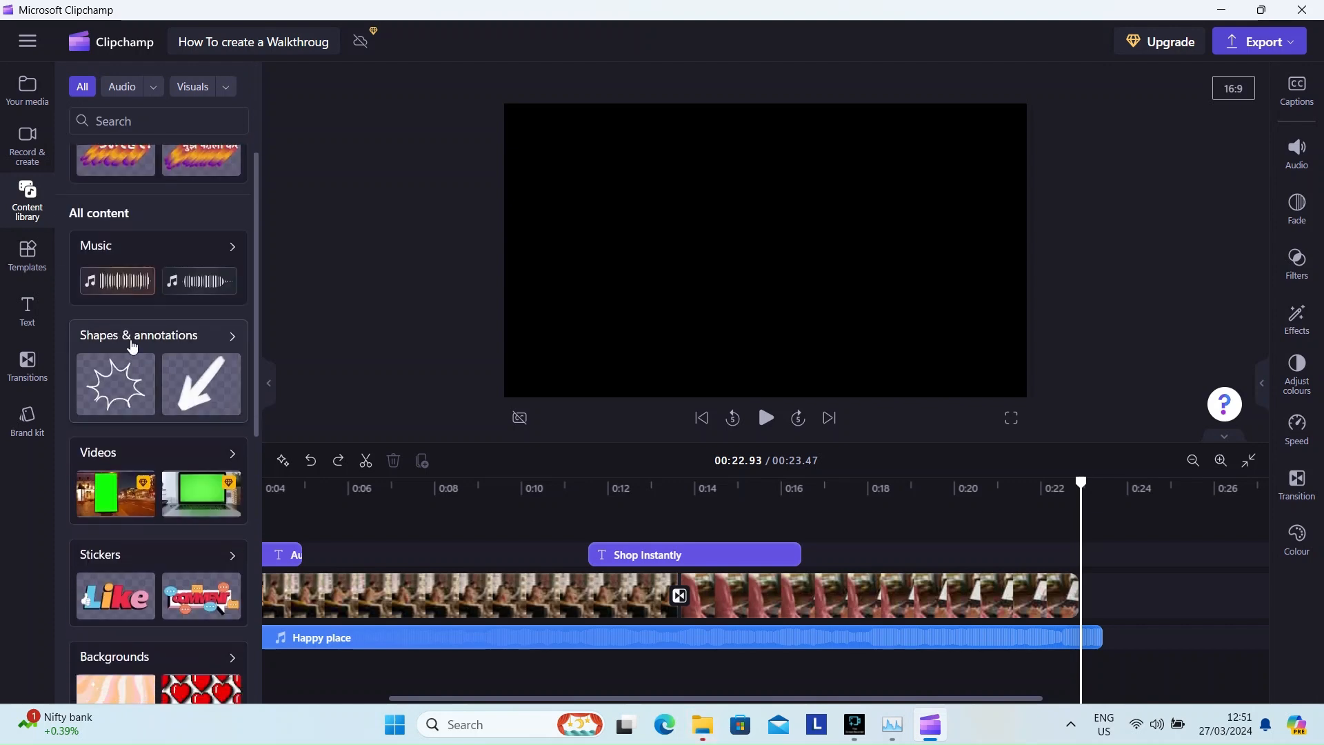
{"action": "scroll", "scroll_direction": "down", "scroll_amount": 3}
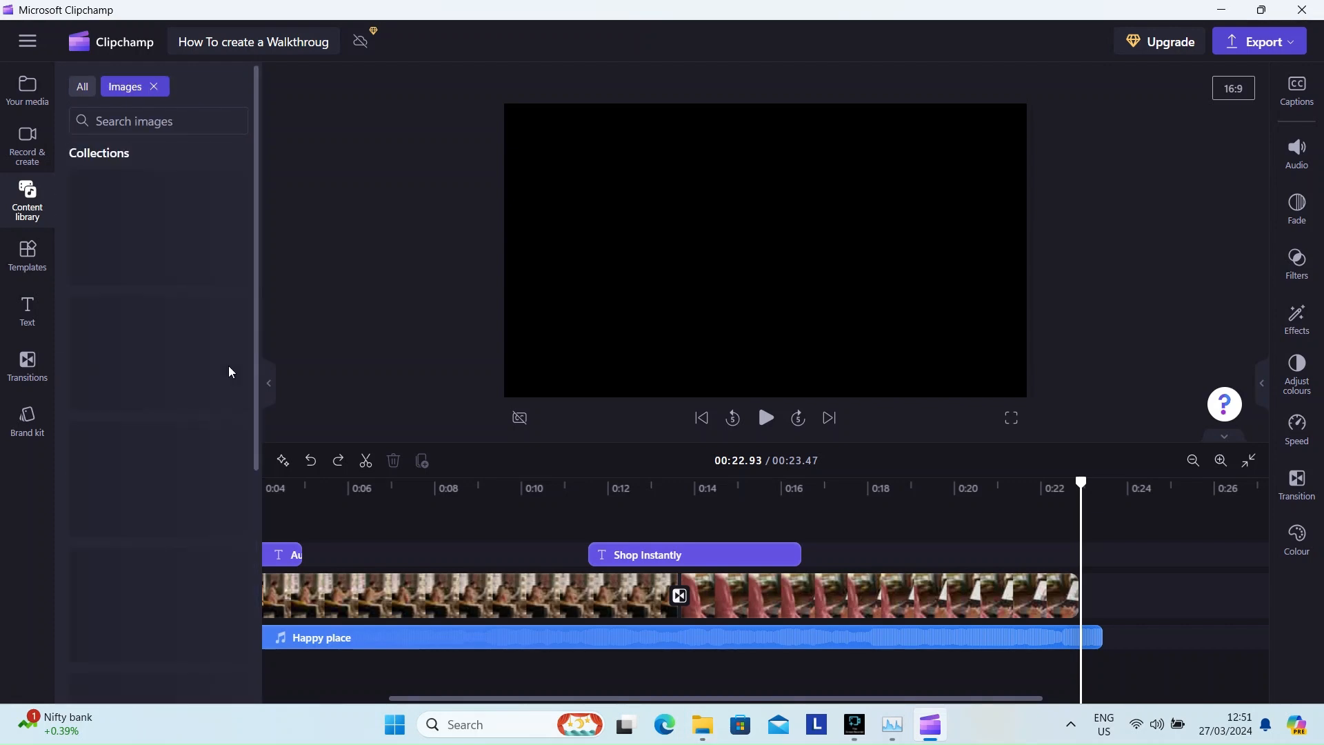
{"action": "scroll", "scroll_direction": "down", "scroll_amount": 3}
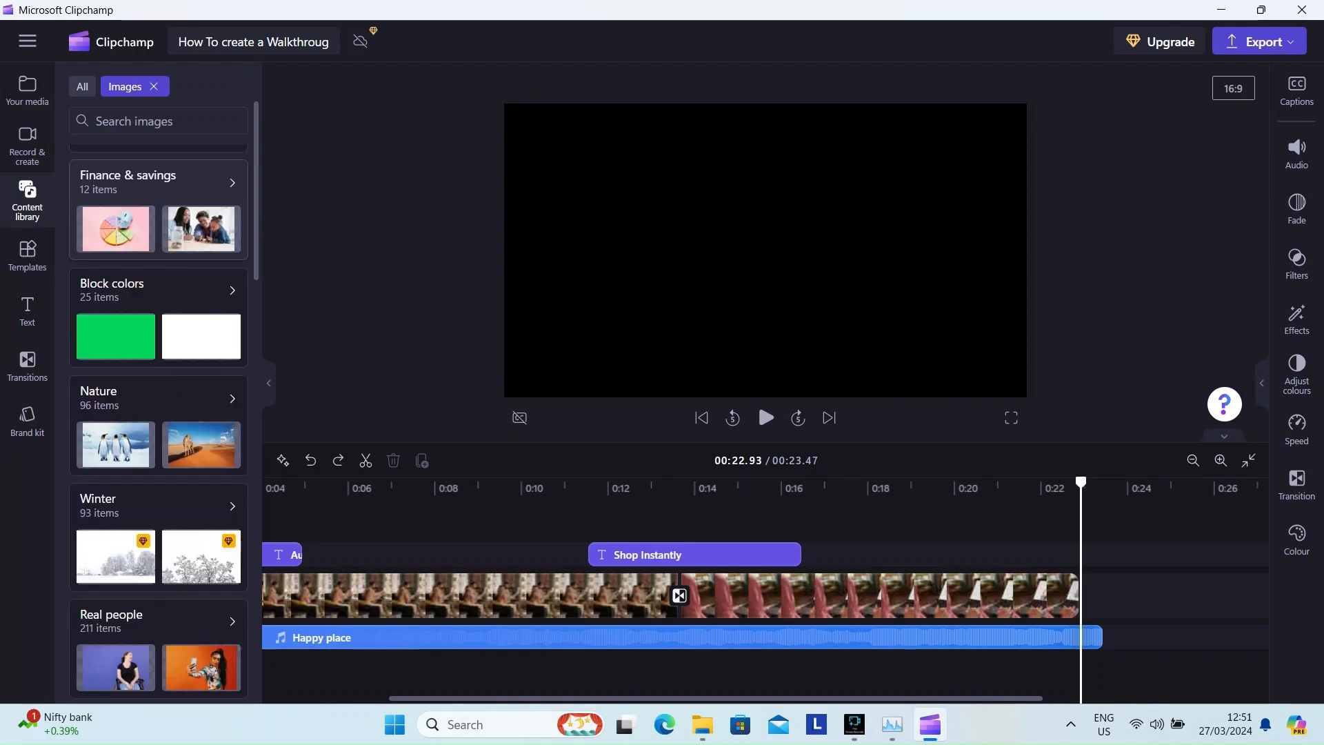
{"action": "type", "text": "thank you"}
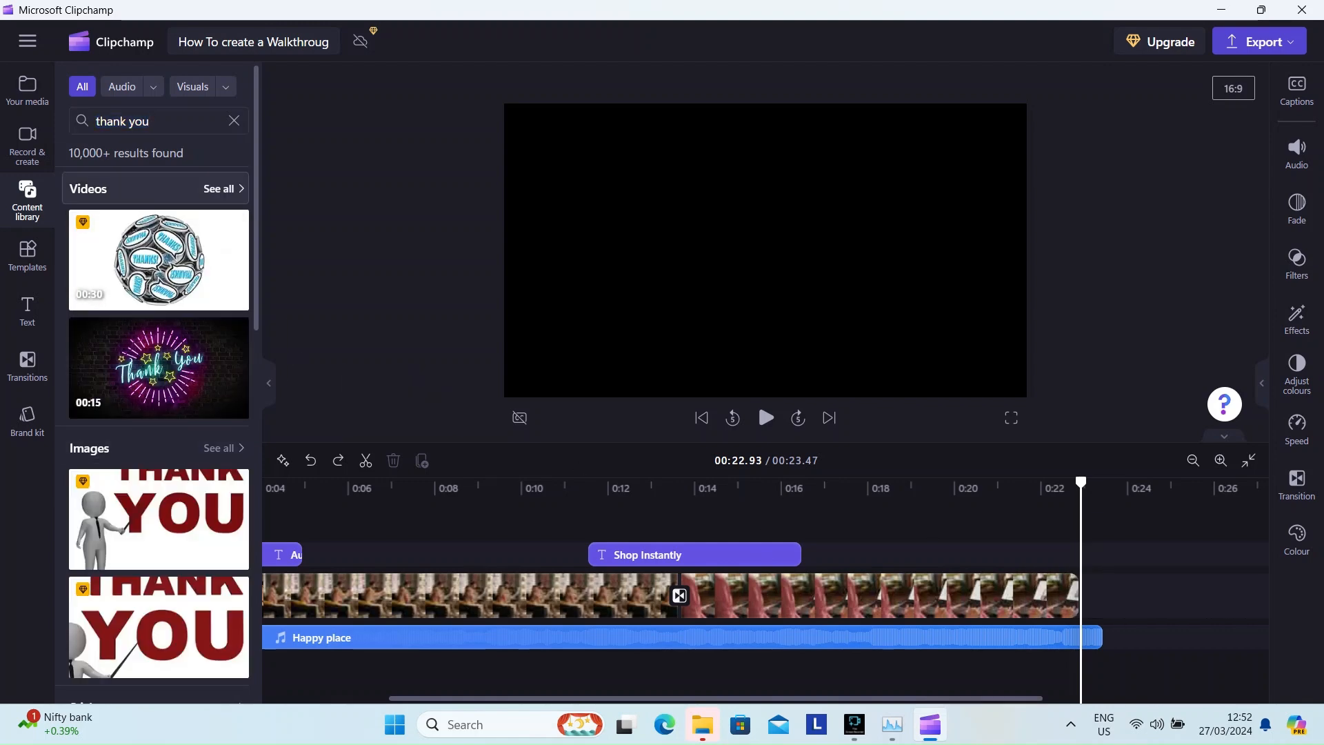
{"action": "left_click", "coordinate": [132, 85]}
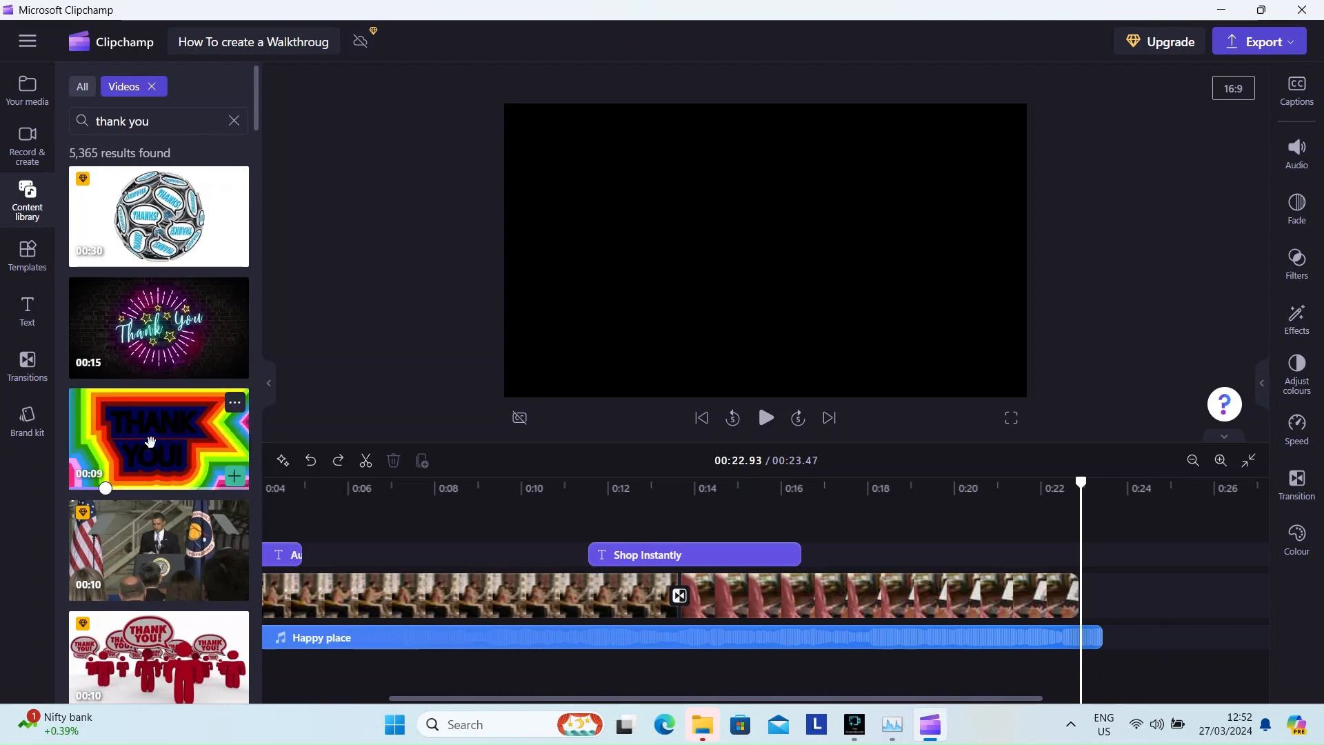
Place the rainbow Thank You clip at the end of the timeline, extending the ad to 34.60 s
{"action": "left_click_drag", "start_coordinate": [158, 438], "coordinate": [1174, 596]}
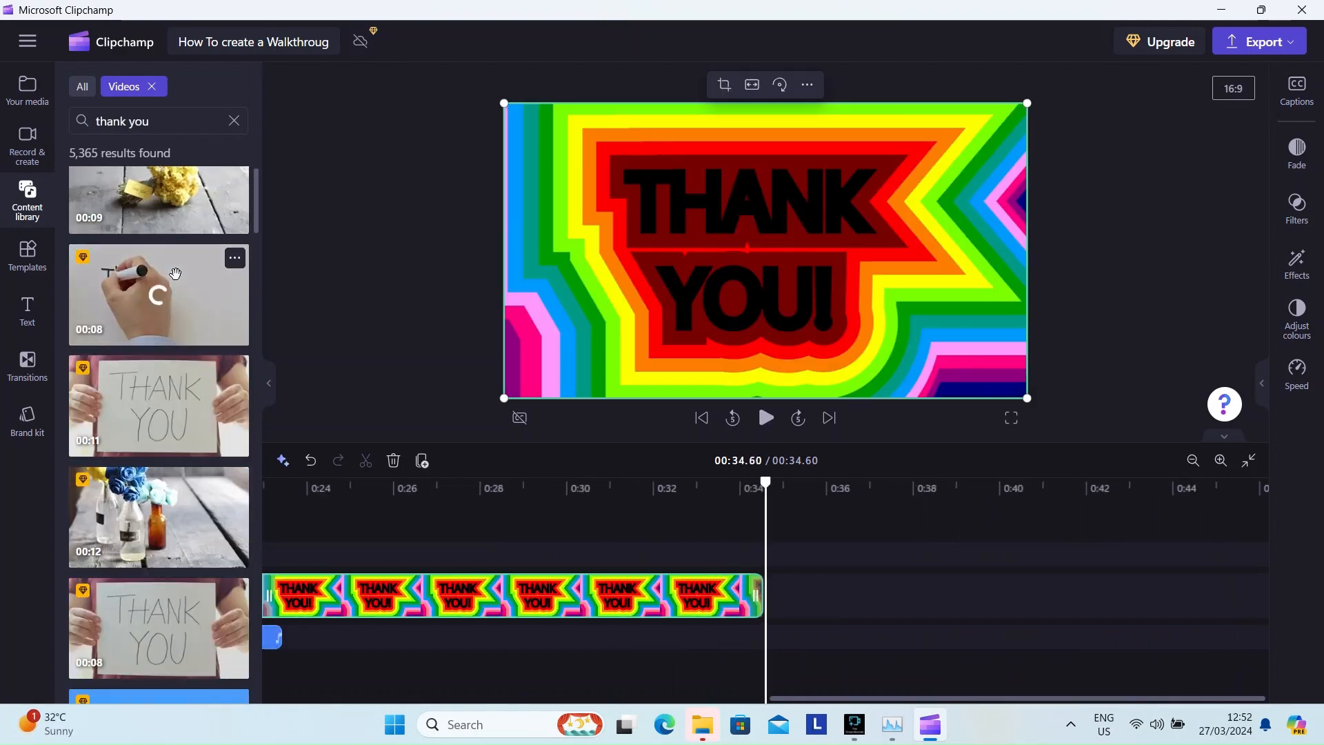
{"action": "left_click", "coordinate": [82, 85]}
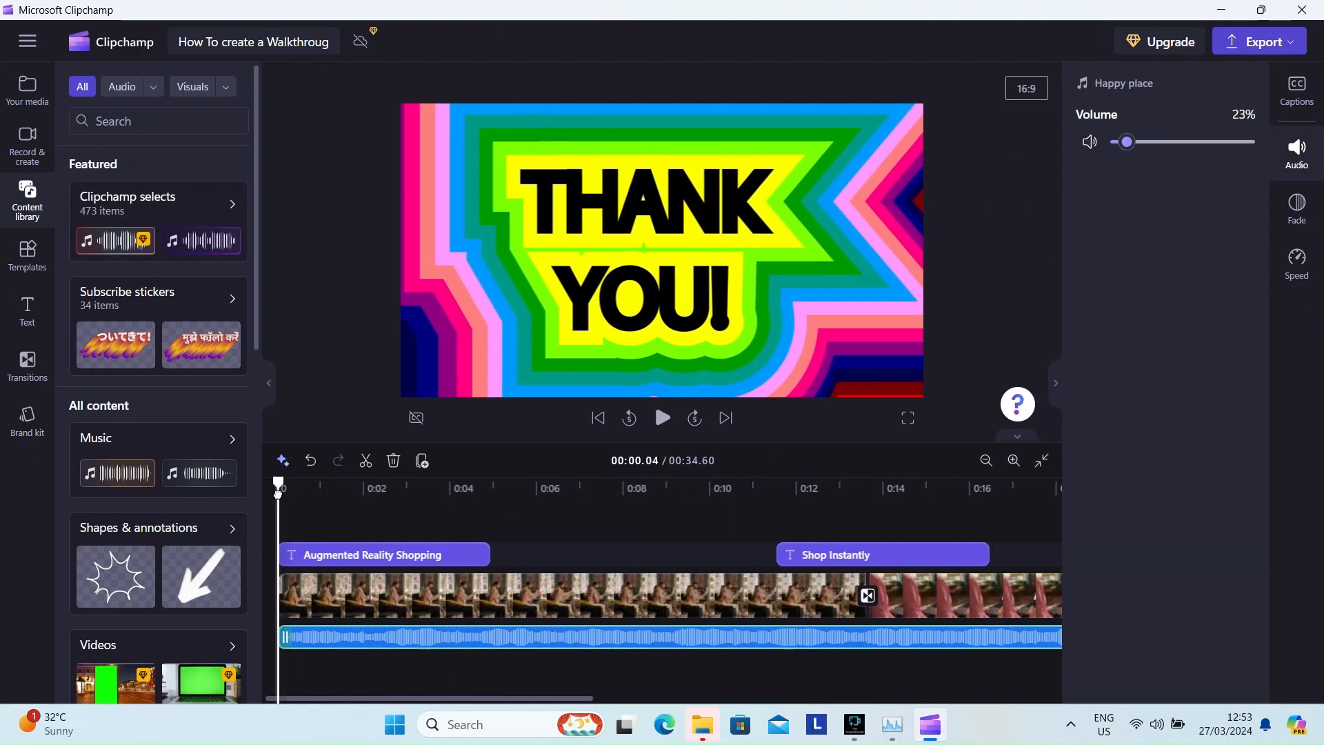
Play the opening titles and transition, pause, and reach the Record & create options
{"action": "left_click", "coordinate": [662, 418]}
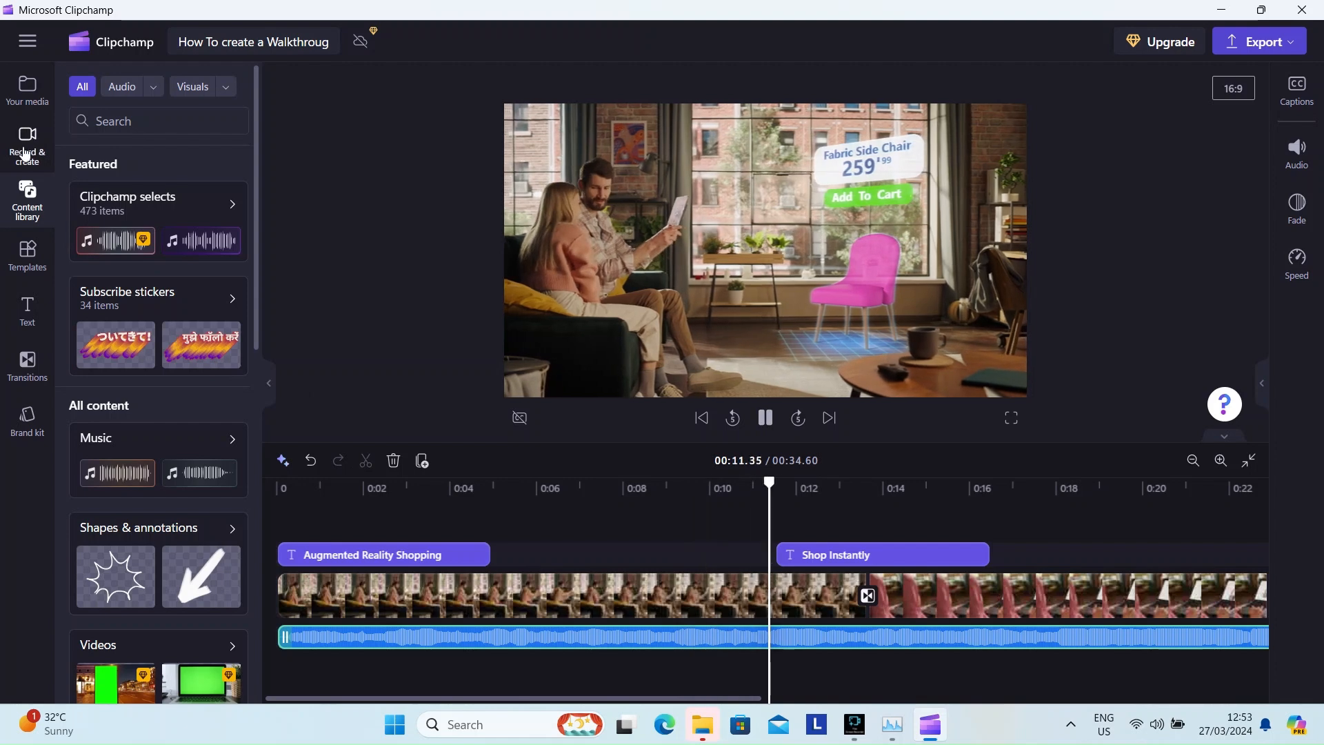
{"action": "left_click", "coordinate": [26, 143]}
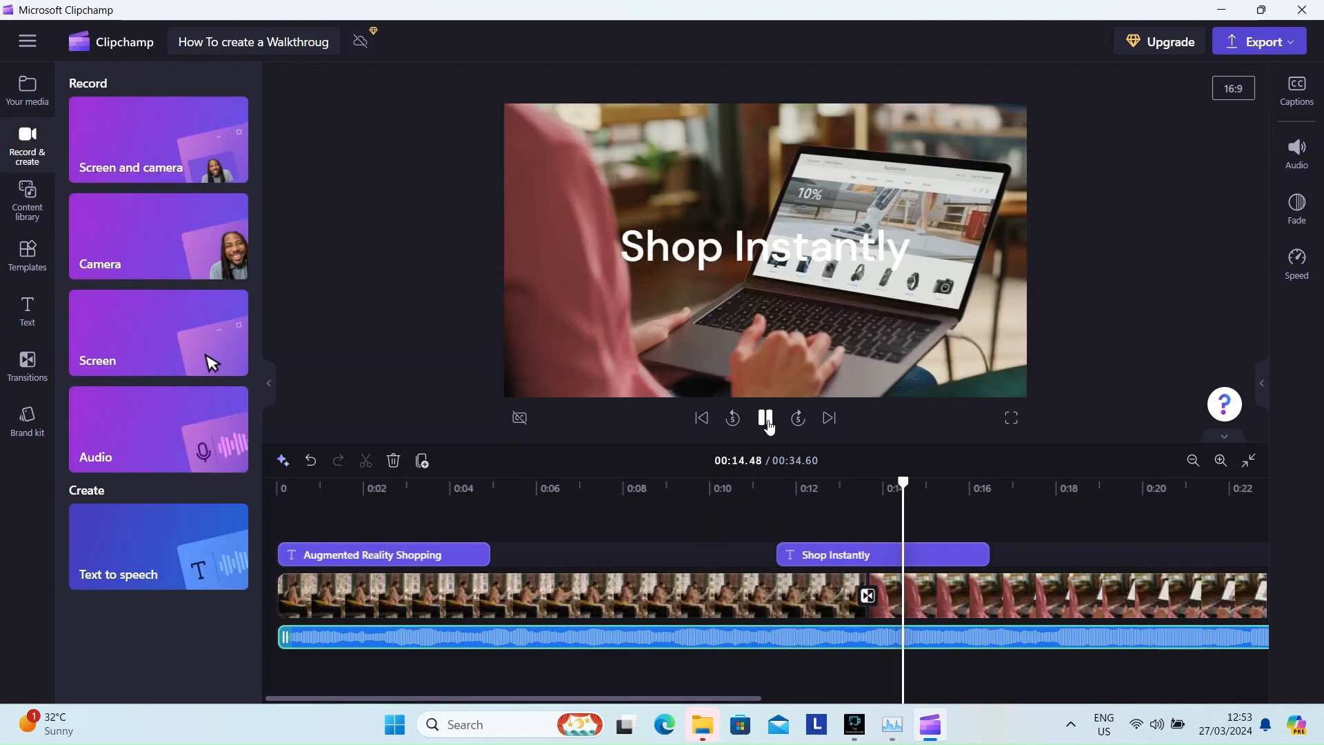
{"action": "left_click", "coordinate": [767, 418]}
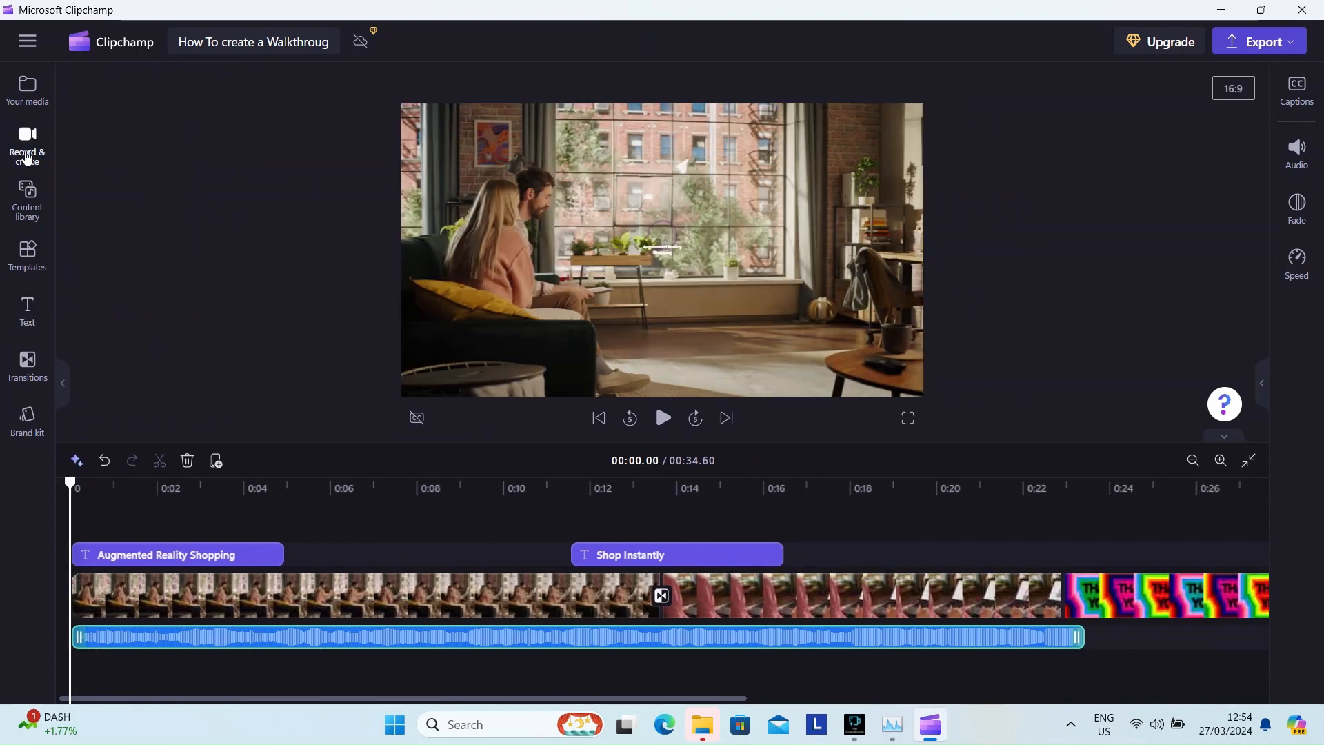
{"action": "left_click", "coordinate": [27, 140]}
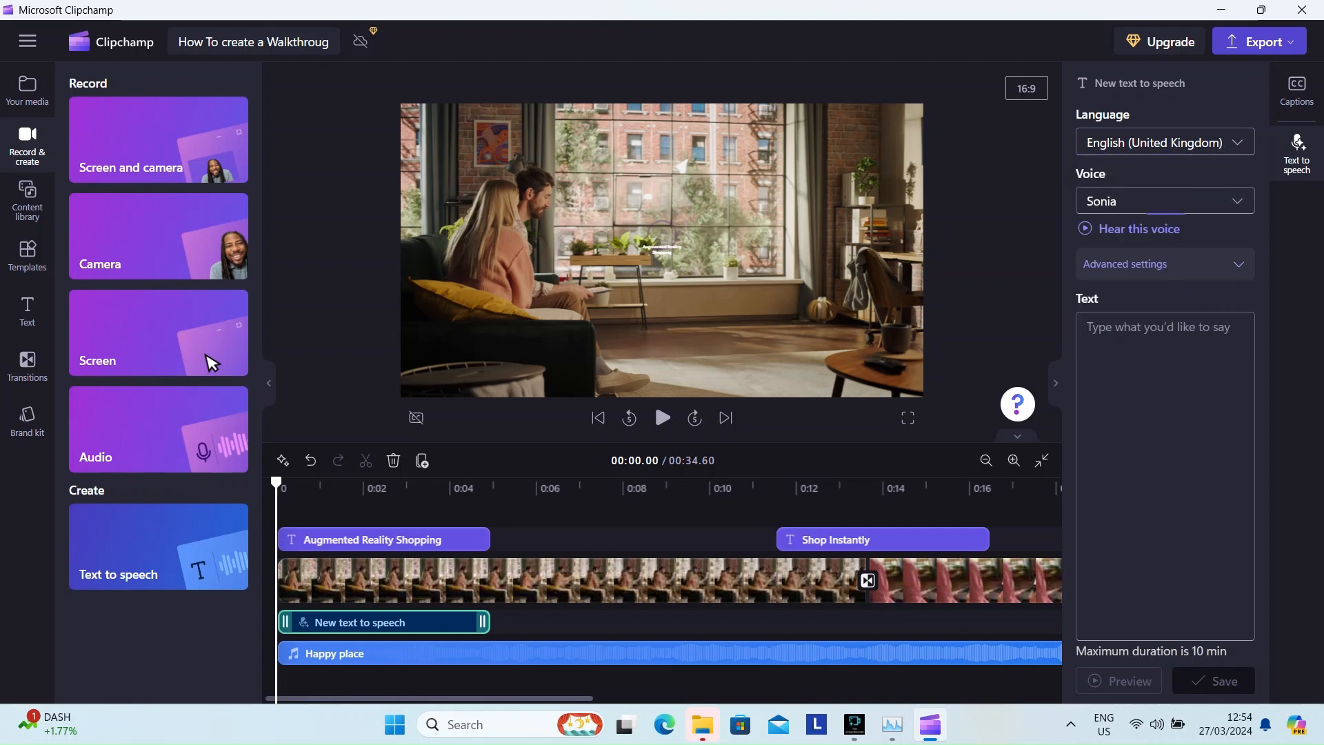
Start a text-to-speech voiceover with the English (United Kingdom) voice Abbi
{"action": "left_click", "coordinate": [1139, 229]}
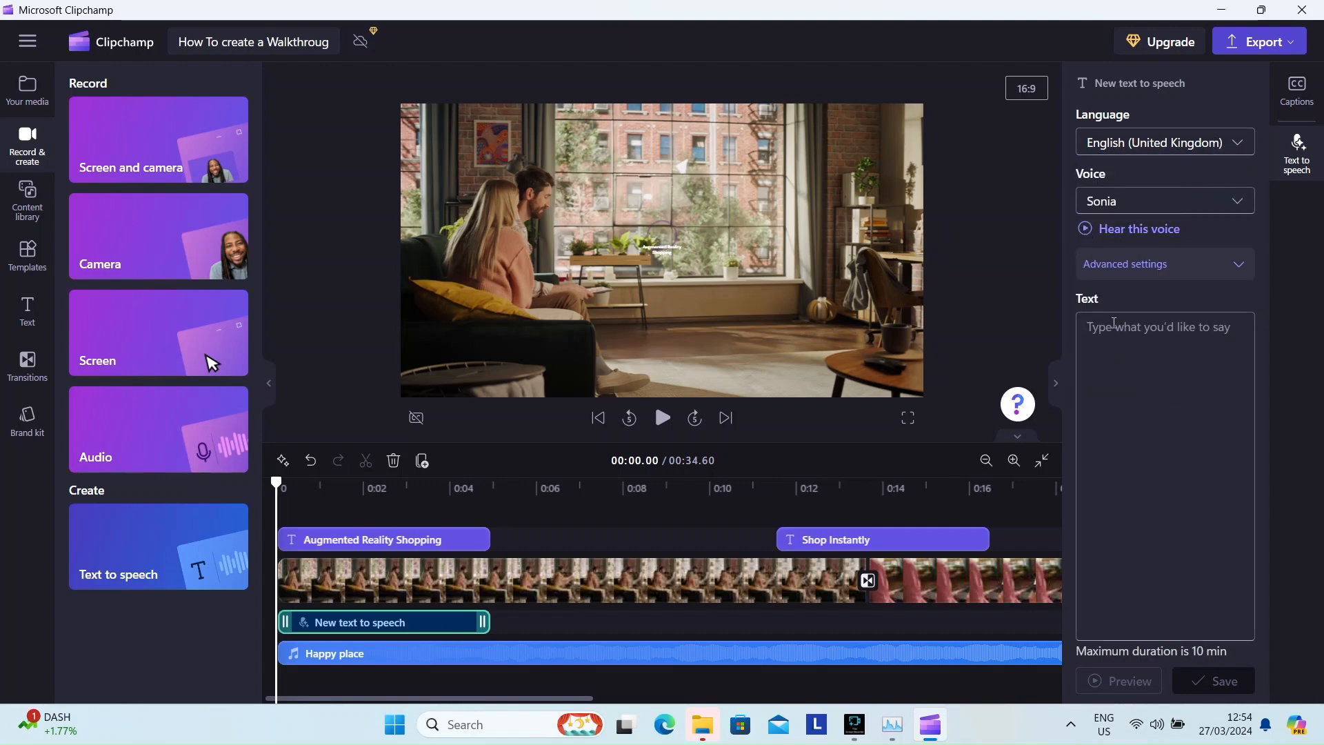
{"action": "left_click", "coordinate": [1164, 201]}
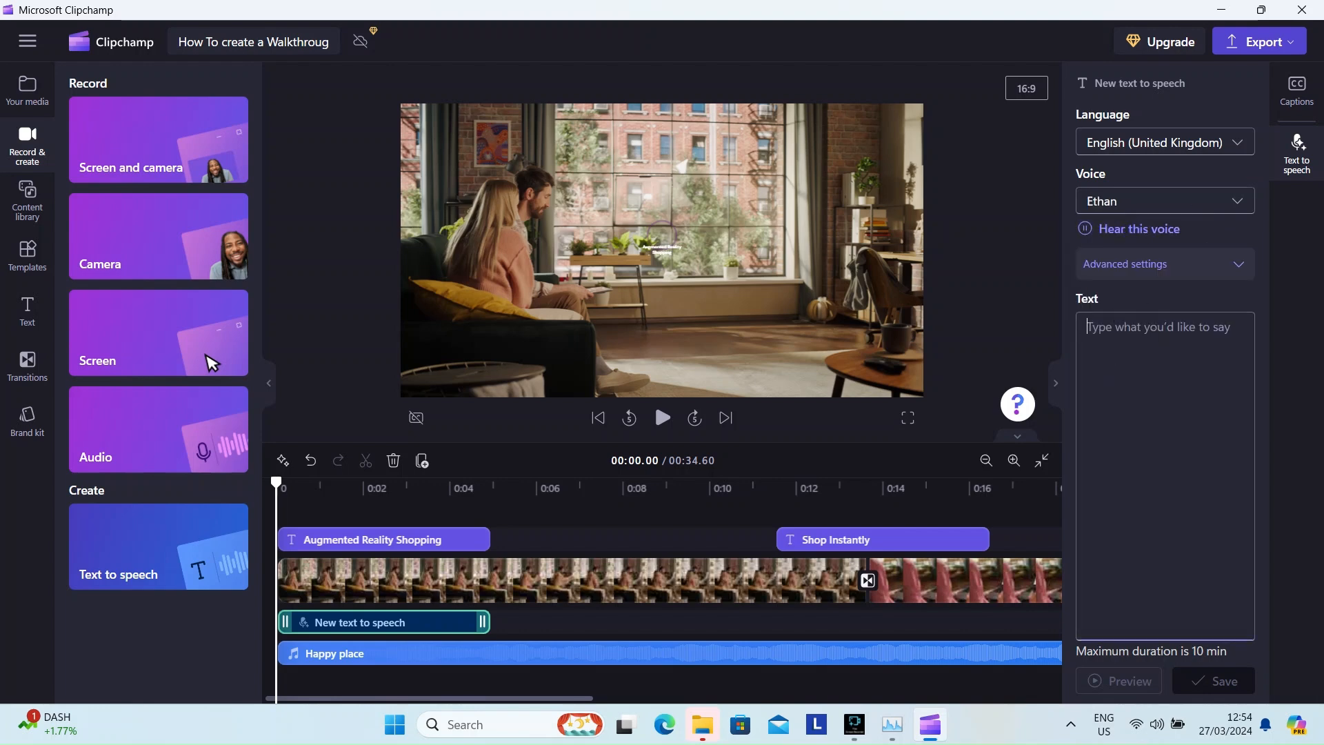
{"action": "left_click", "coordinate": [1164, 201]}
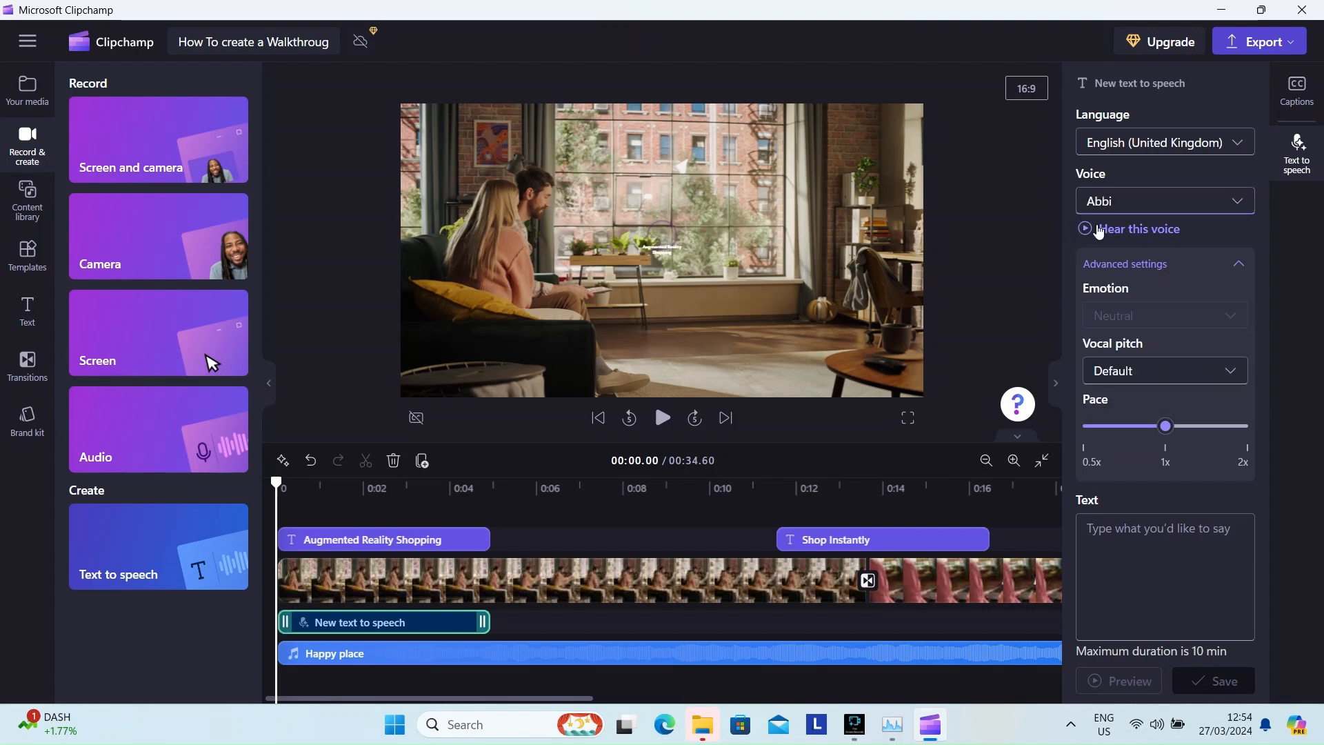
{"action": "left_click", "coordinate": [1084, 229]}
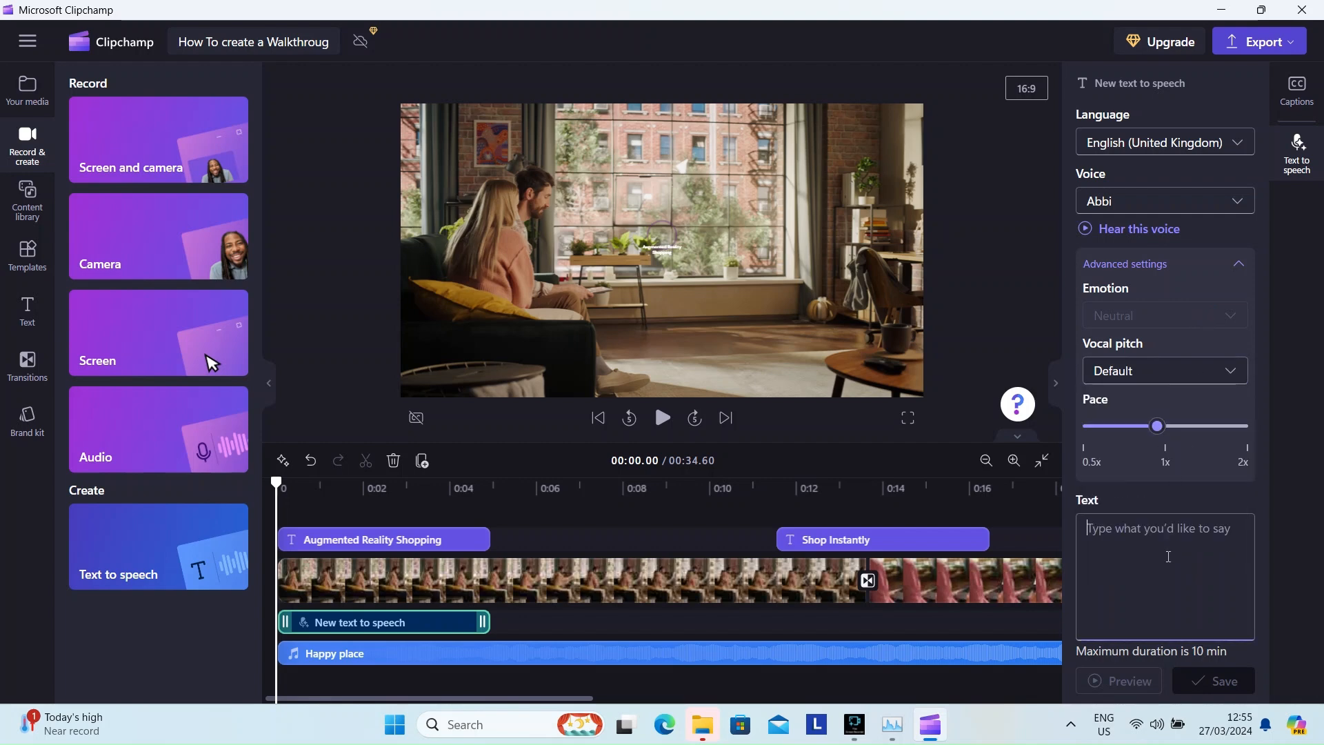
Enter the script from 'Welcome to the Augmented Reality Shopping experience' to 'Shop instantly!'
{"action": "type", "text": "Welcome to the future."}
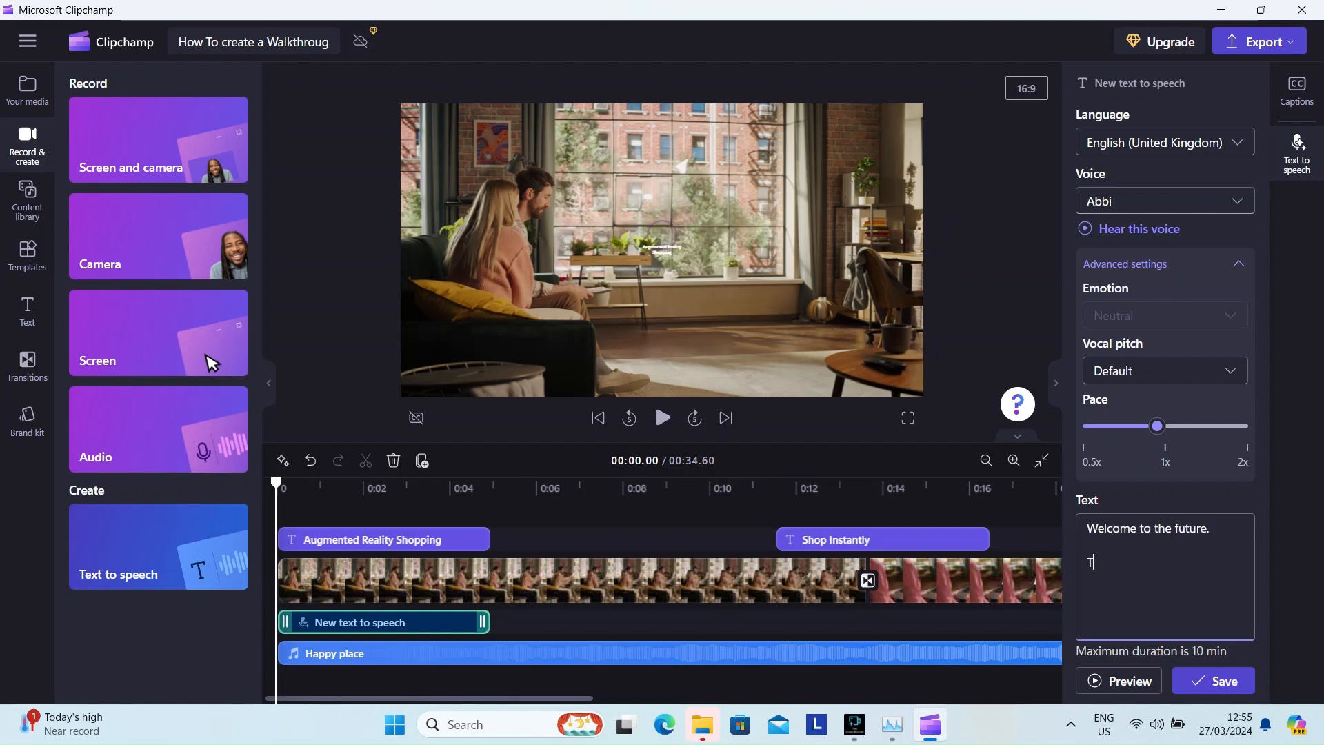
{"action": "type", "text": "he Augmented Realit"}
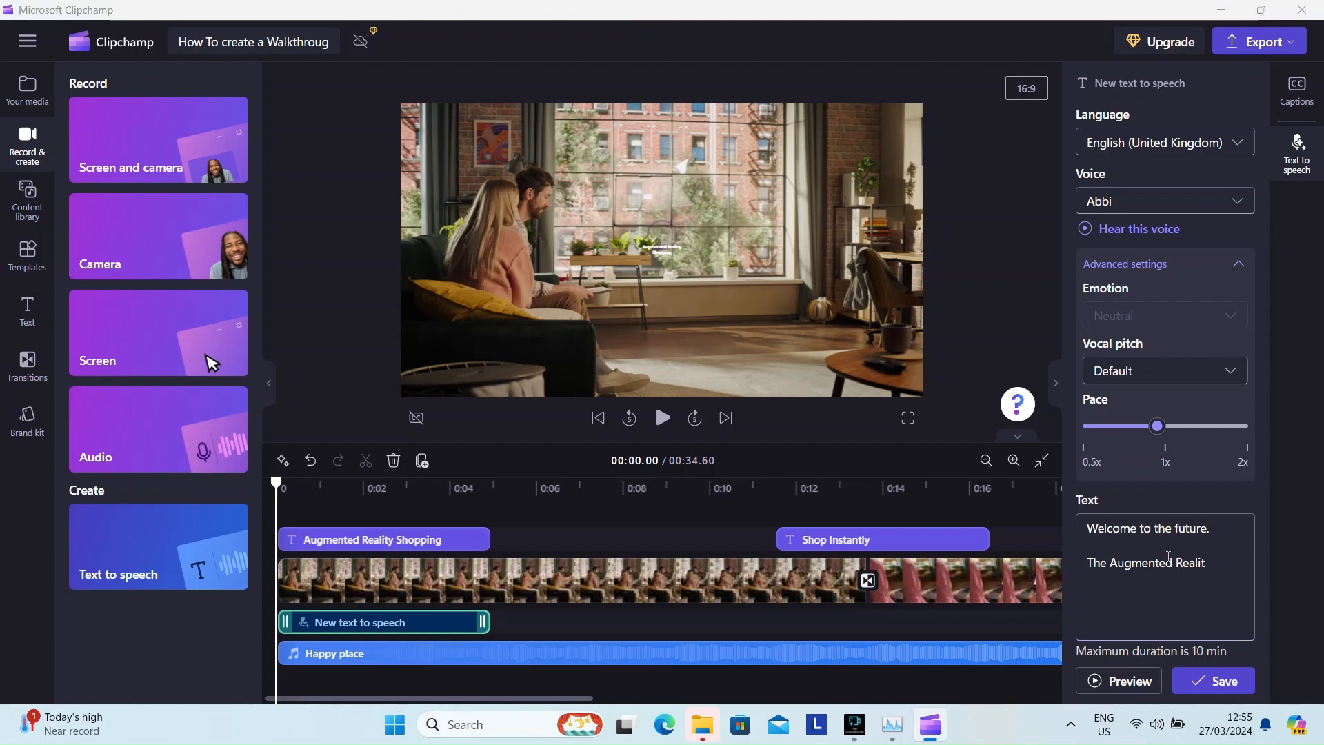
{"action": "type", "text": "y"}
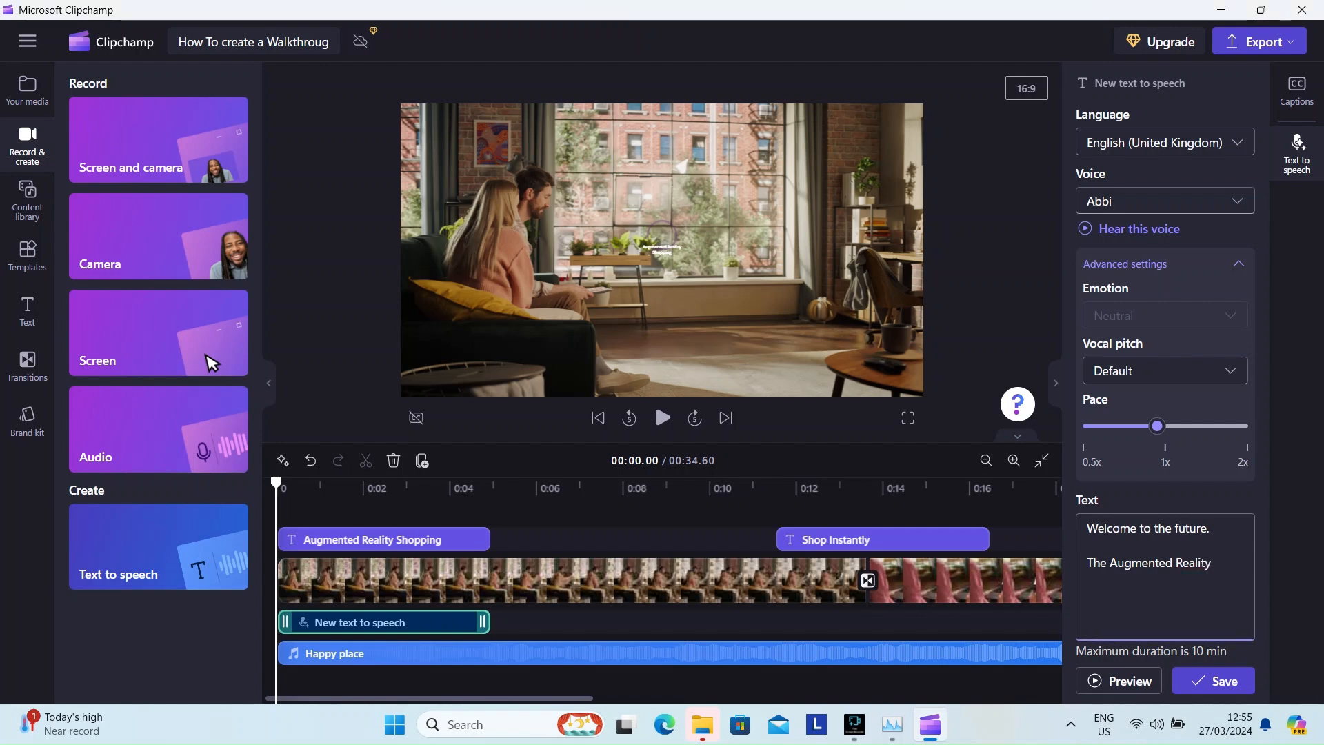
{"action": "type", "text": "Shopping experience."}
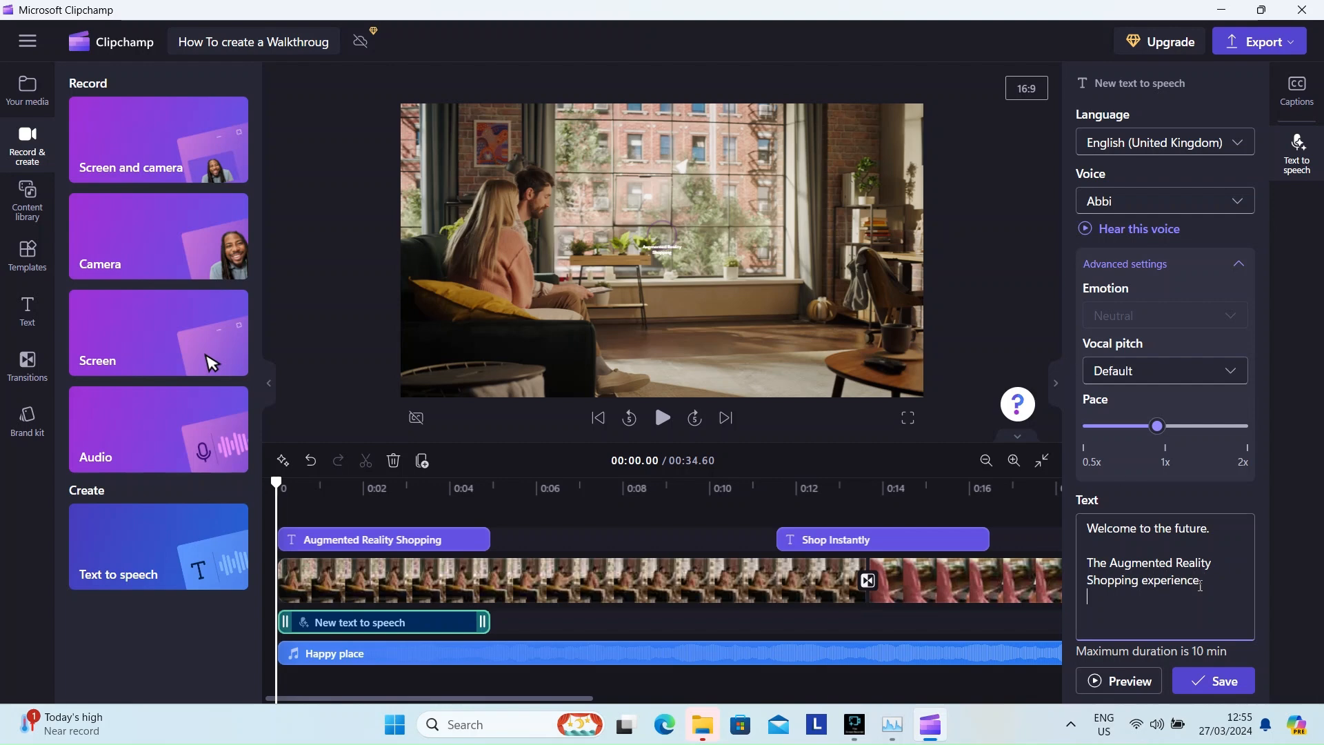
{"action": "type", "text": "Experience the products in your living room"}
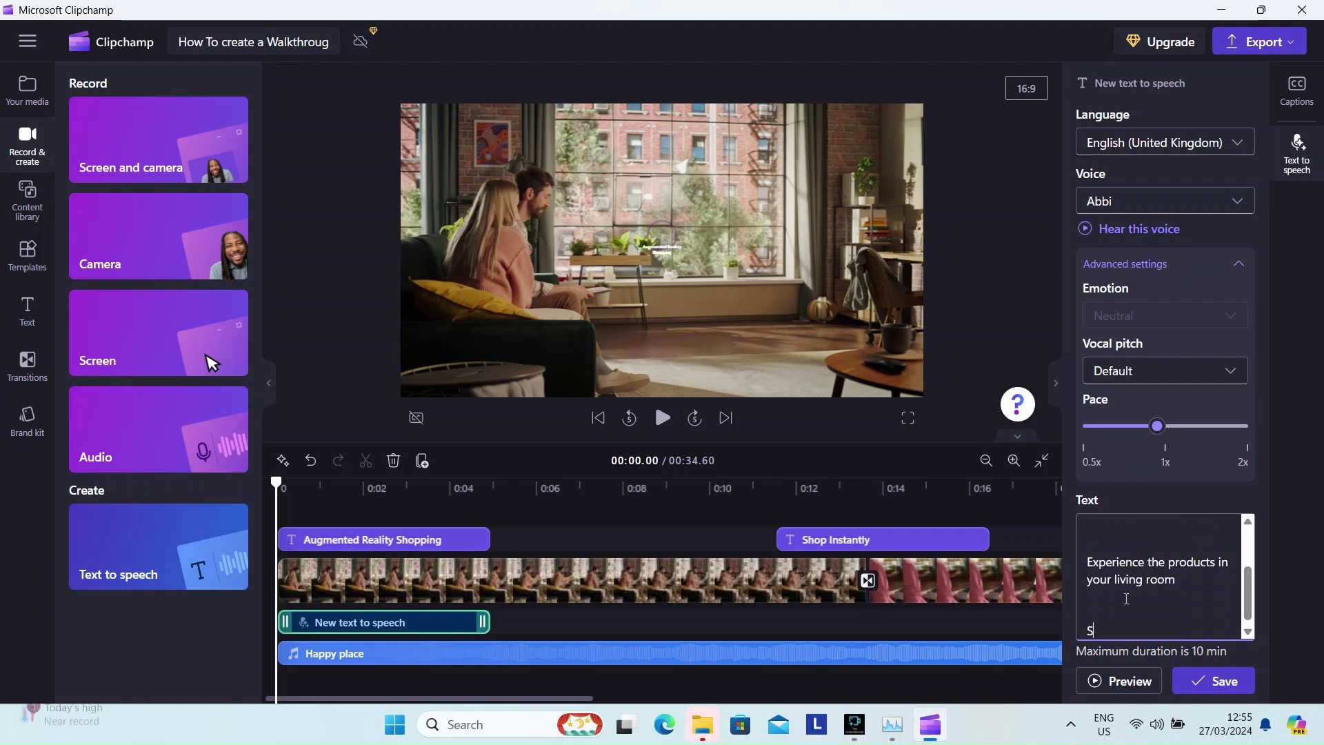
{"action": "type", "text": "hop instantly !"}
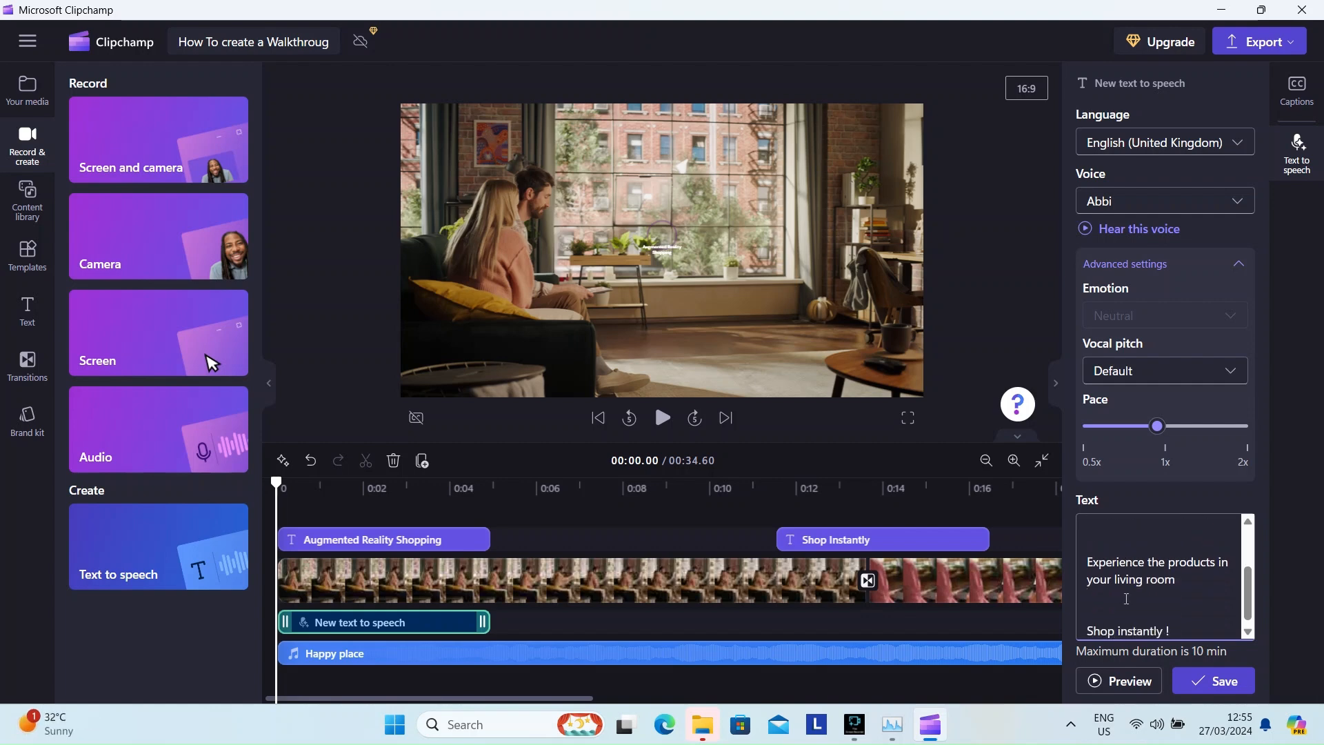
Save the voiceover onto the timeline and play the full 34.60-second ad through the Thank You ending
{"action": "left_click", "coordinate": [1214, 681]}
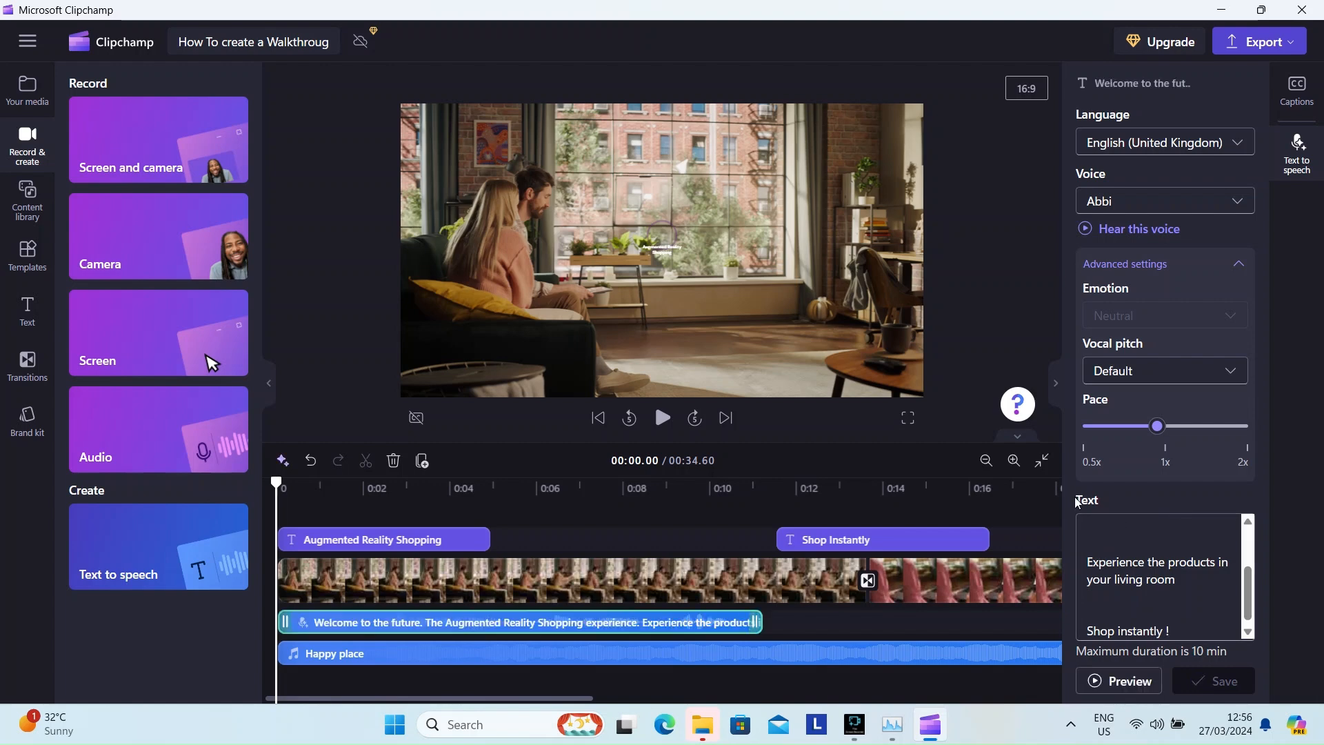
{"action": "left_click", "coordinate": [662, 418]}
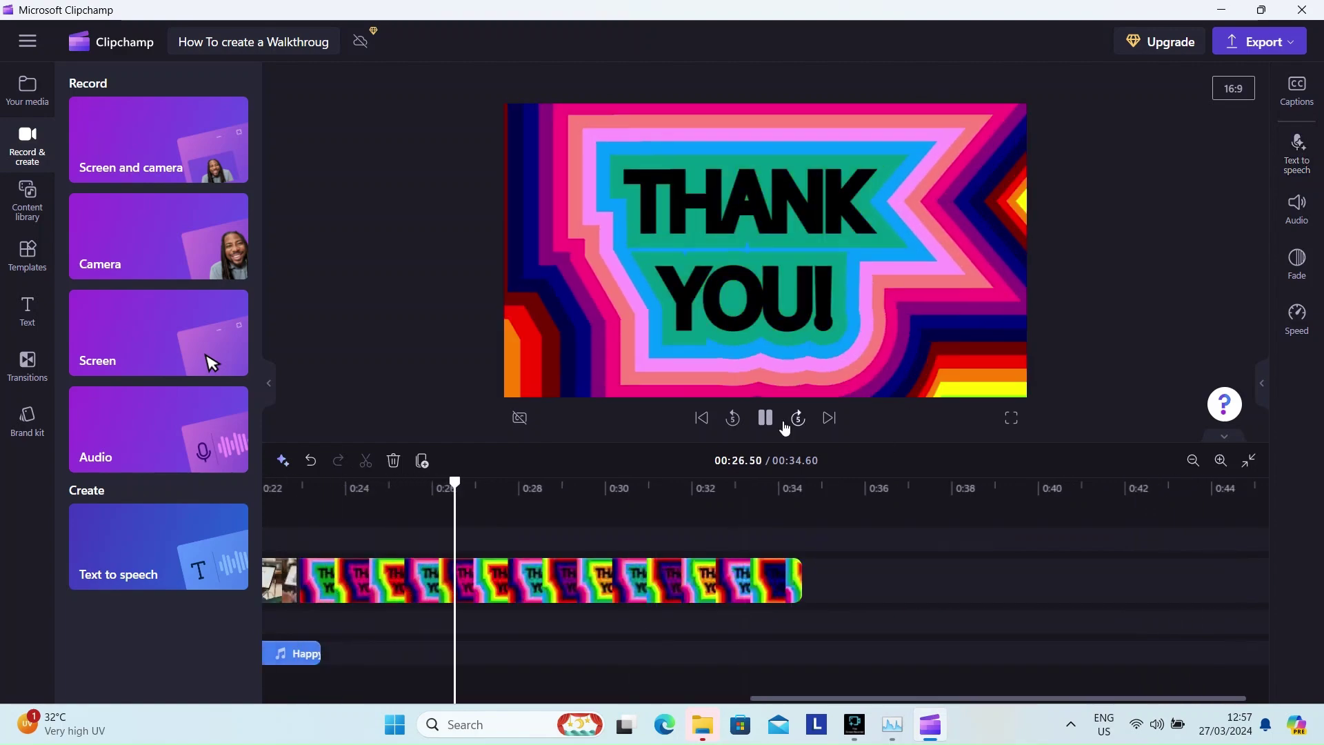
{"action": "left_click", "coordinate": [26, 90]}
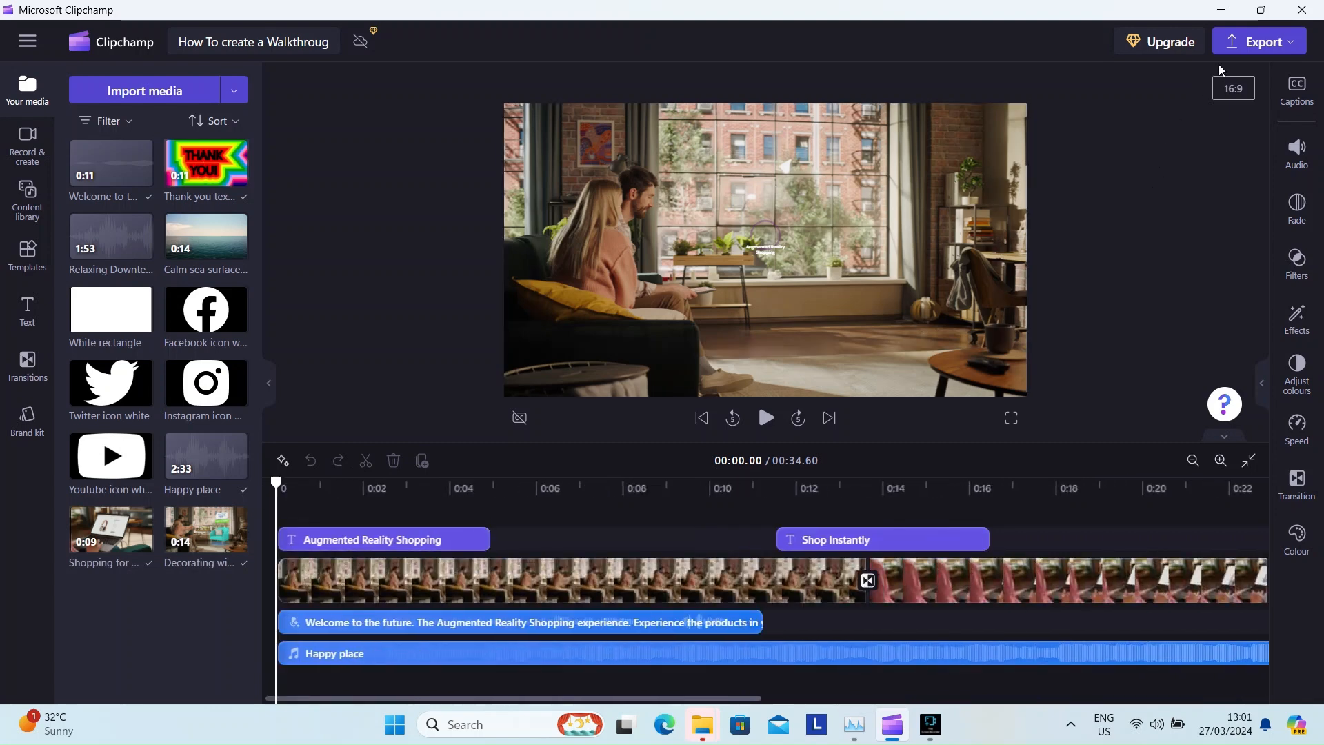
Export the ad as an MP4 at a chosen quality such as 720p, reaching the save and share page
{"action": "left_click", "coordinate": [1258, 41]}
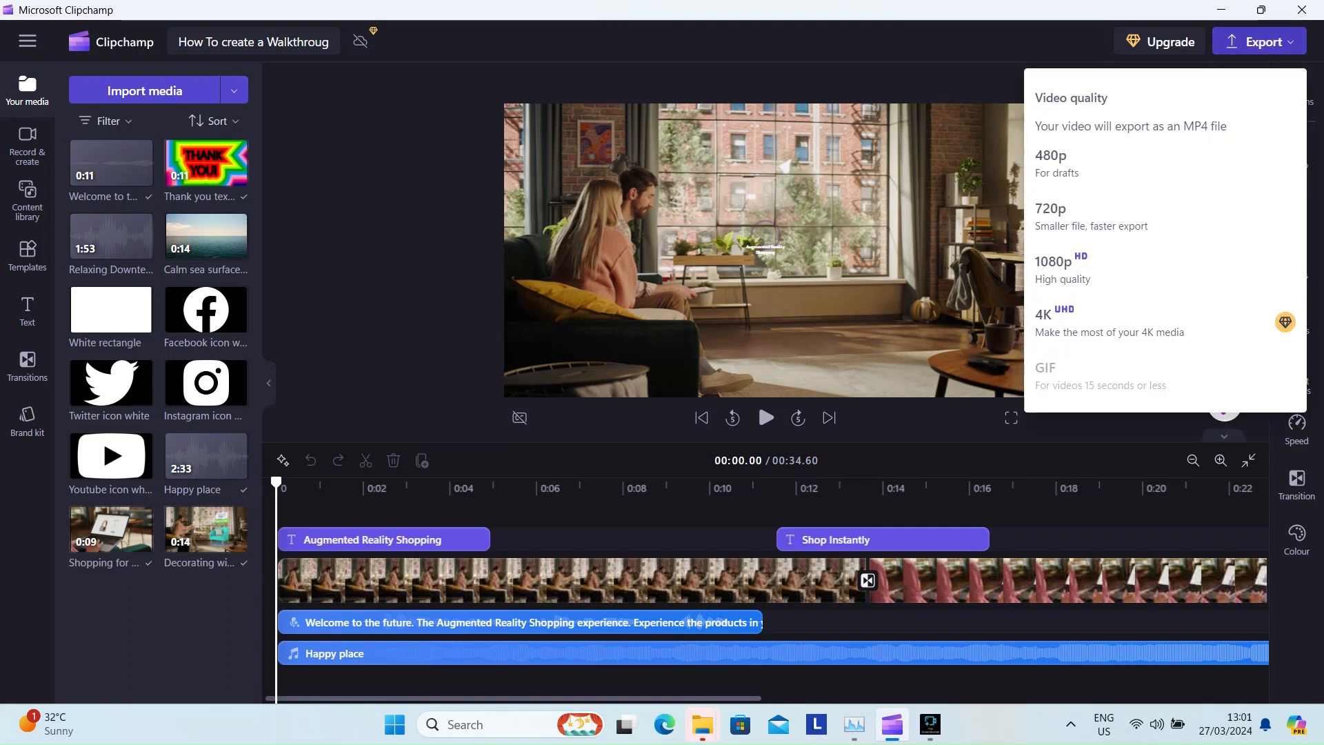
{"action": "mouse_move", "coordinate": [1079, 227]}
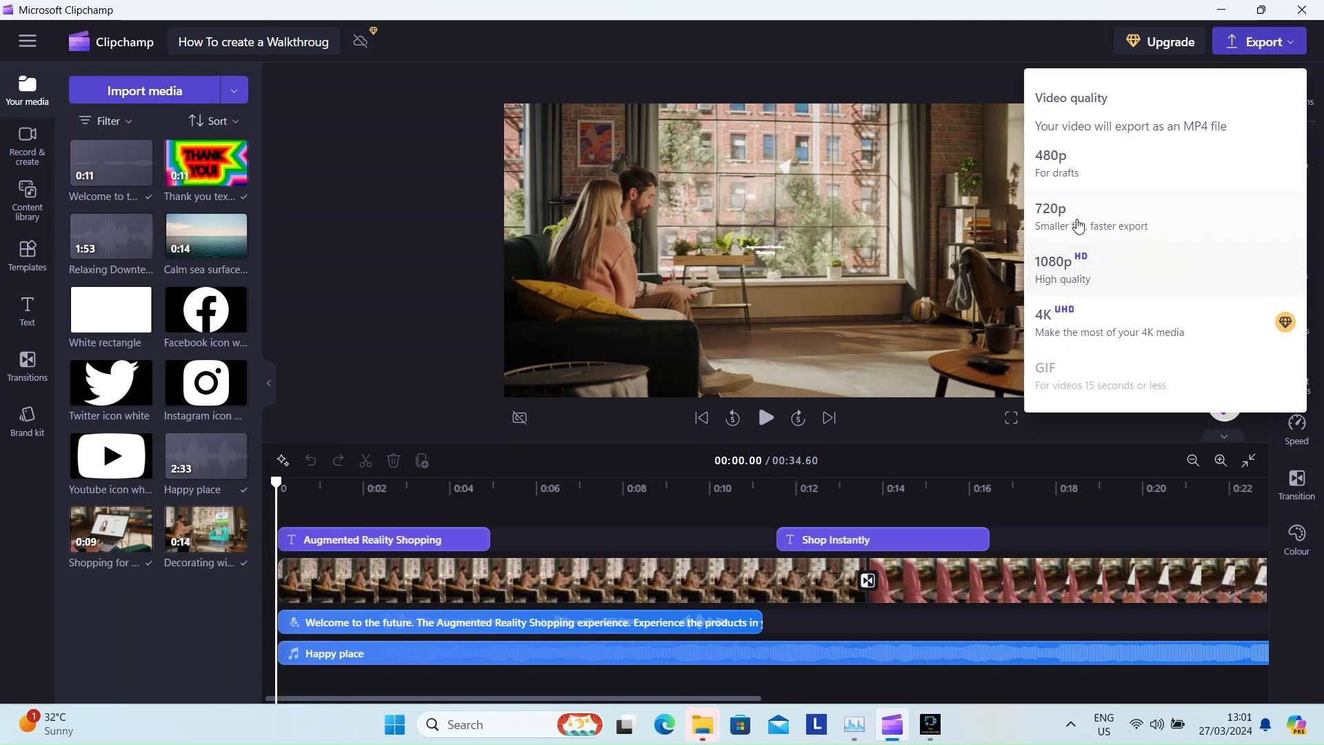
{"action": "mouse_move", "coordinate": [1073, 270]}
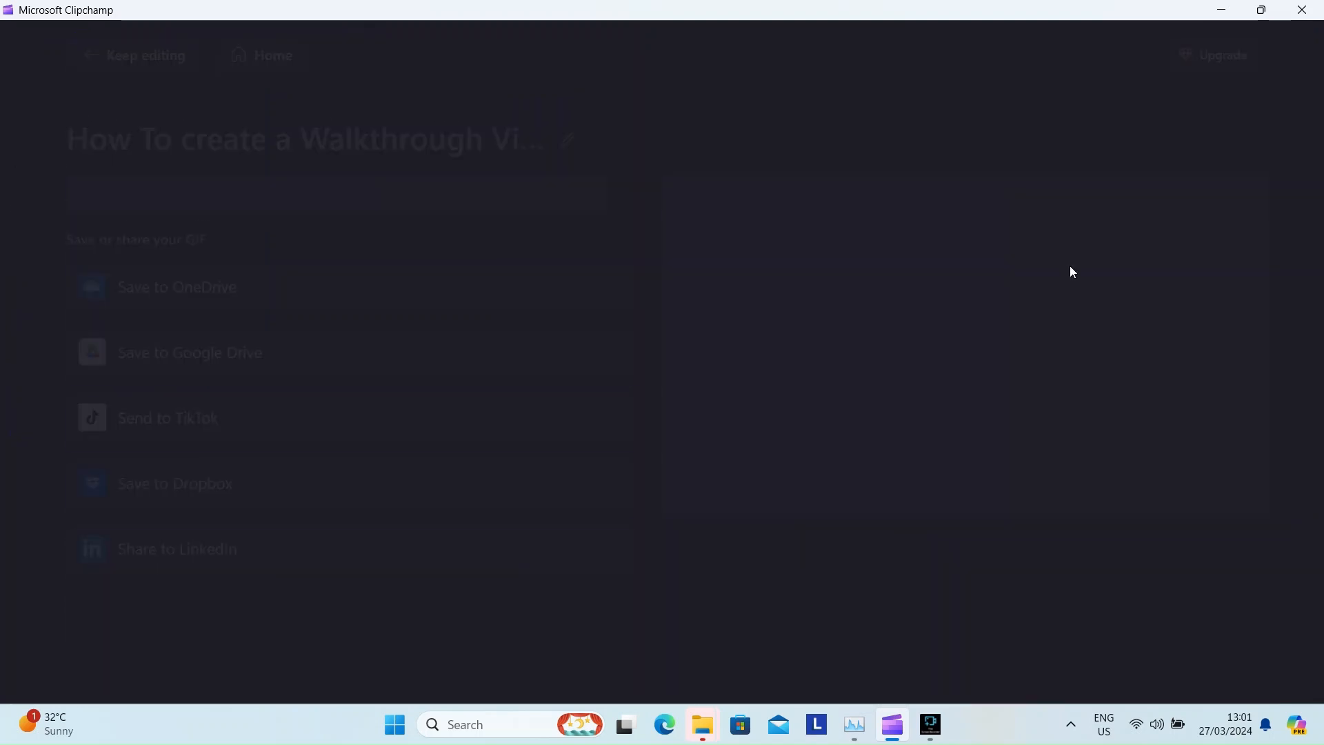
{"action": "left_click", "coordinate": [176, 287]}
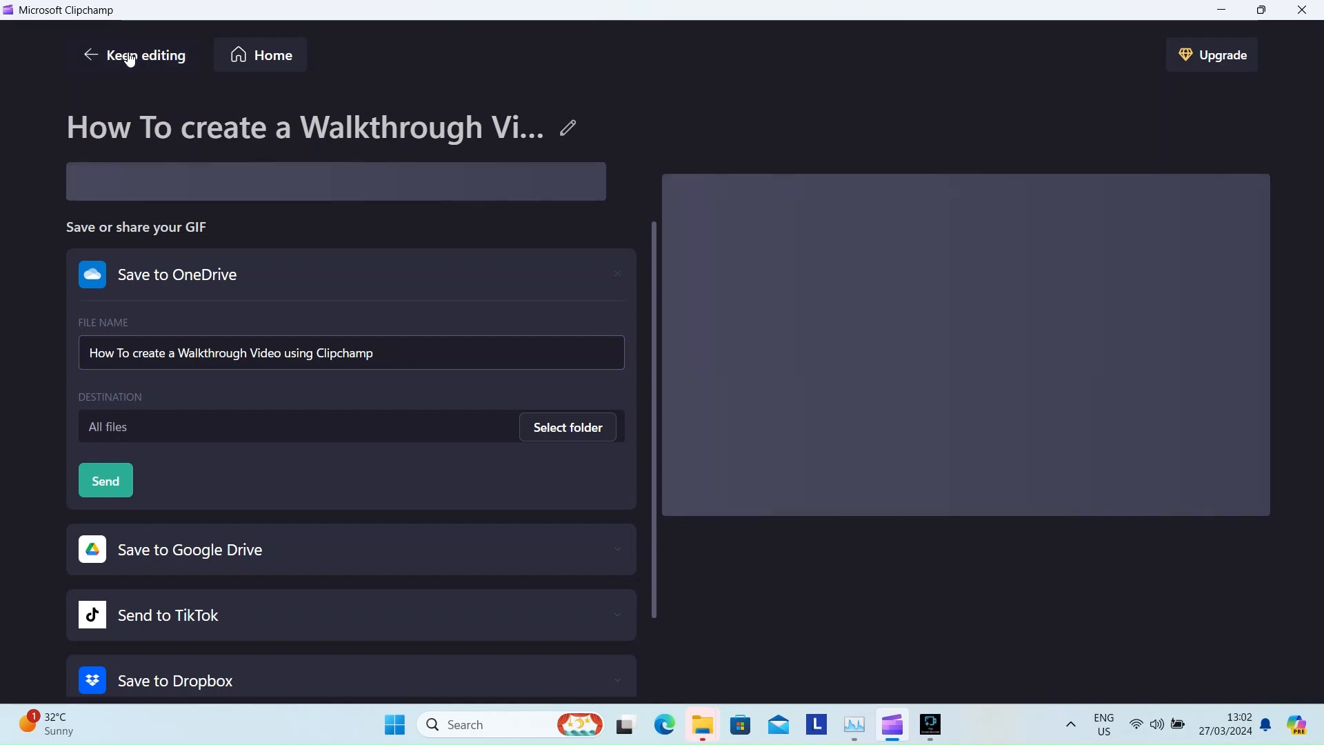
{"action": "mouse_move", "coordinate": [398, 113]}
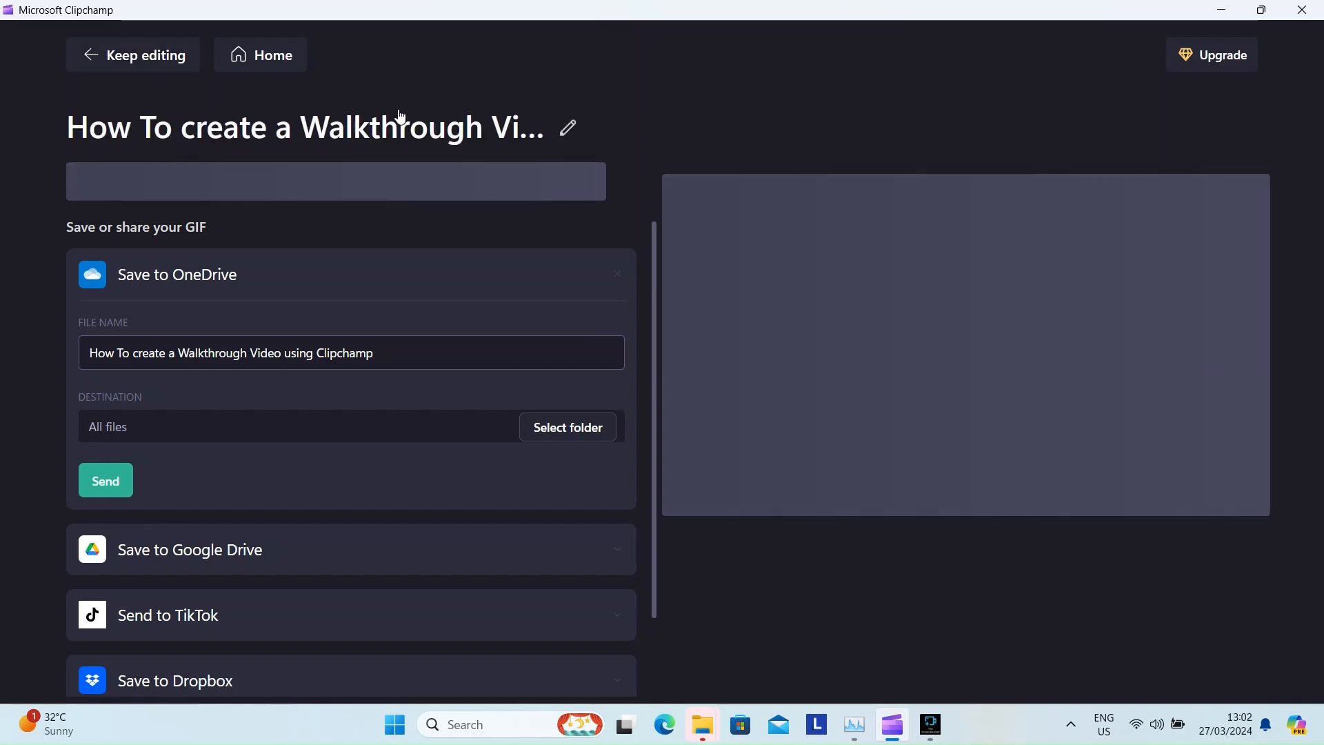